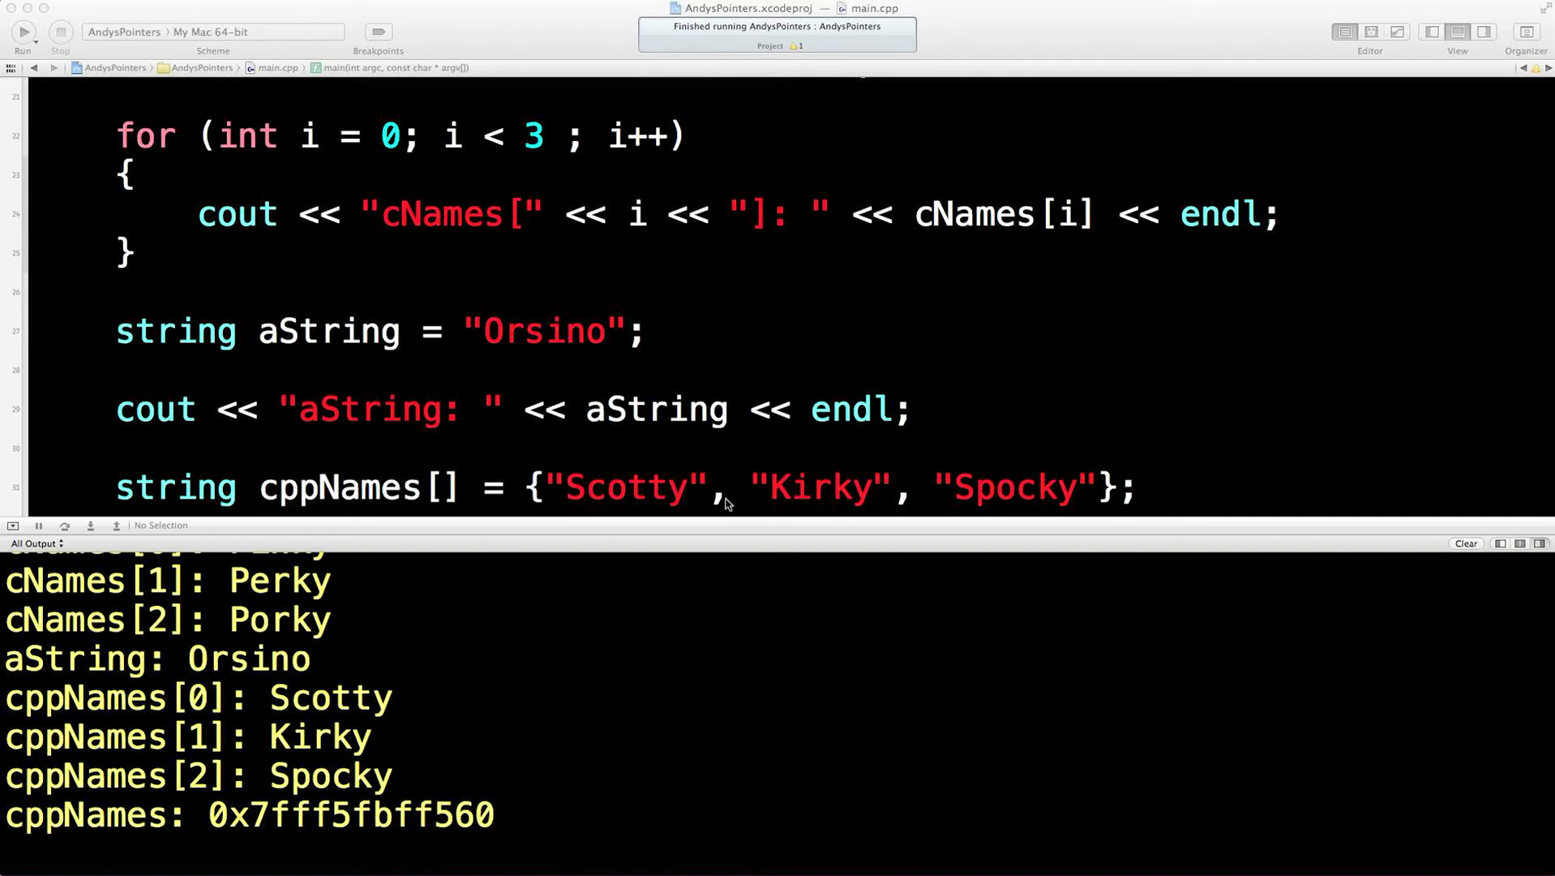
mouse_move(692, 538)
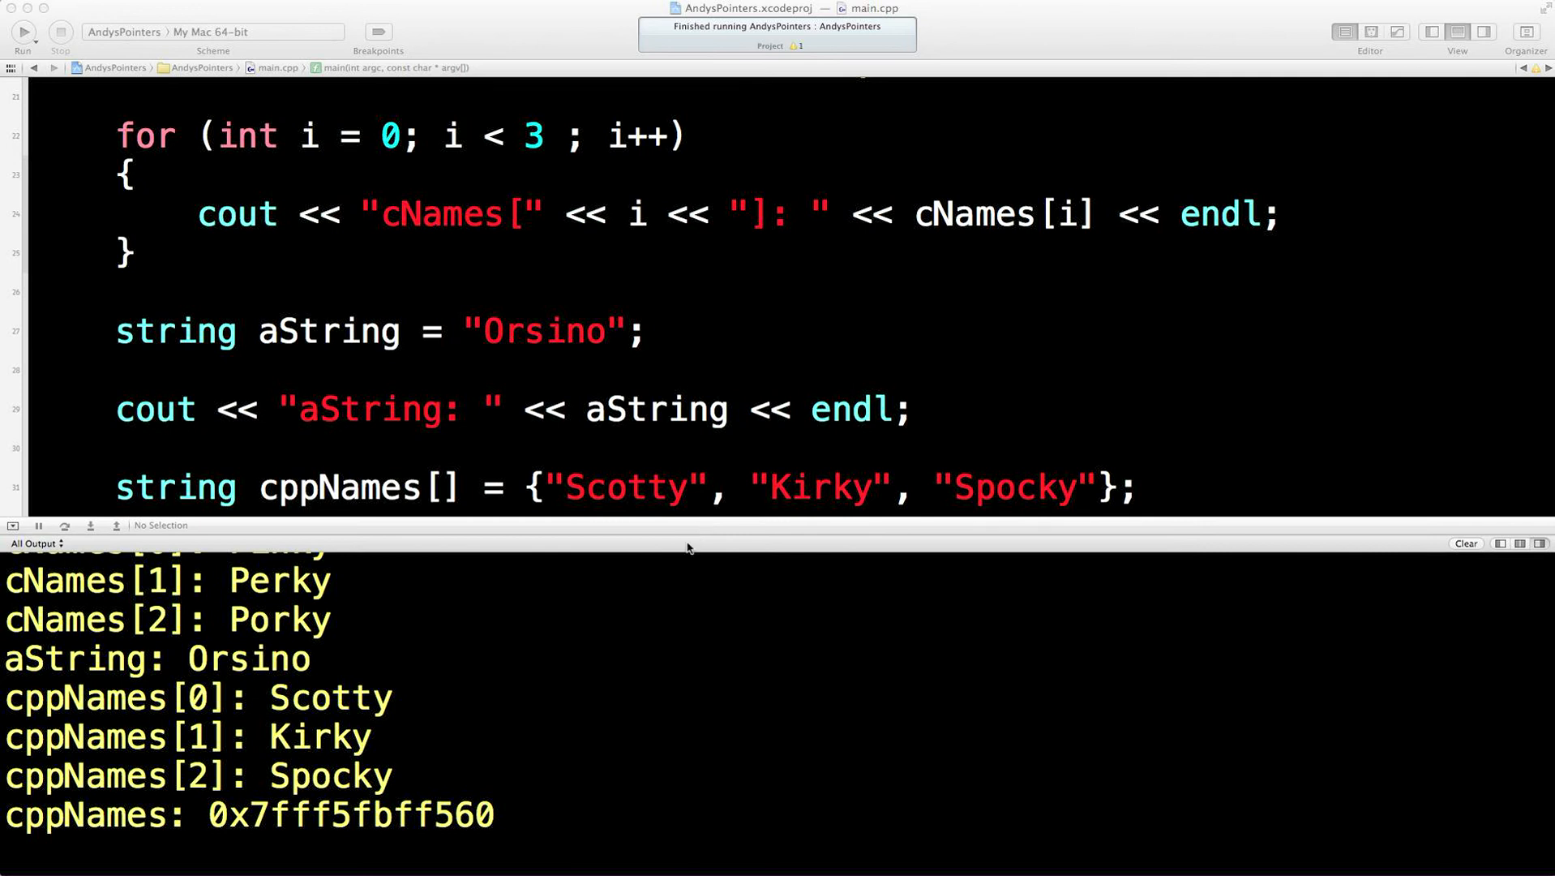
mouse_move(1311, 99)
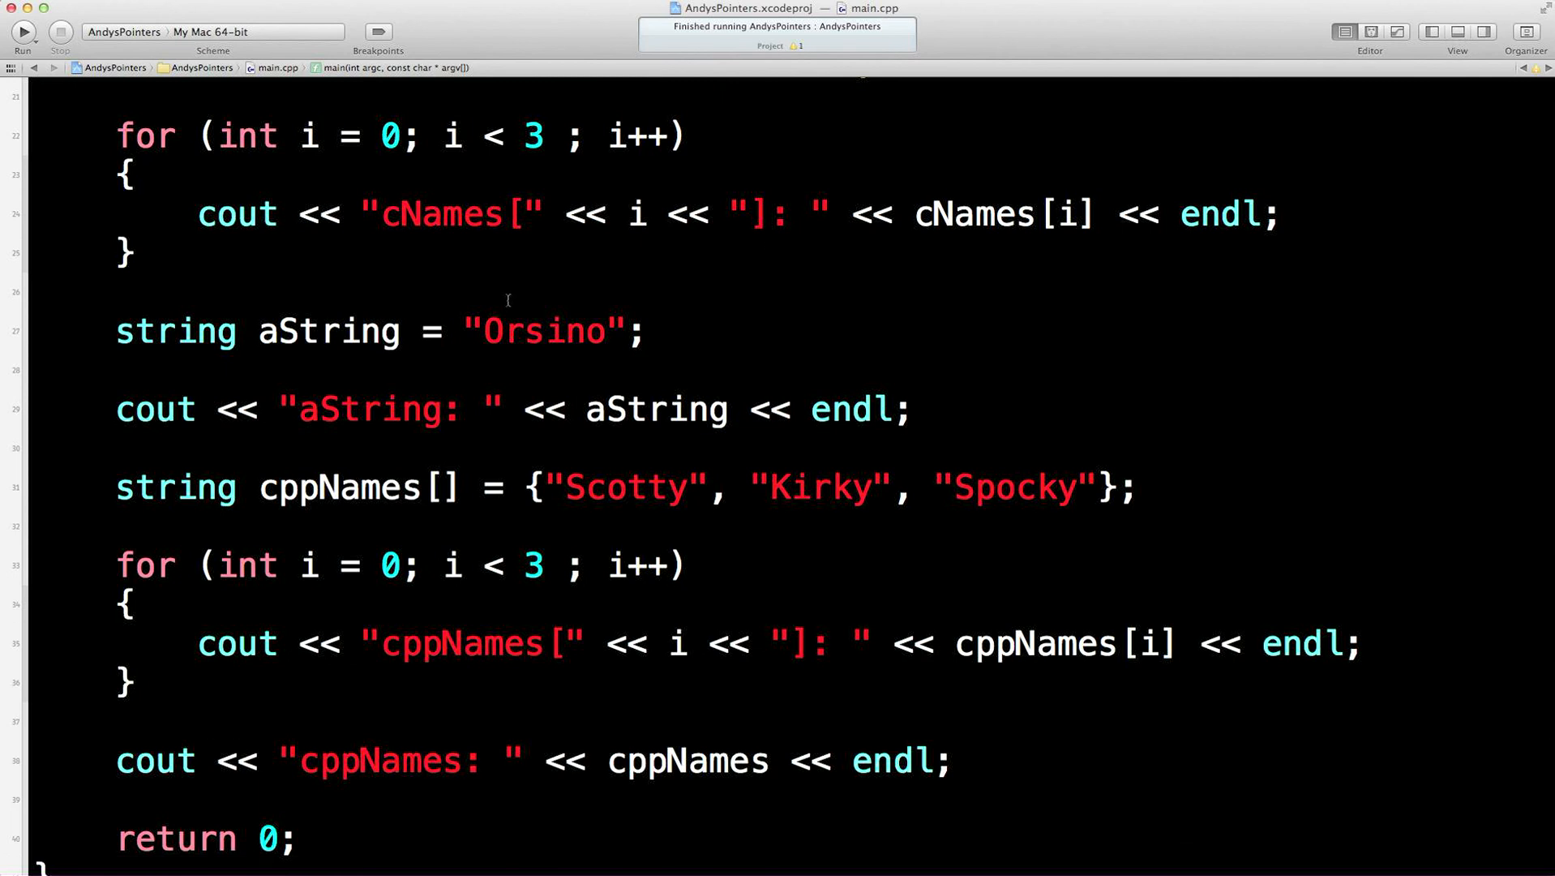
Scroll through main.cpp to review the old character and string example code
scroll("up", 3)
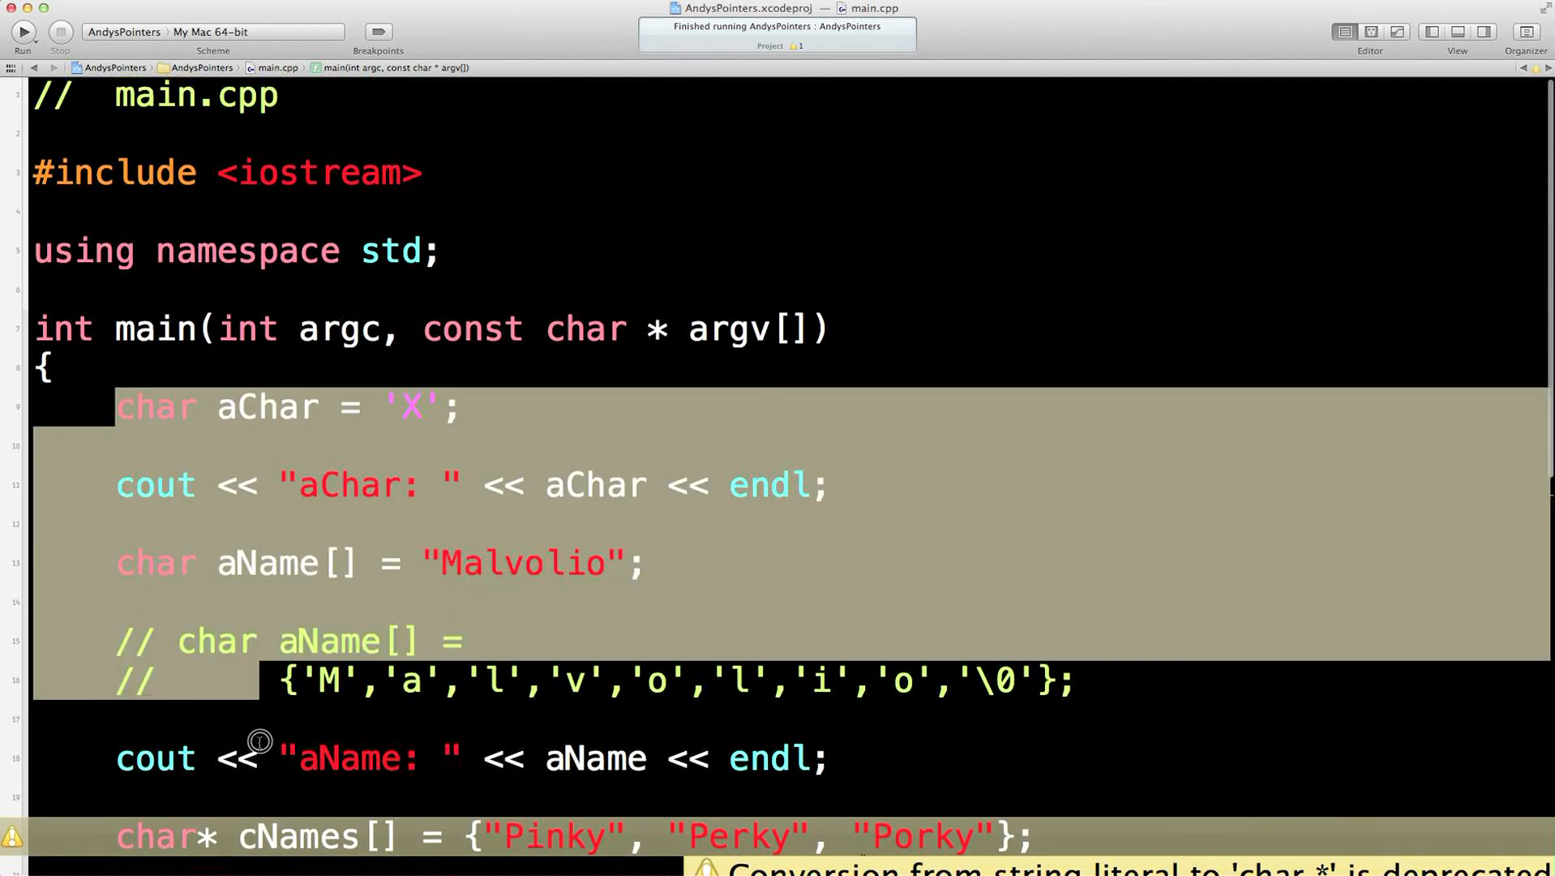
scroll("down", 3)
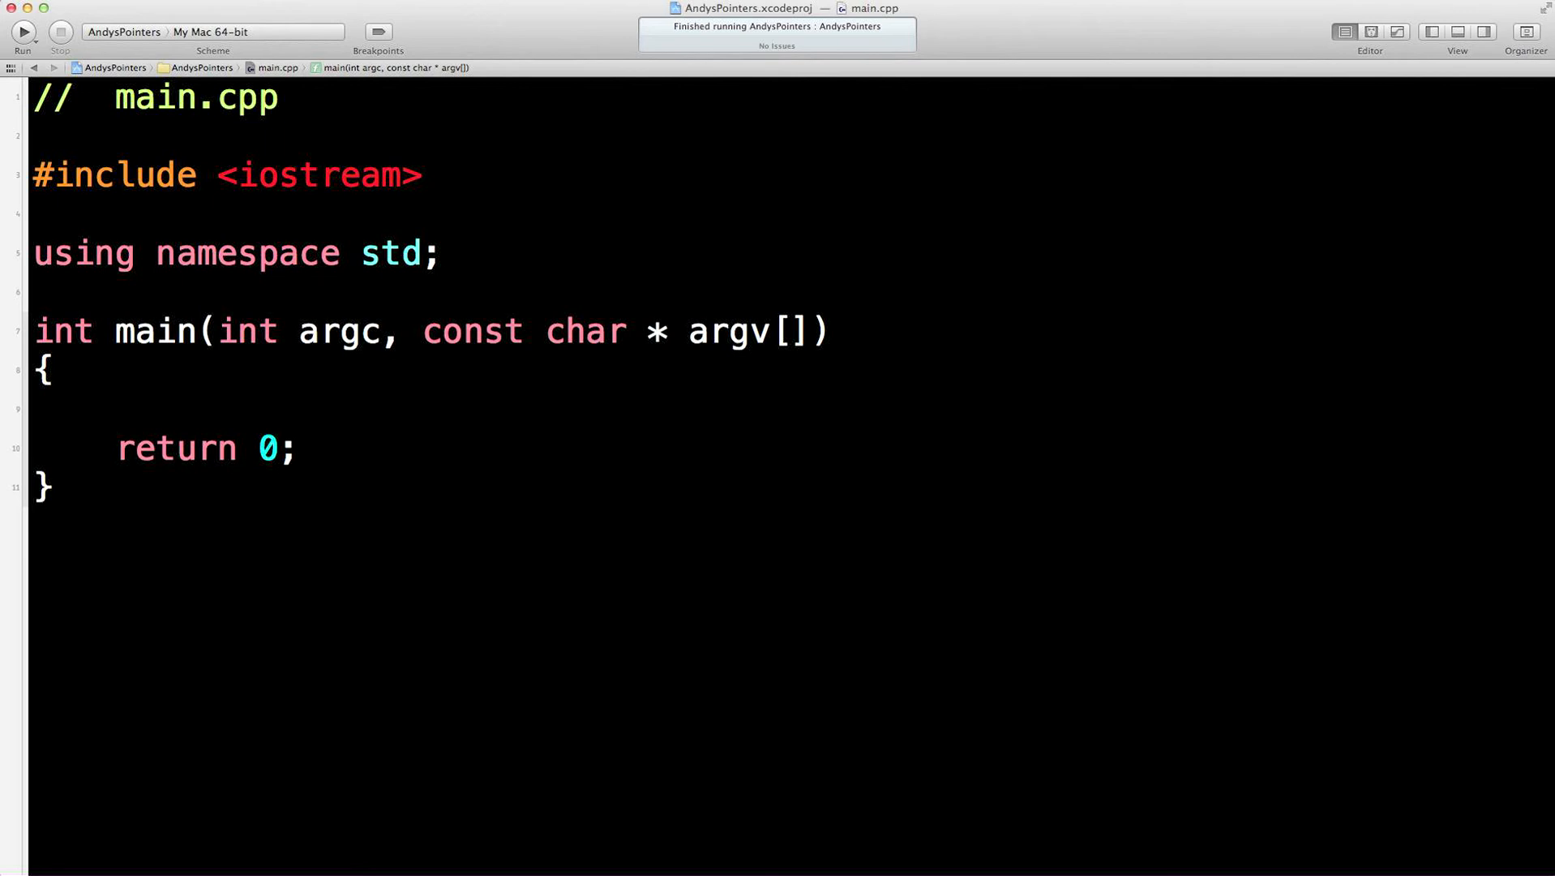
Declare double dubArr[5] on the empty first line inside main
left_click(116, 409)
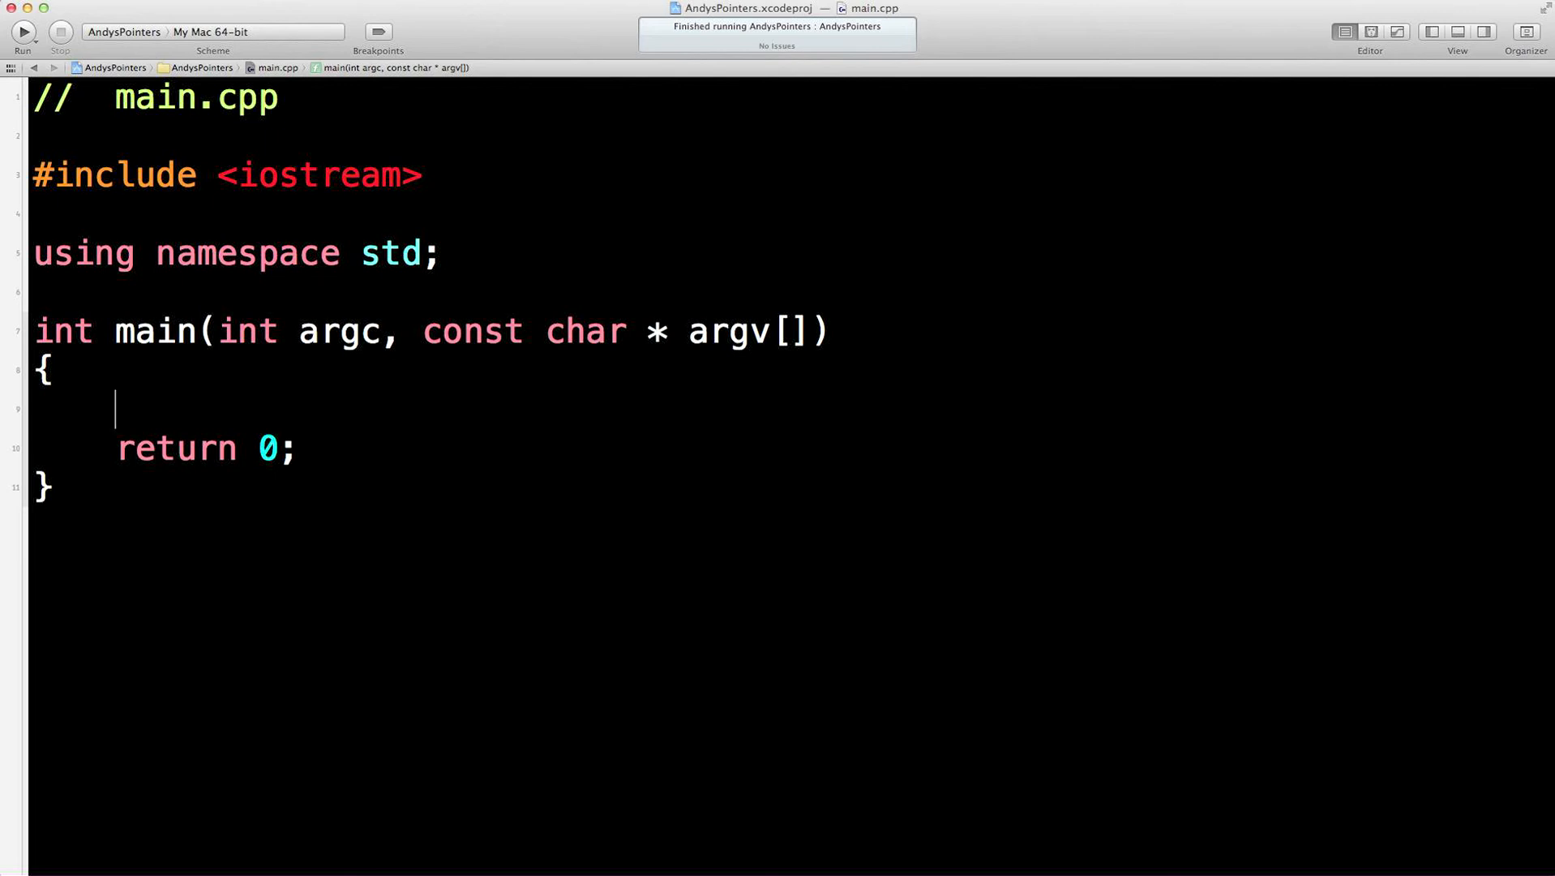
type("double")
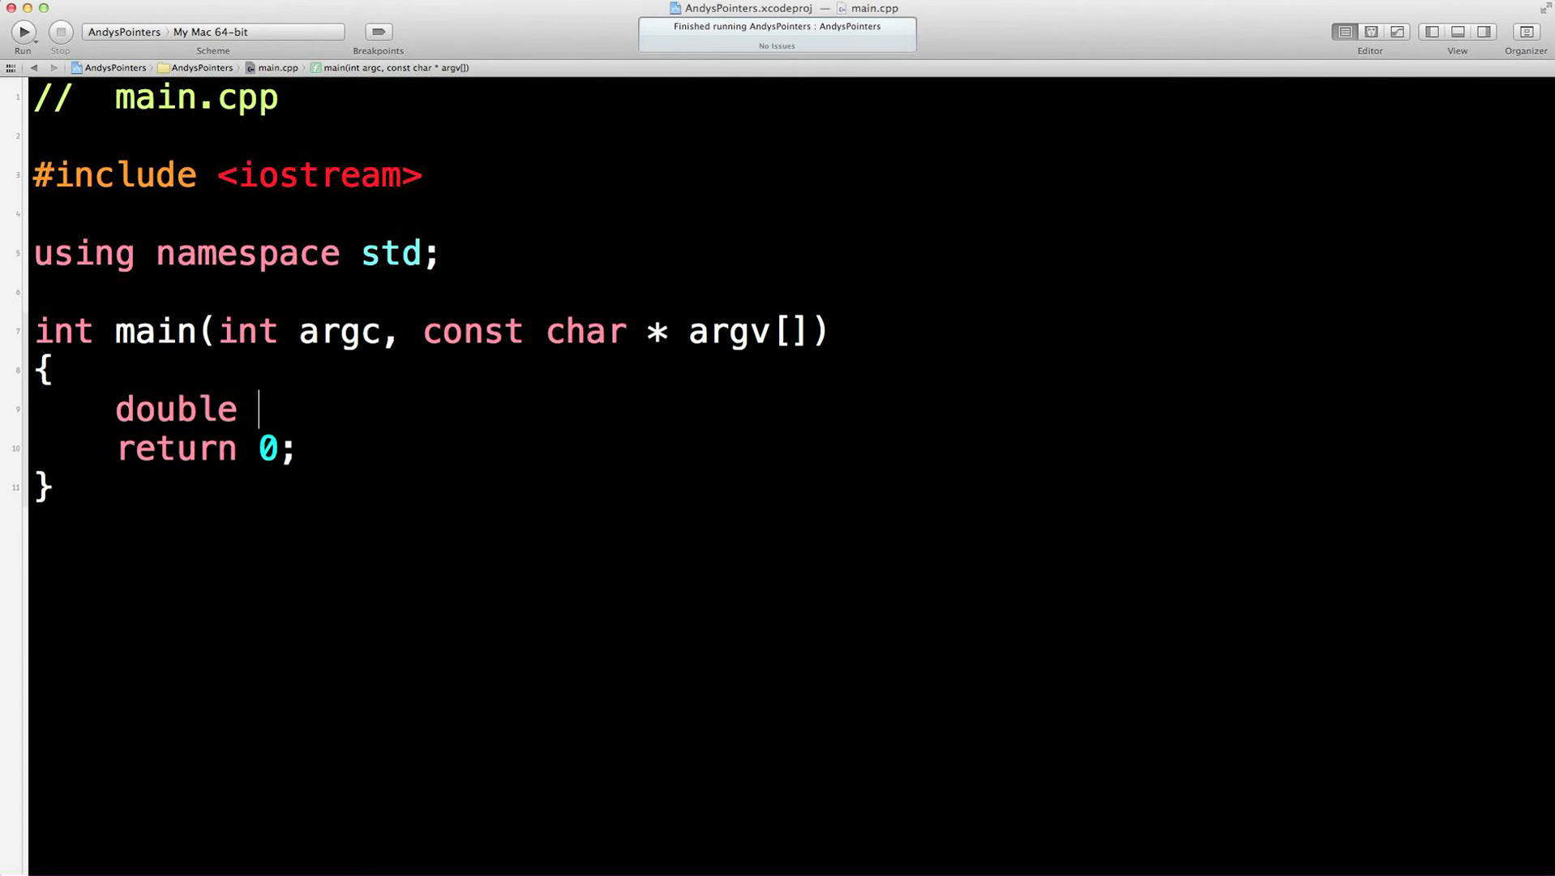
type("dubArr")
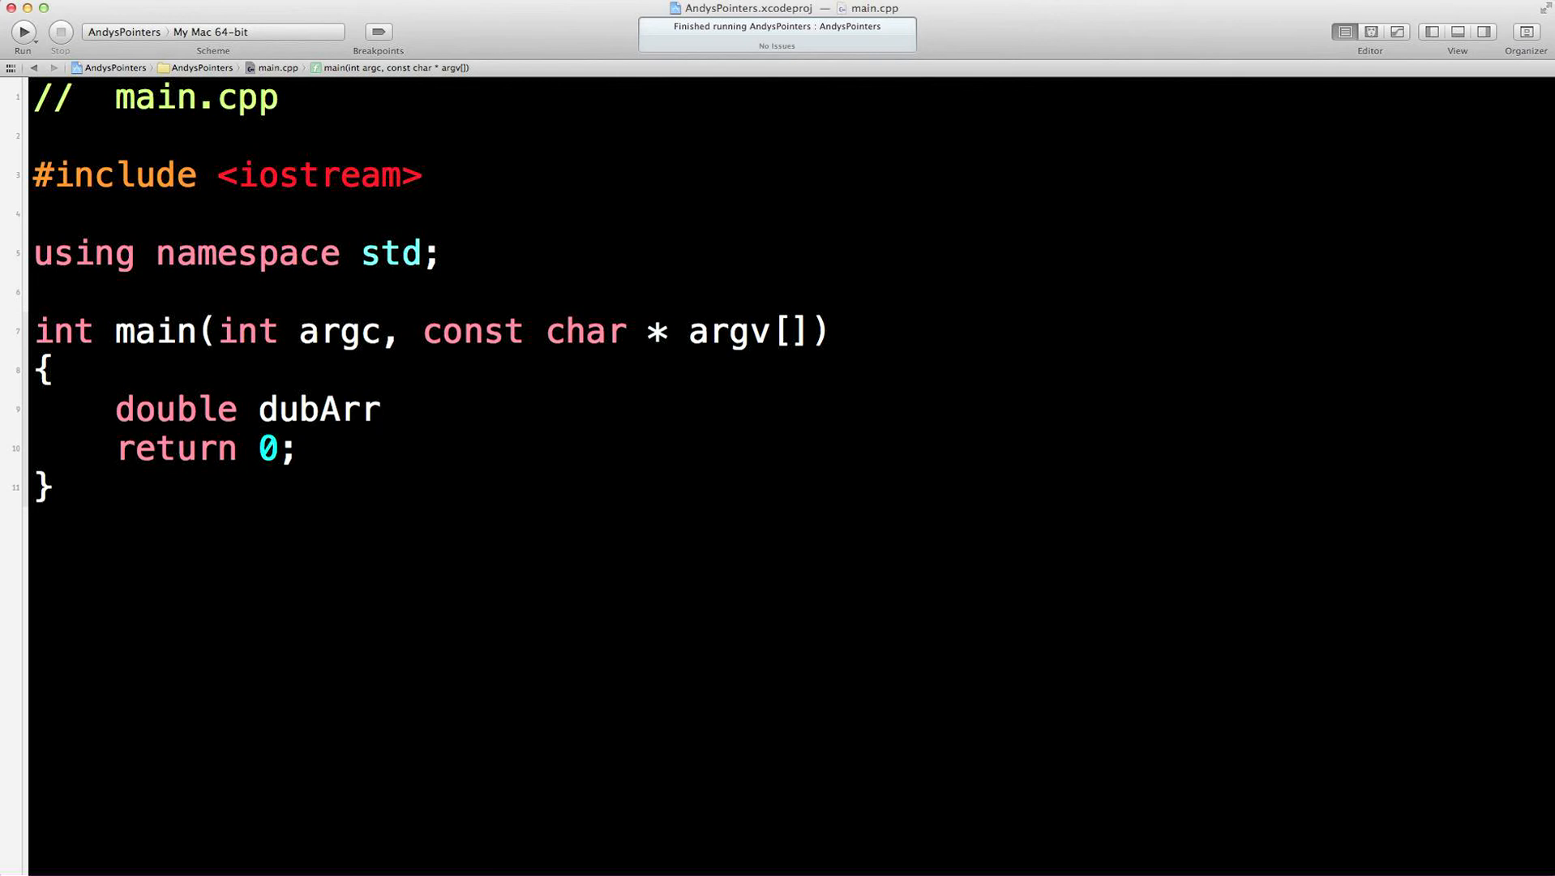
type("[5]")
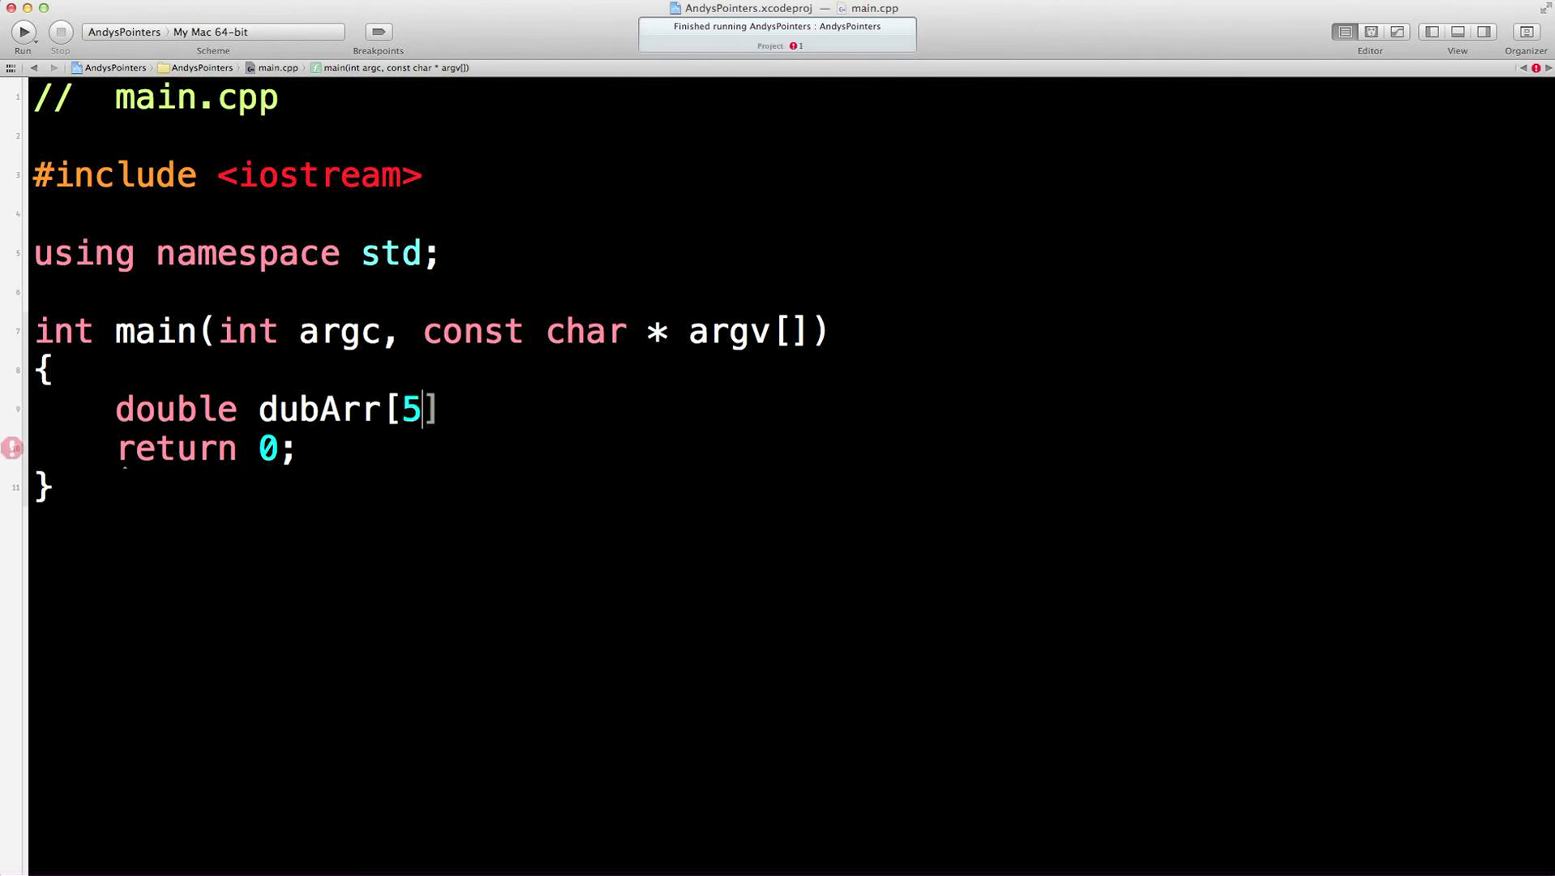
left_click(13, 408)
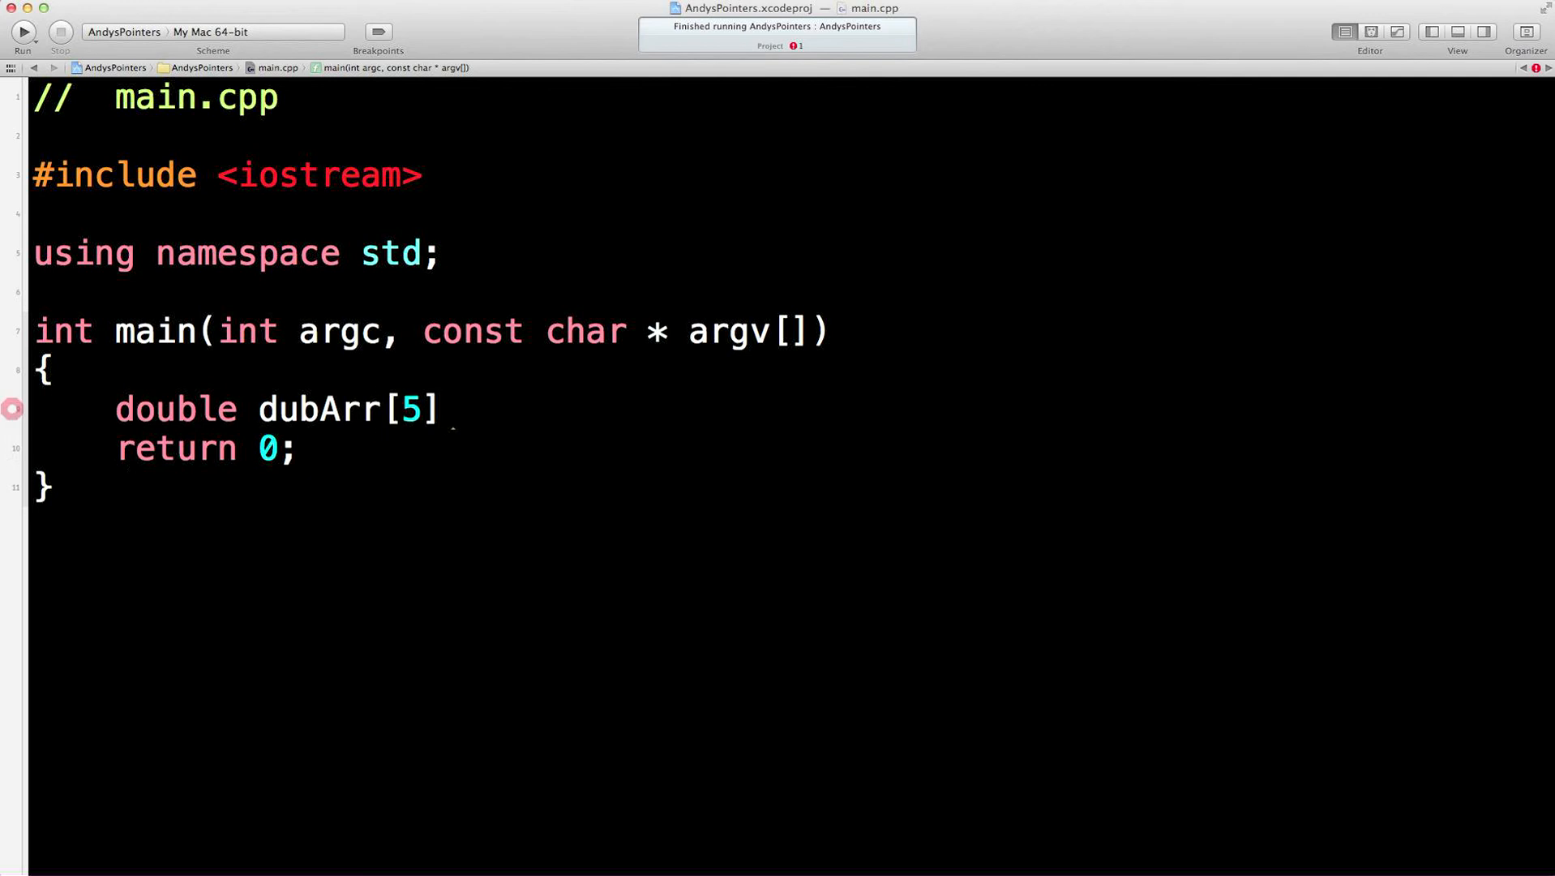
left_click(13, 408)
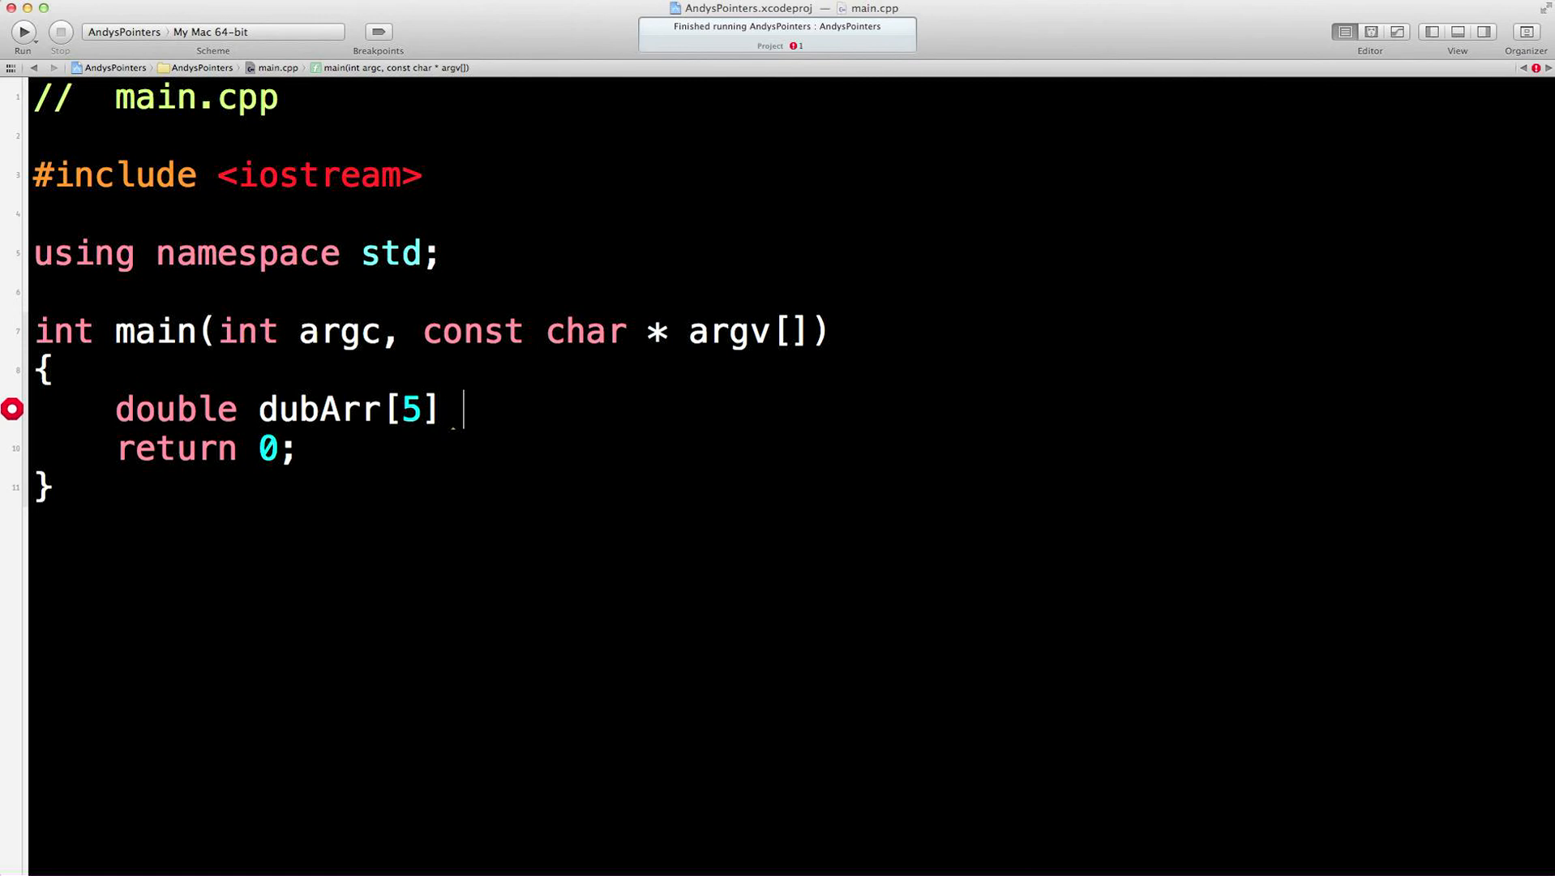
type("=")
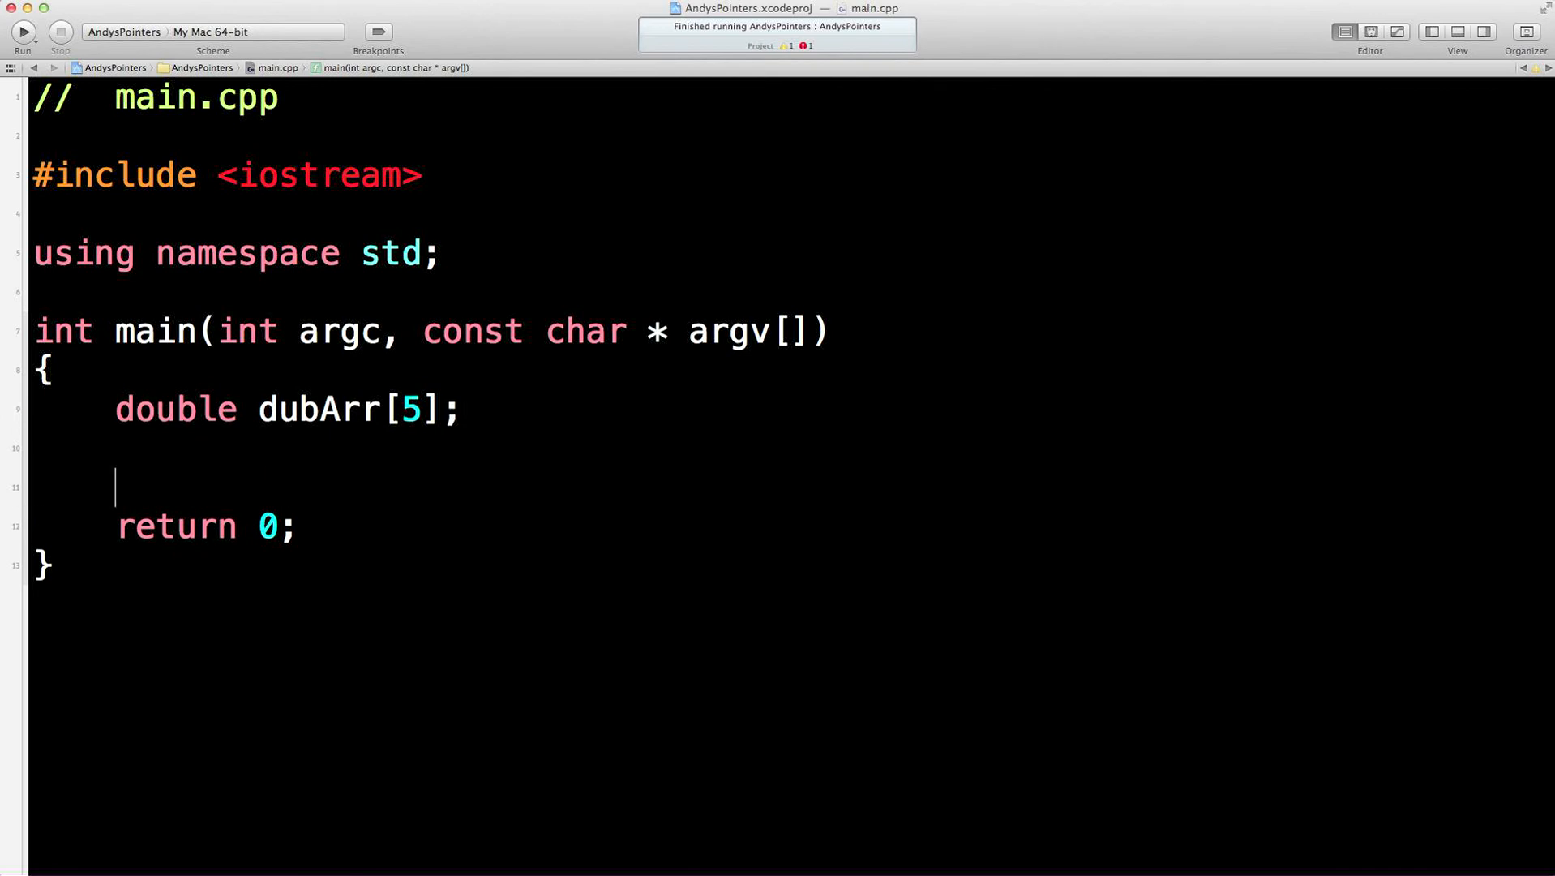
Write a for loop header running i from 0 while i < 5
type("for(int")
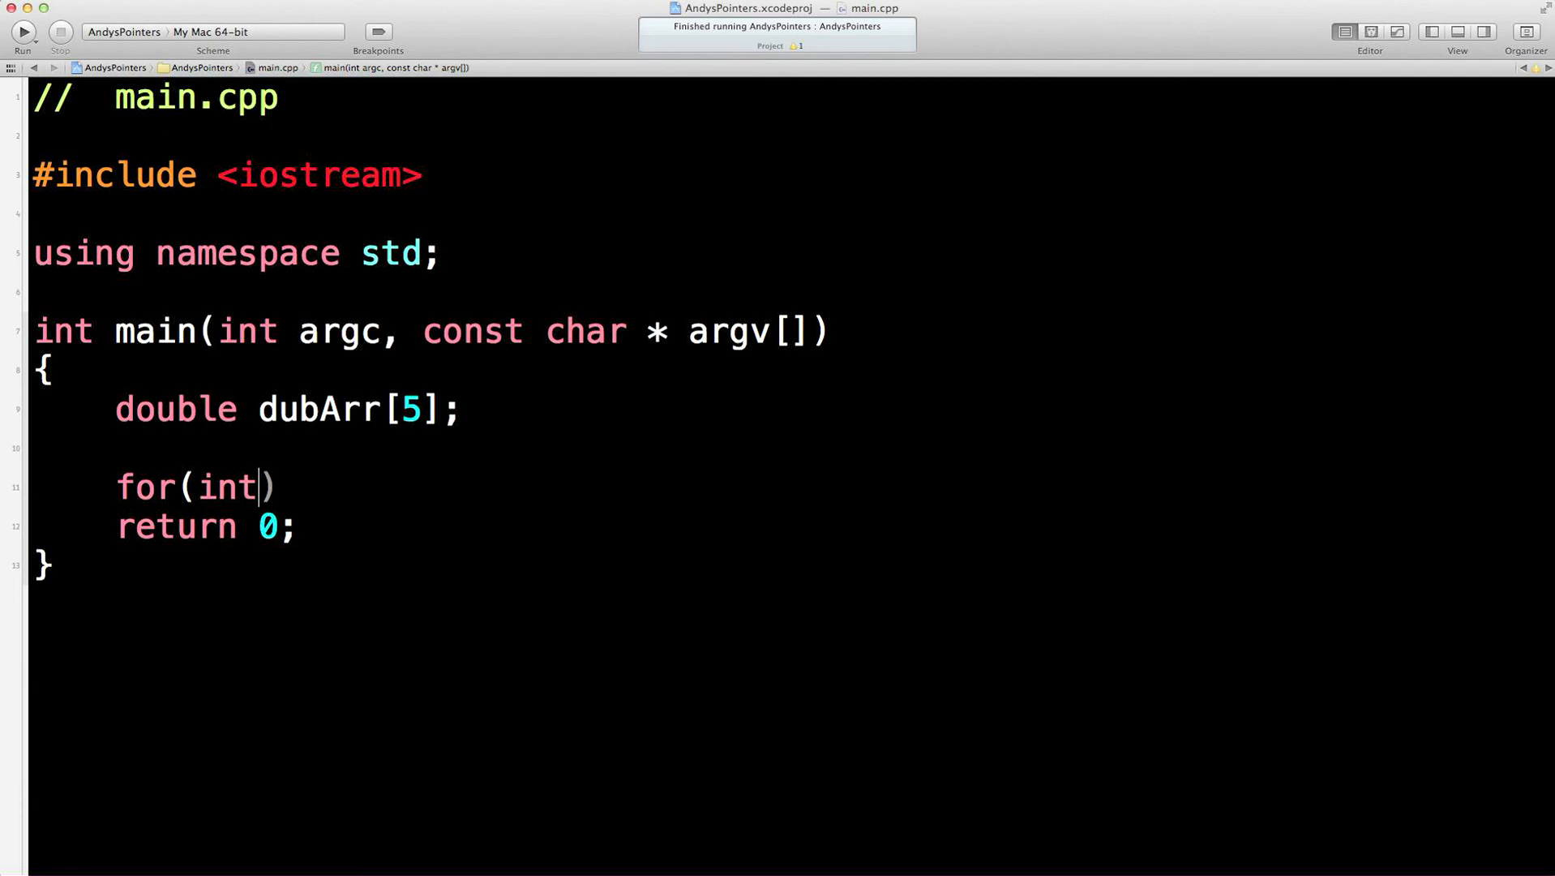
type("i = 0; i")
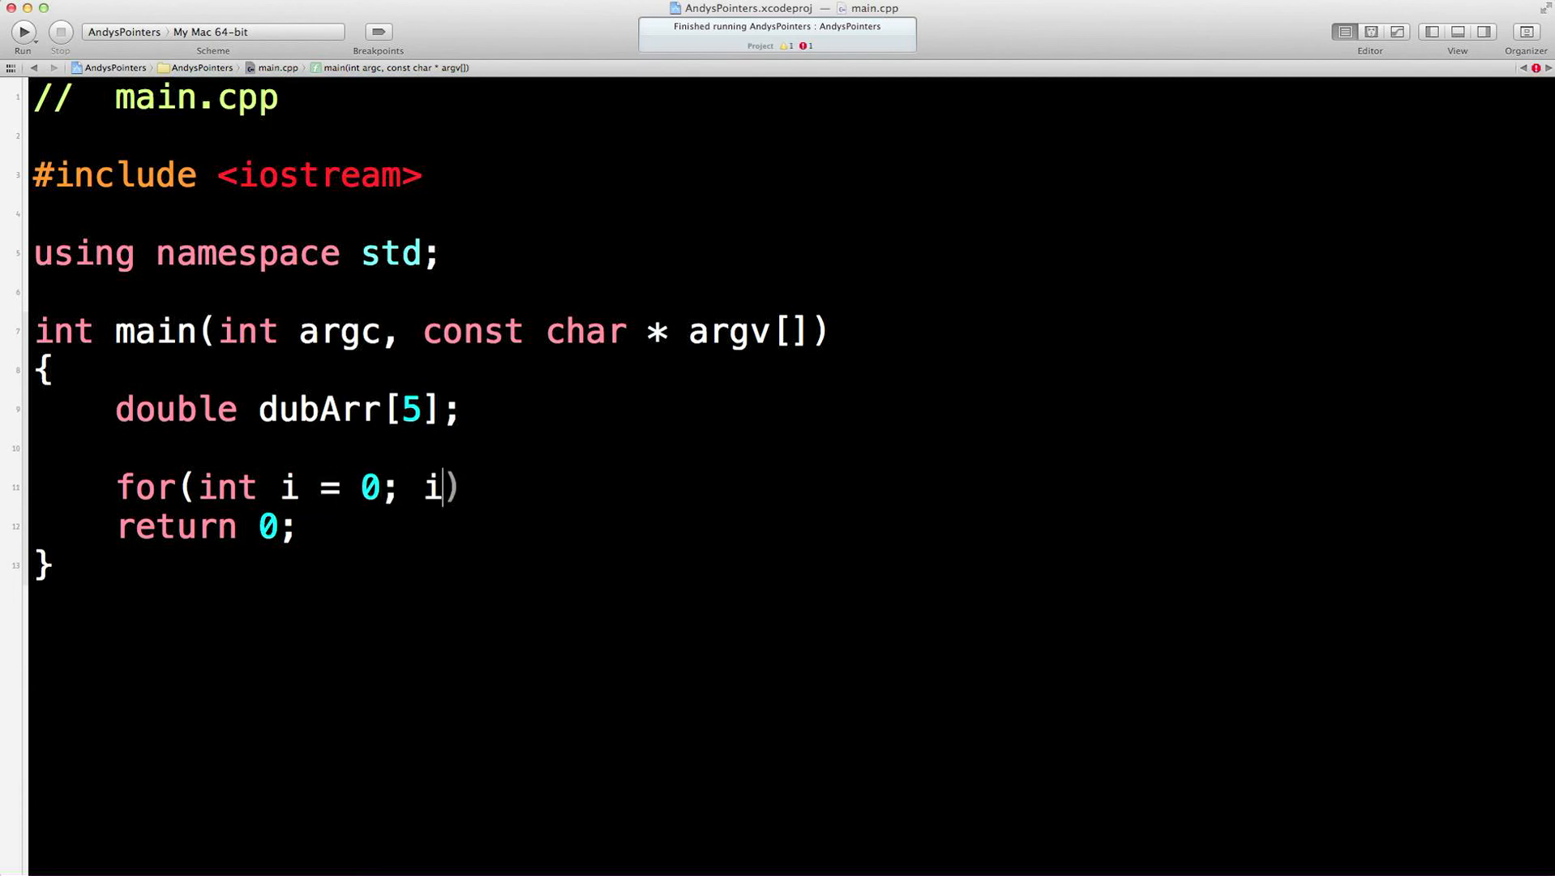
type("< 5")
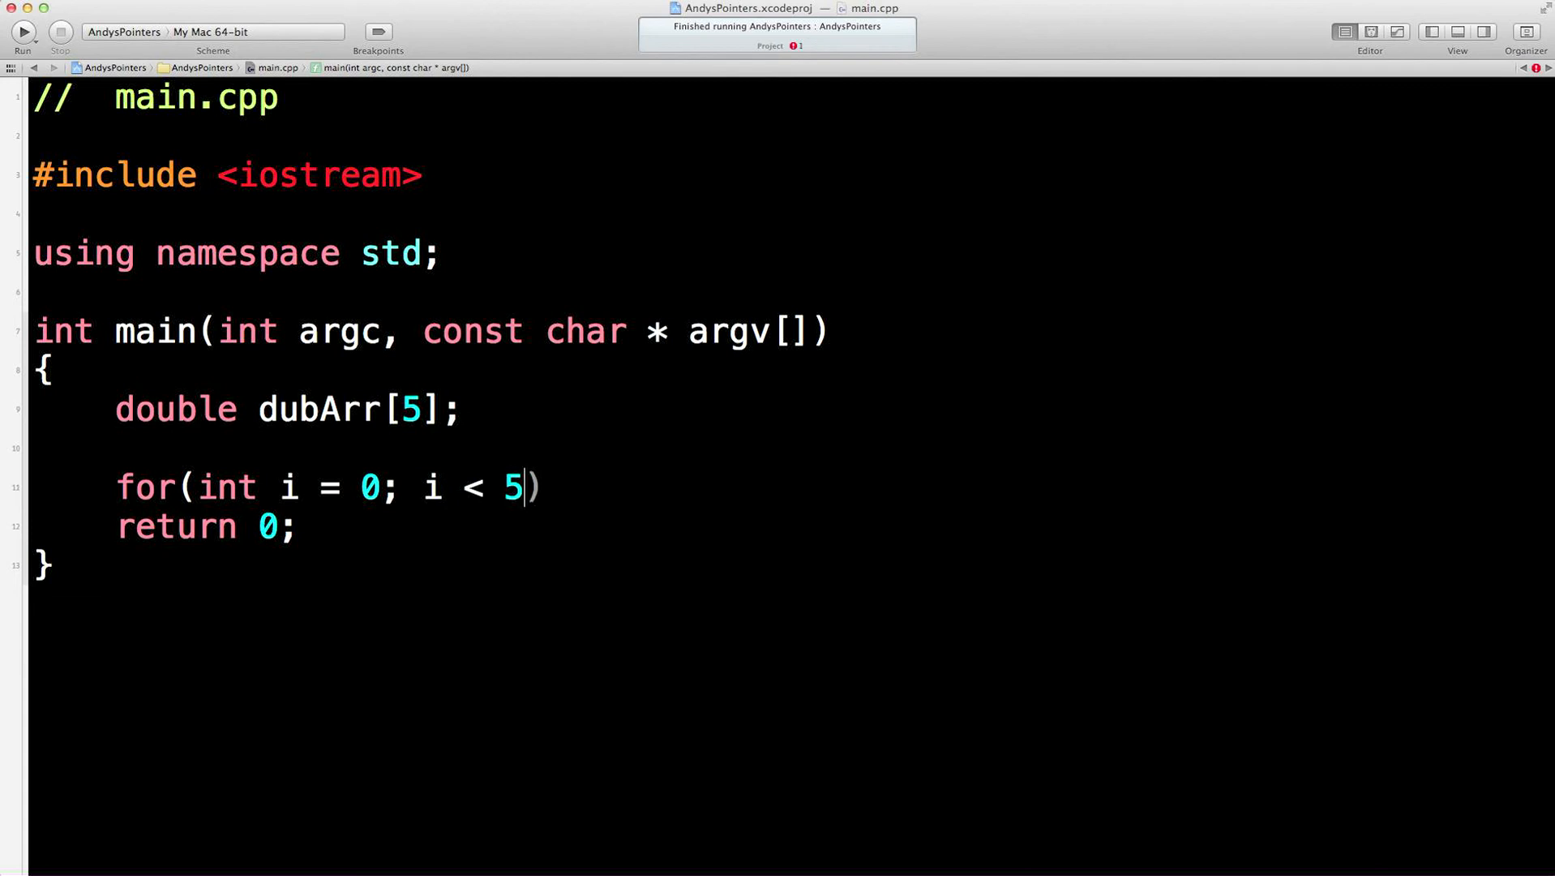
type(";")
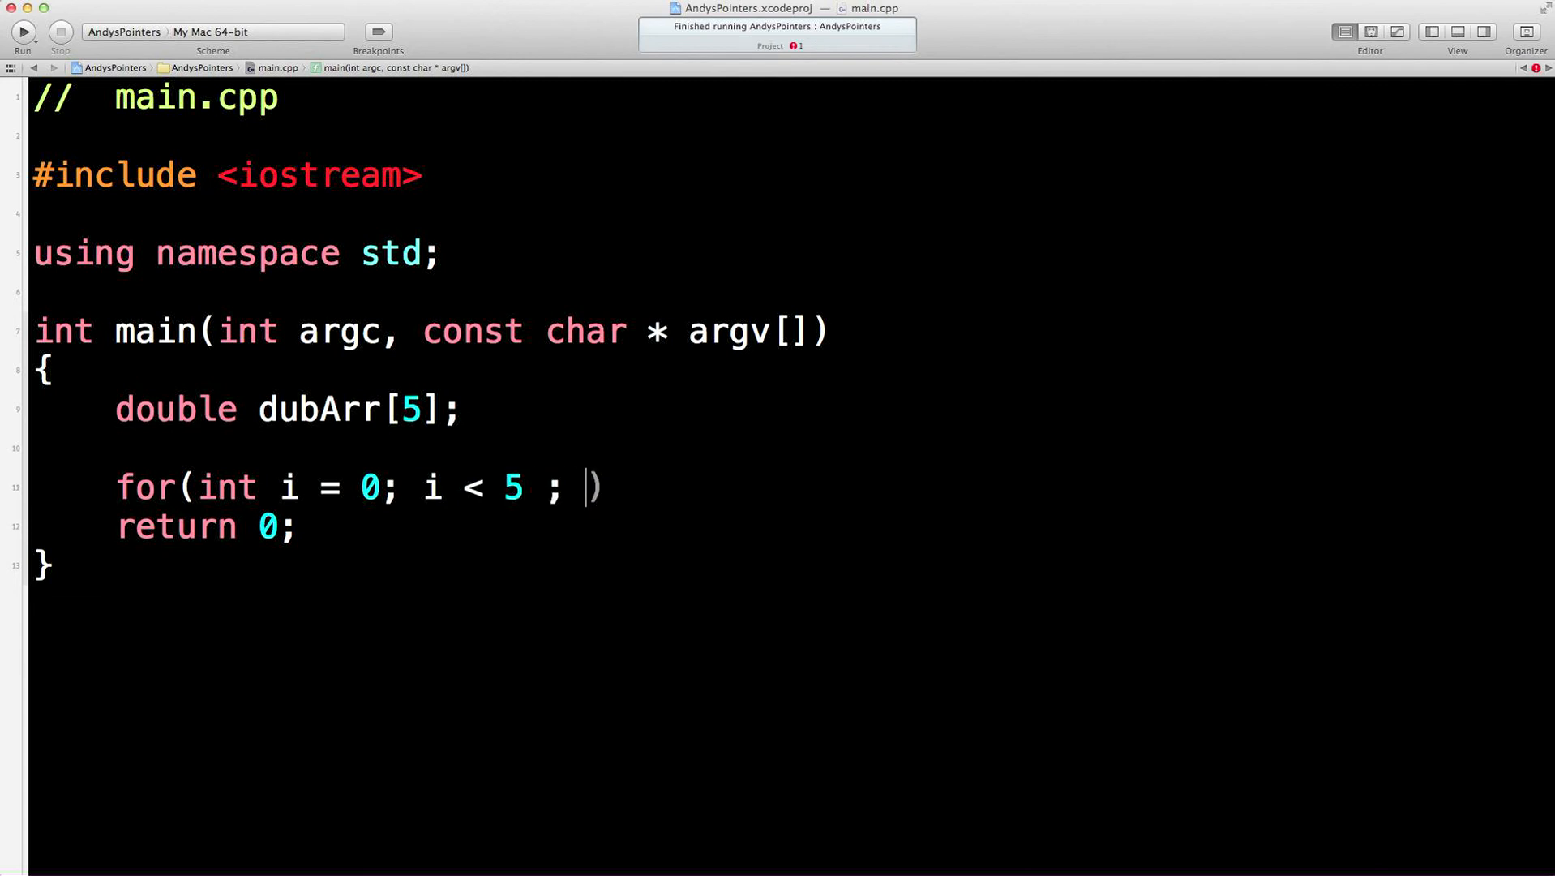
type("i++")
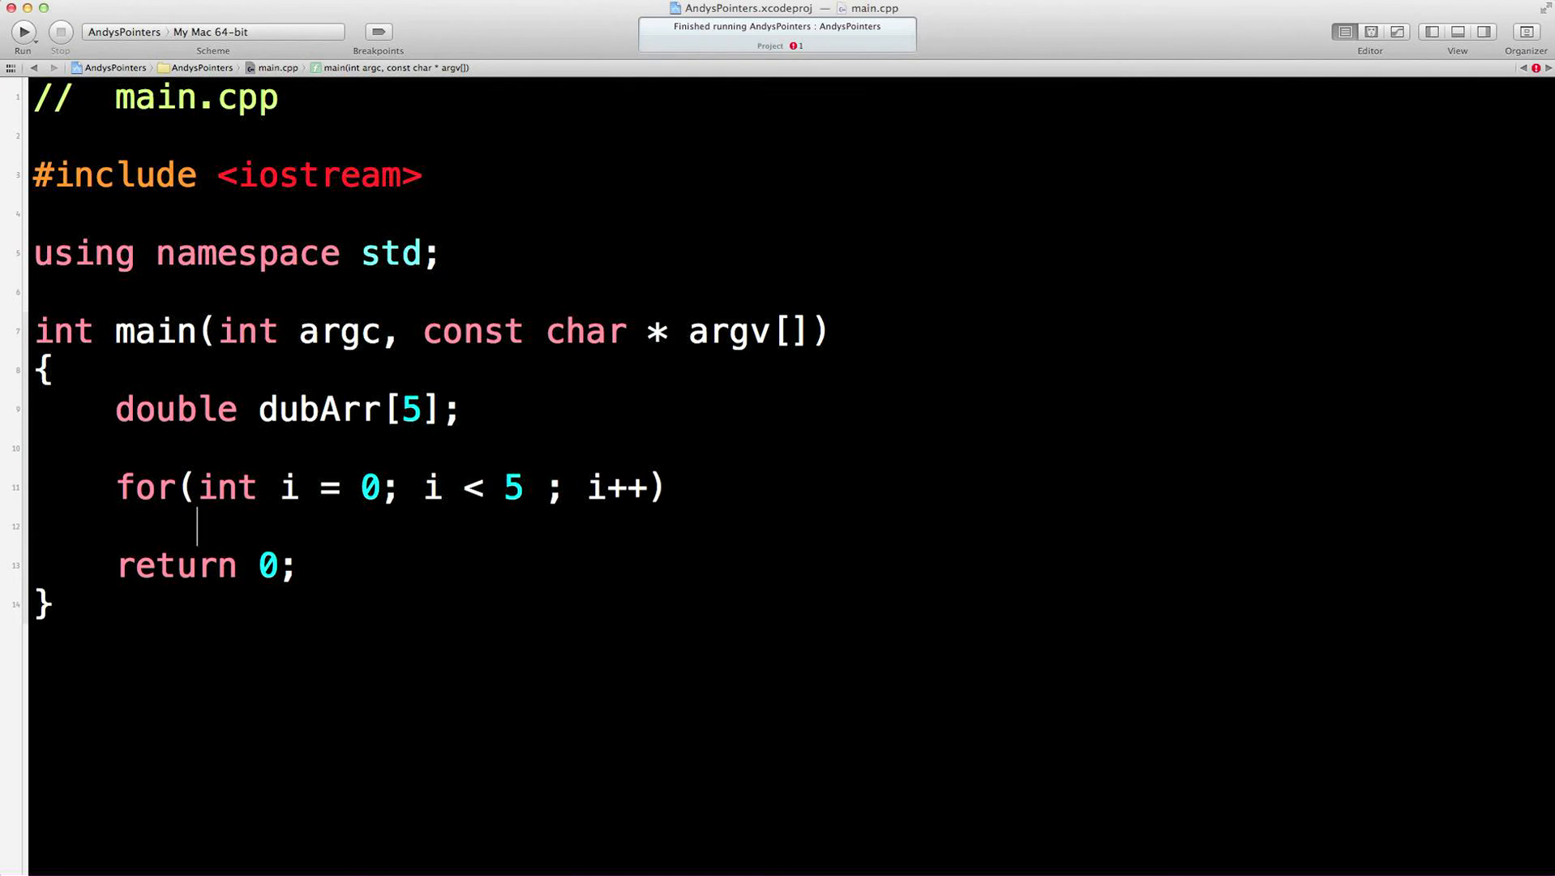
type("{")
type("dub")
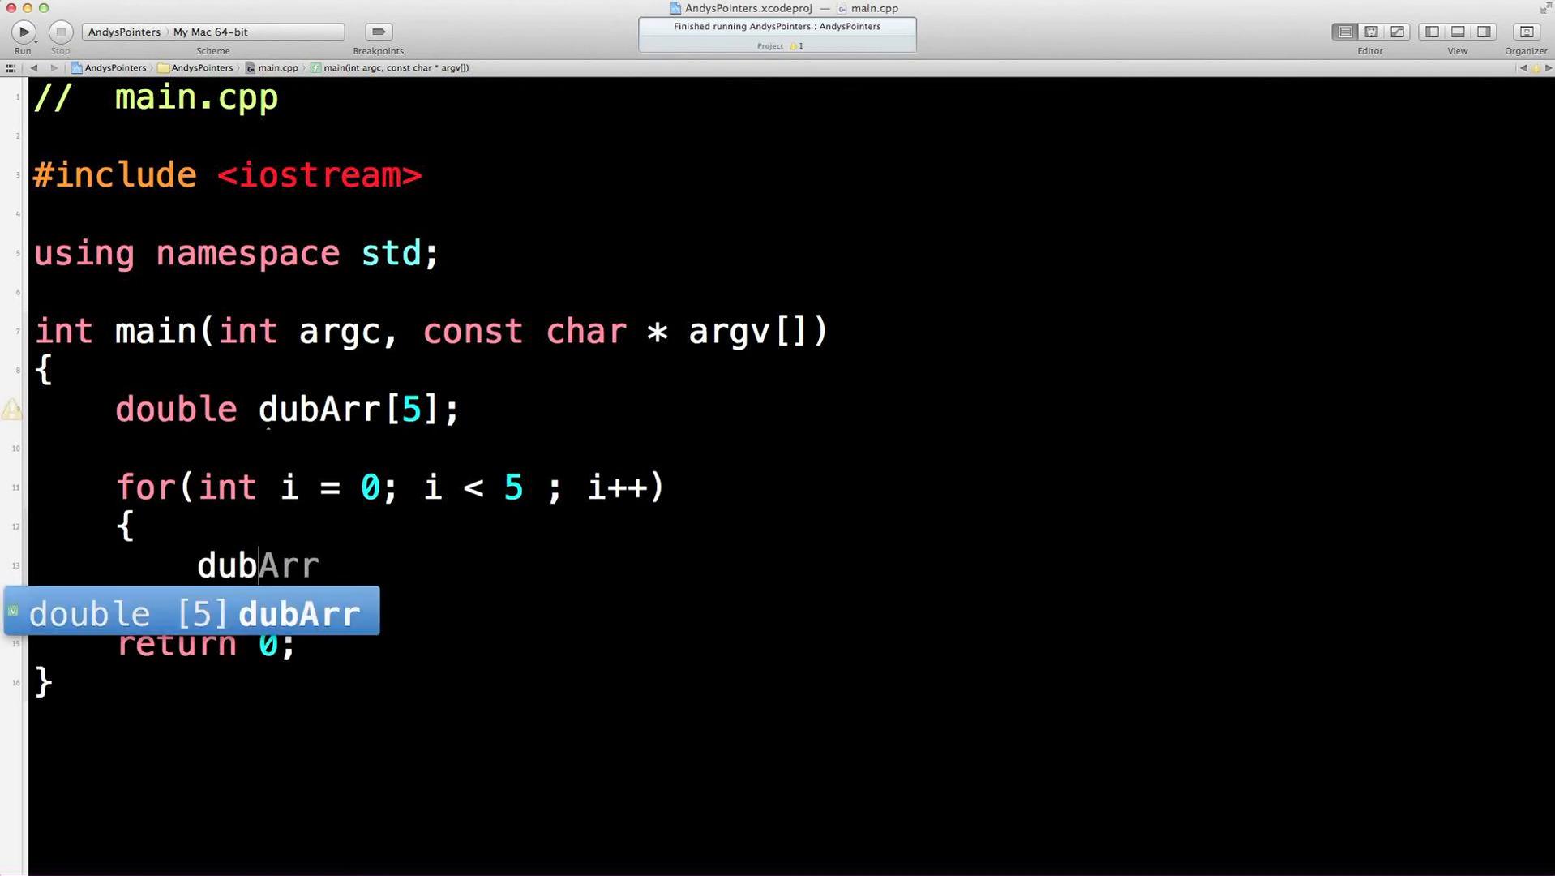
Give the loop the body dubArr[i] = ((i + 1) * 100) + (i + 1);
type("[")
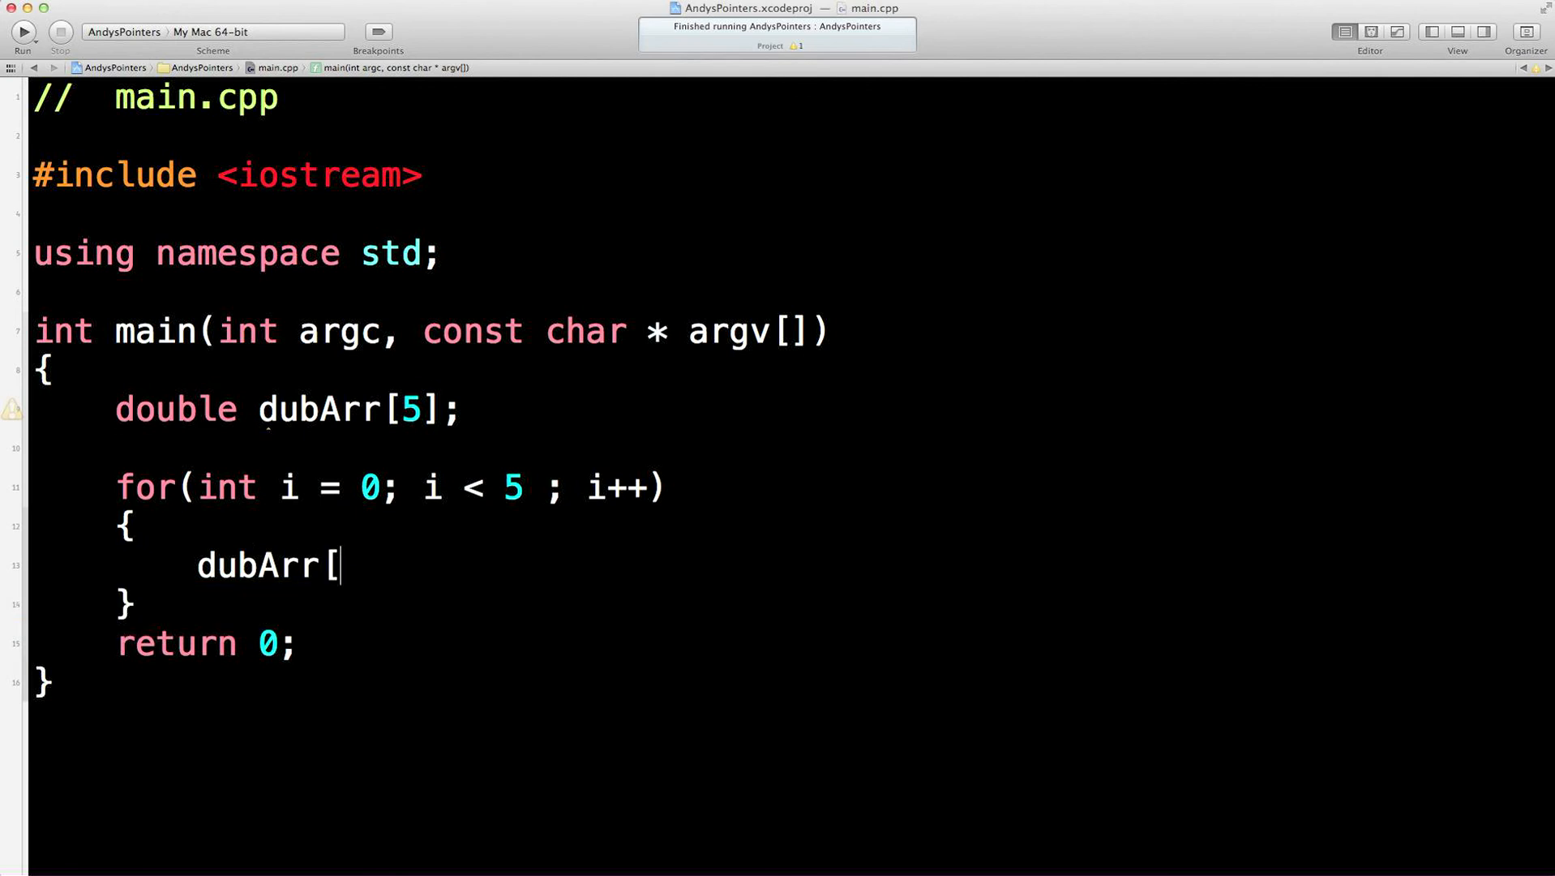
type("i] =")
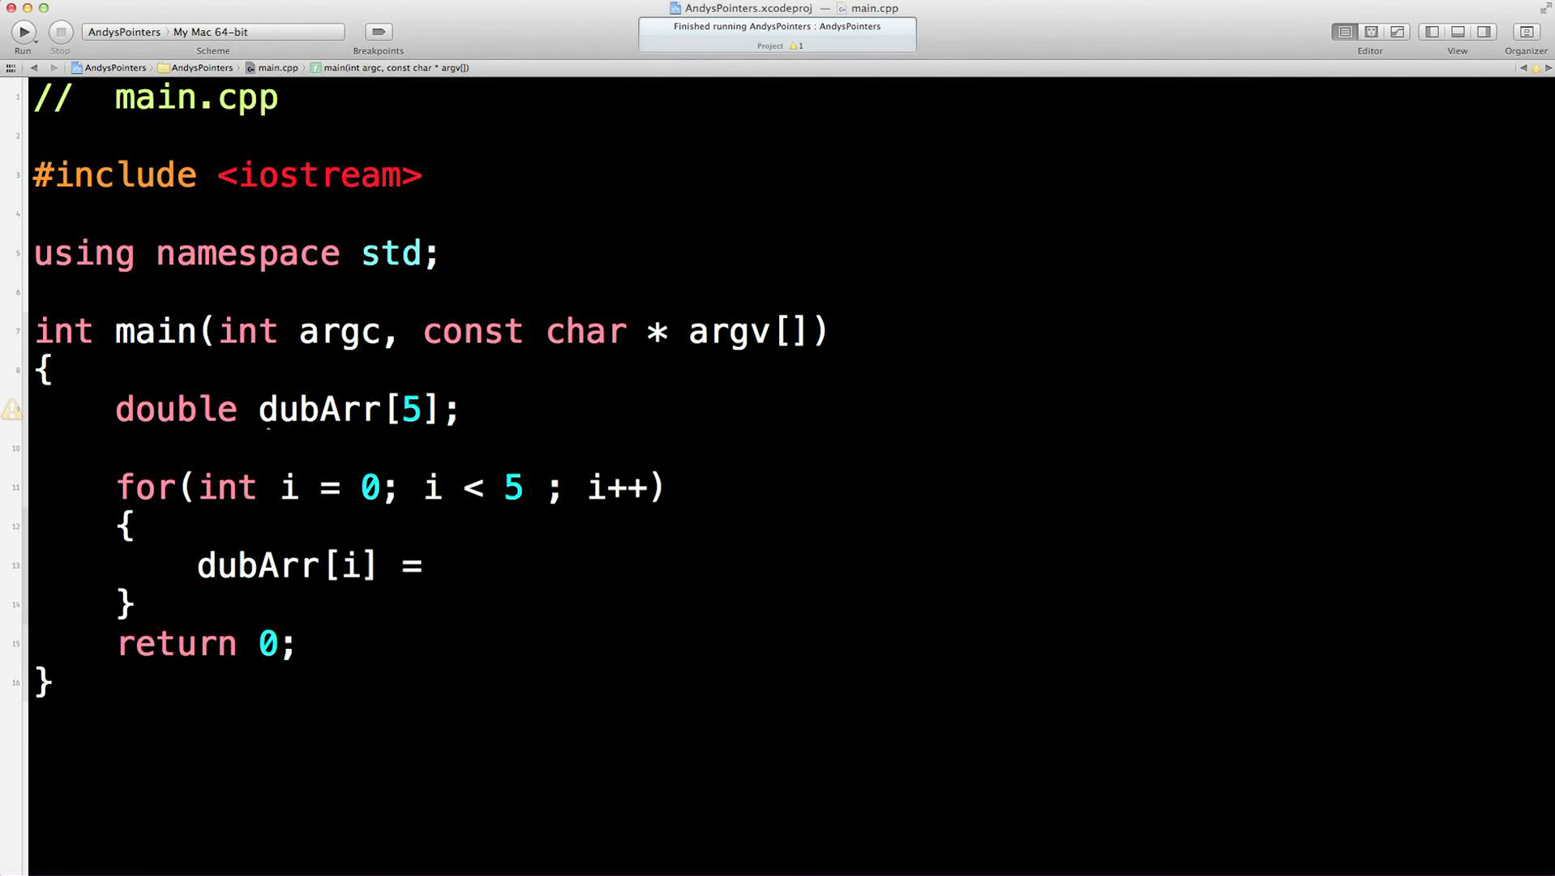
type("((i))")
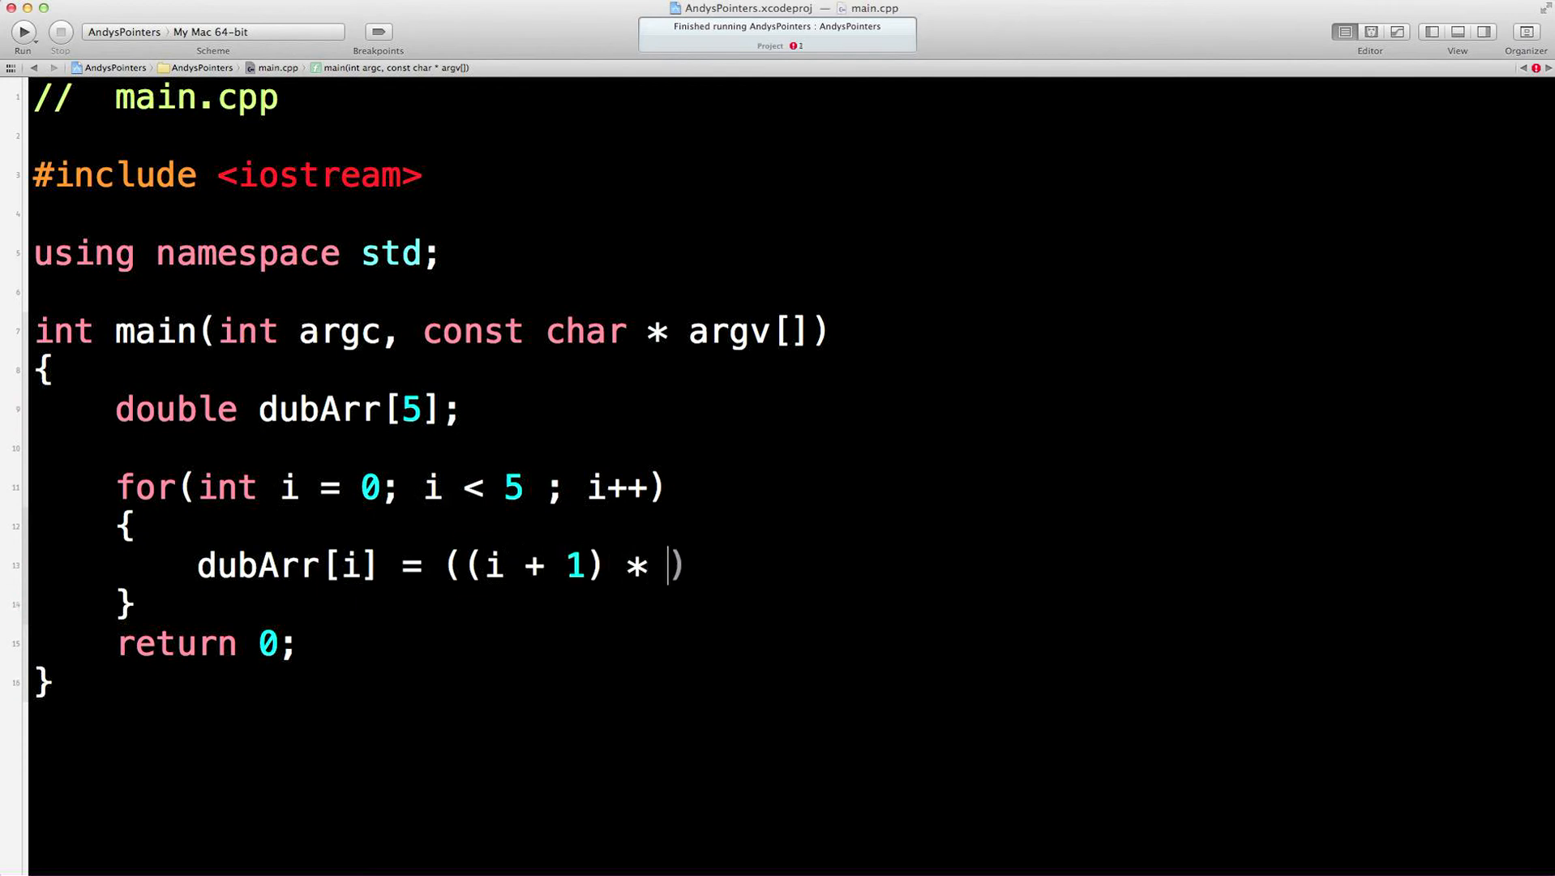
type("100")
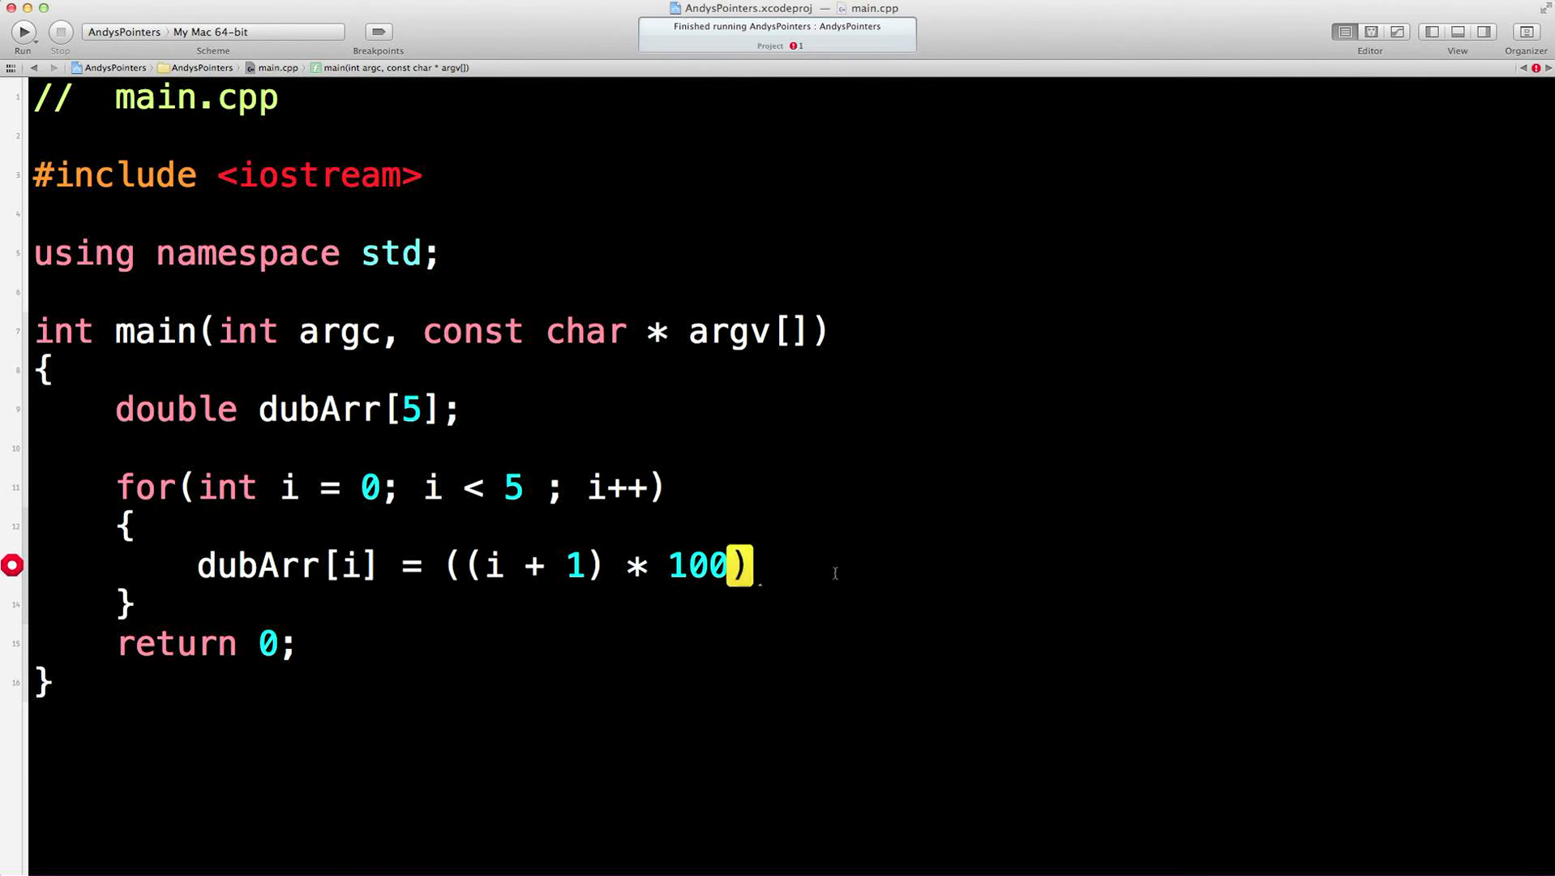
type("+")
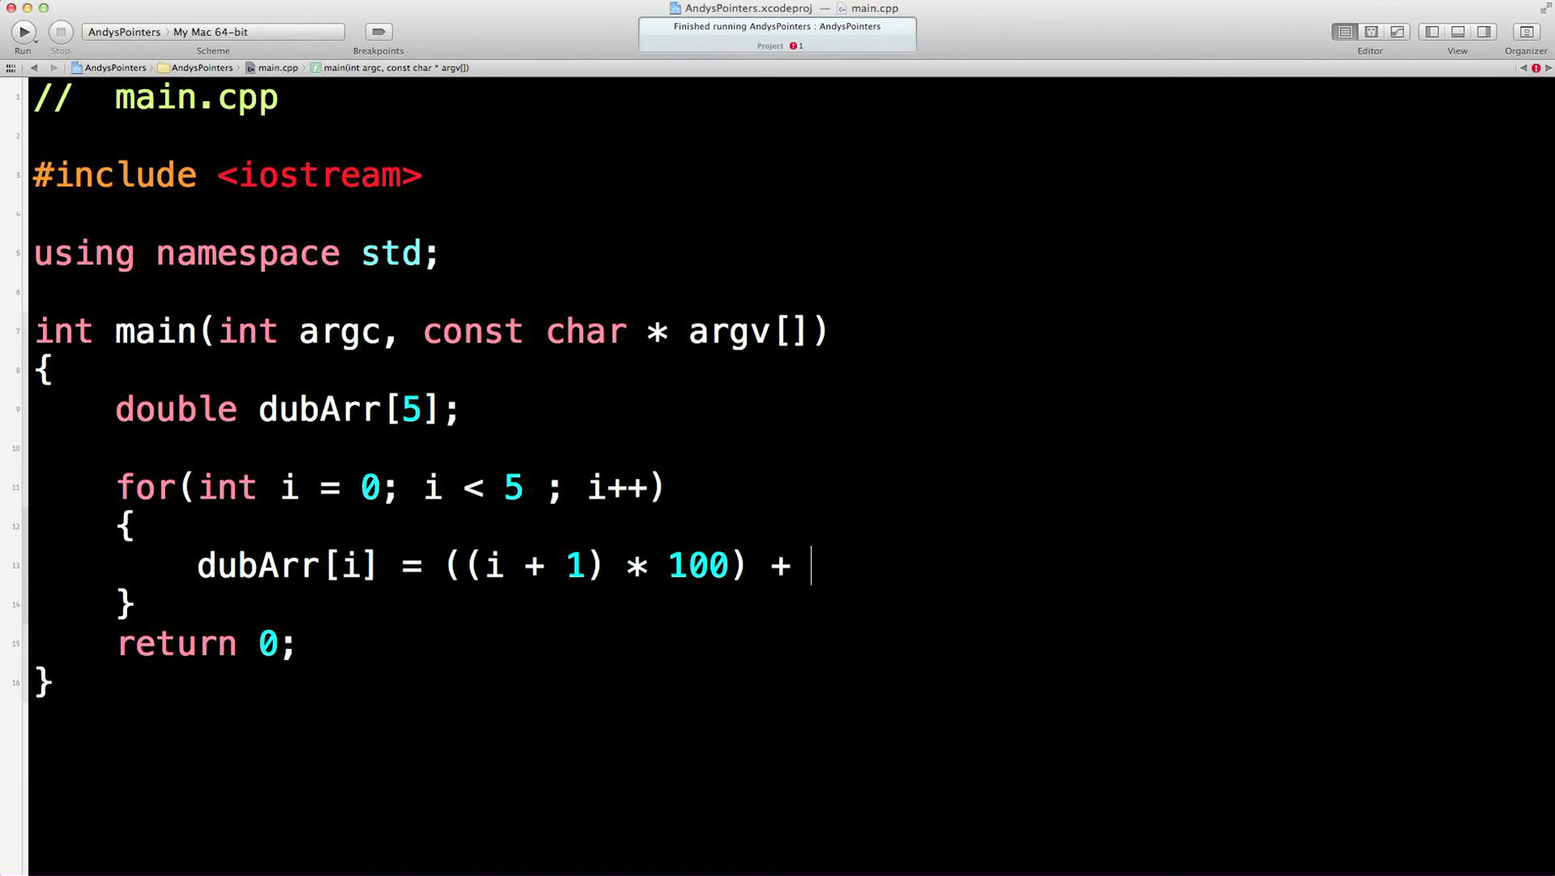
type("(i + 1)")
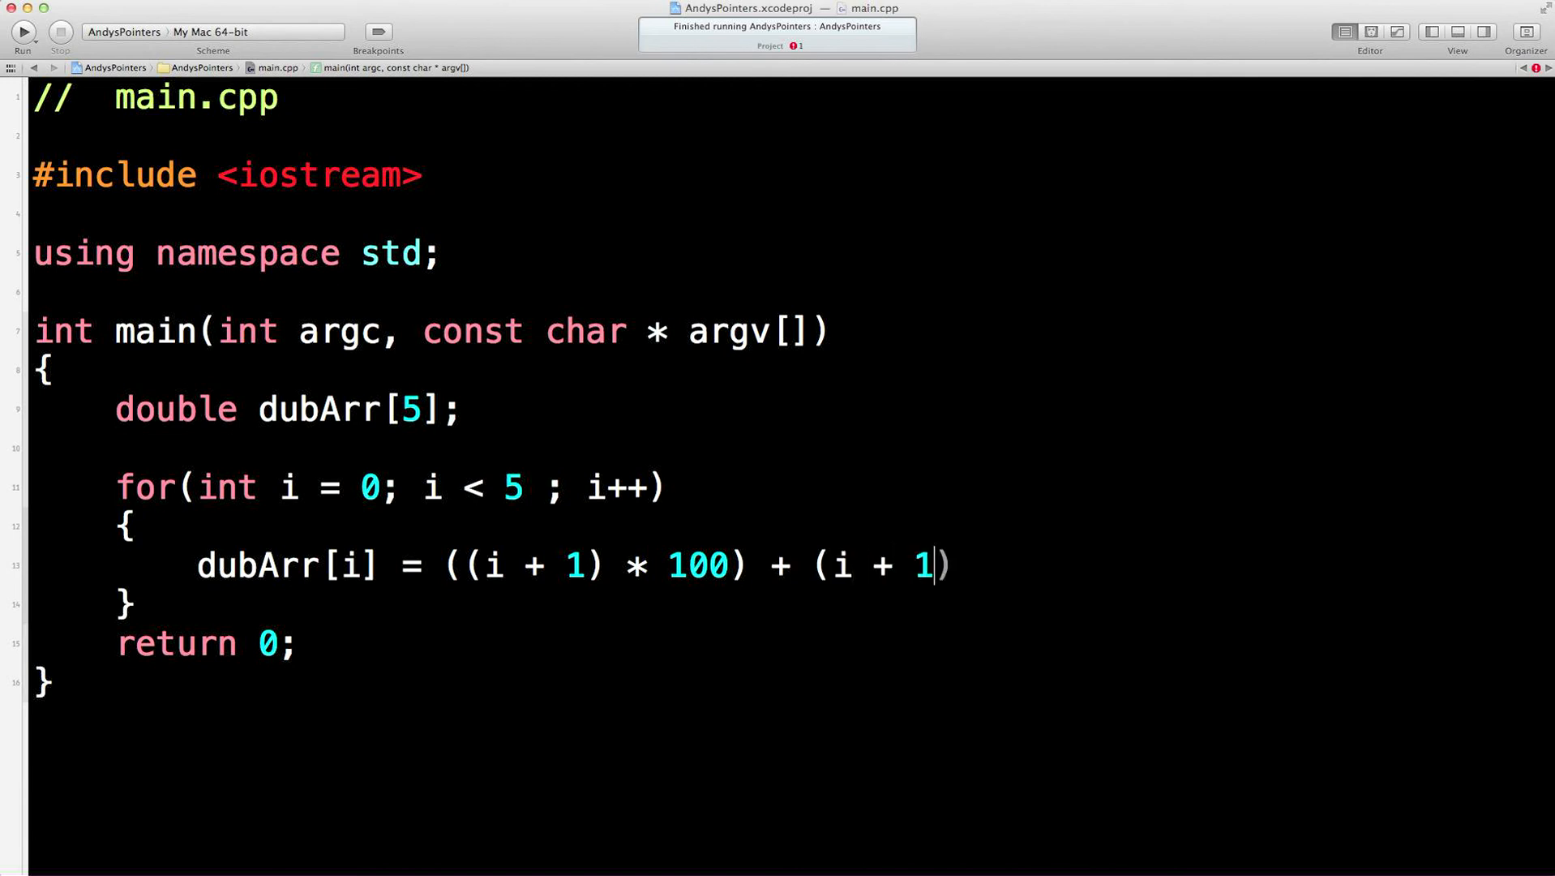
type(";")
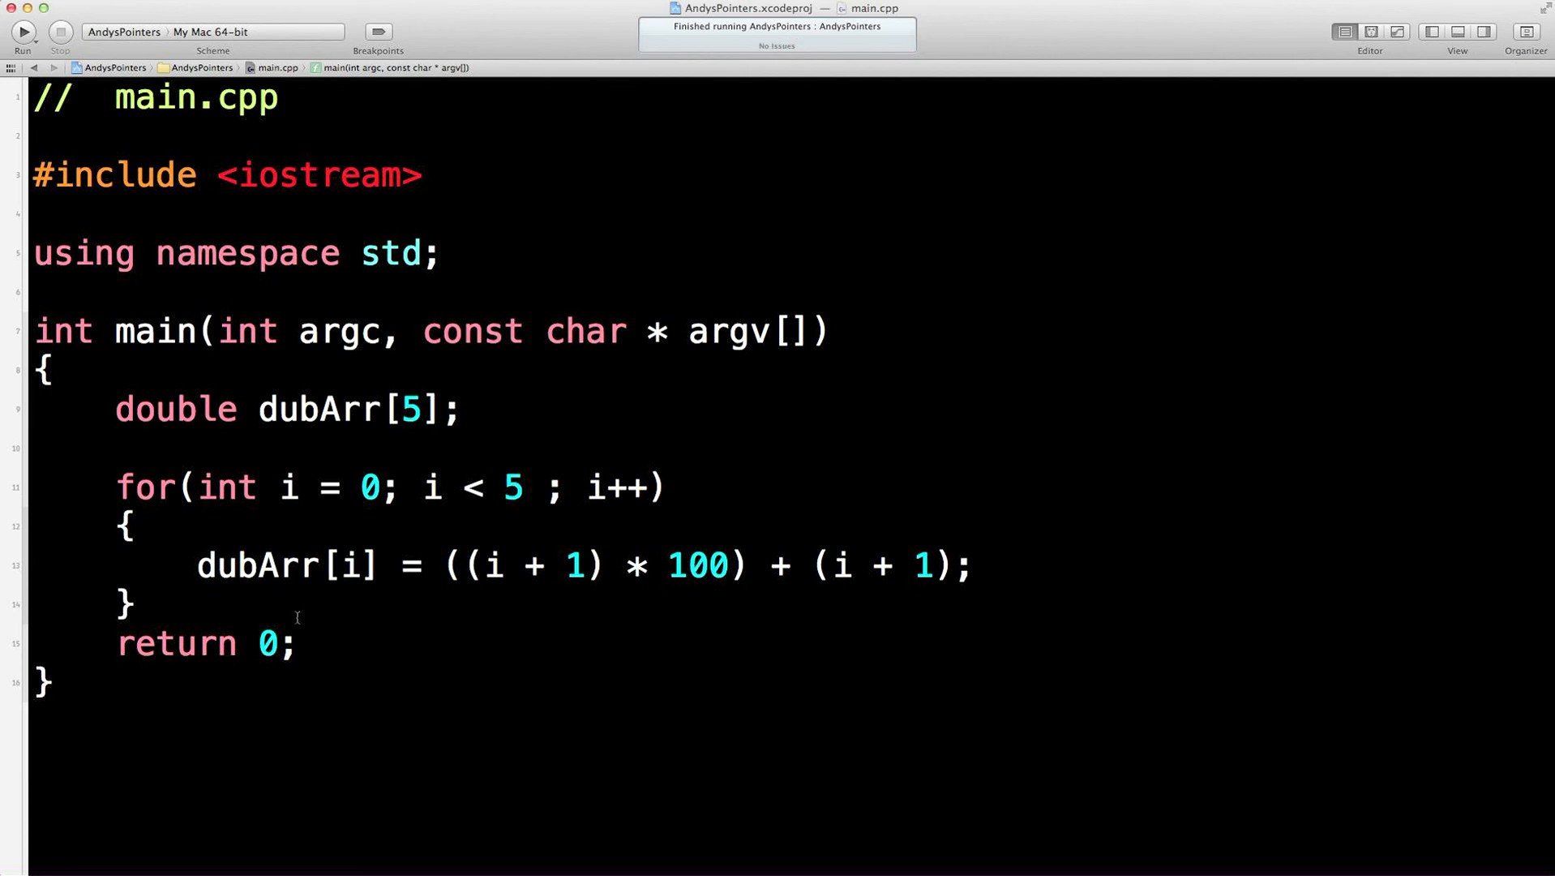
key("Return")
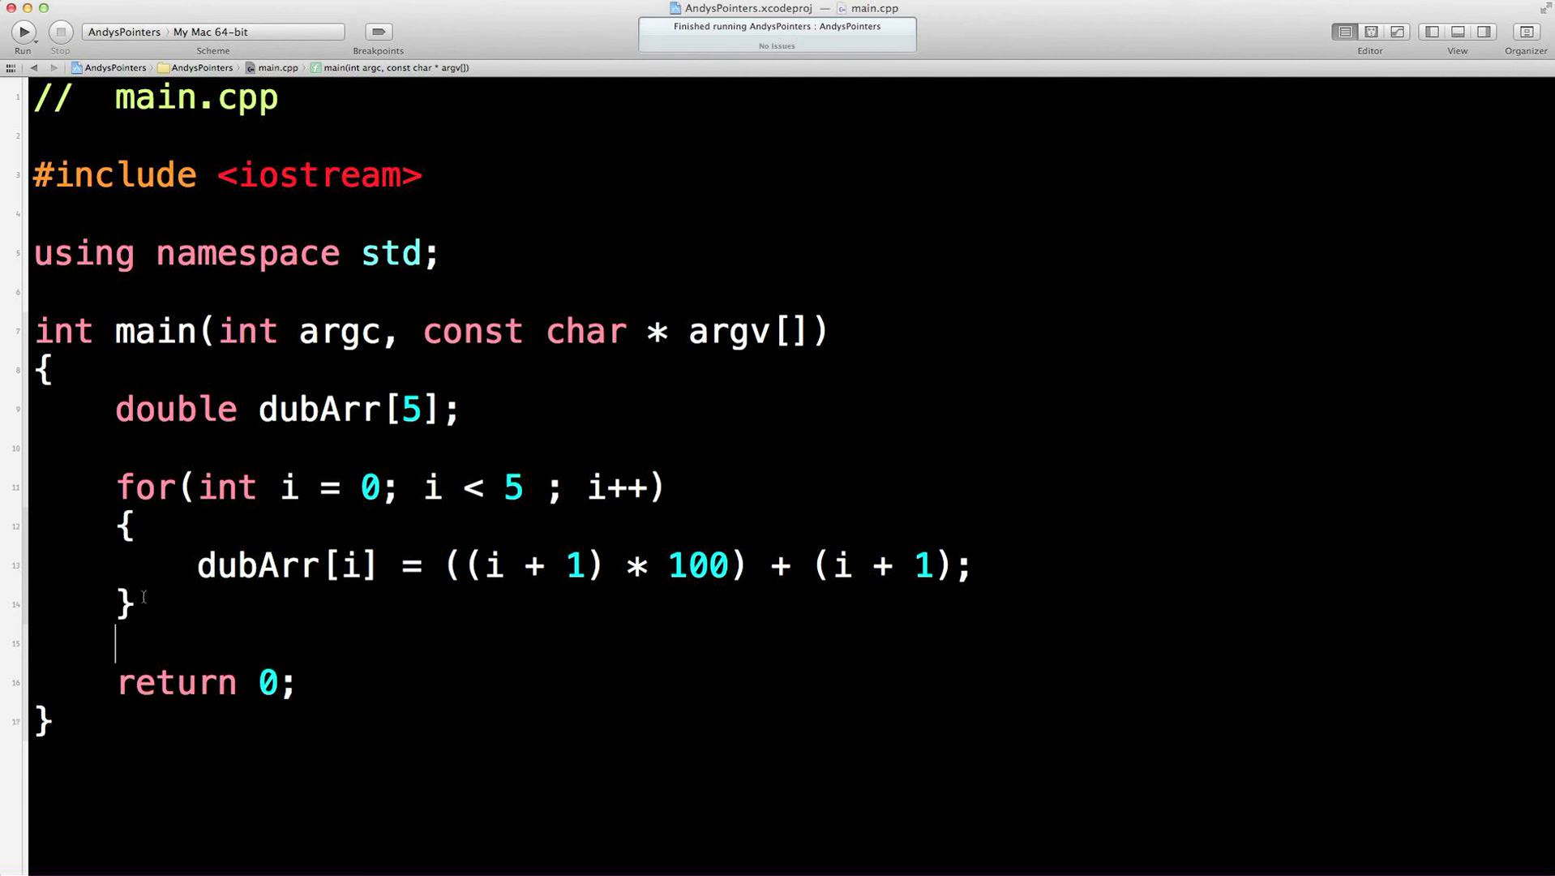
Duplicate the fill loop so its body prints "dubArr[i]: " followed by dubArr[i] and endl
left_click_drag(117, 486, 134, 605)
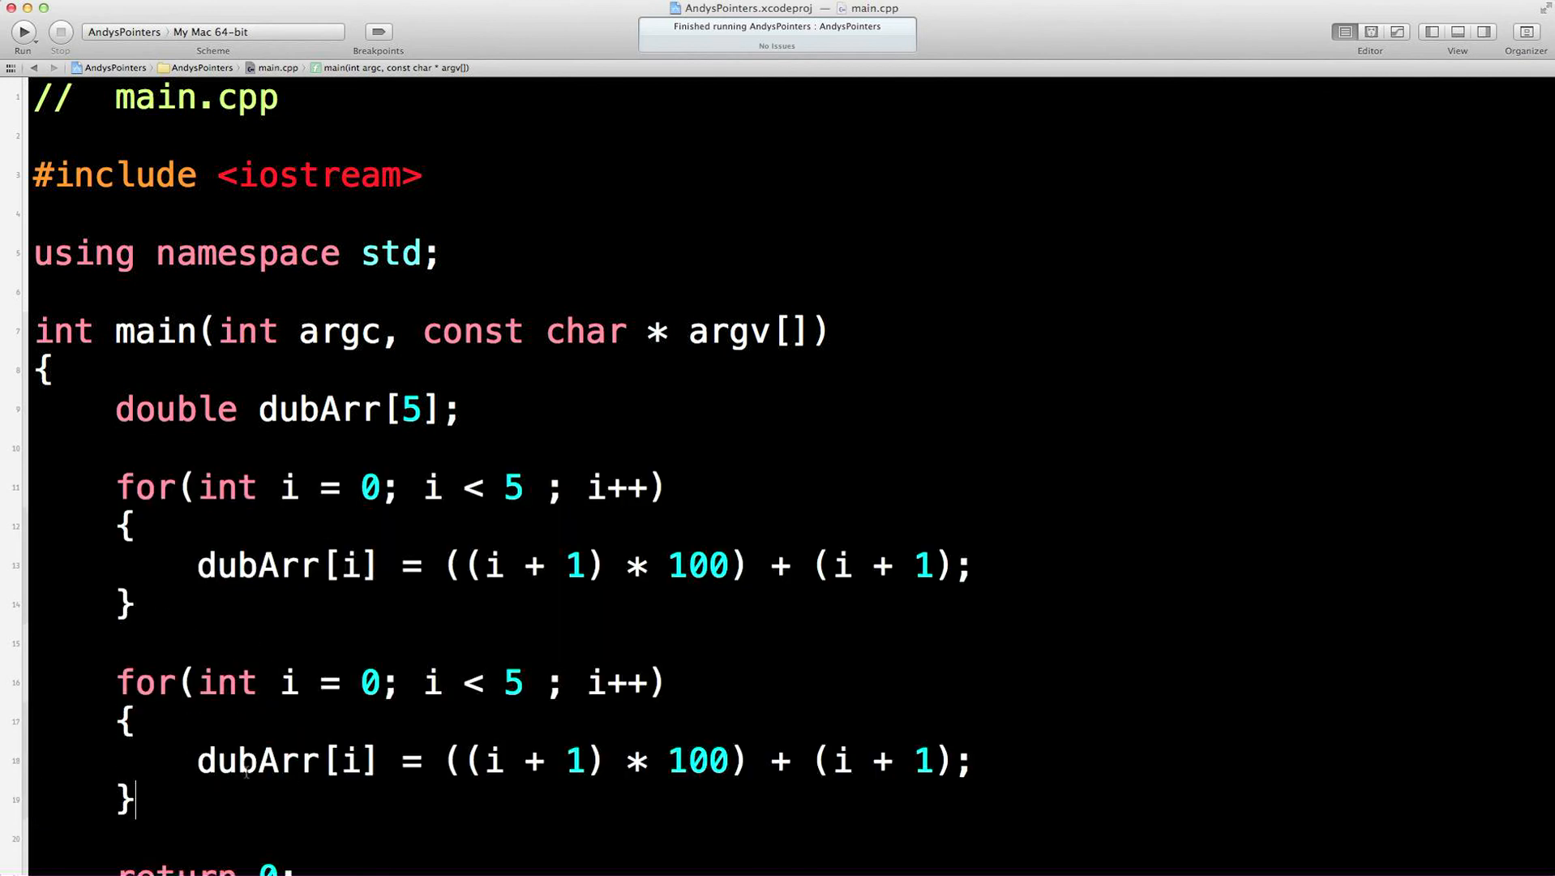
type("cout")
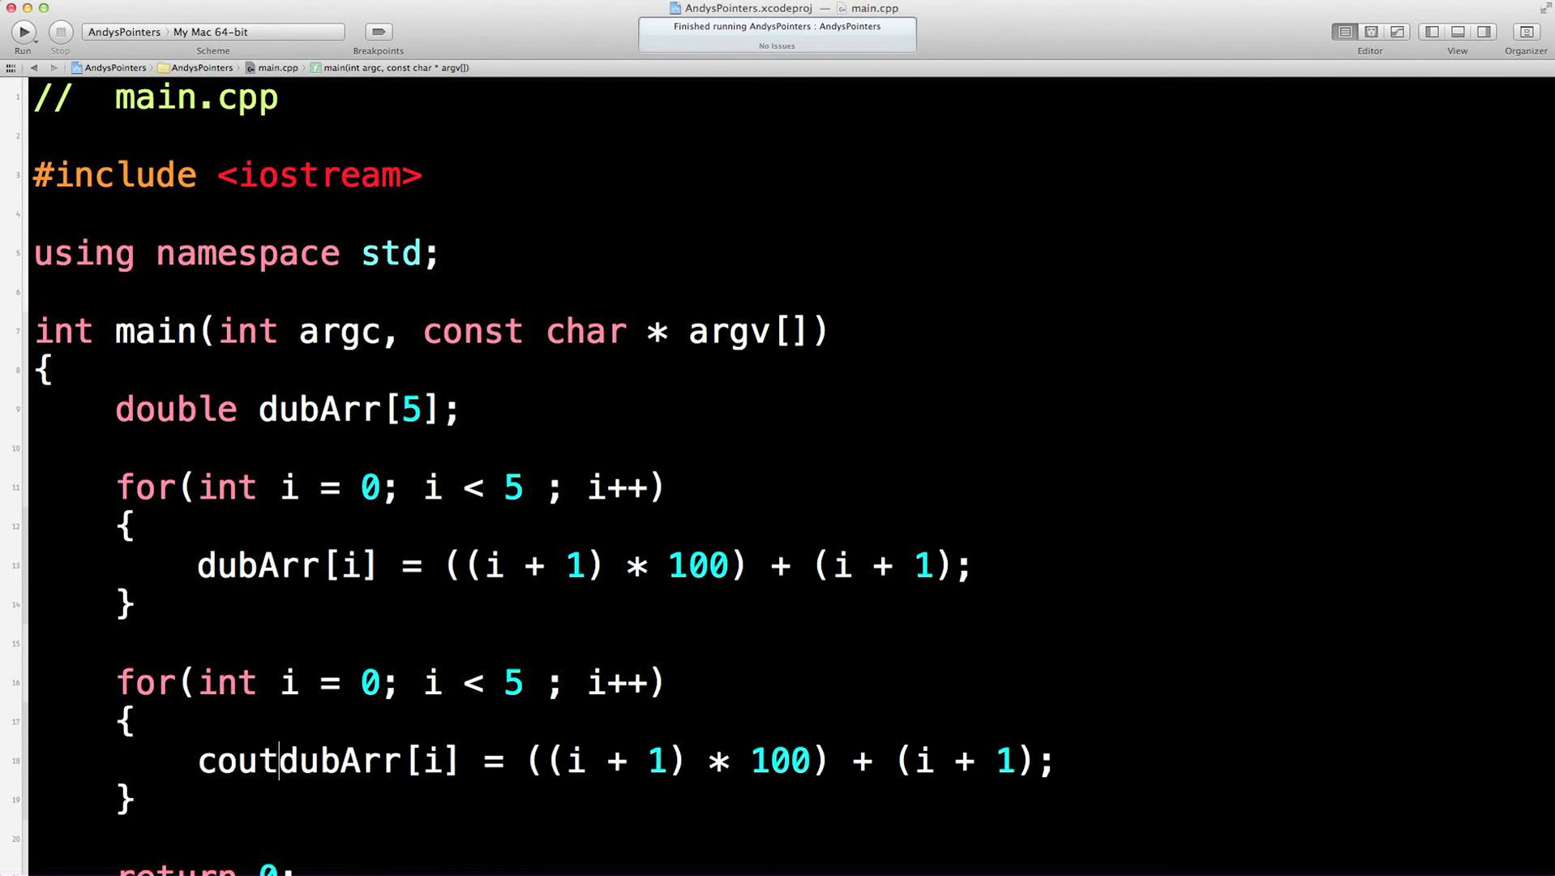
type("<<")
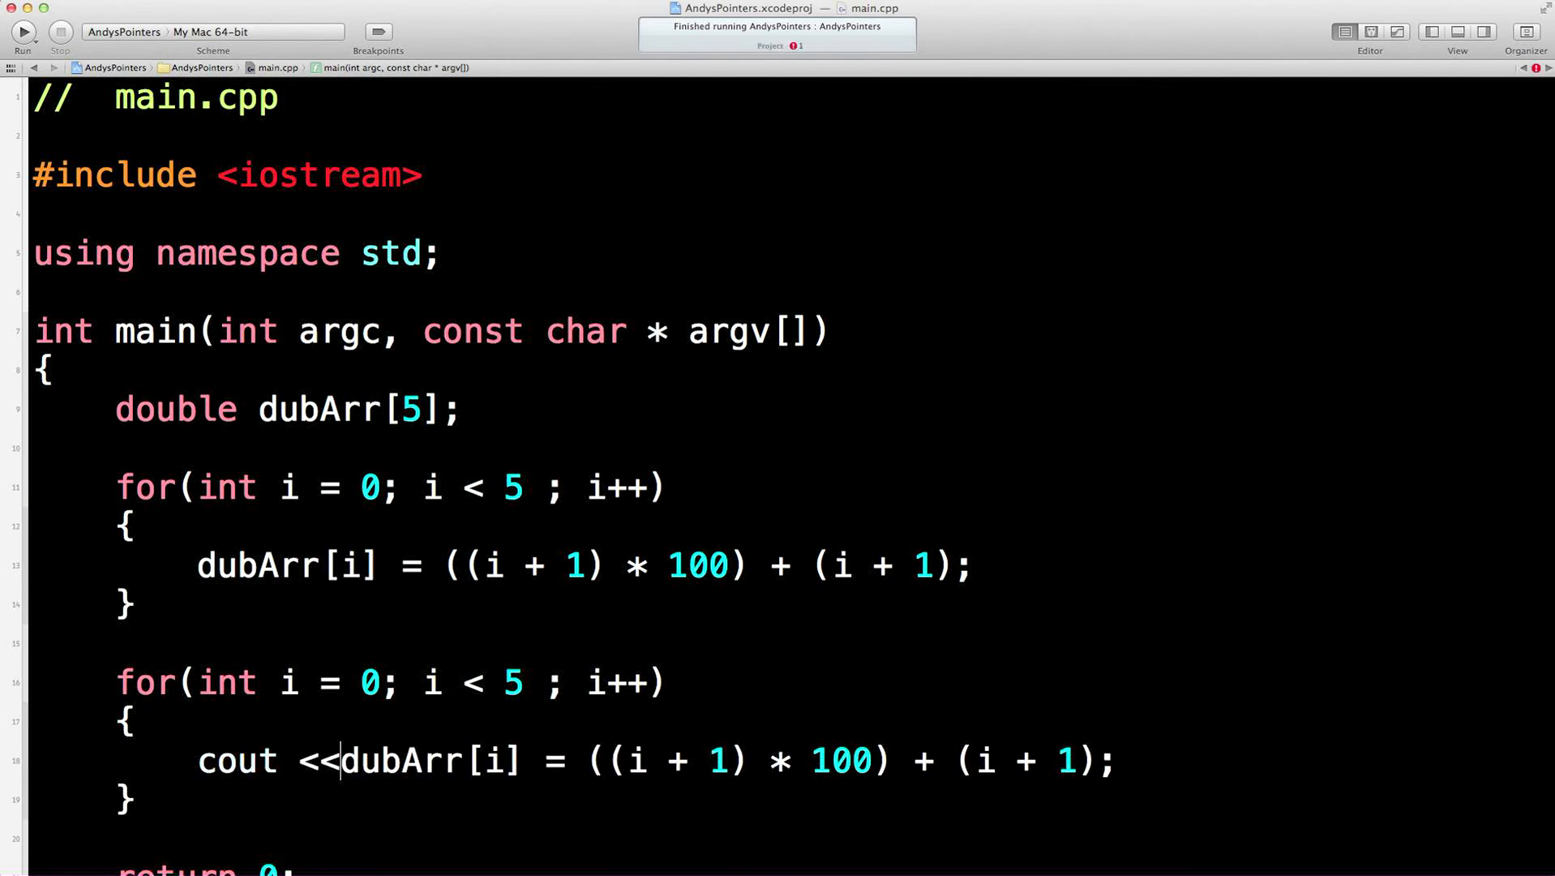
type("\"")
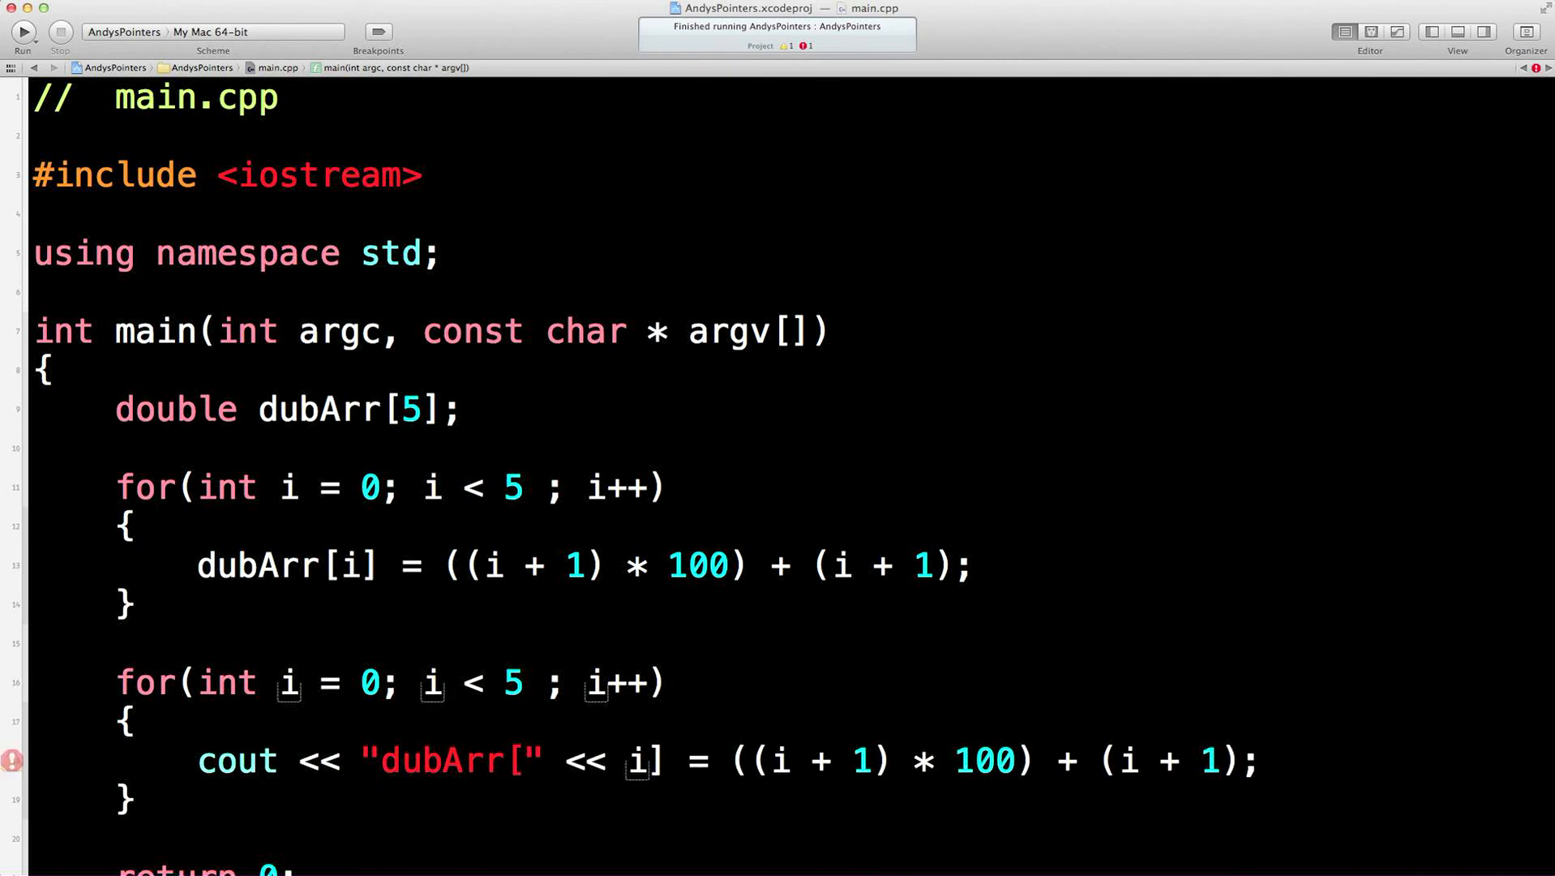
type("<<")
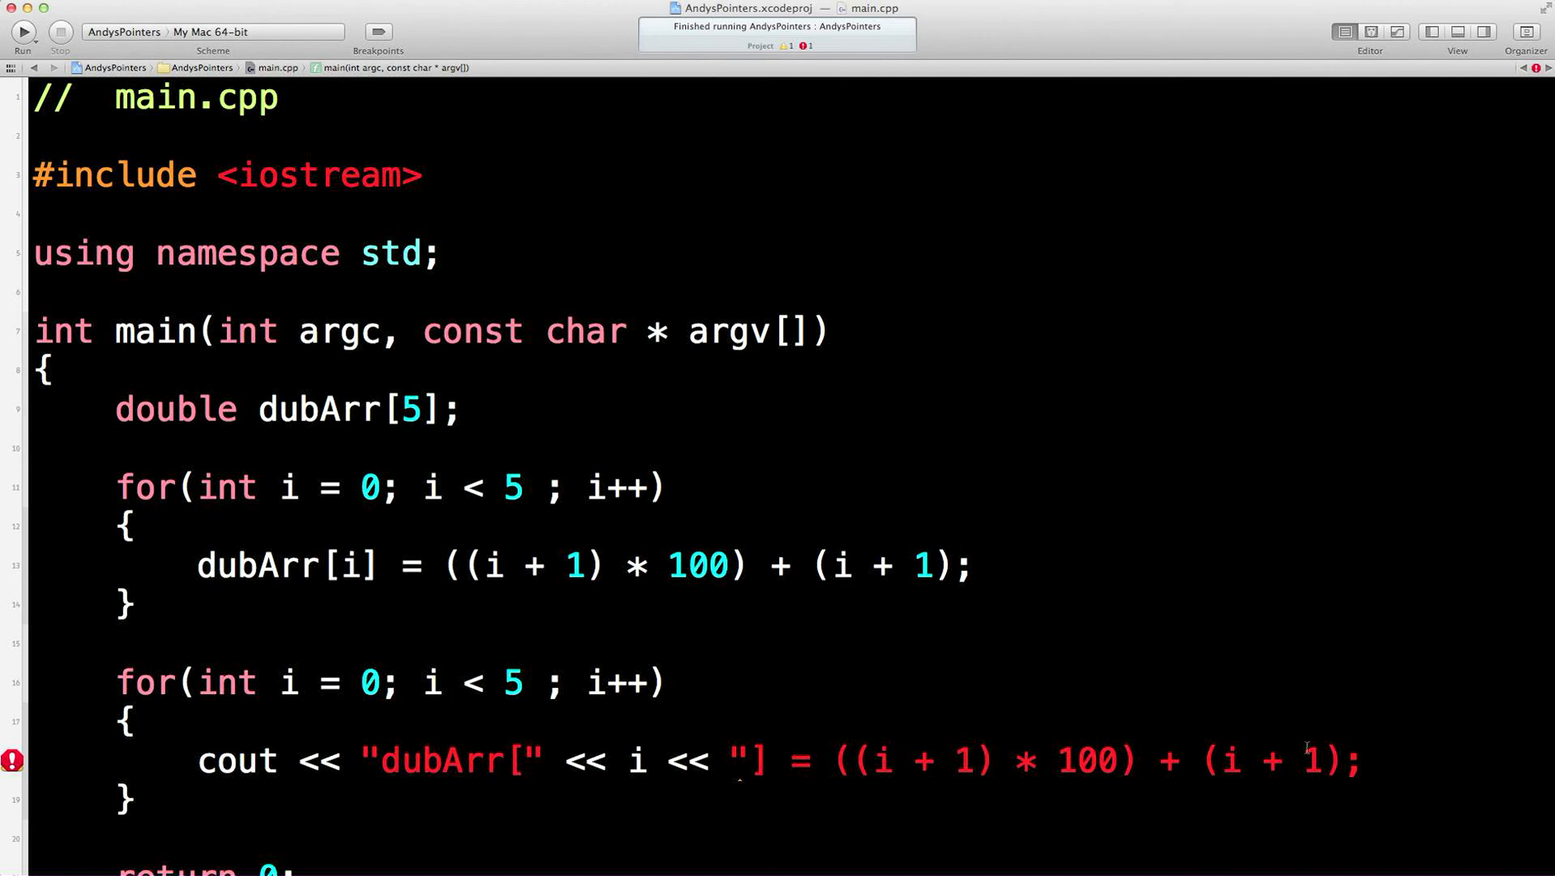
left_click_drag(783, 761, 1359, 760)
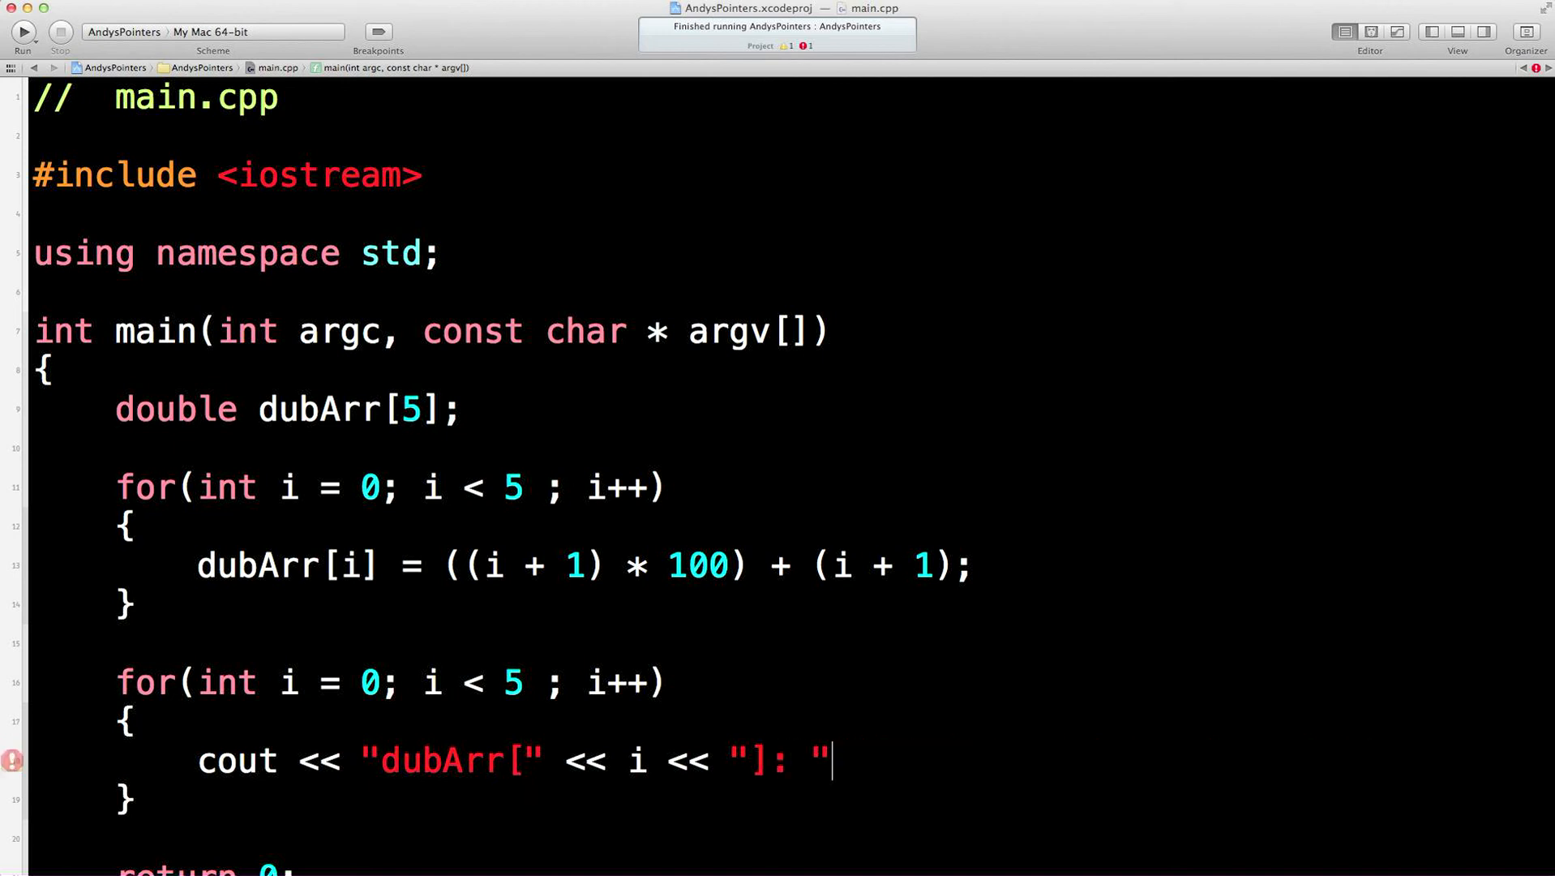
type("<<")
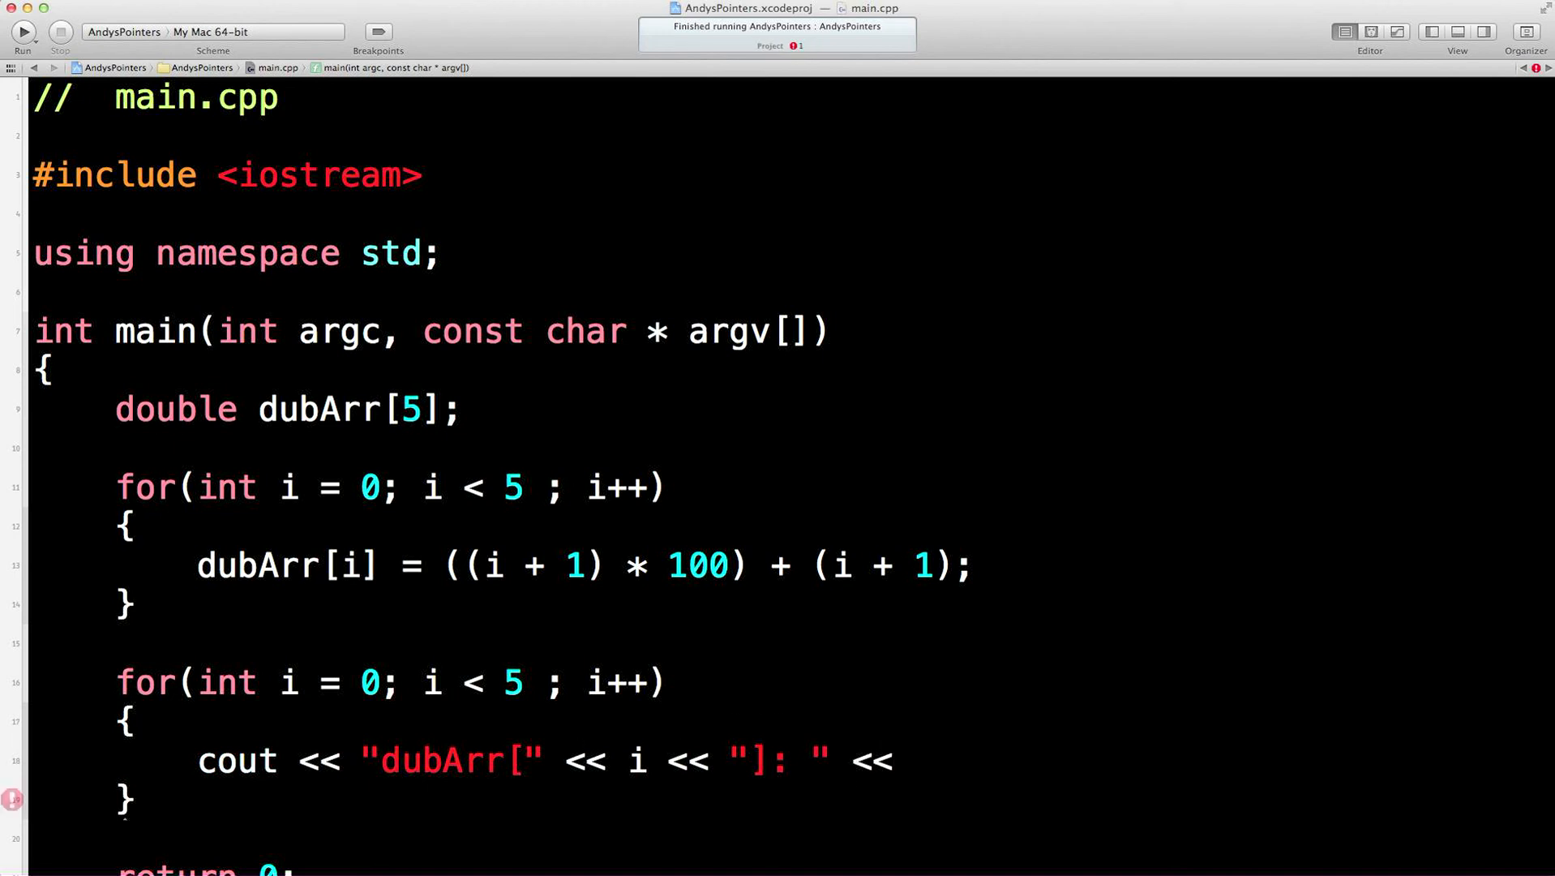
type("dubArr[")
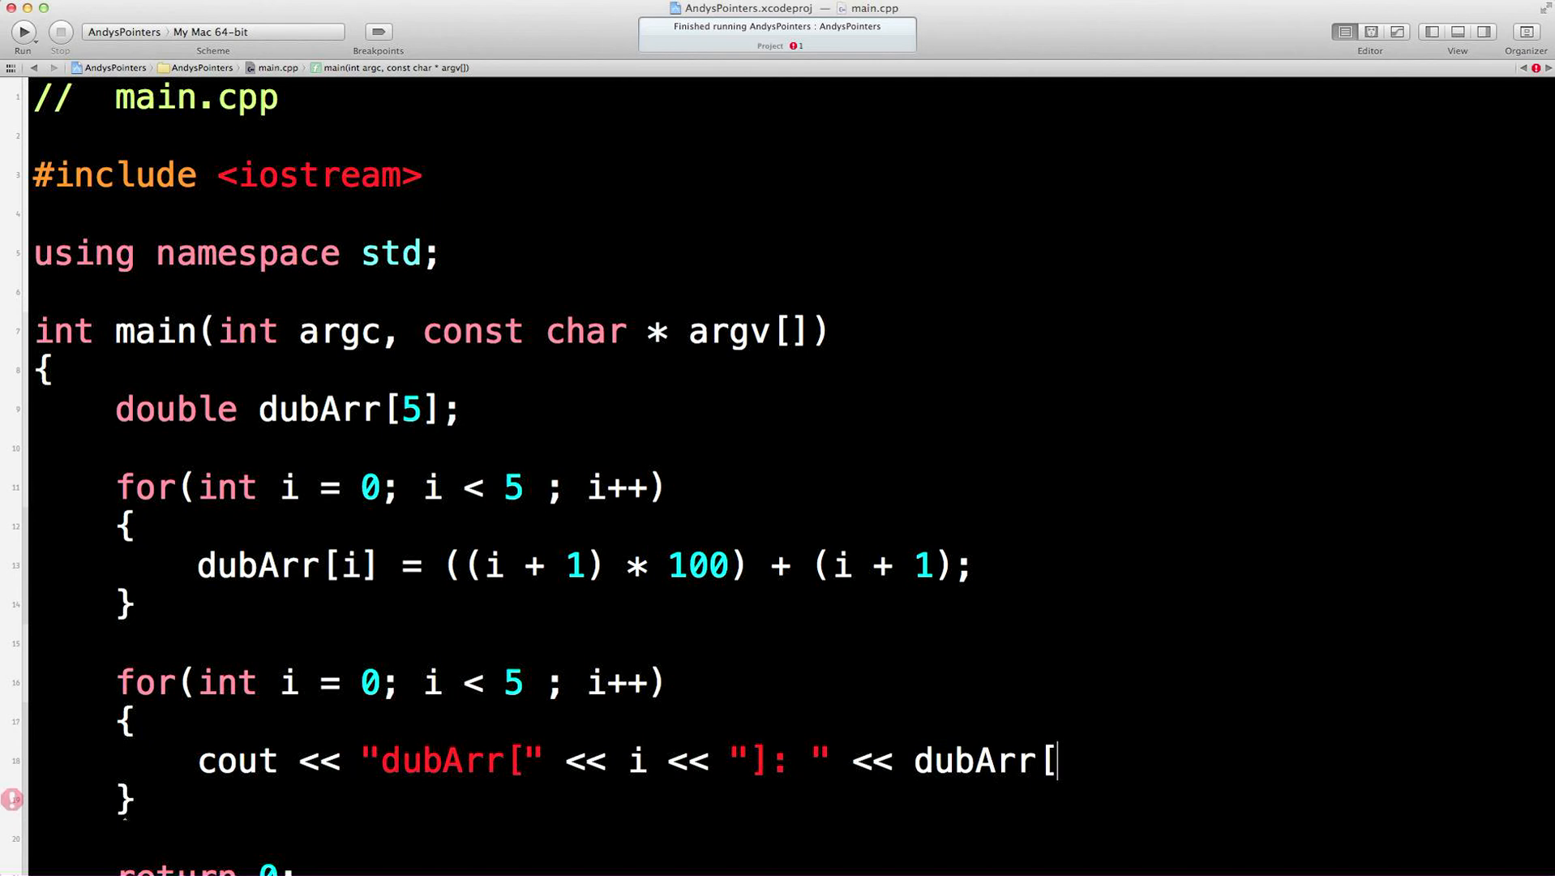
type("i]")
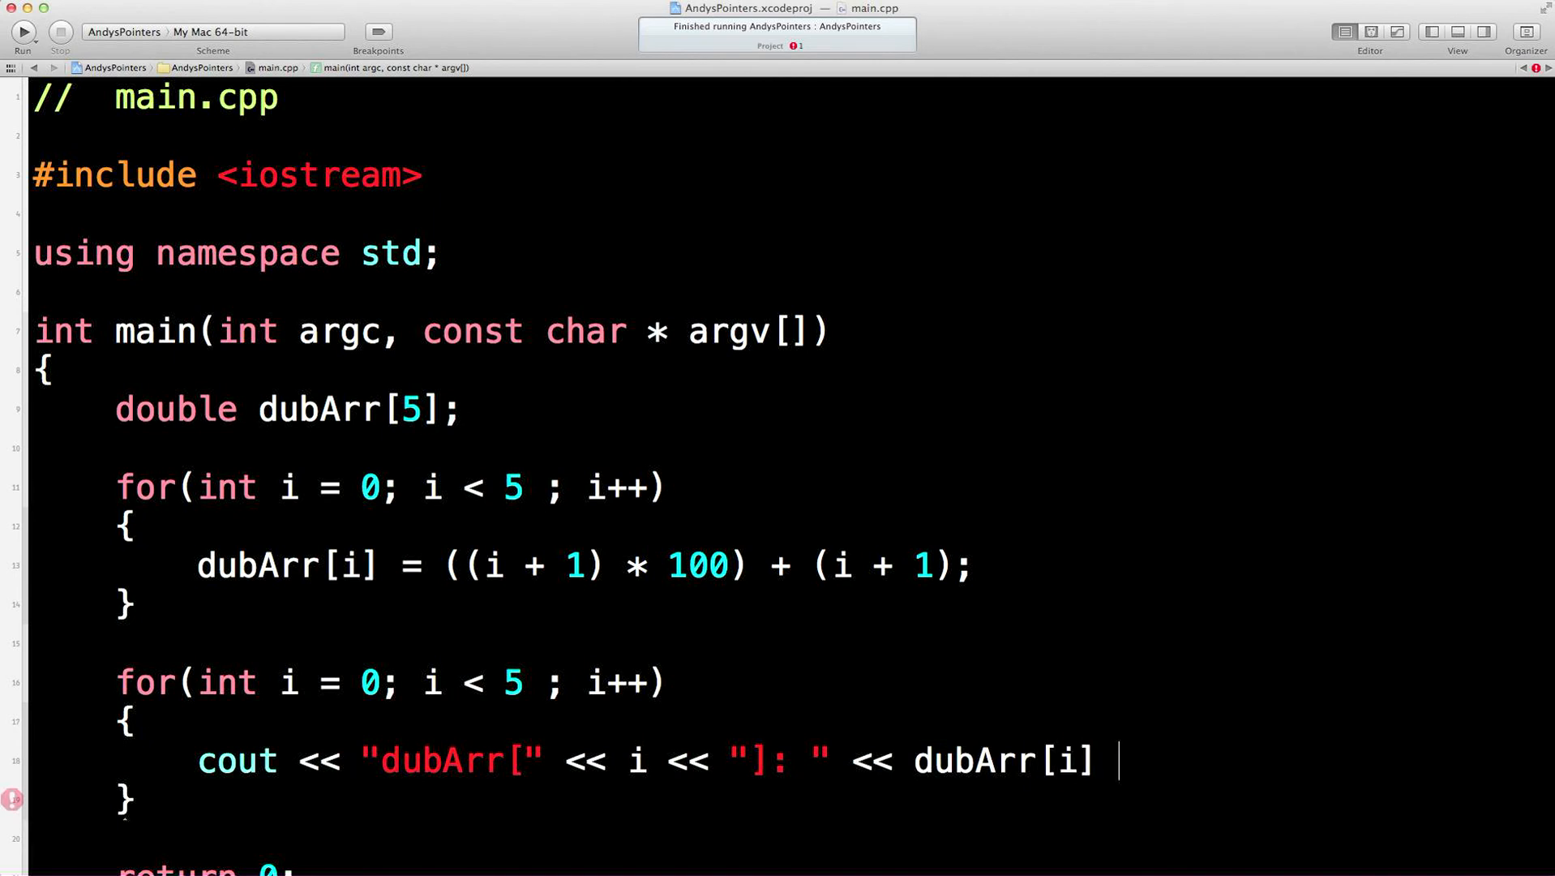
type("<< endl;")
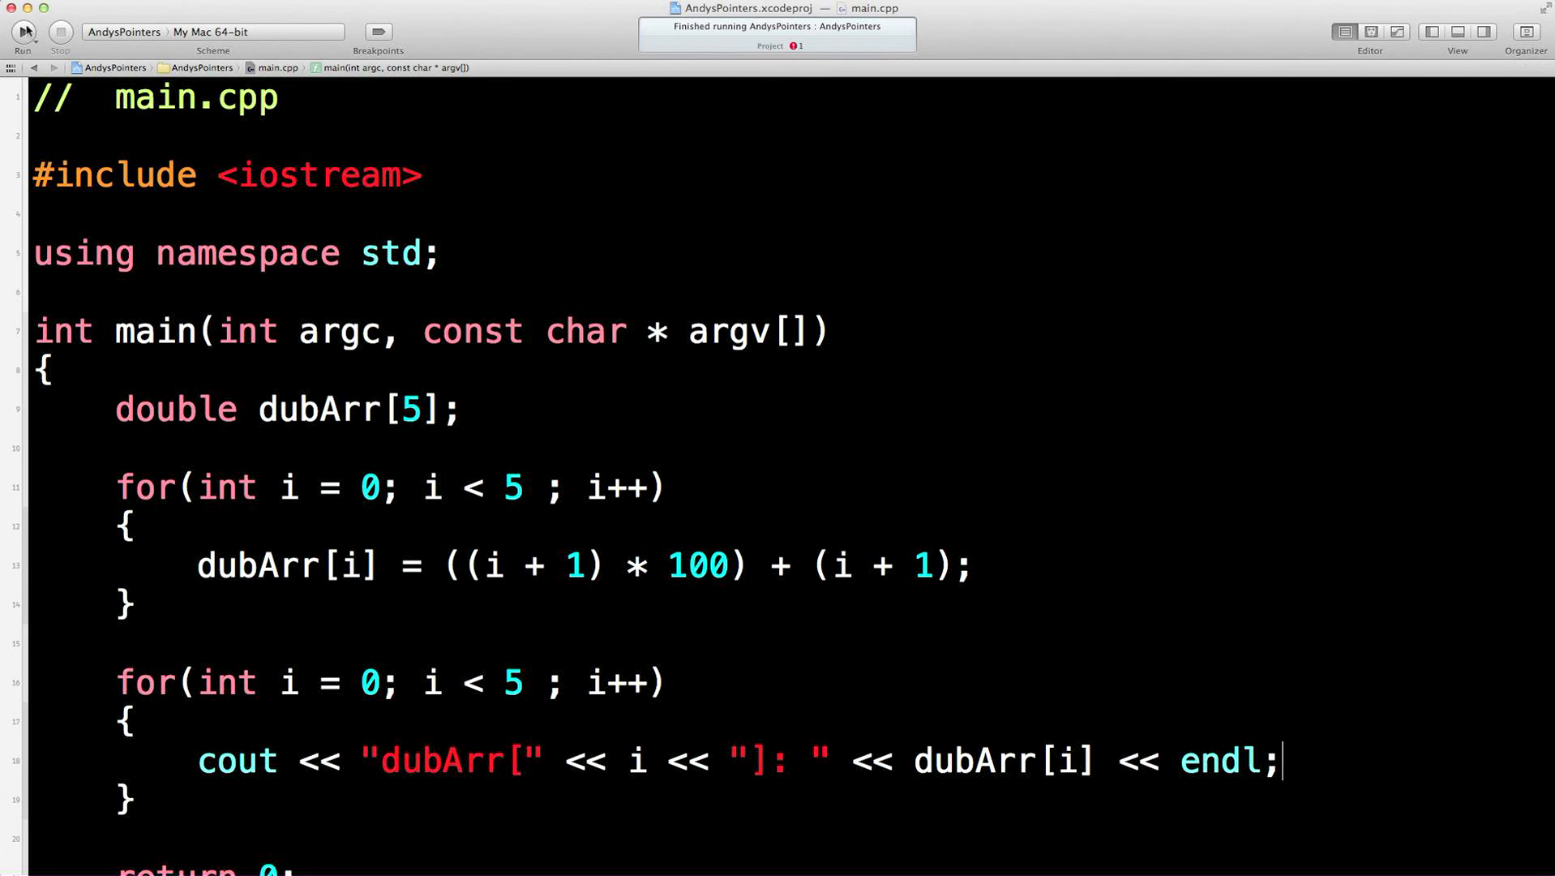
Run the program, confirm output dubArr[0]: 101 through dubArr[4]: 505, then shrink the console
left_click(22, 32)
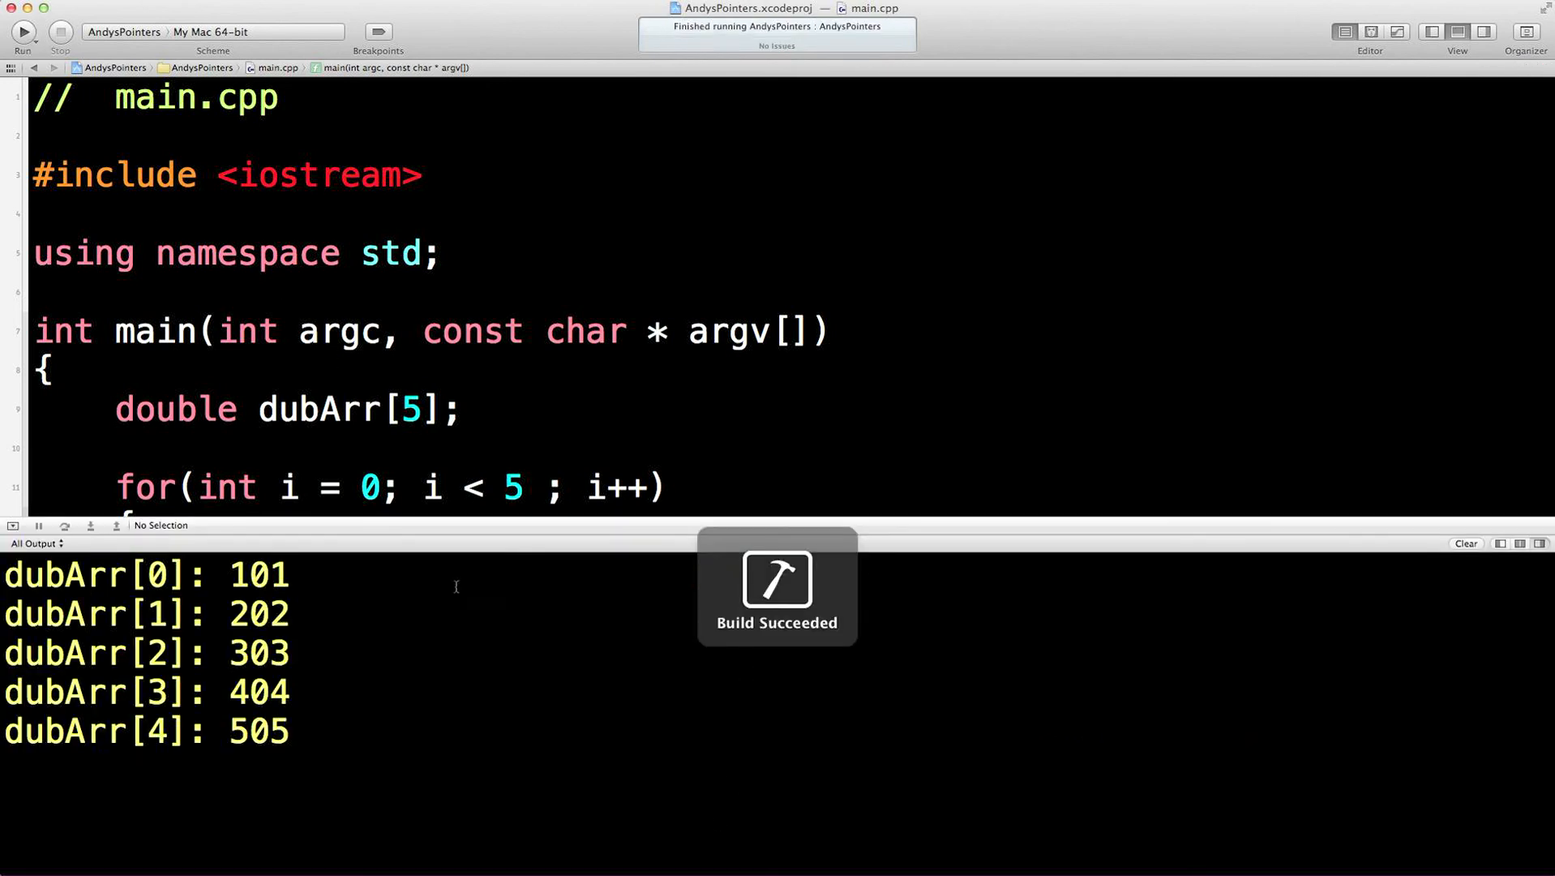
scroll("down", 3)
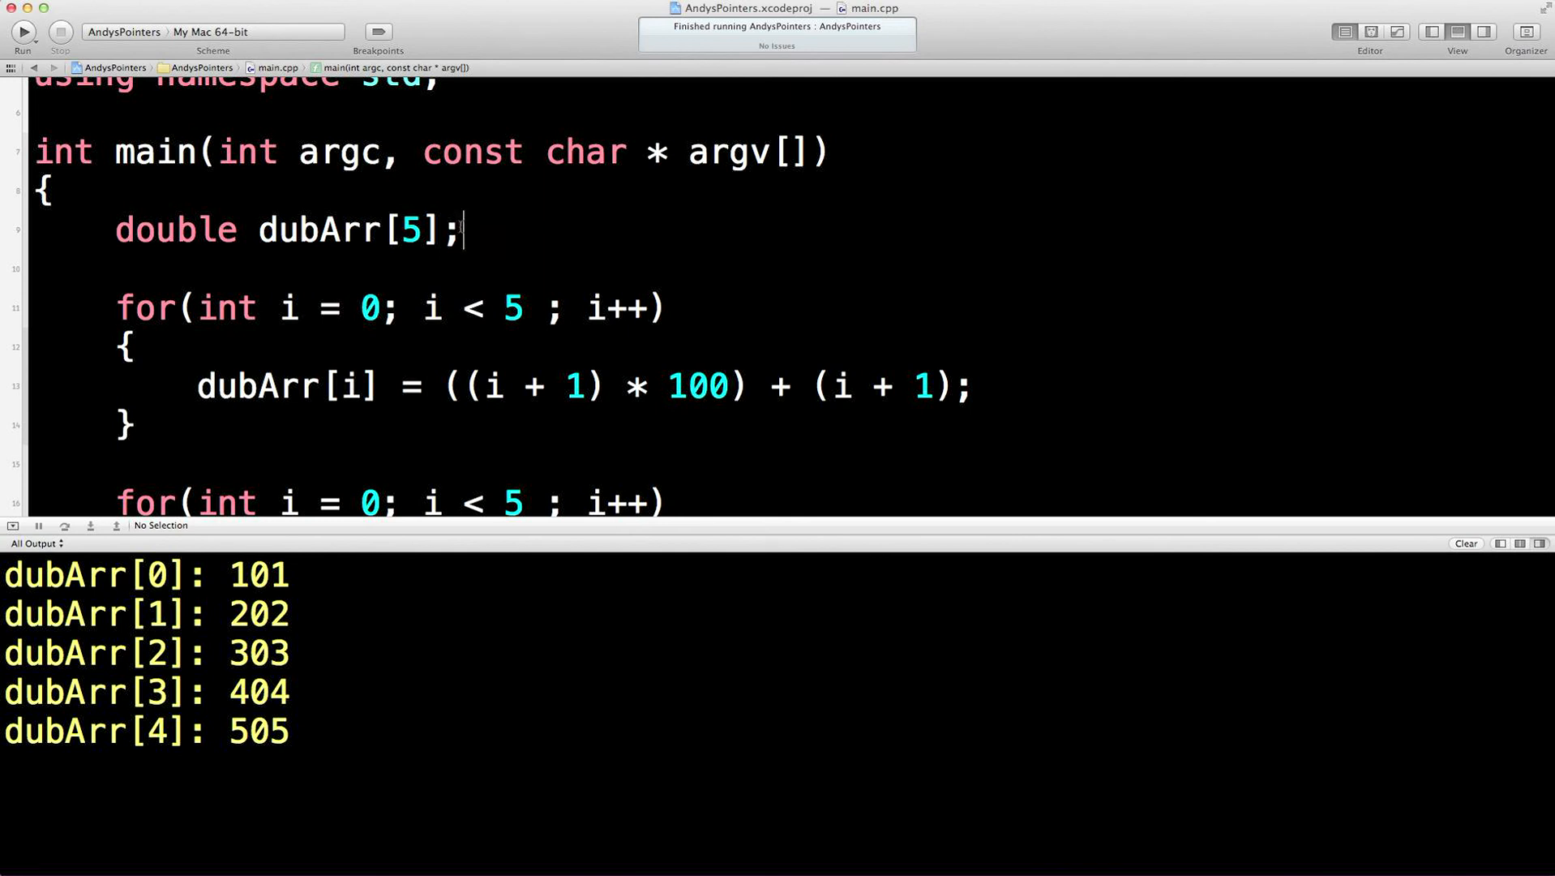
double_click(412, 230)
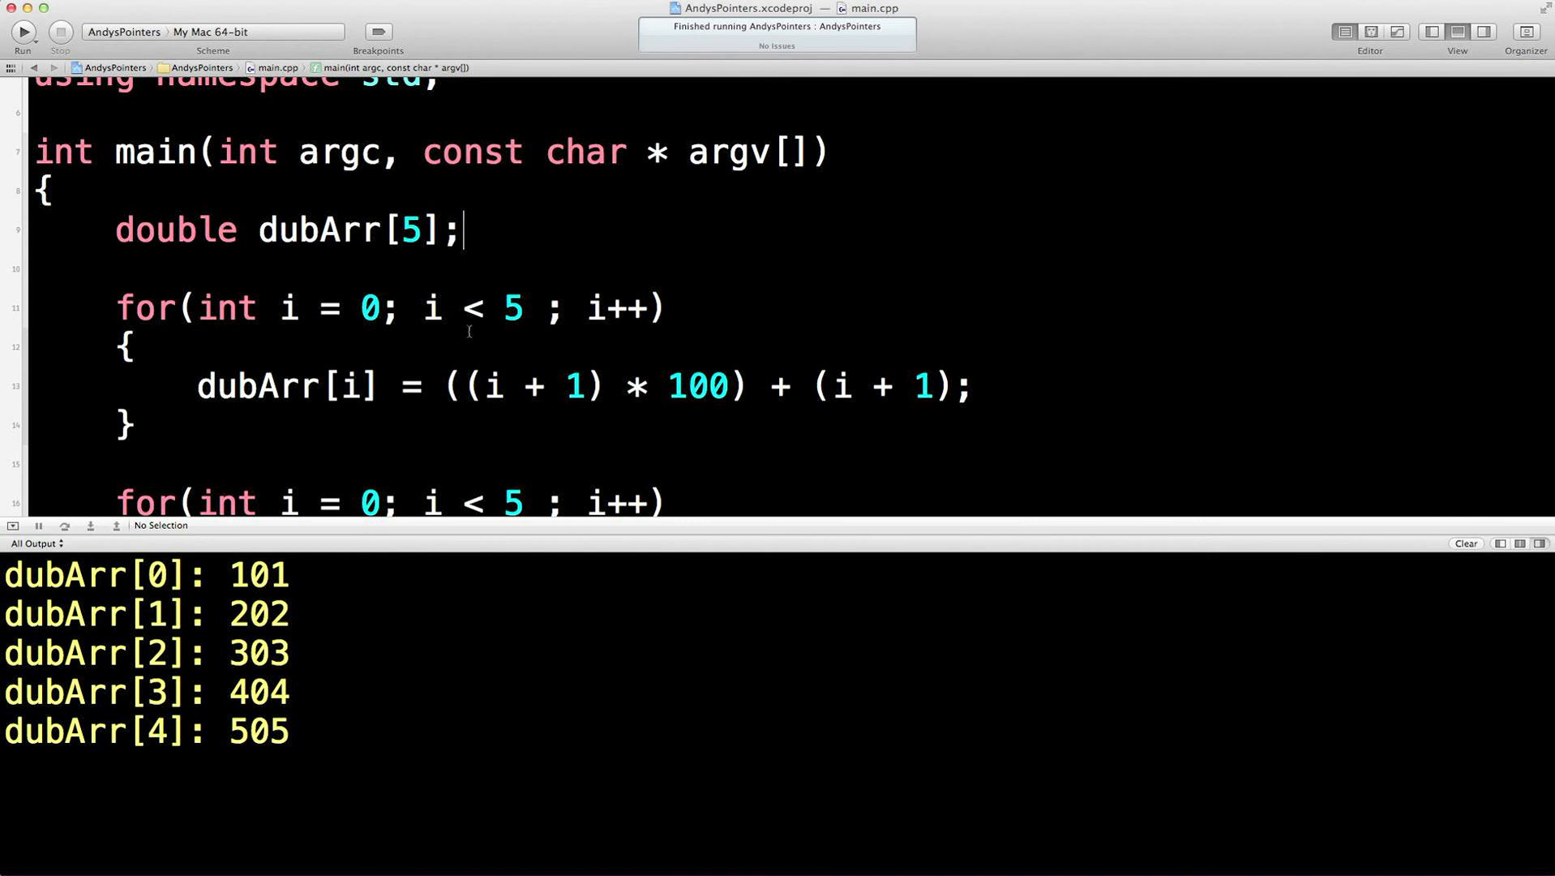
scroll("down", 3)
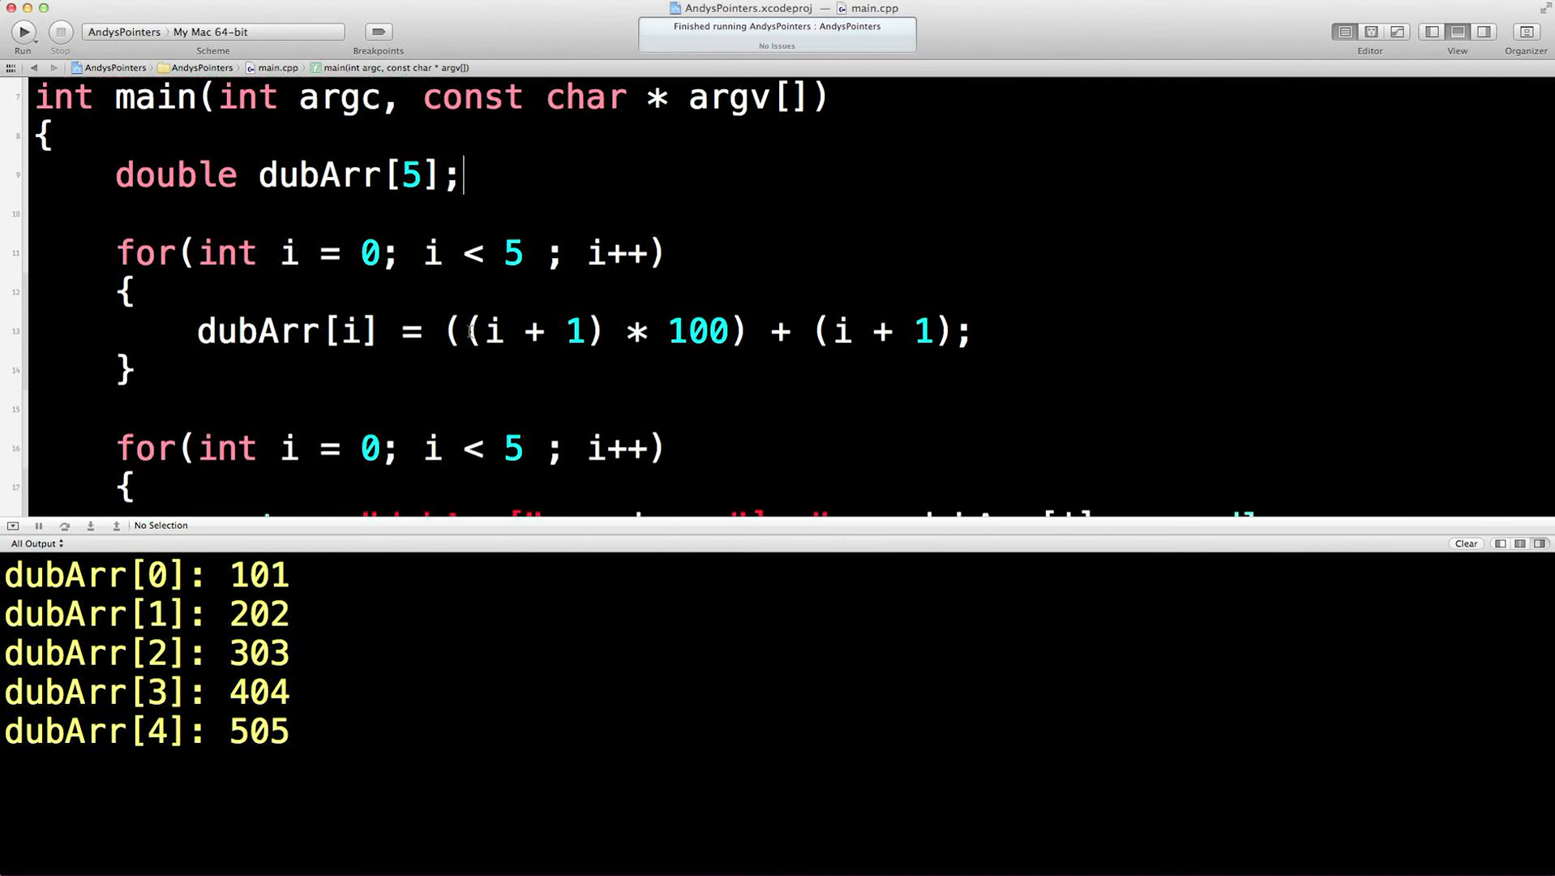
mouse_move(287, 748)
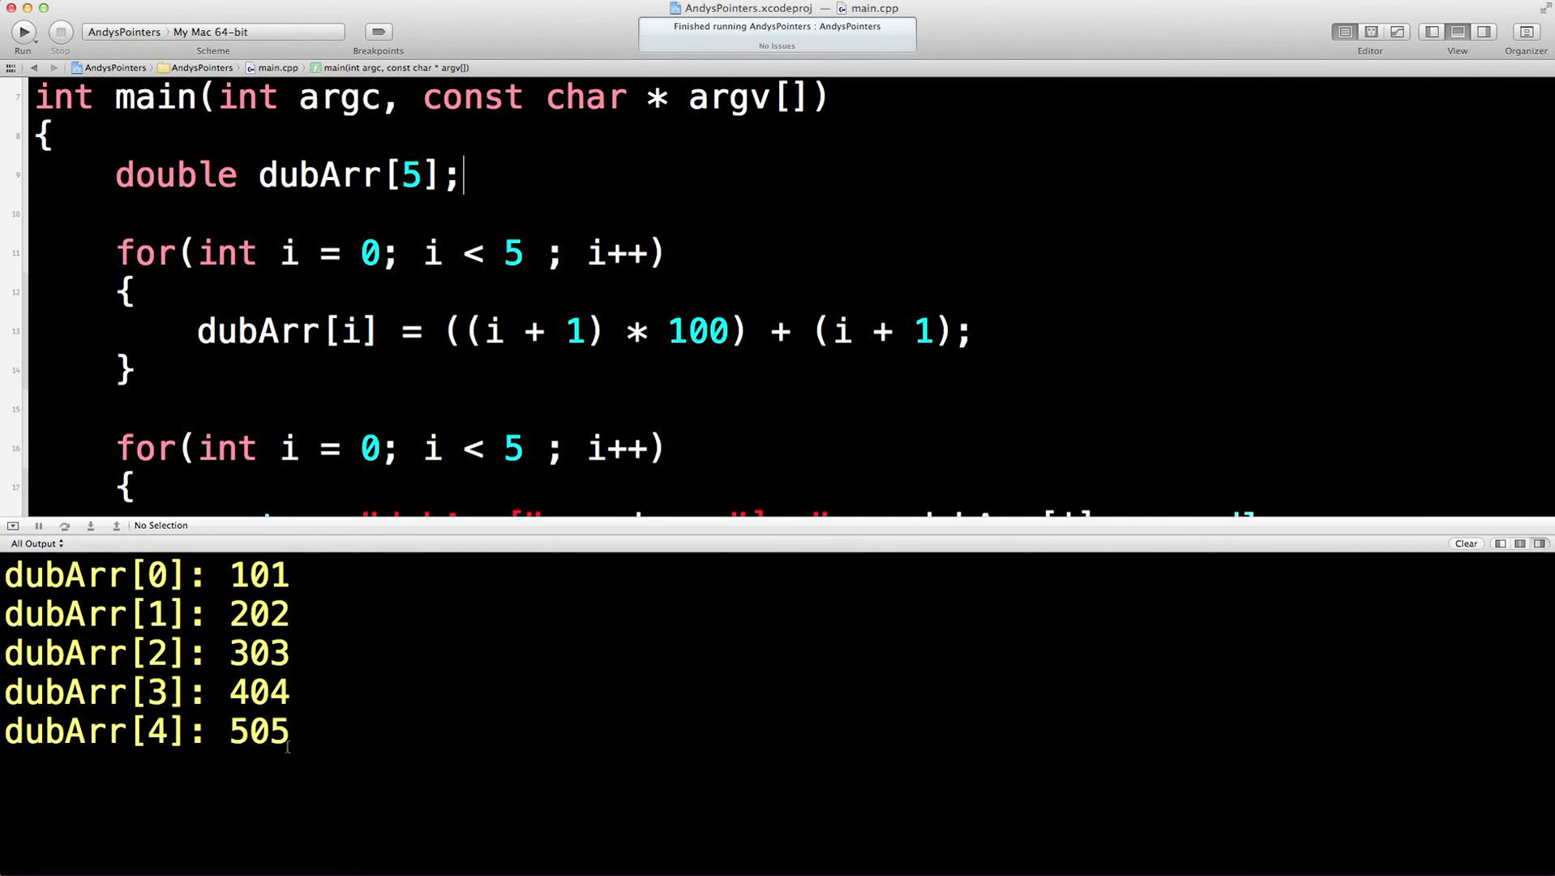
scroll("down", 3)
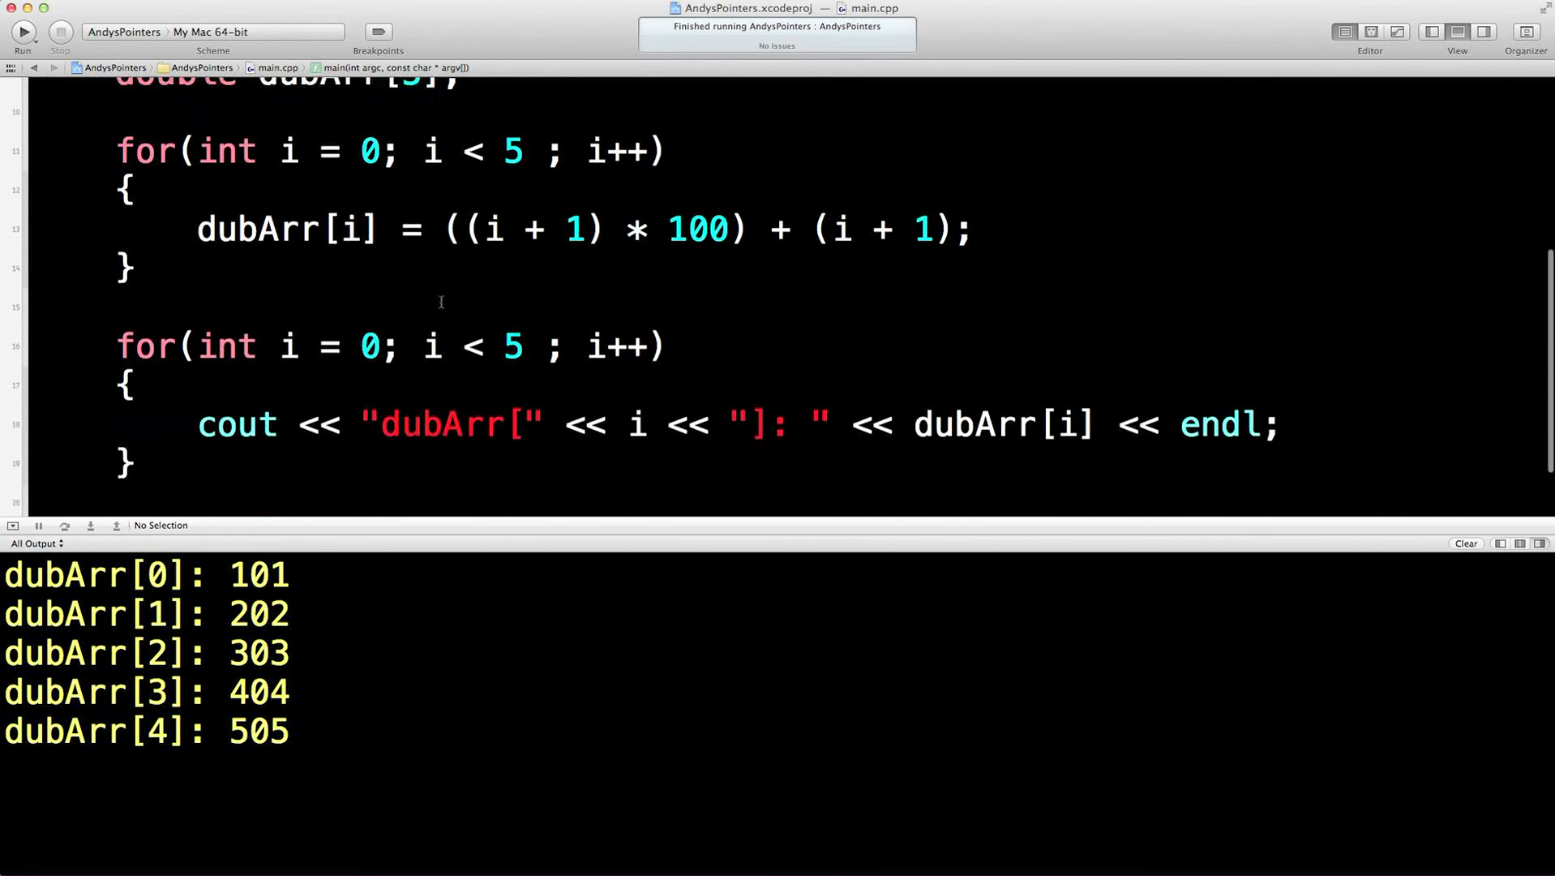
scroll("down", 3)
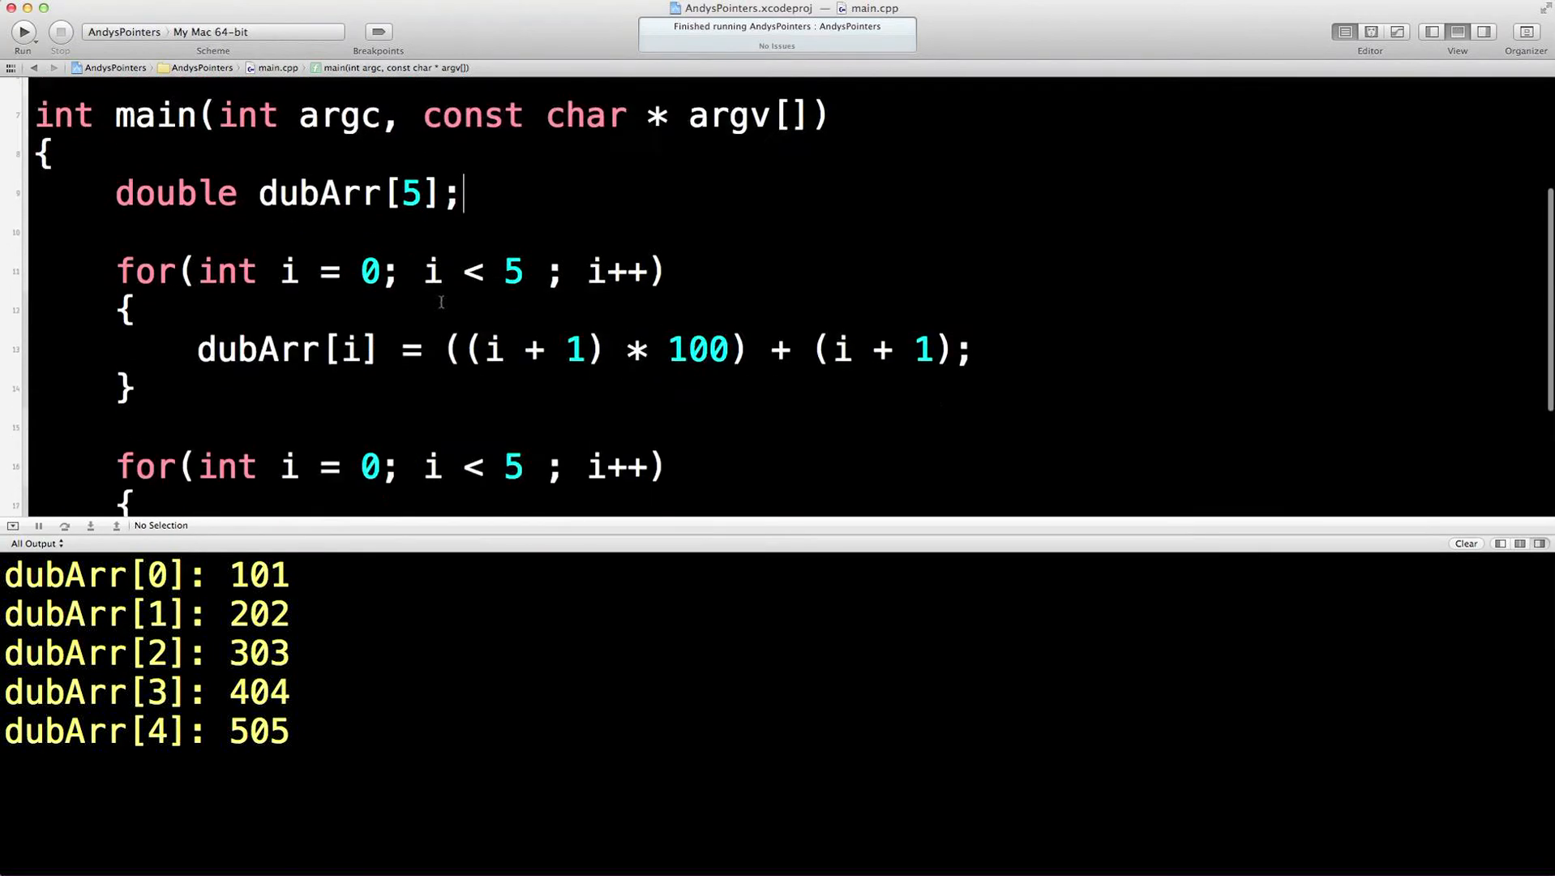
scroll("down", 3)
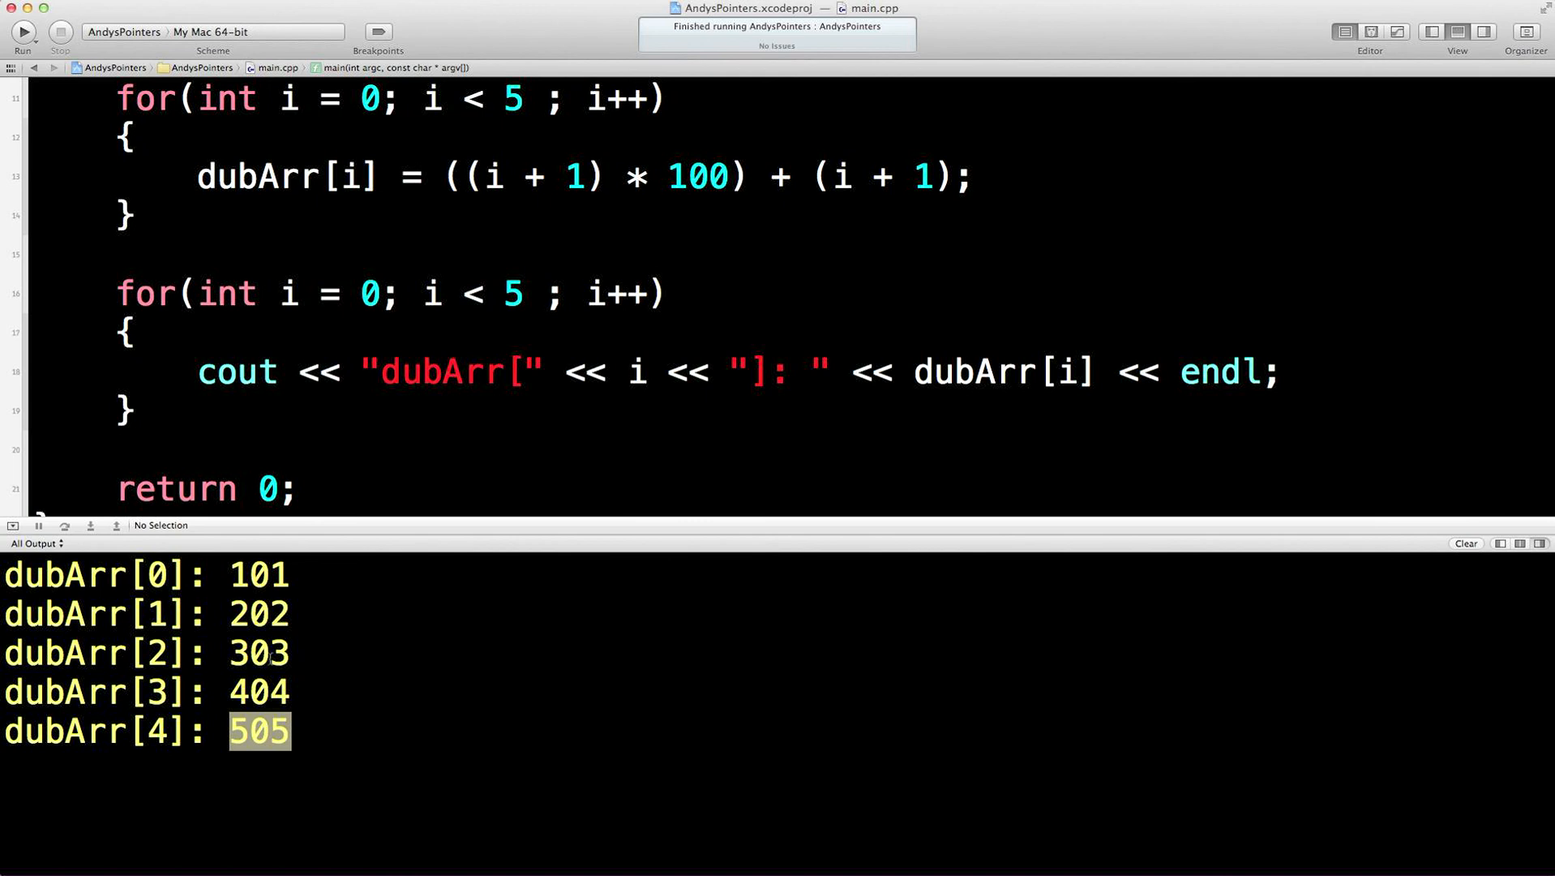
left_click_drag(337, 525, 337, 754)
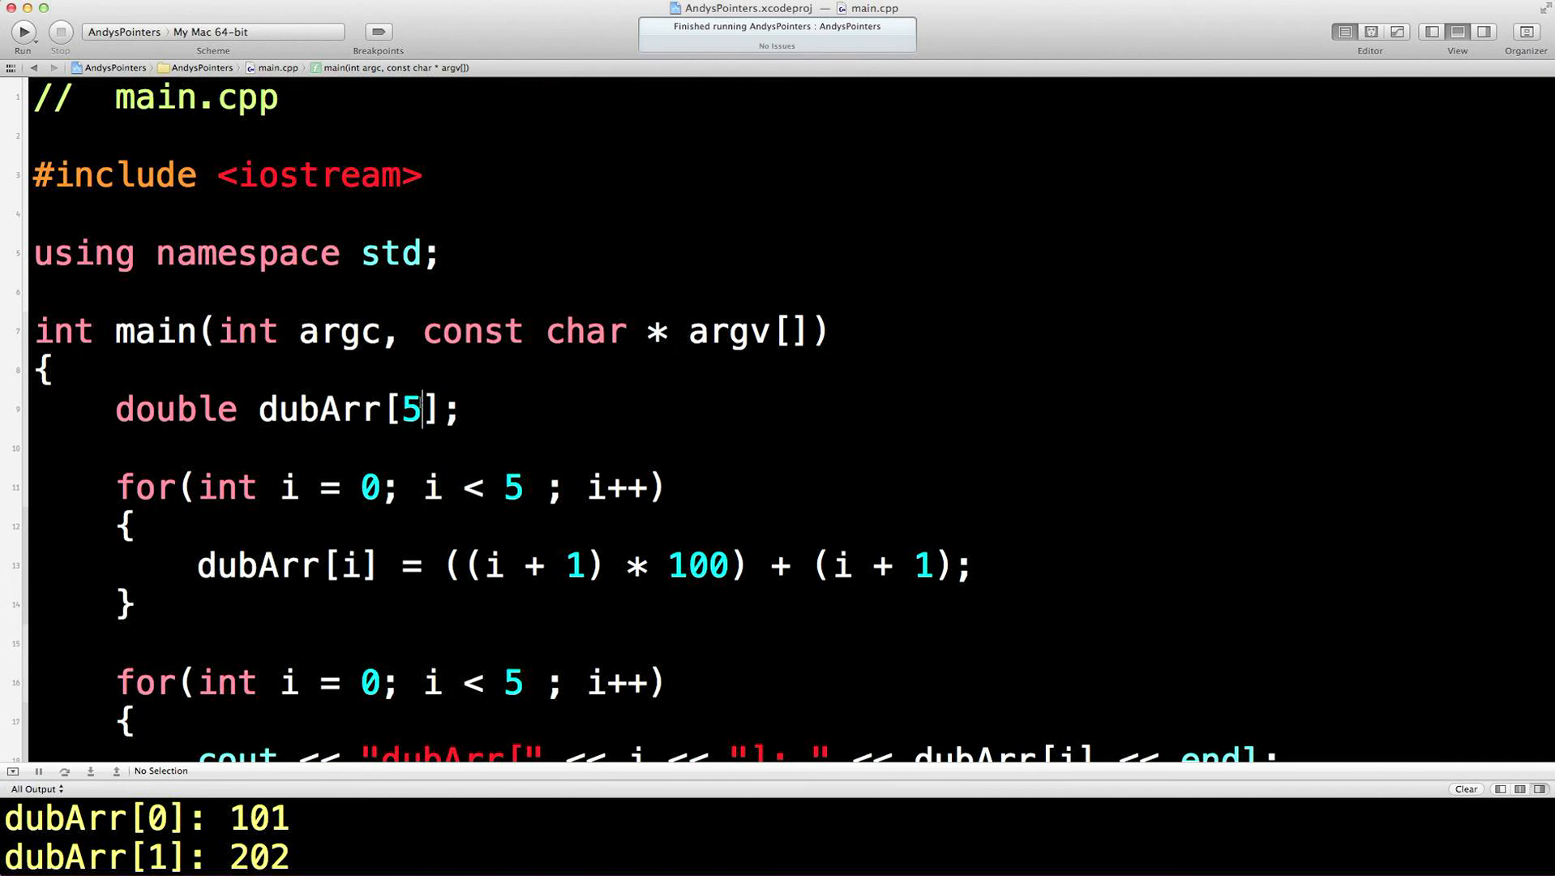
Change the dubArr size to 500, revert it to 5, and move below the print loop
type("00")
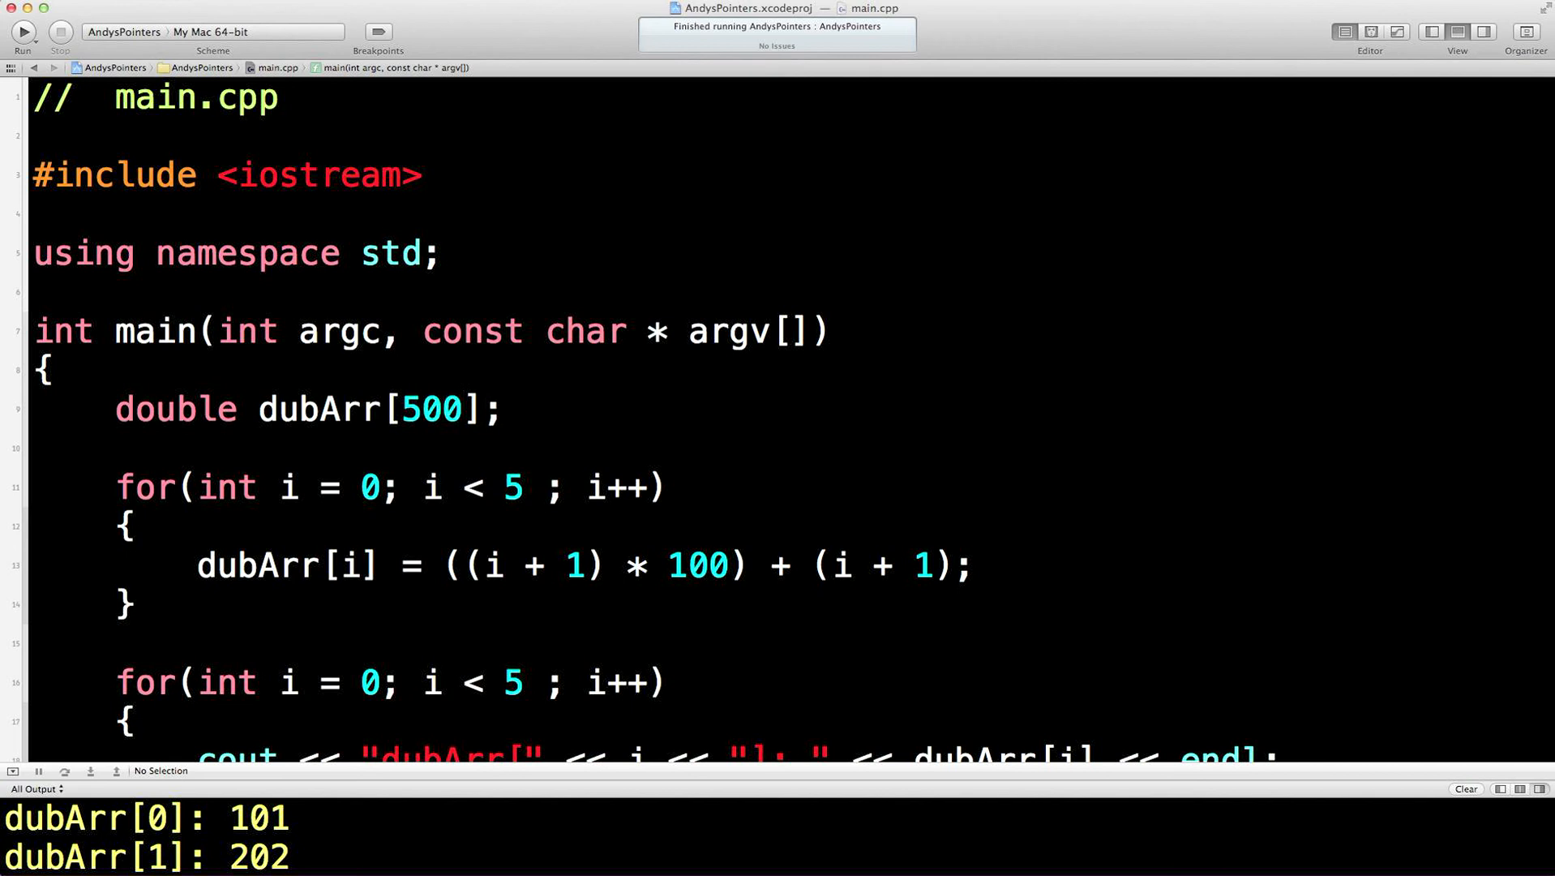
left_click(461, 409)
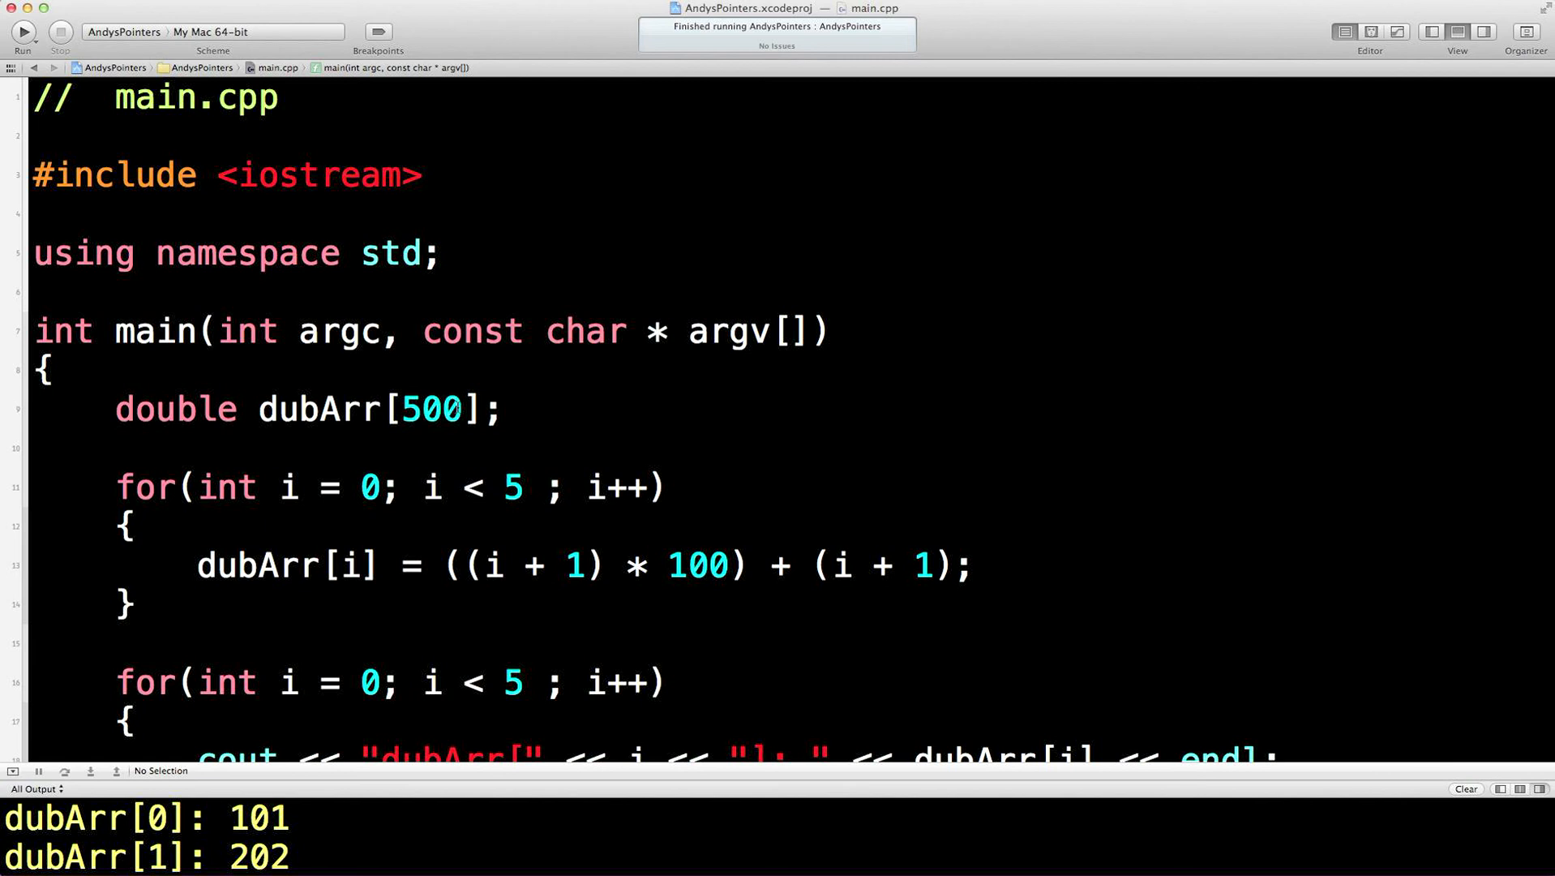
left_click(467, 409)
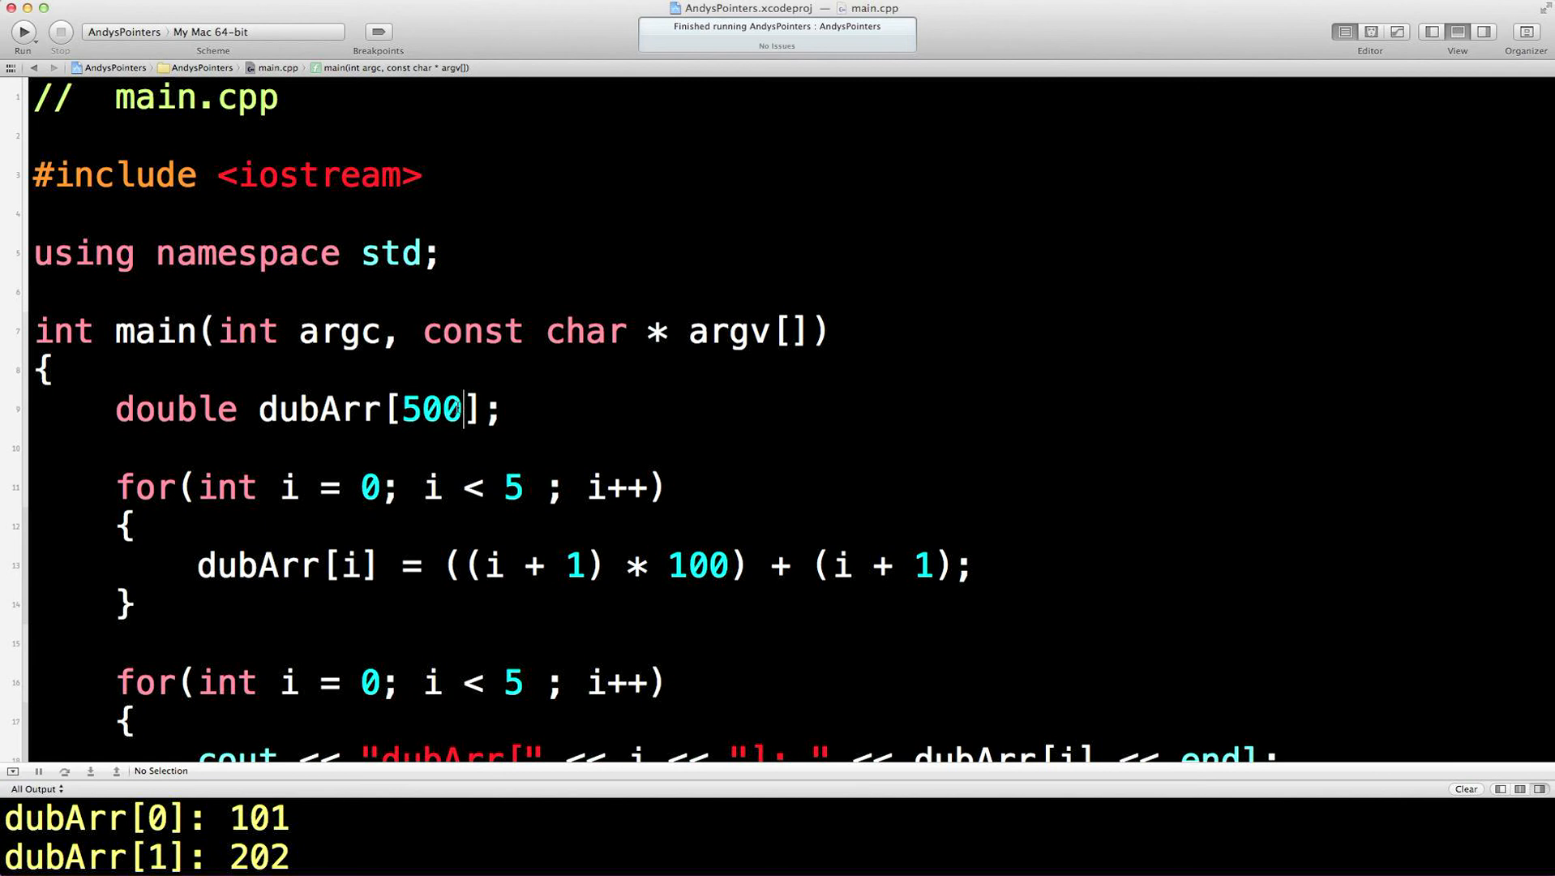
key("BackSpace")
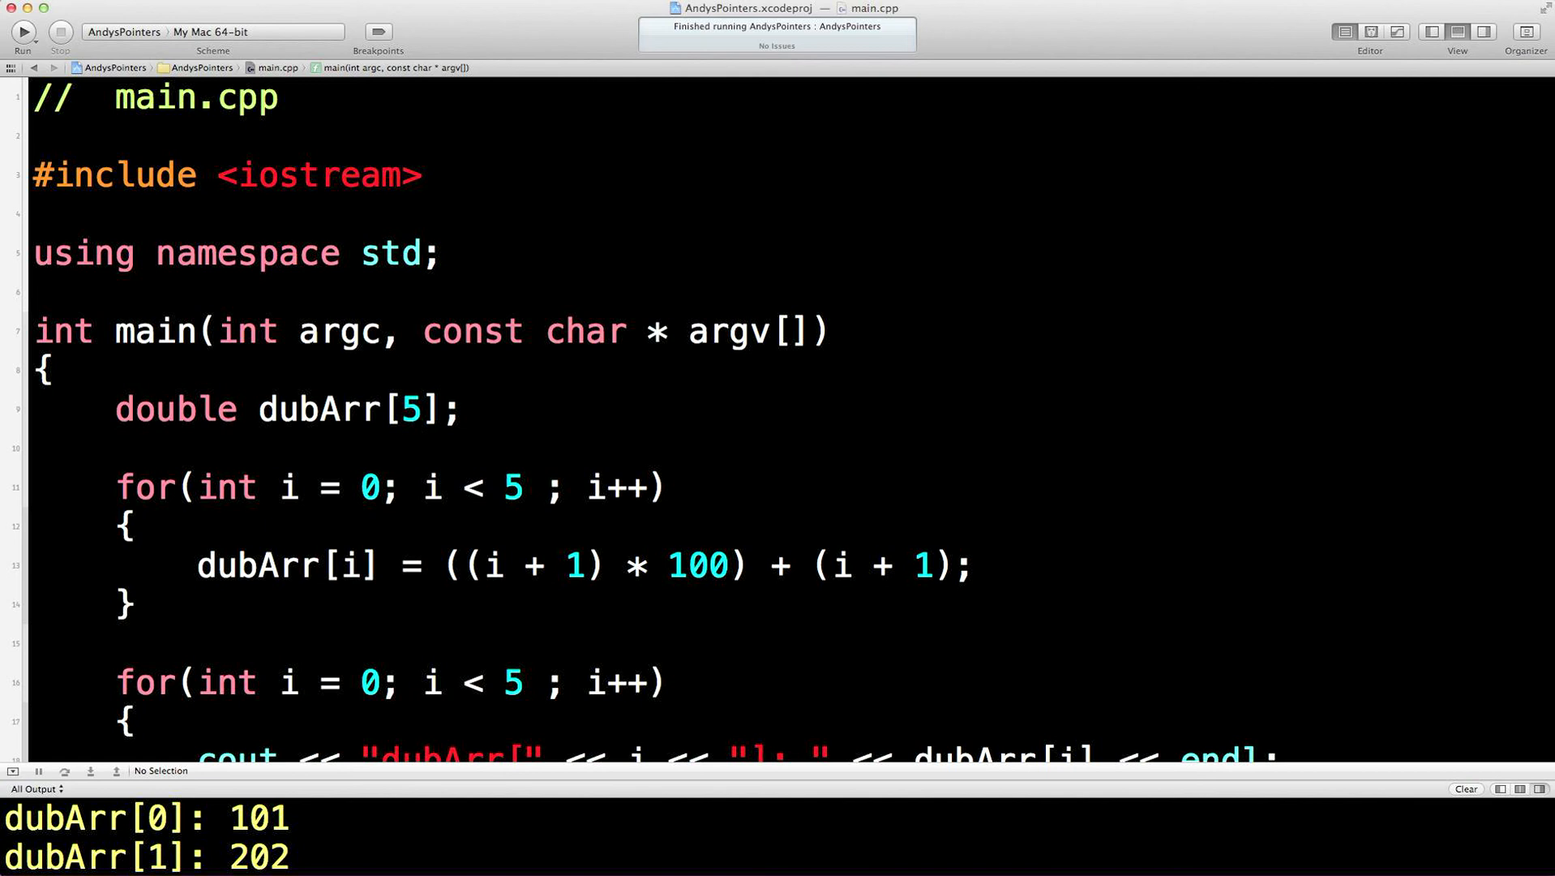
left_click(422, 409)
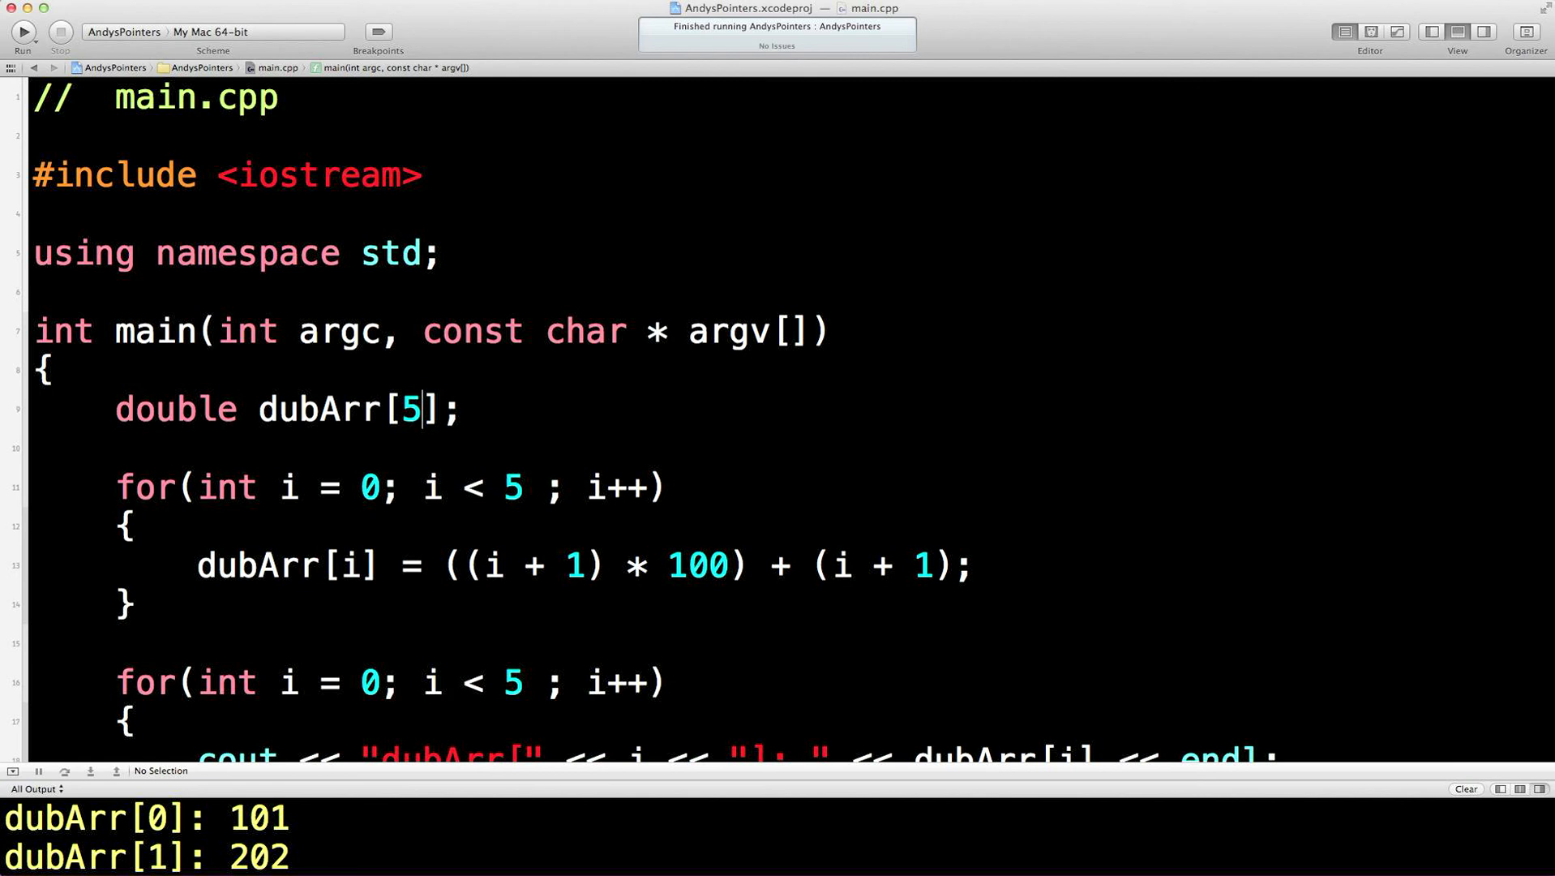
mouse_move(645, 454)
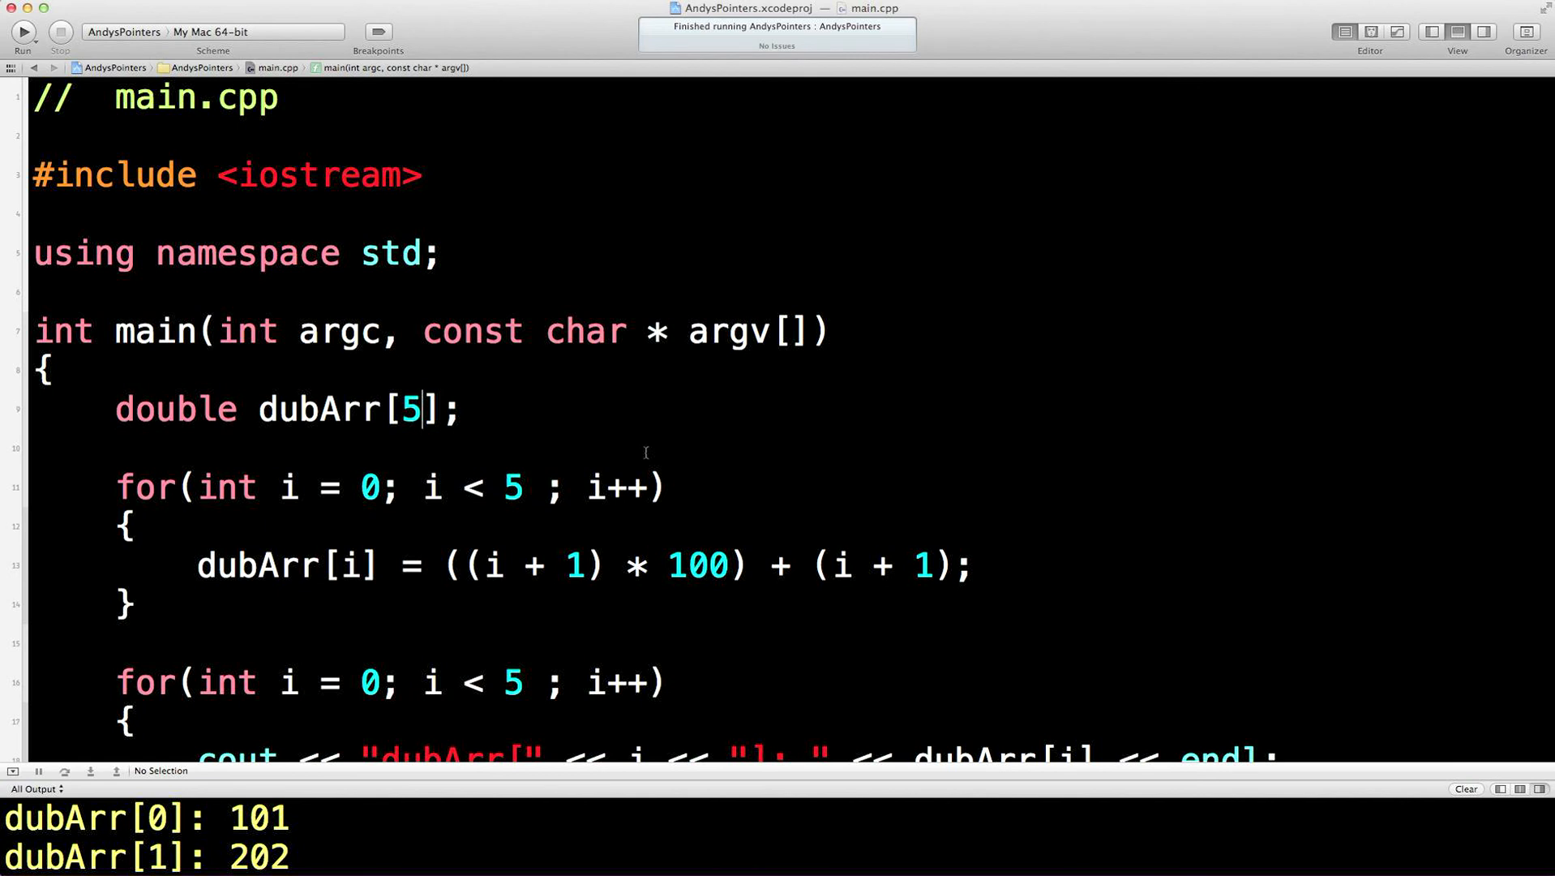
scroll("down", 3)
type("int a")
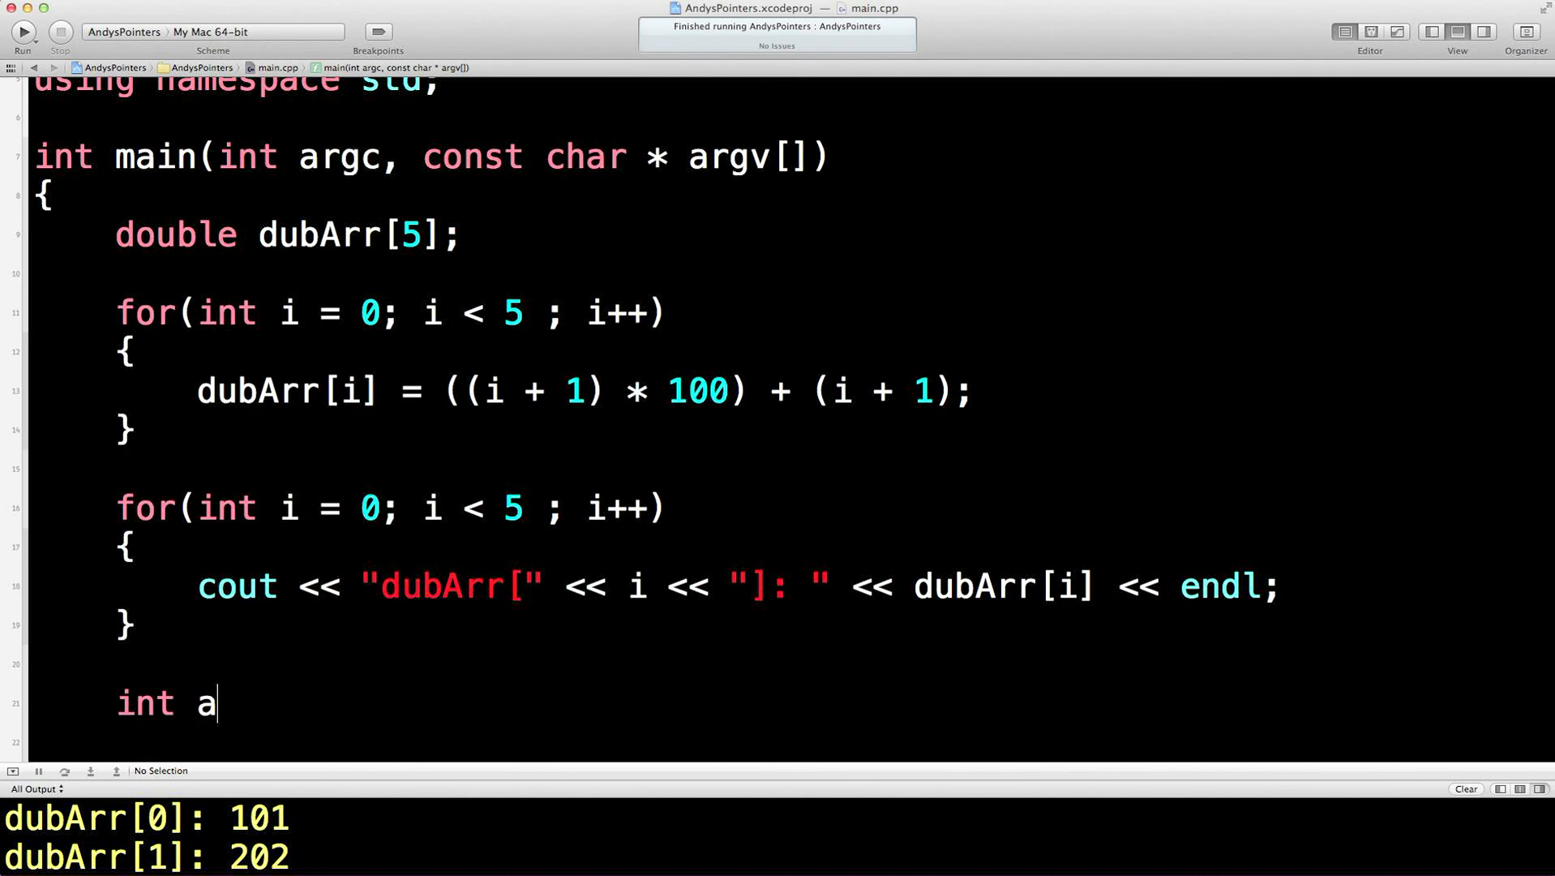
Declare int arraySize = 0;
type("rrar")
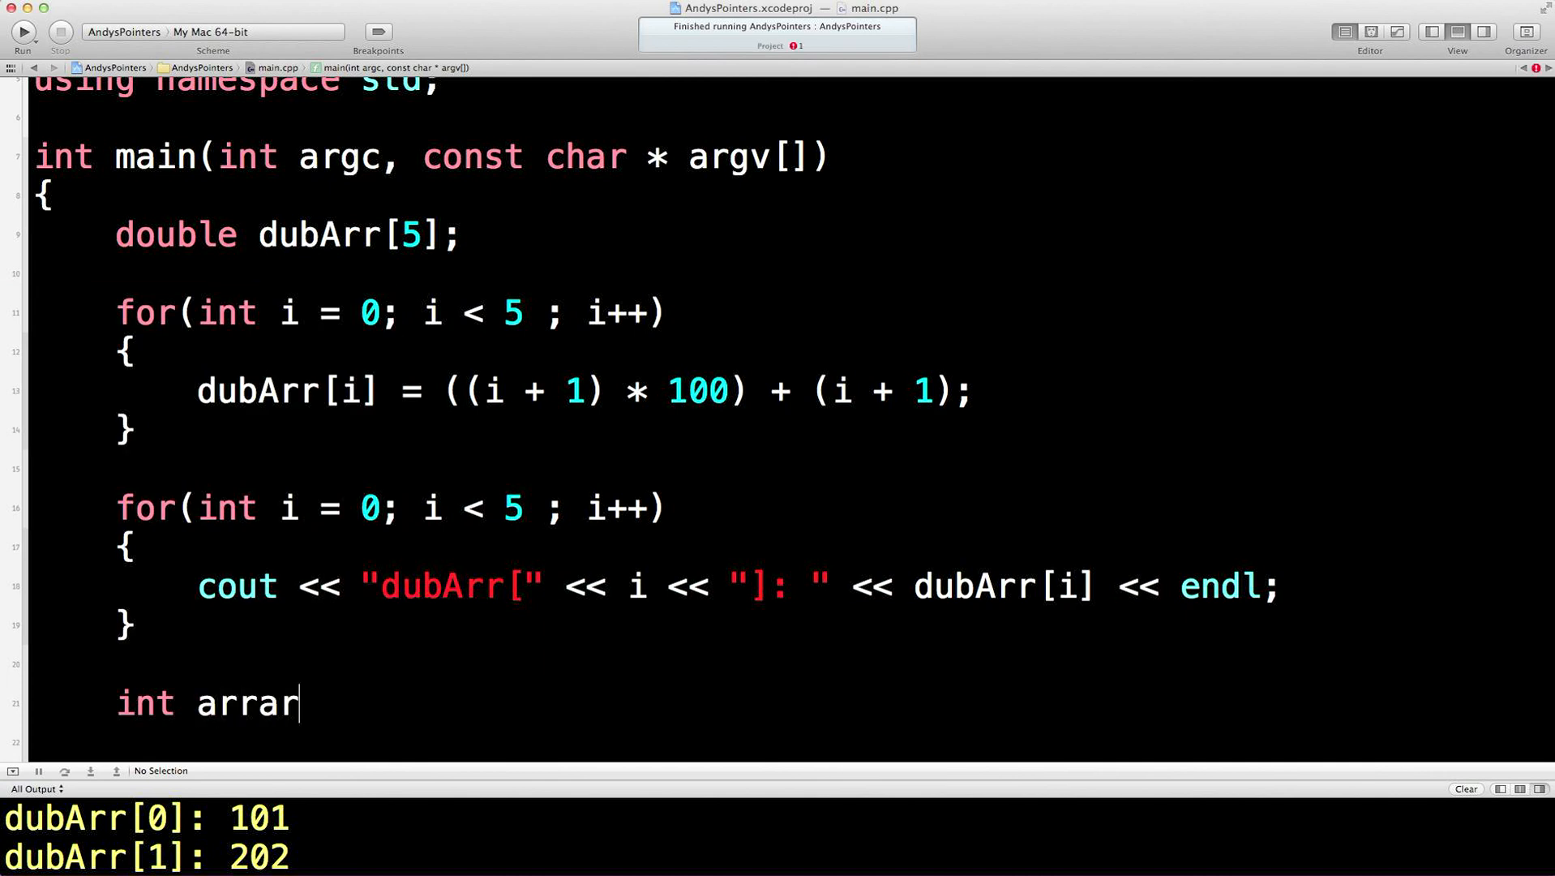
type("ySi")
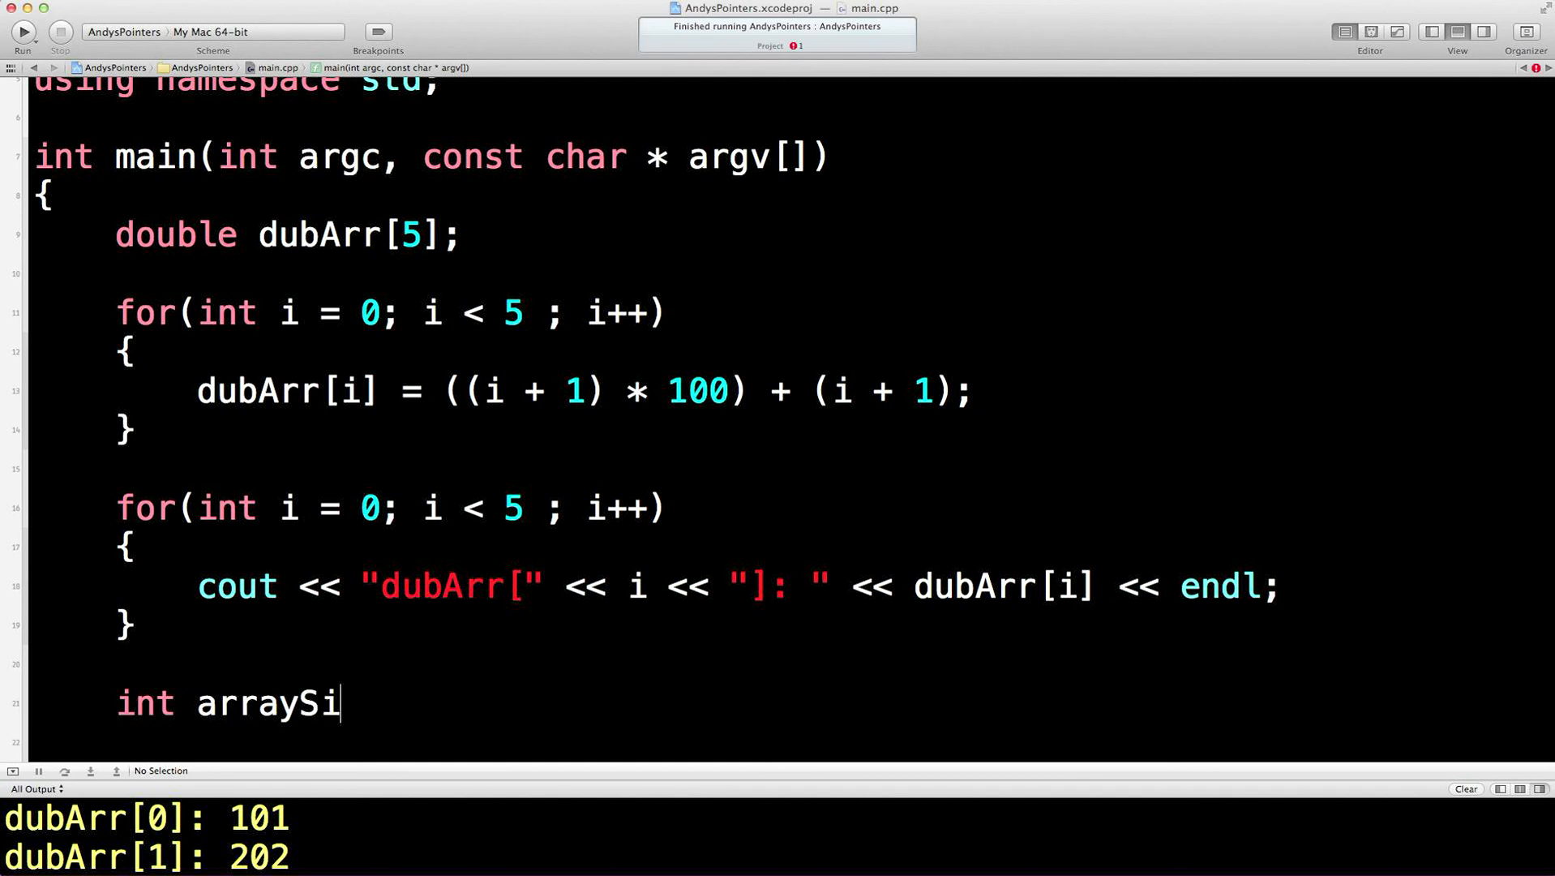
type("ze = 0;")
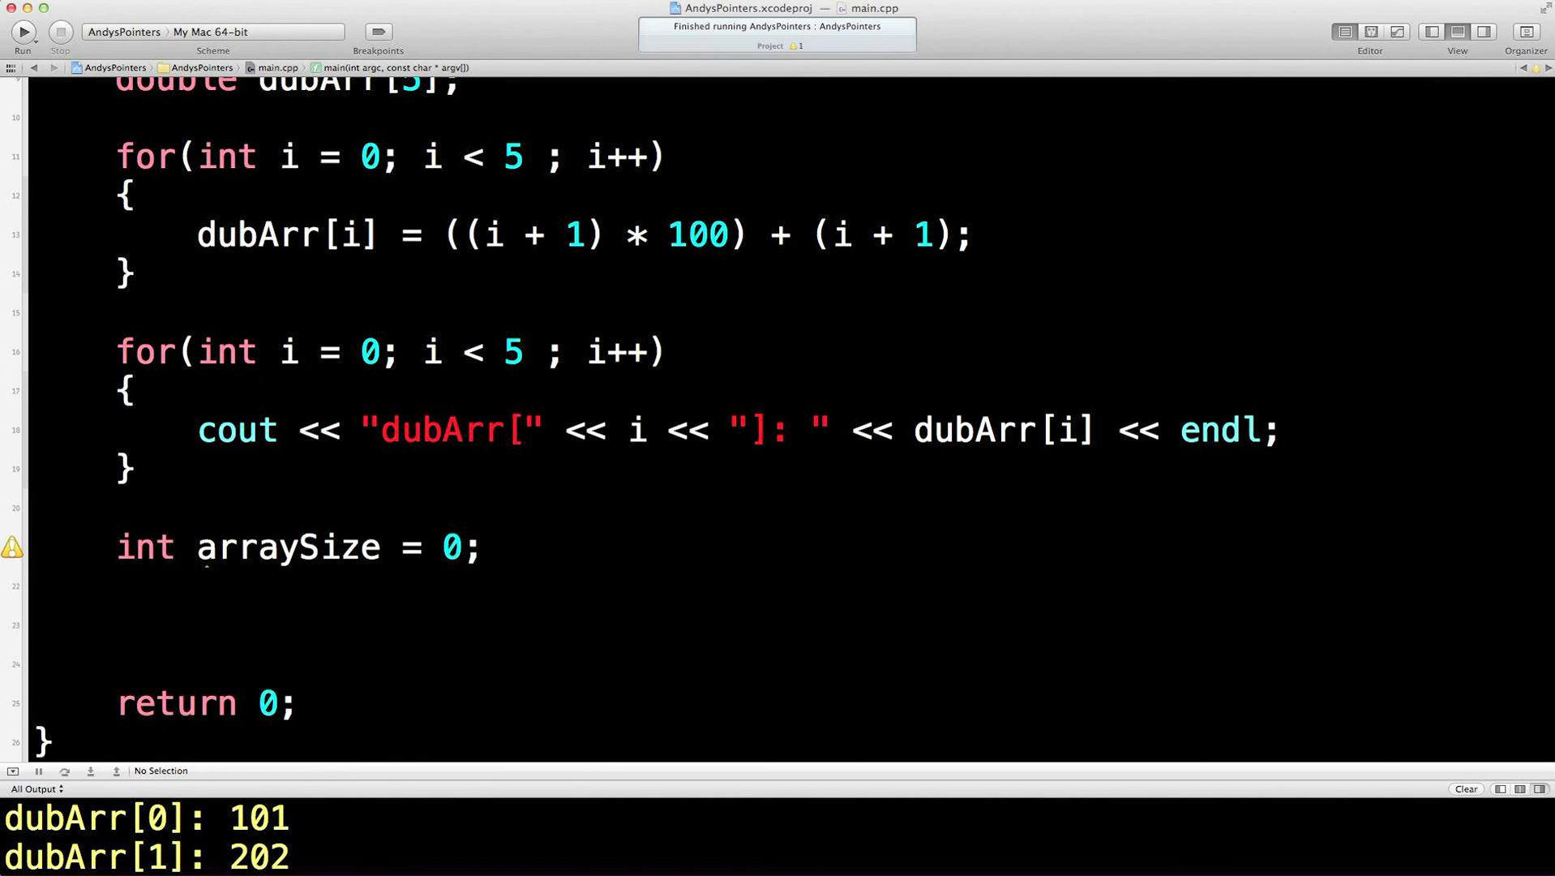
Print the prompt "How big would you like your array to be? " with cout
type("cout <<")
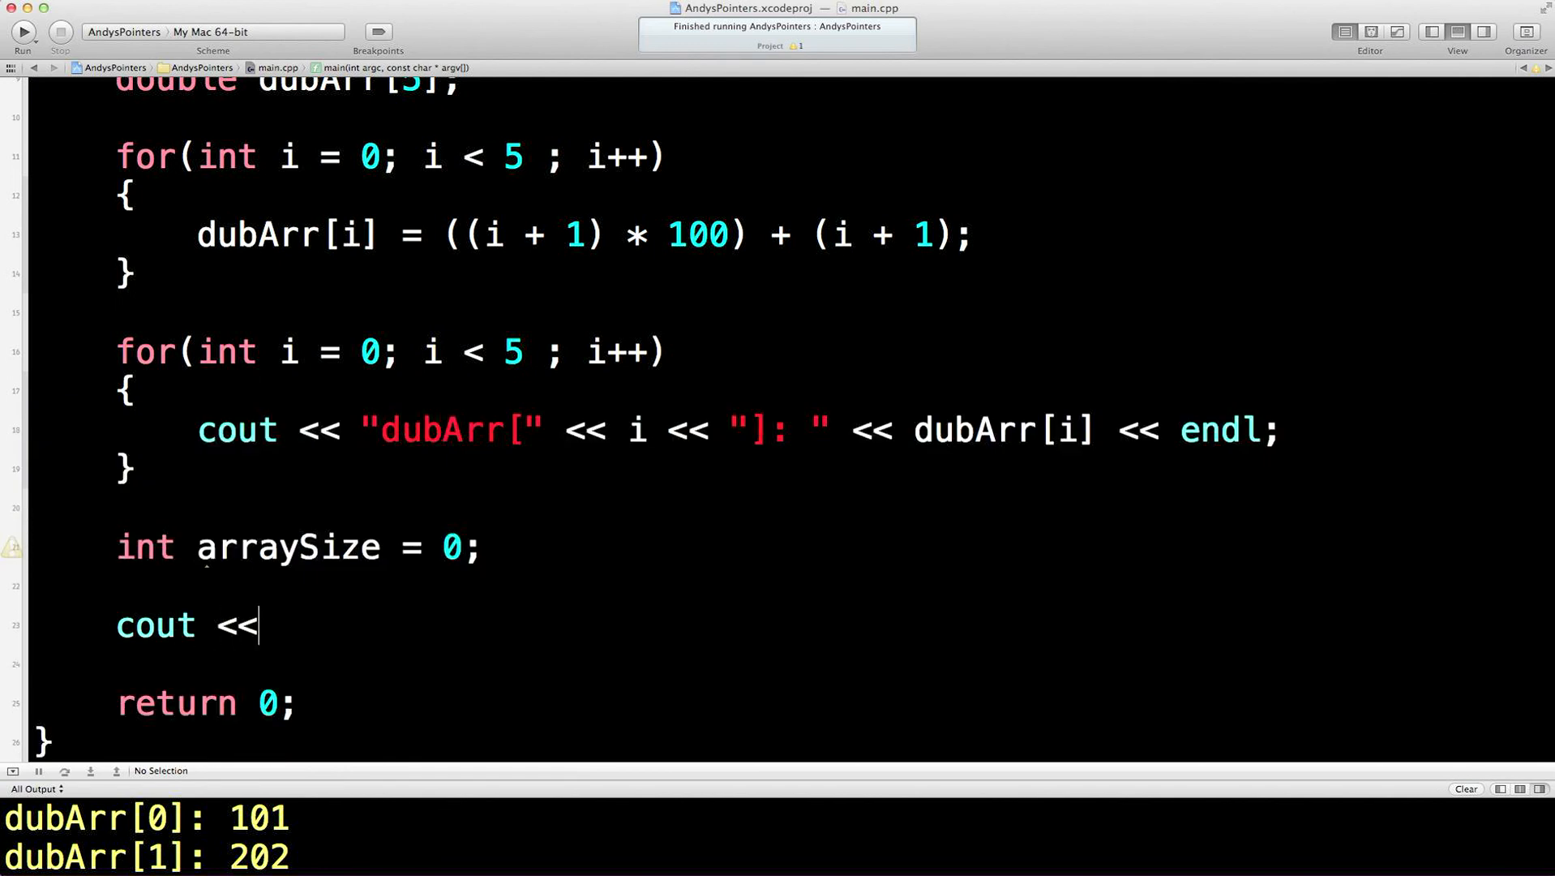
type("\"How\"")
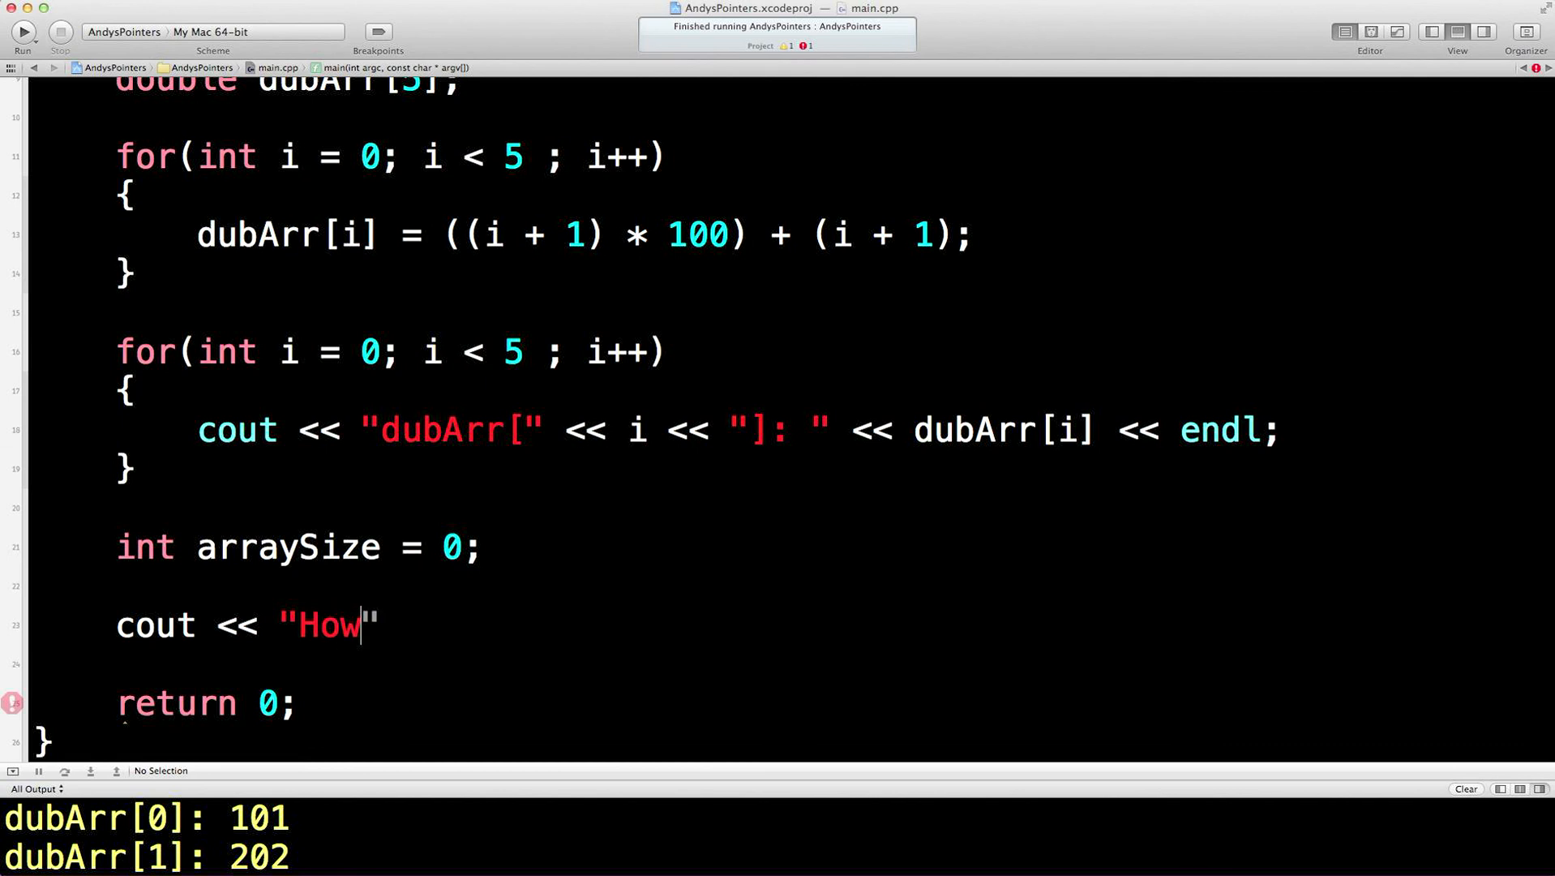
type("big would you")
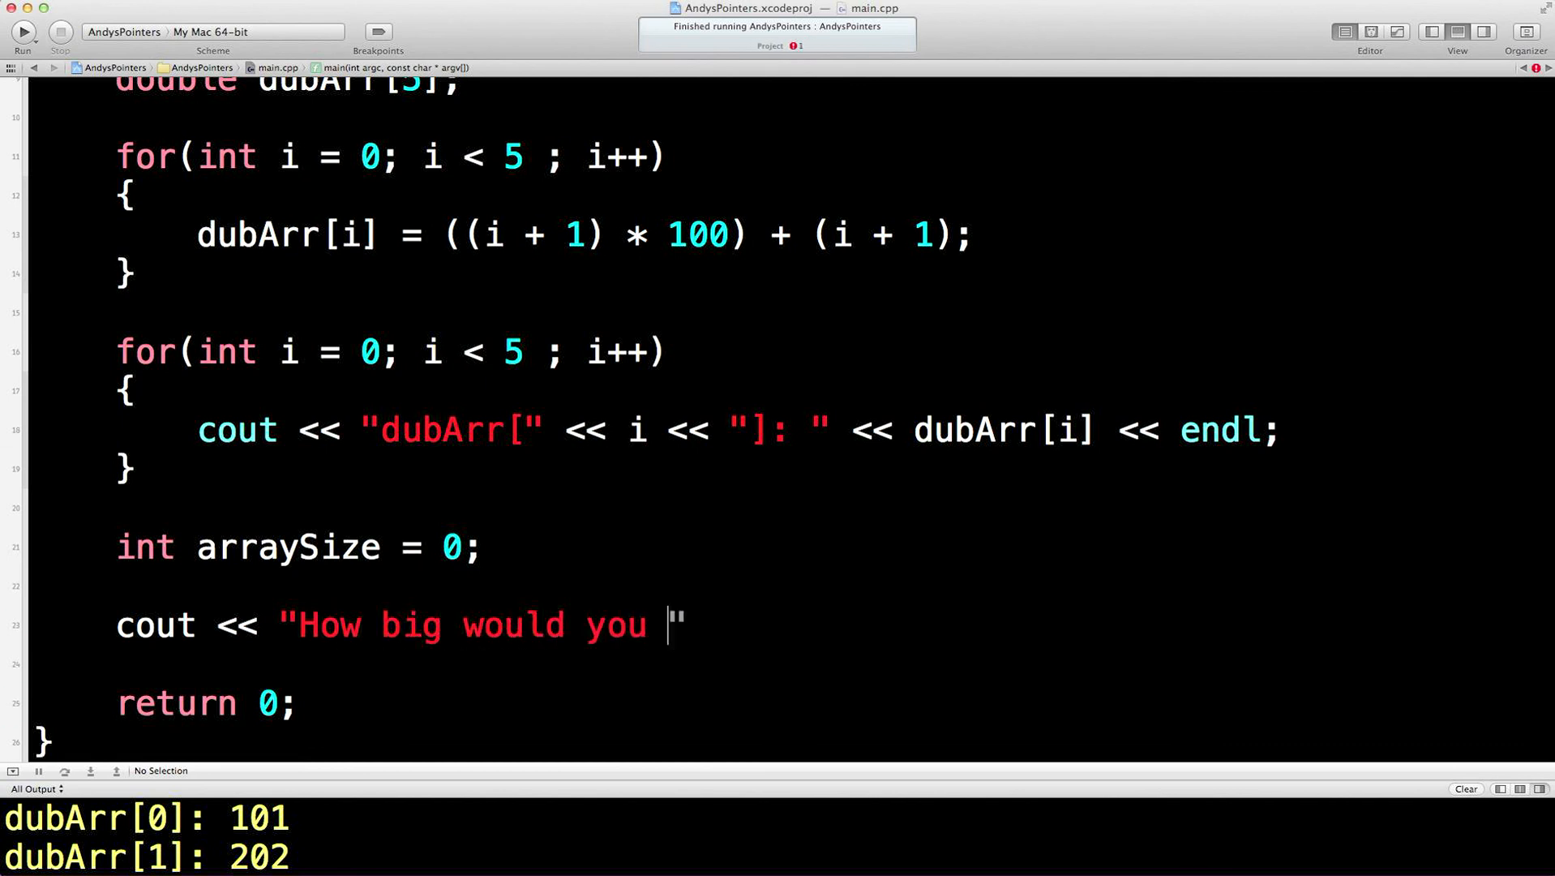
type("like your array")
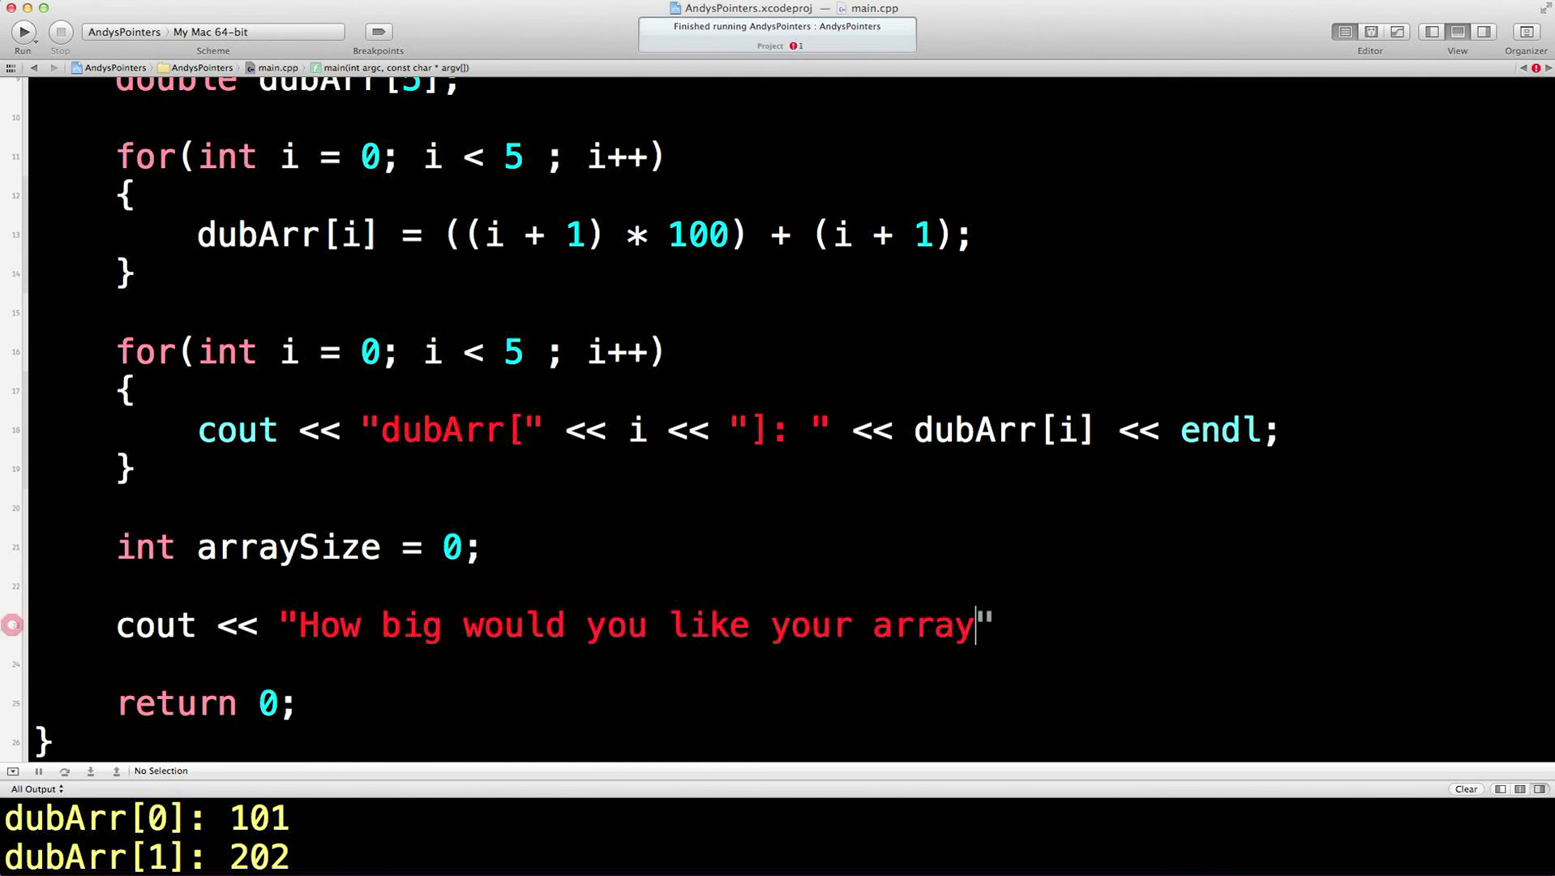
type("to be?")
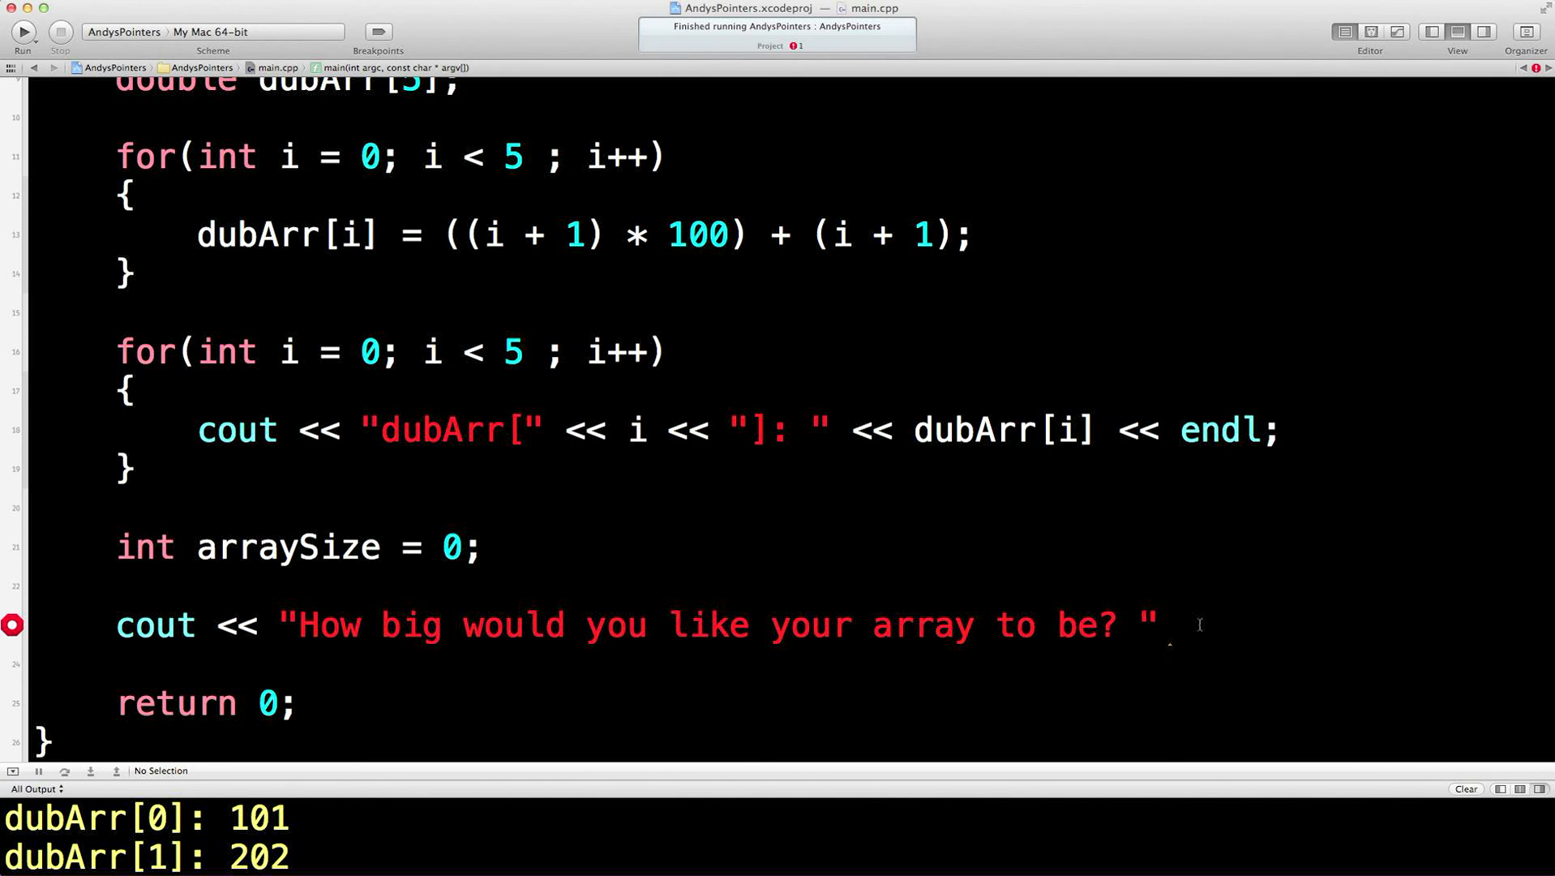
type(";")
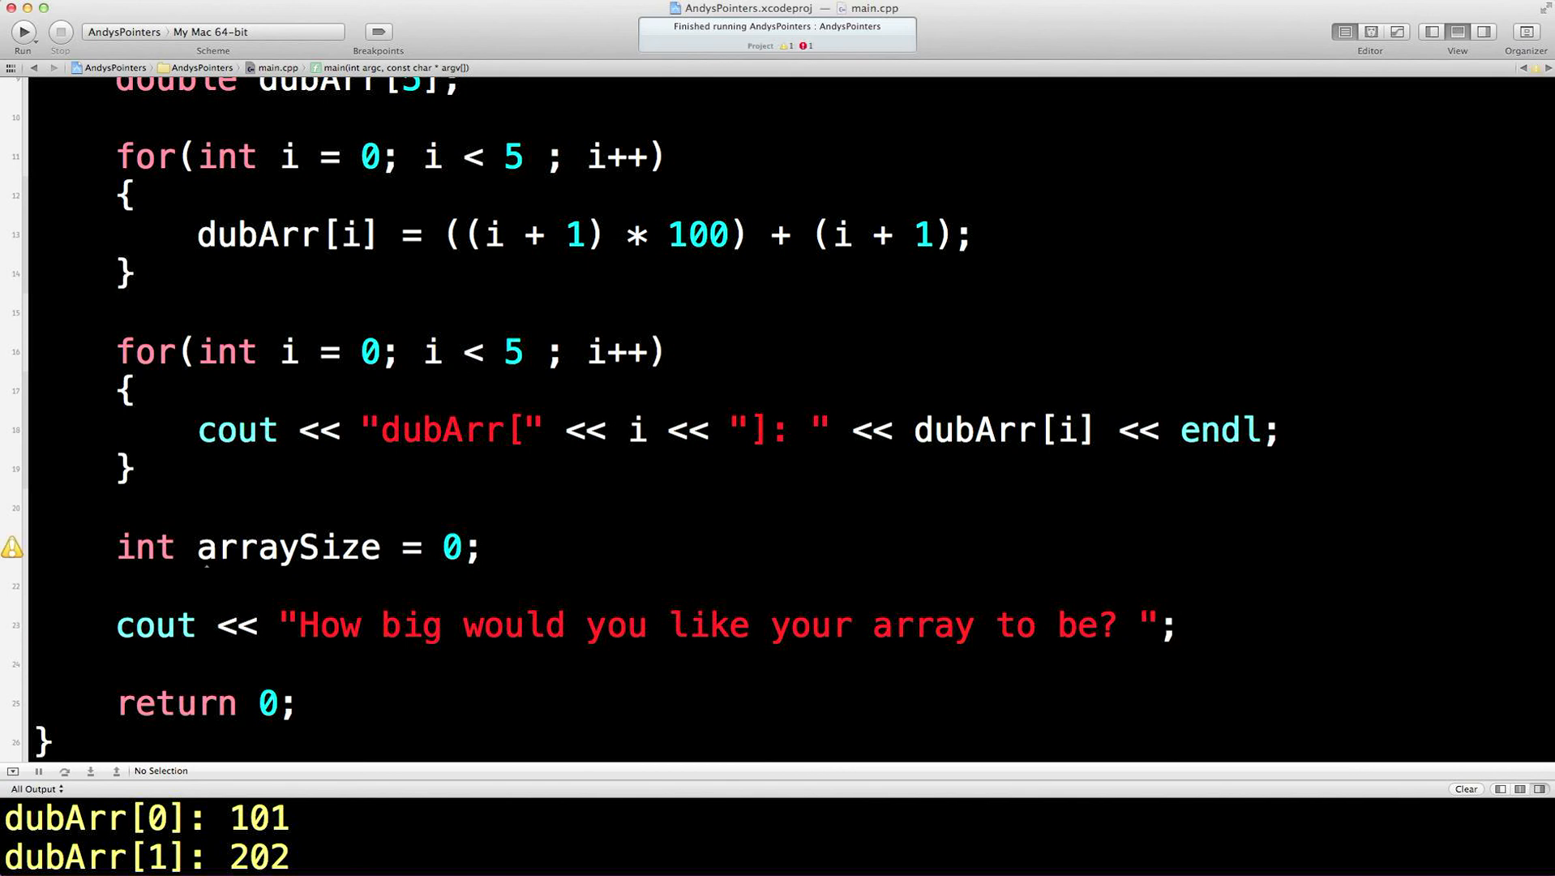
key("Return")
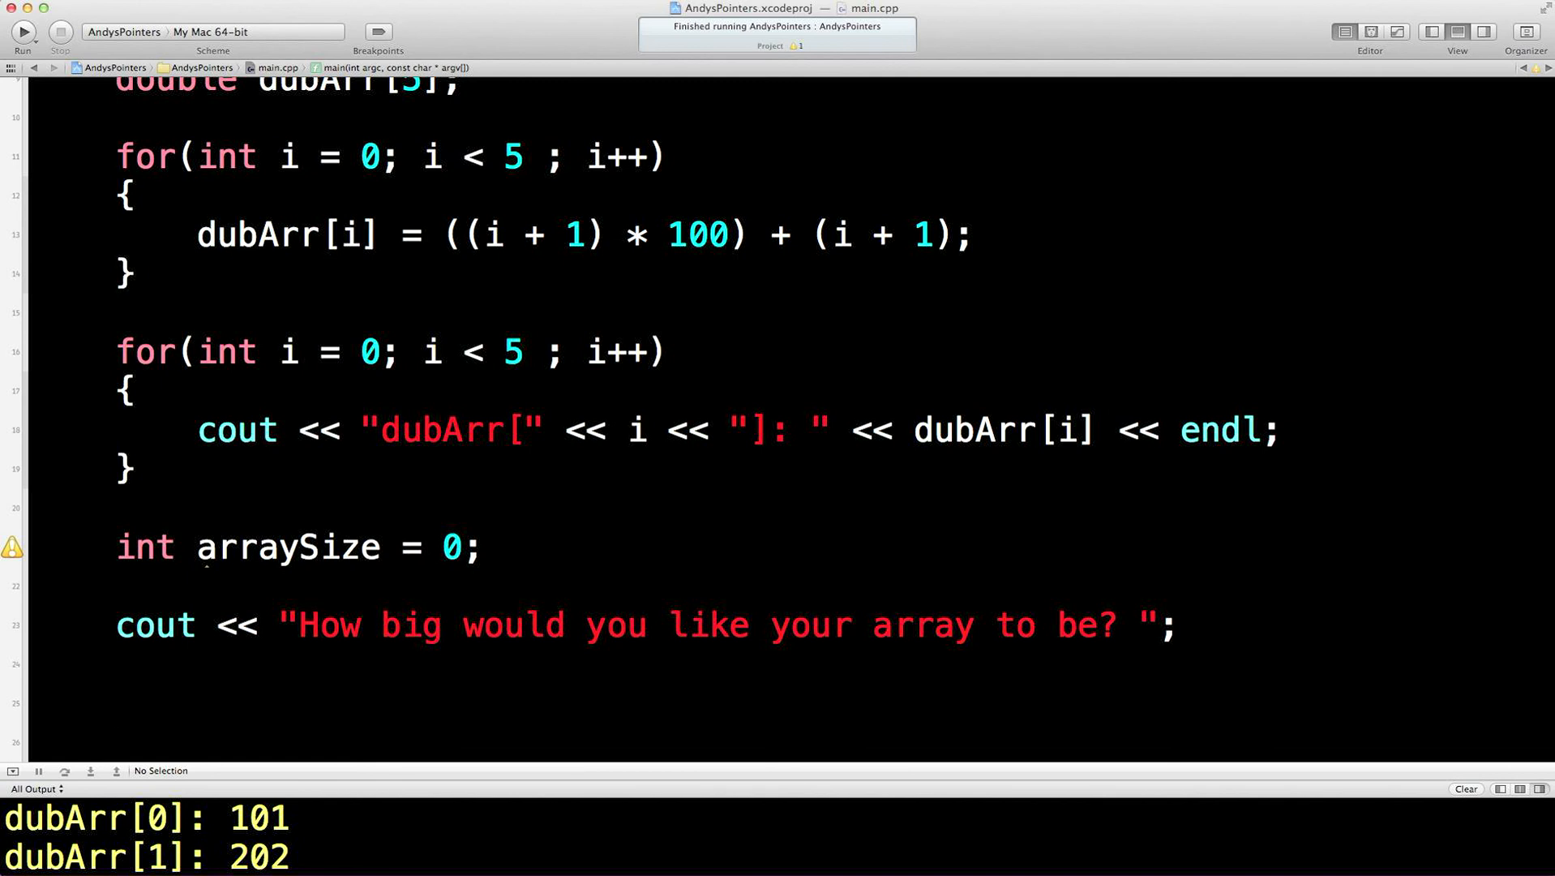
Read the user's input with cin >> arraySize;
type("cin")
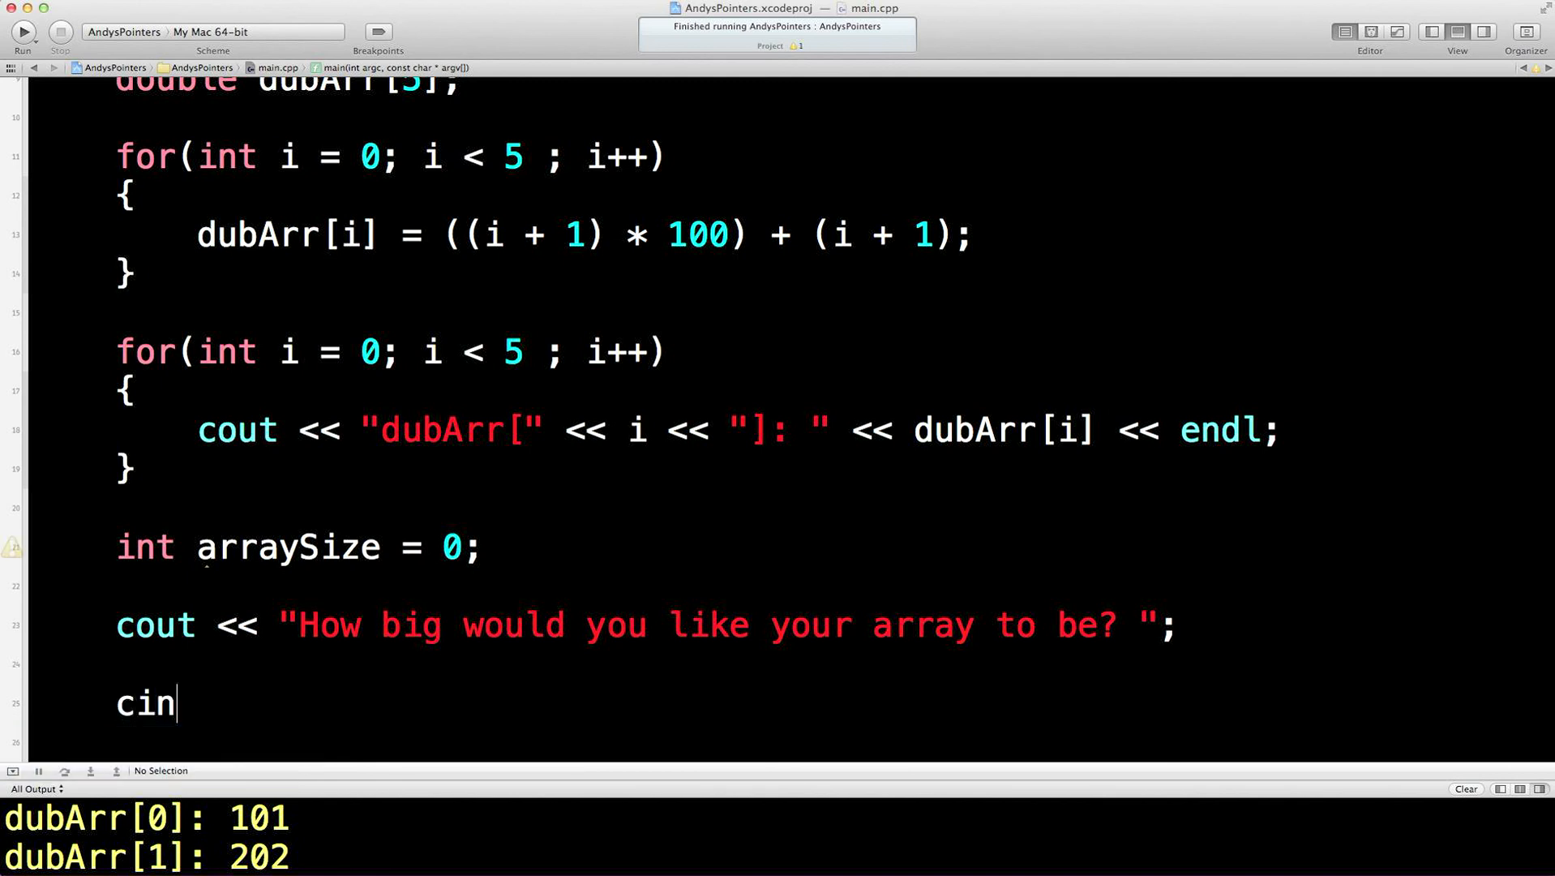
type(">>")
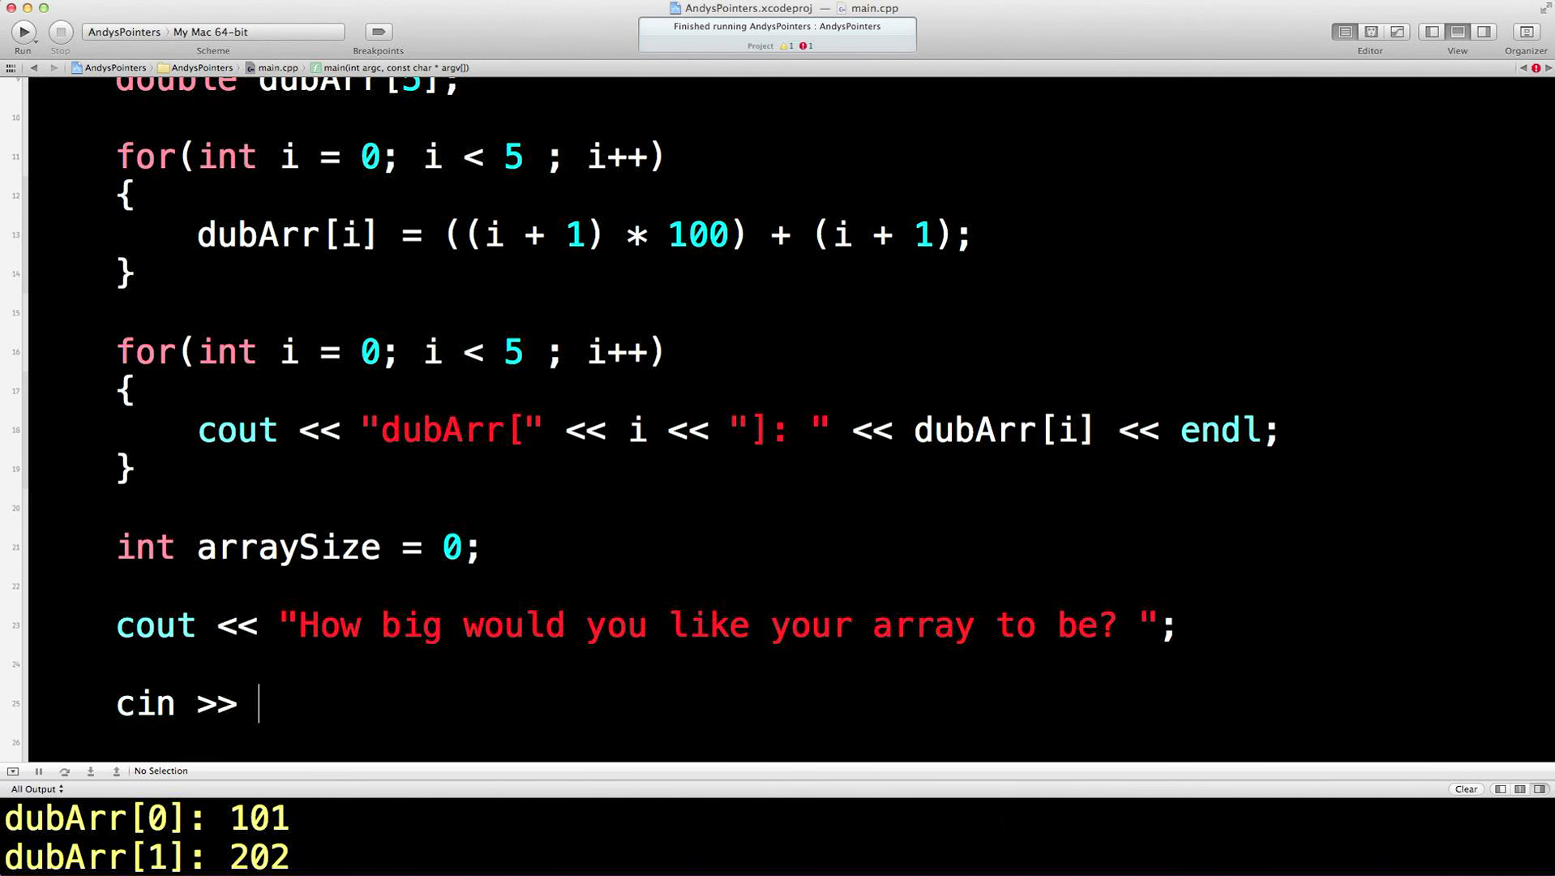
type("arraySize")
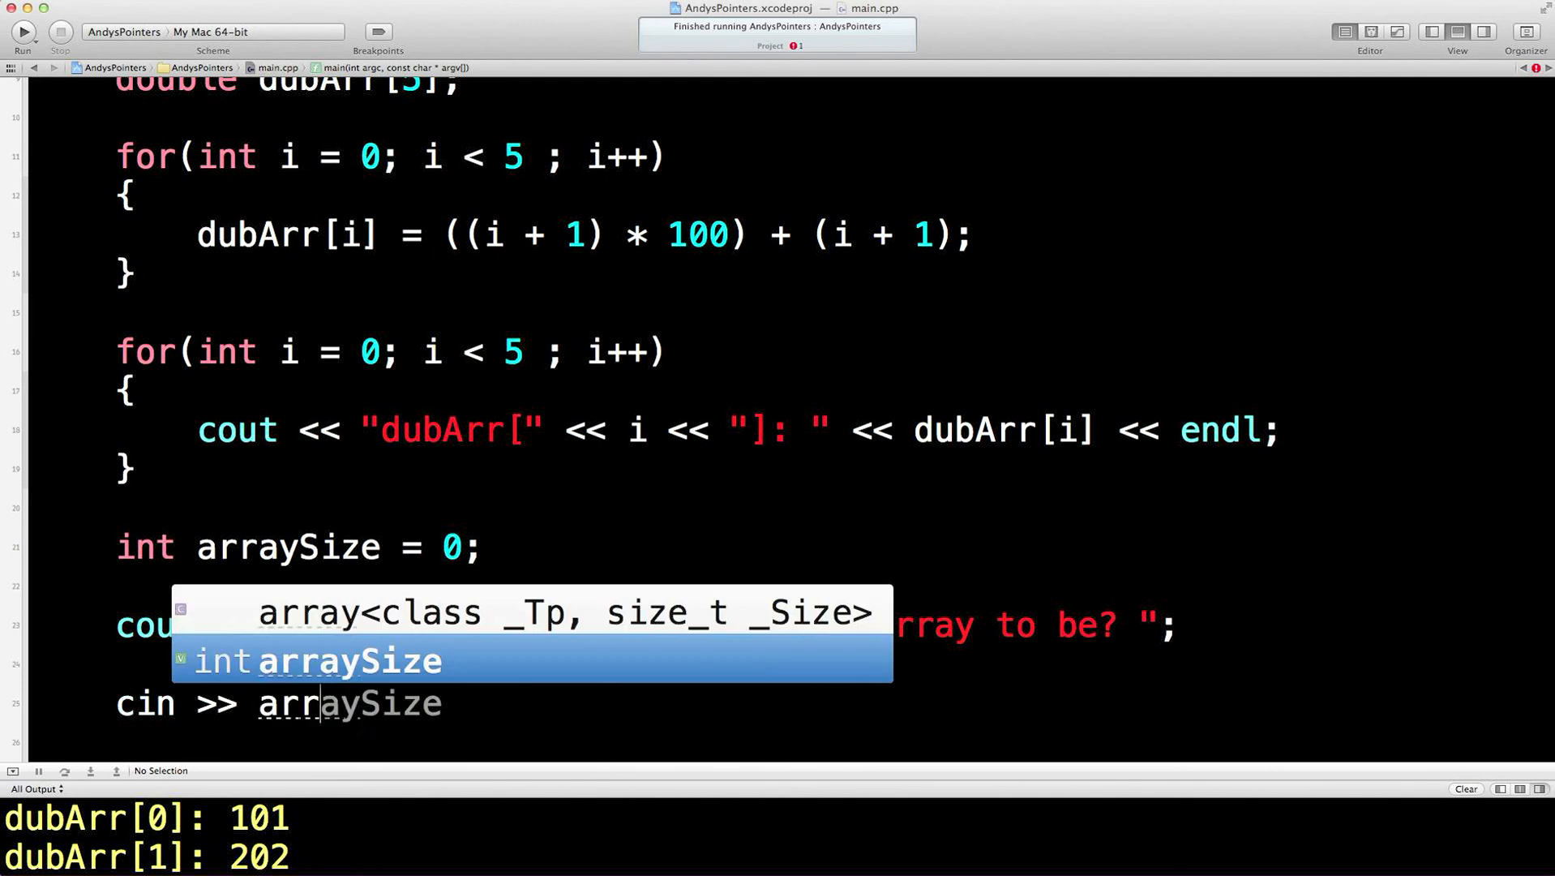
key("Escape")
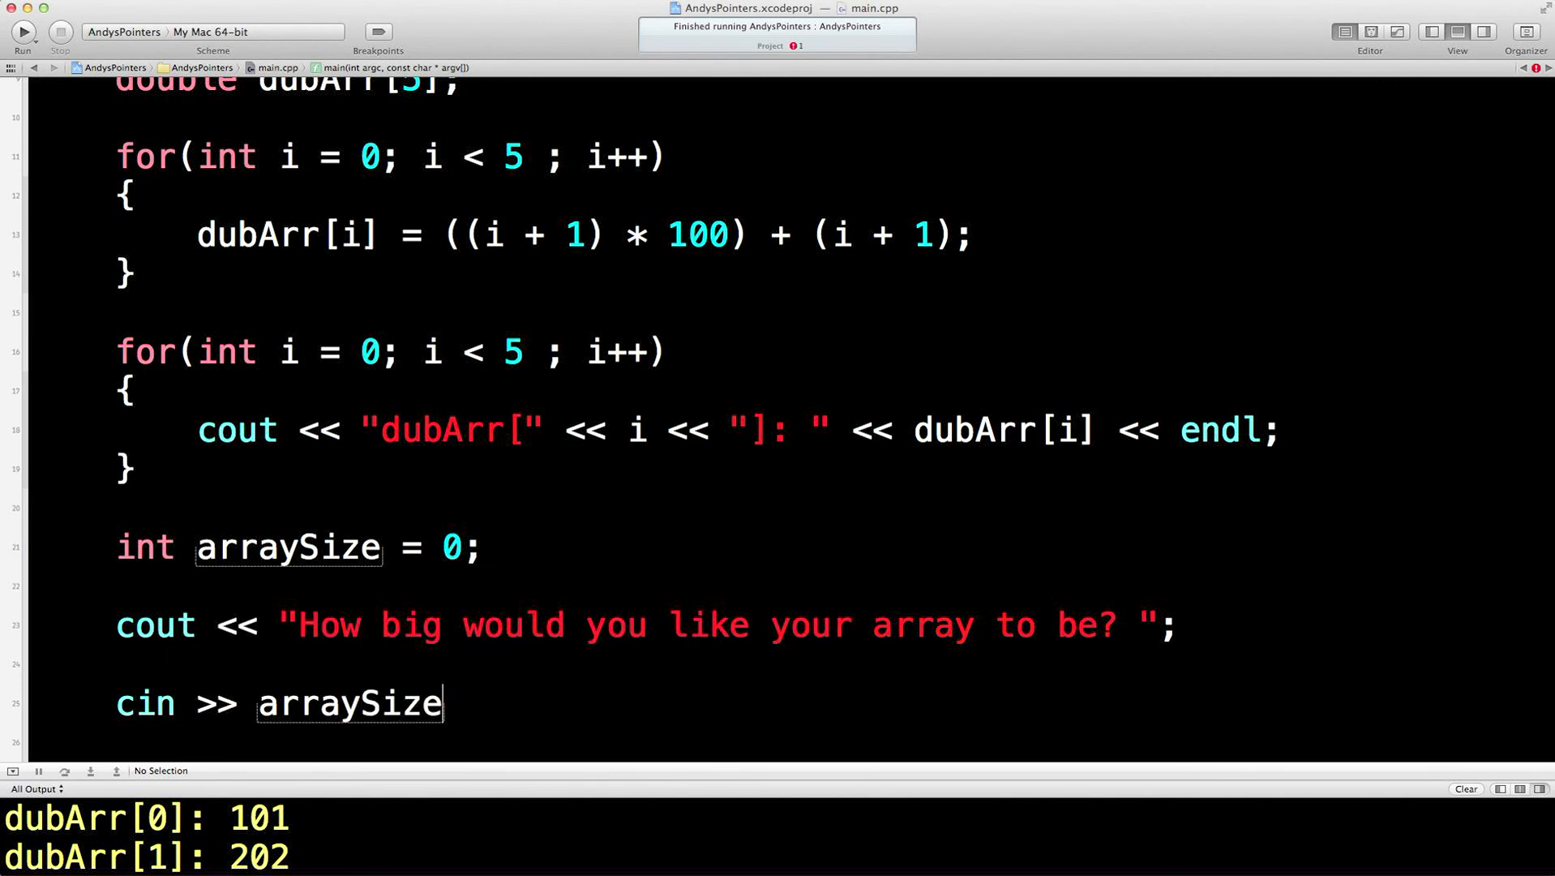
type(";")
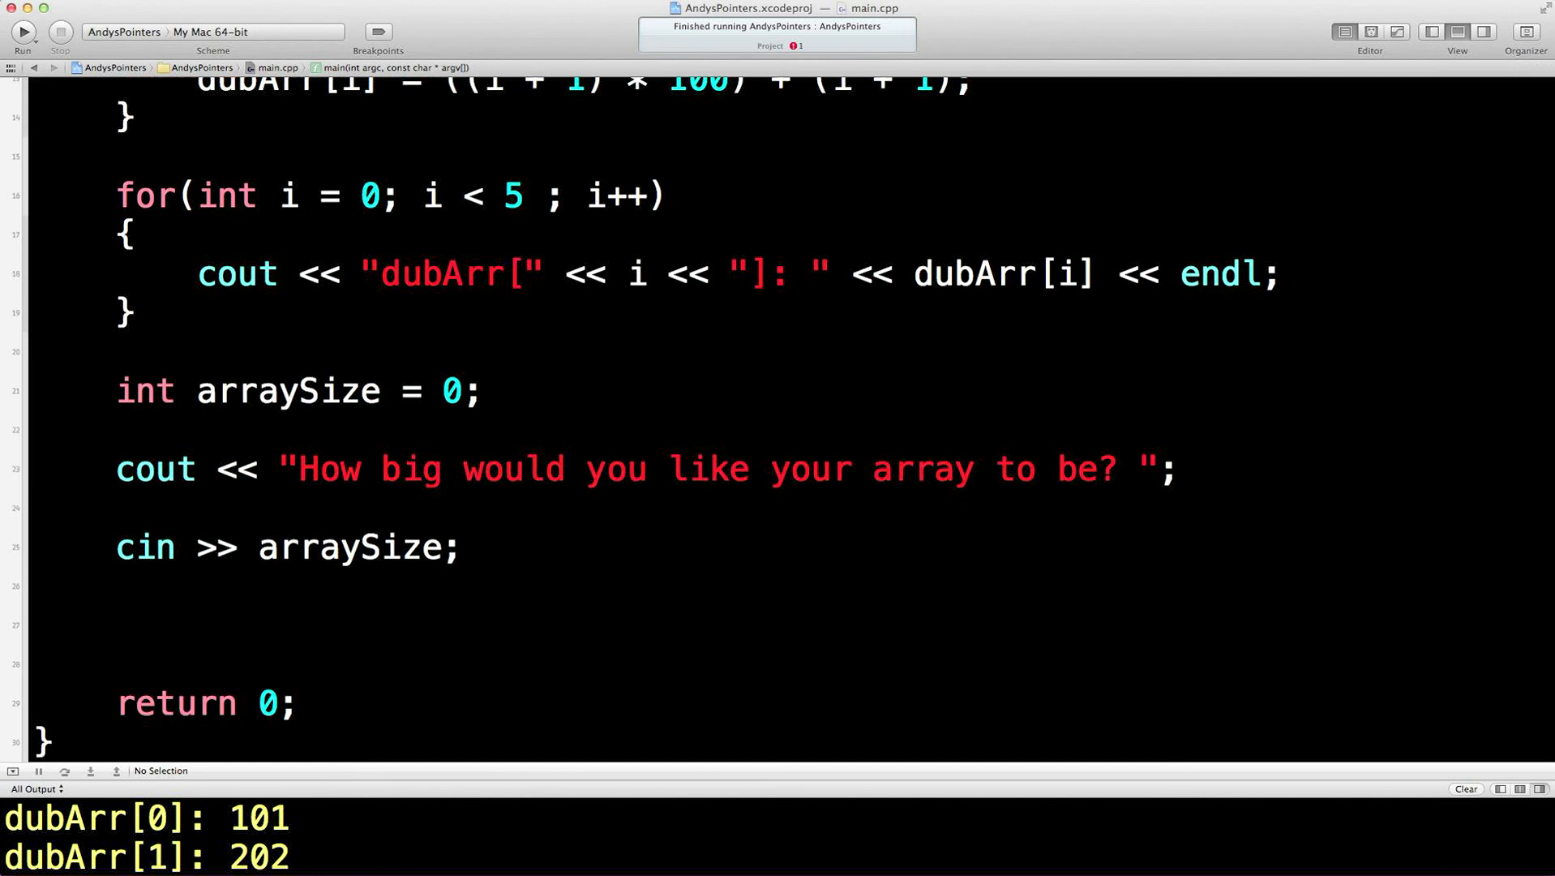
Declare double* pDubArr = new double[arraySize]; below the cin line
type("double* p")
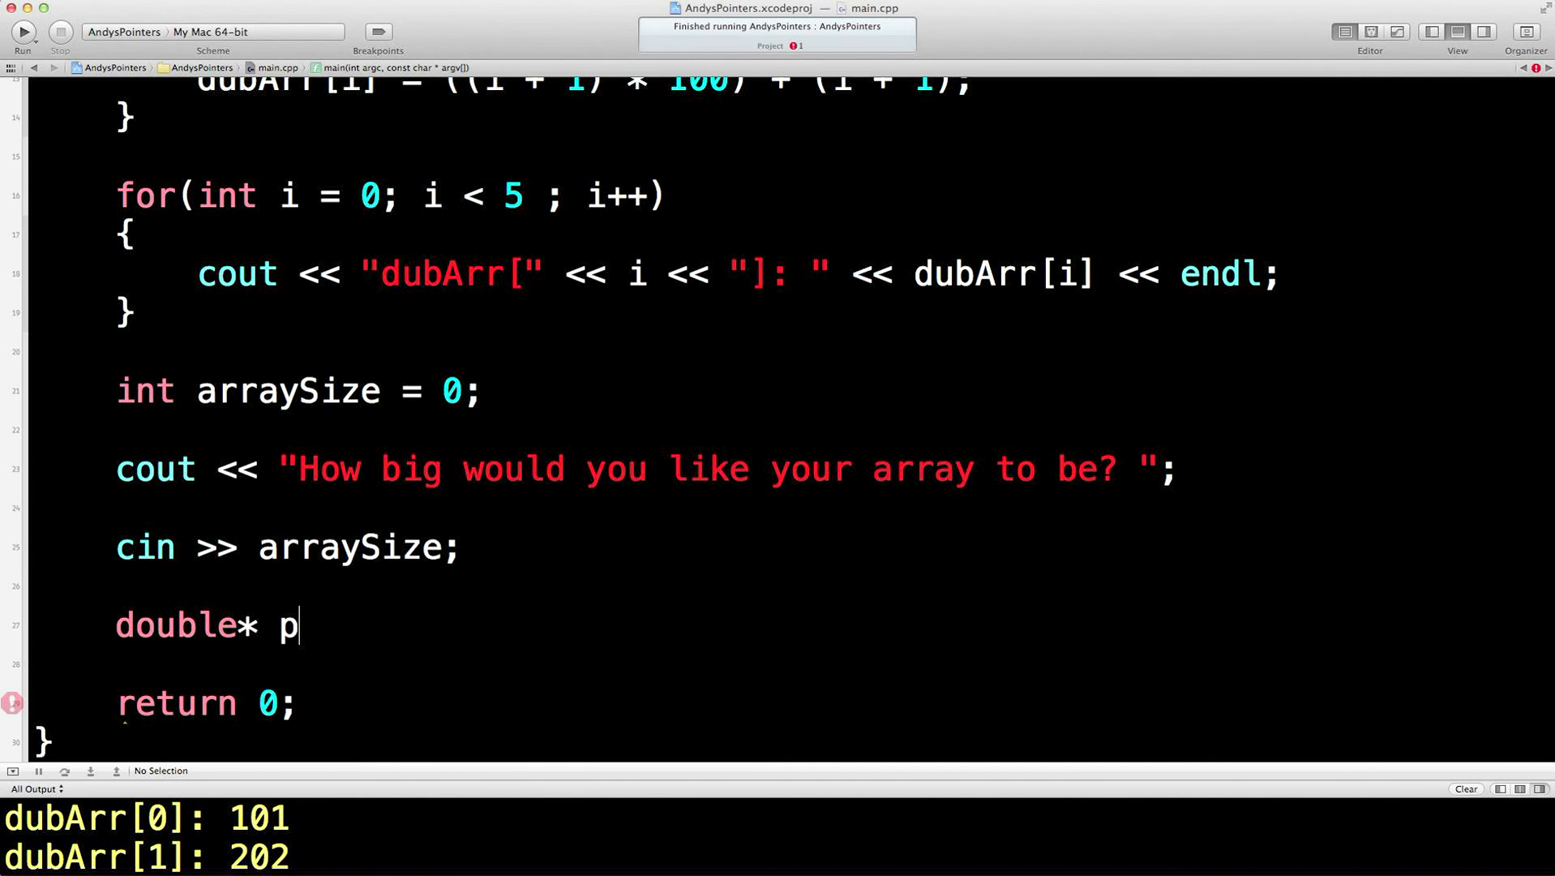
type("Dub")
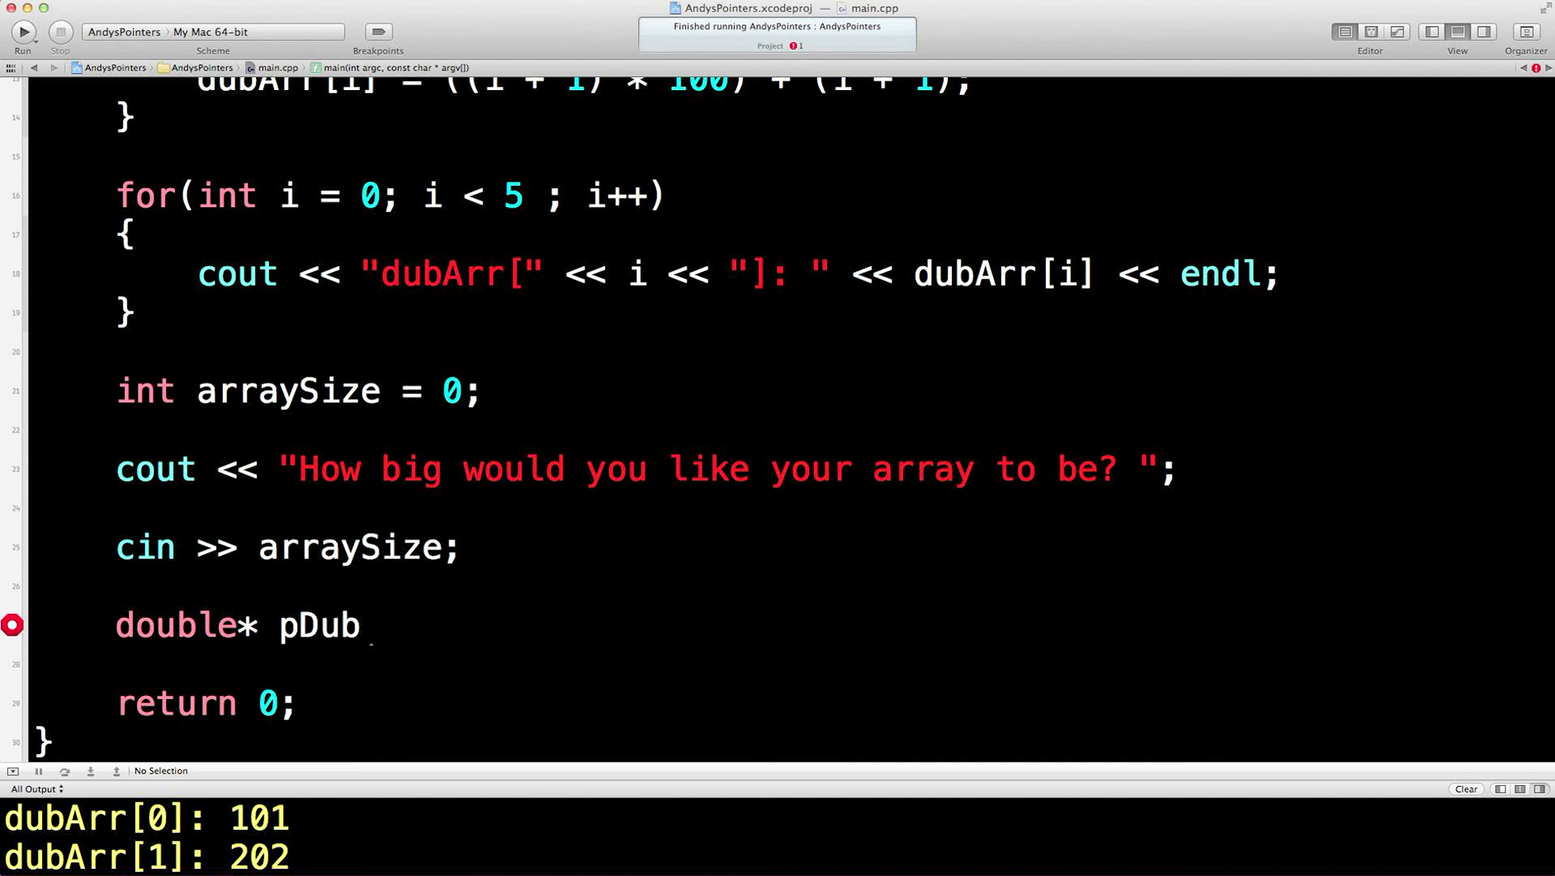
type("Arr")
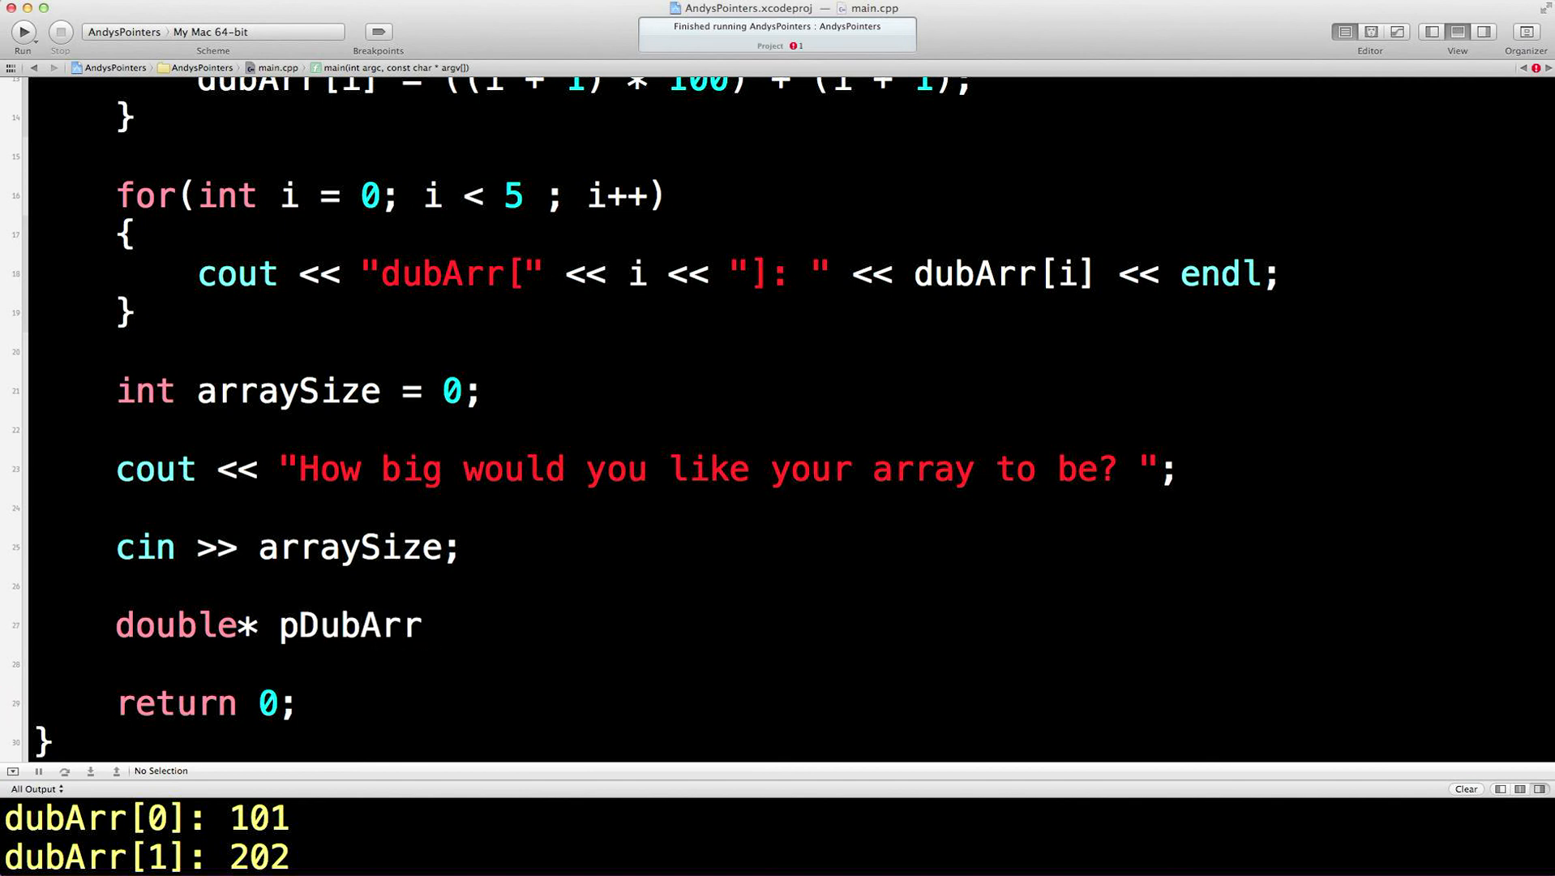
type("=")
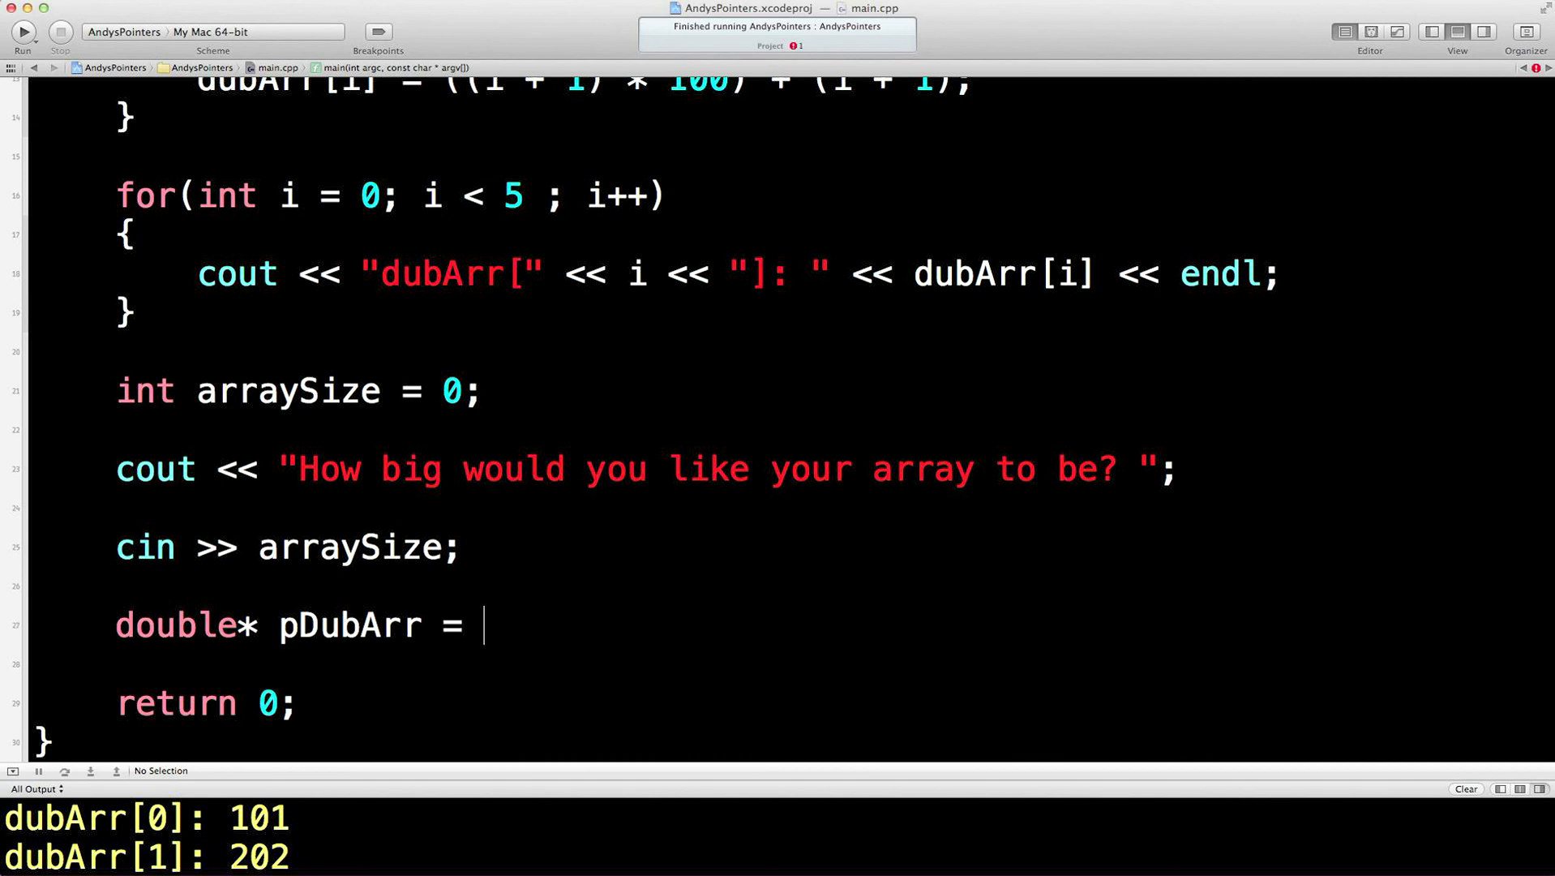
type("new double")
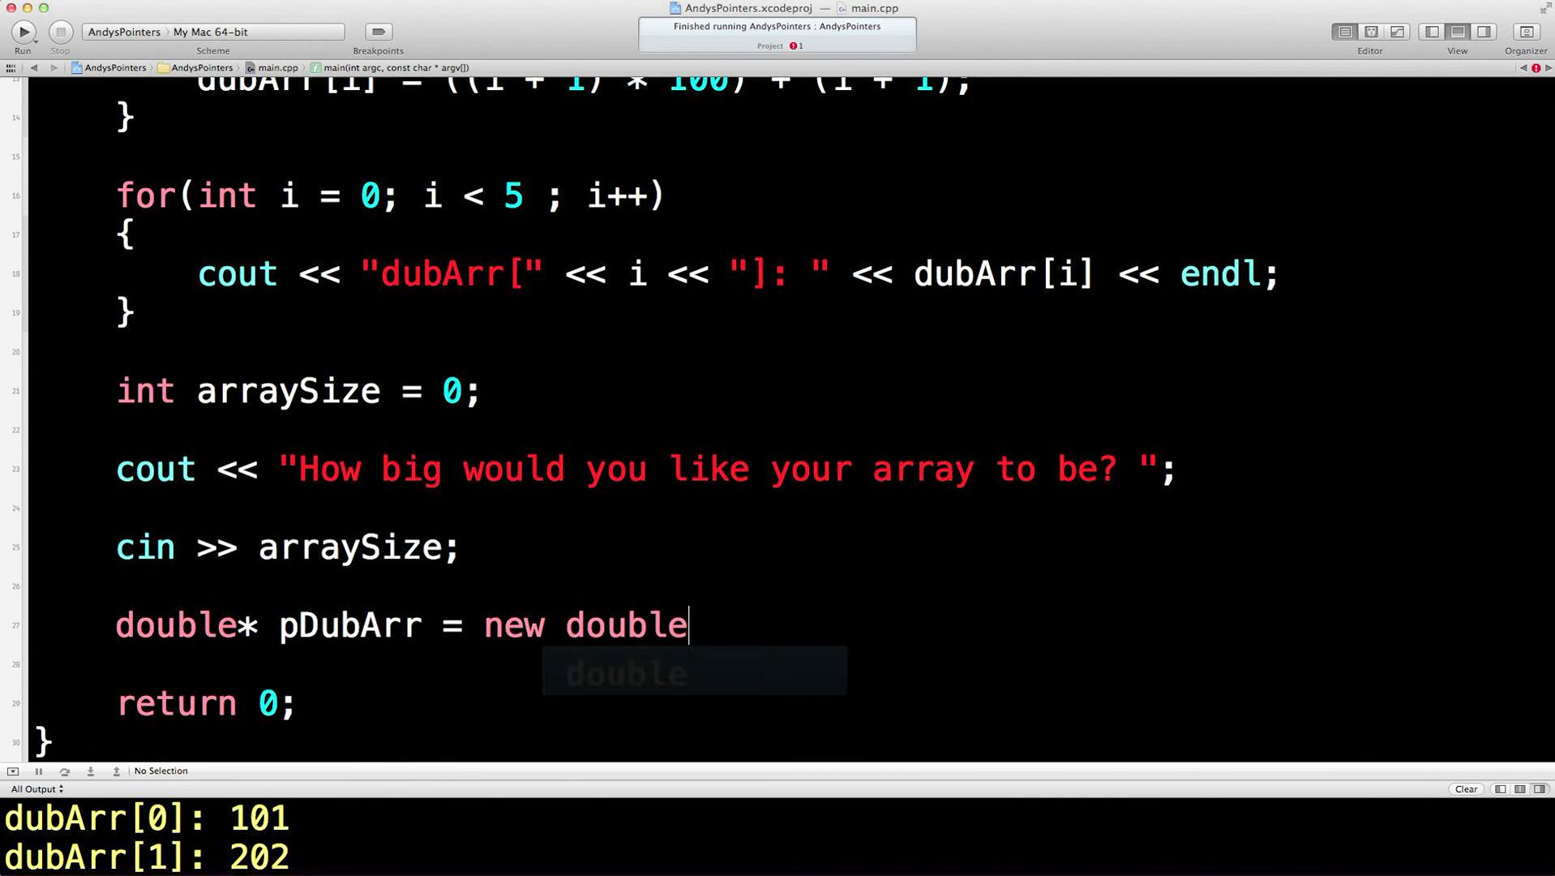
type("[arraySize];")
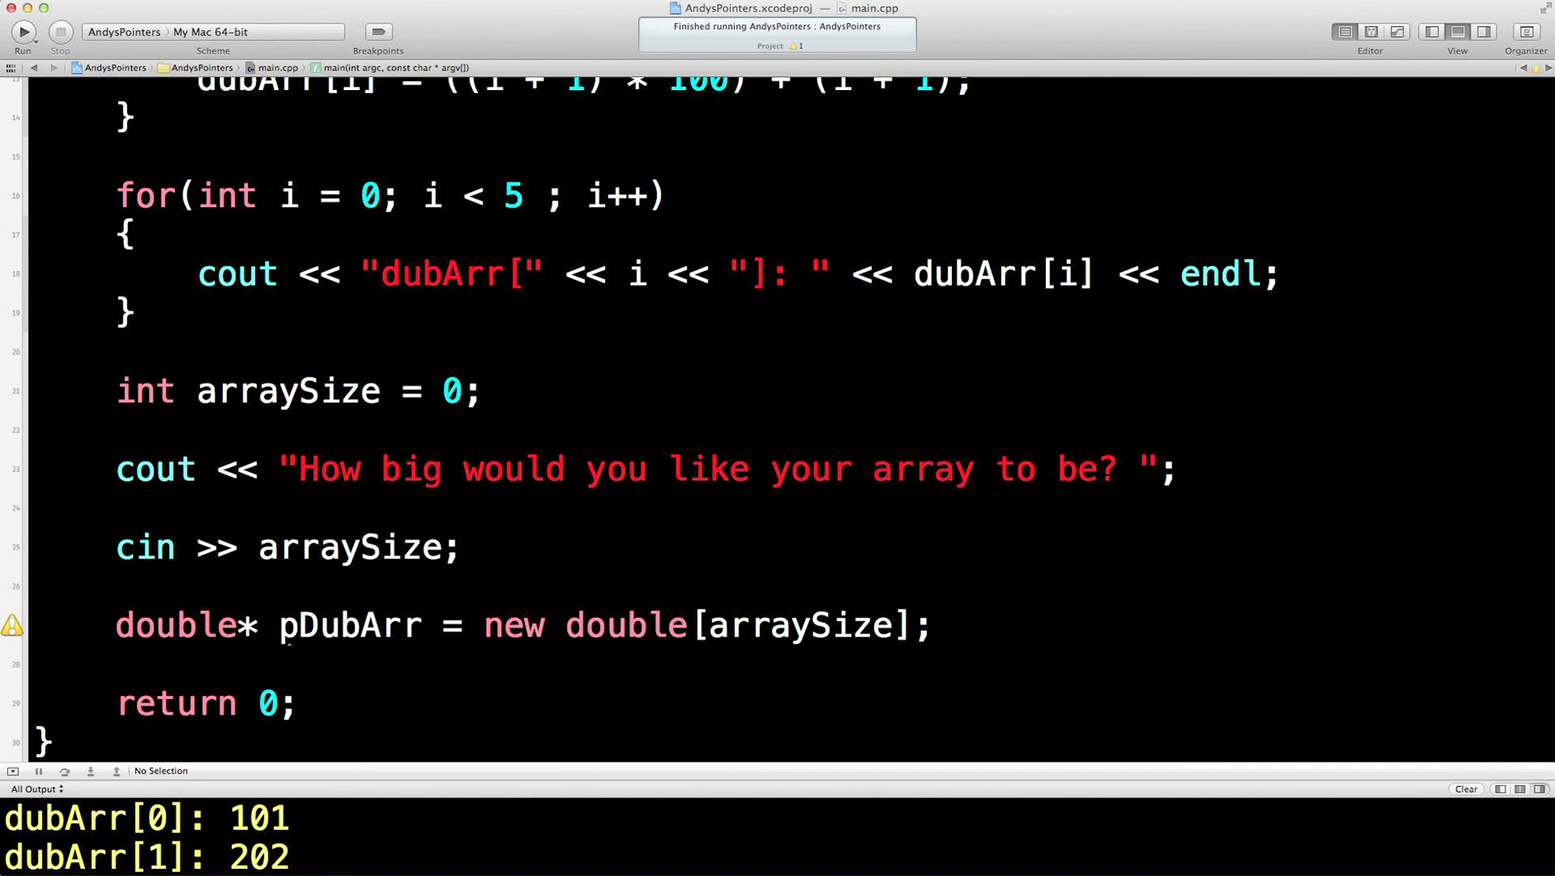
left_click(932, 625)
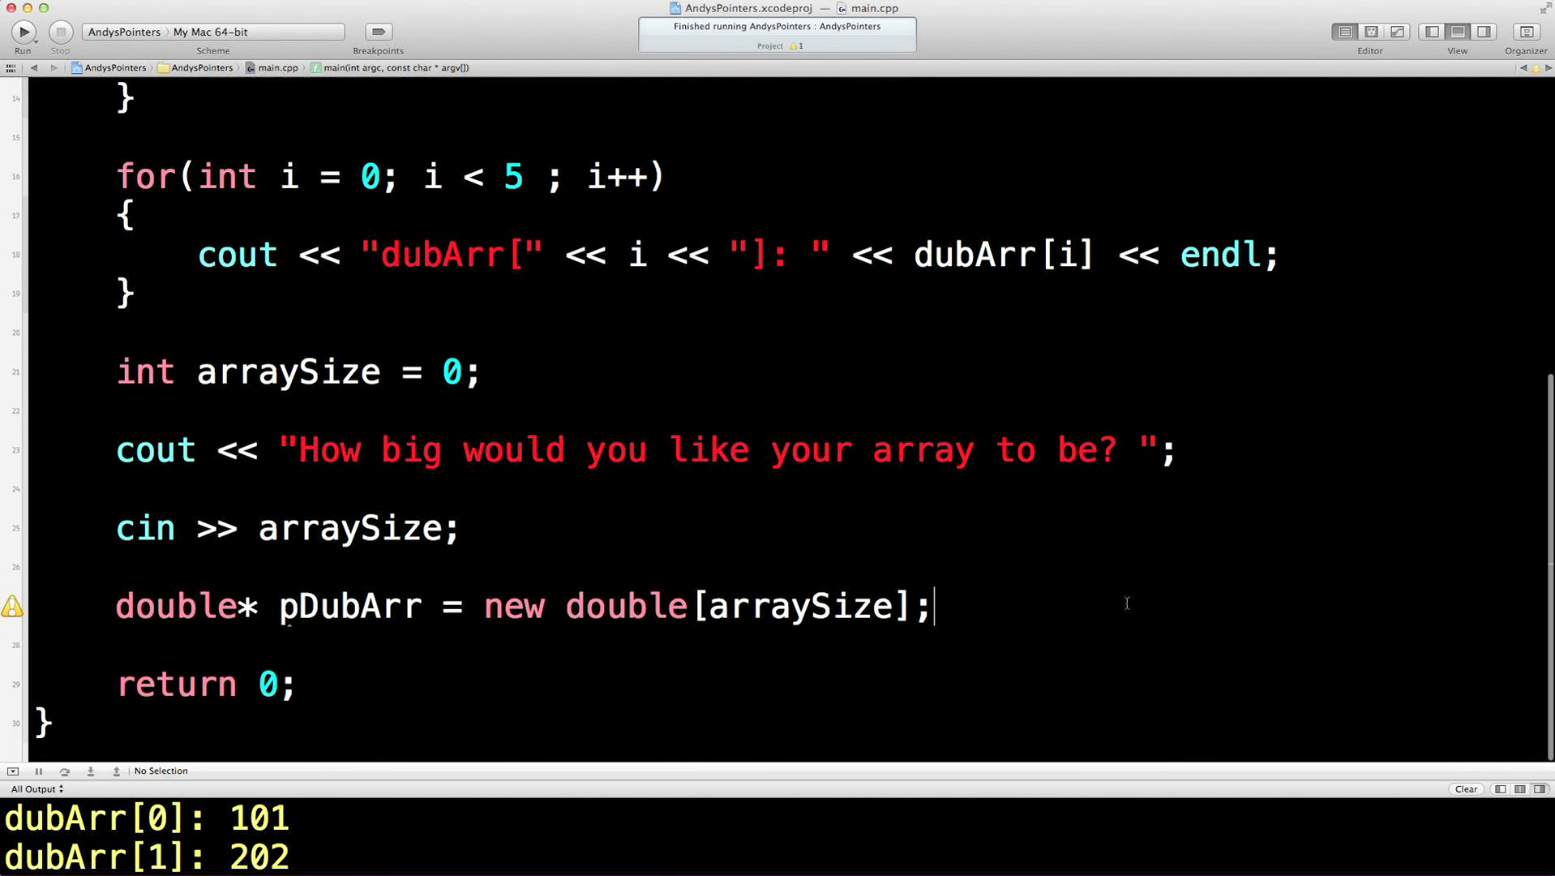
mouse_move(279, 307)
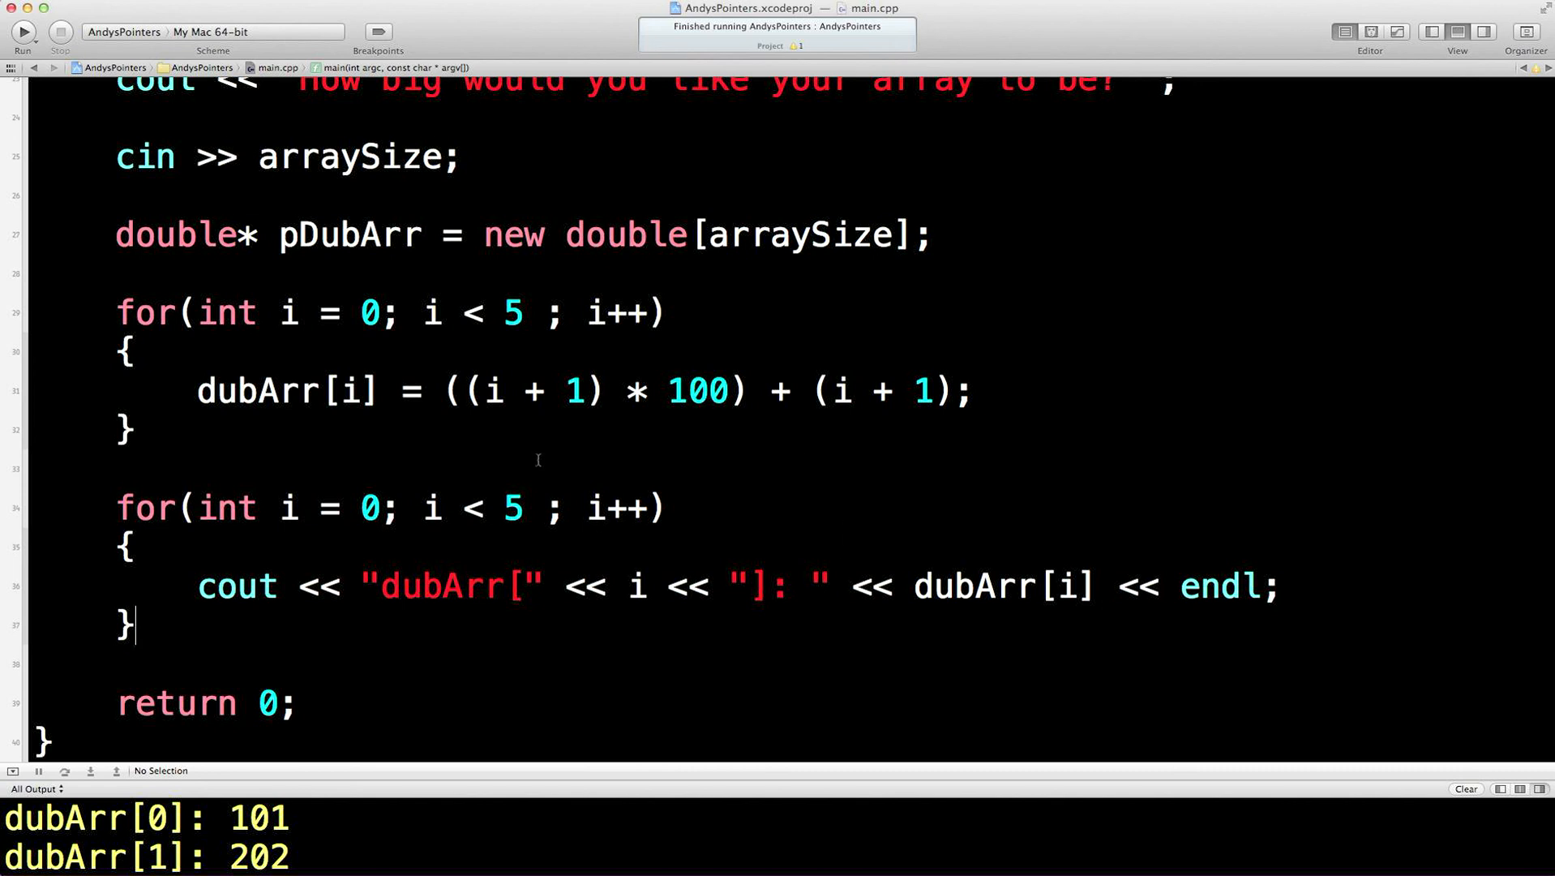
Rename dubArr to pDubArr in the fill and print loops
double_click(258, 390)
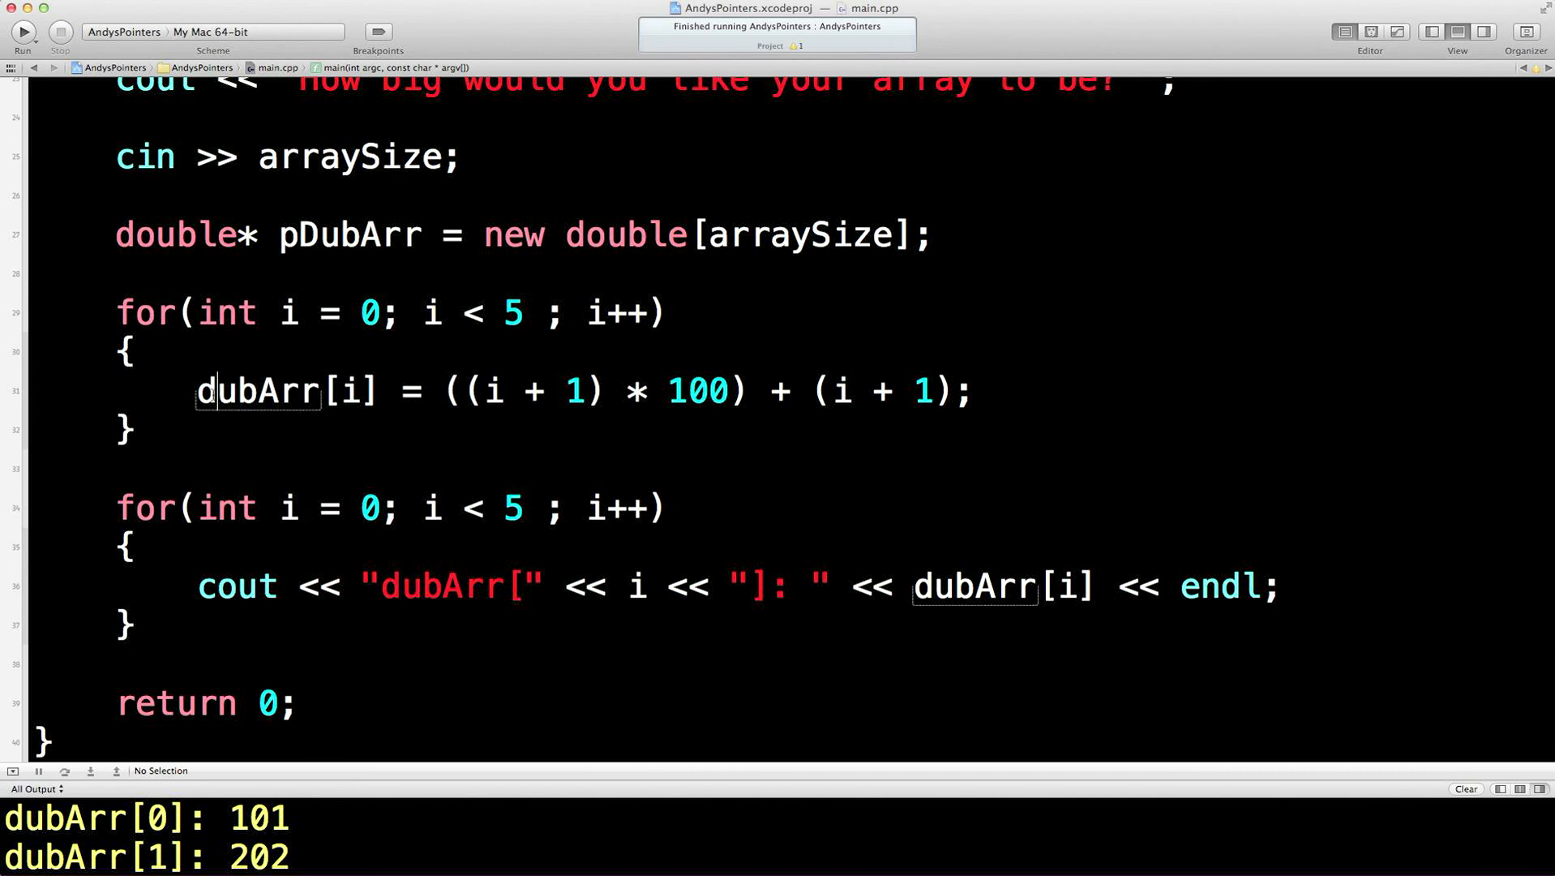
type("pD")
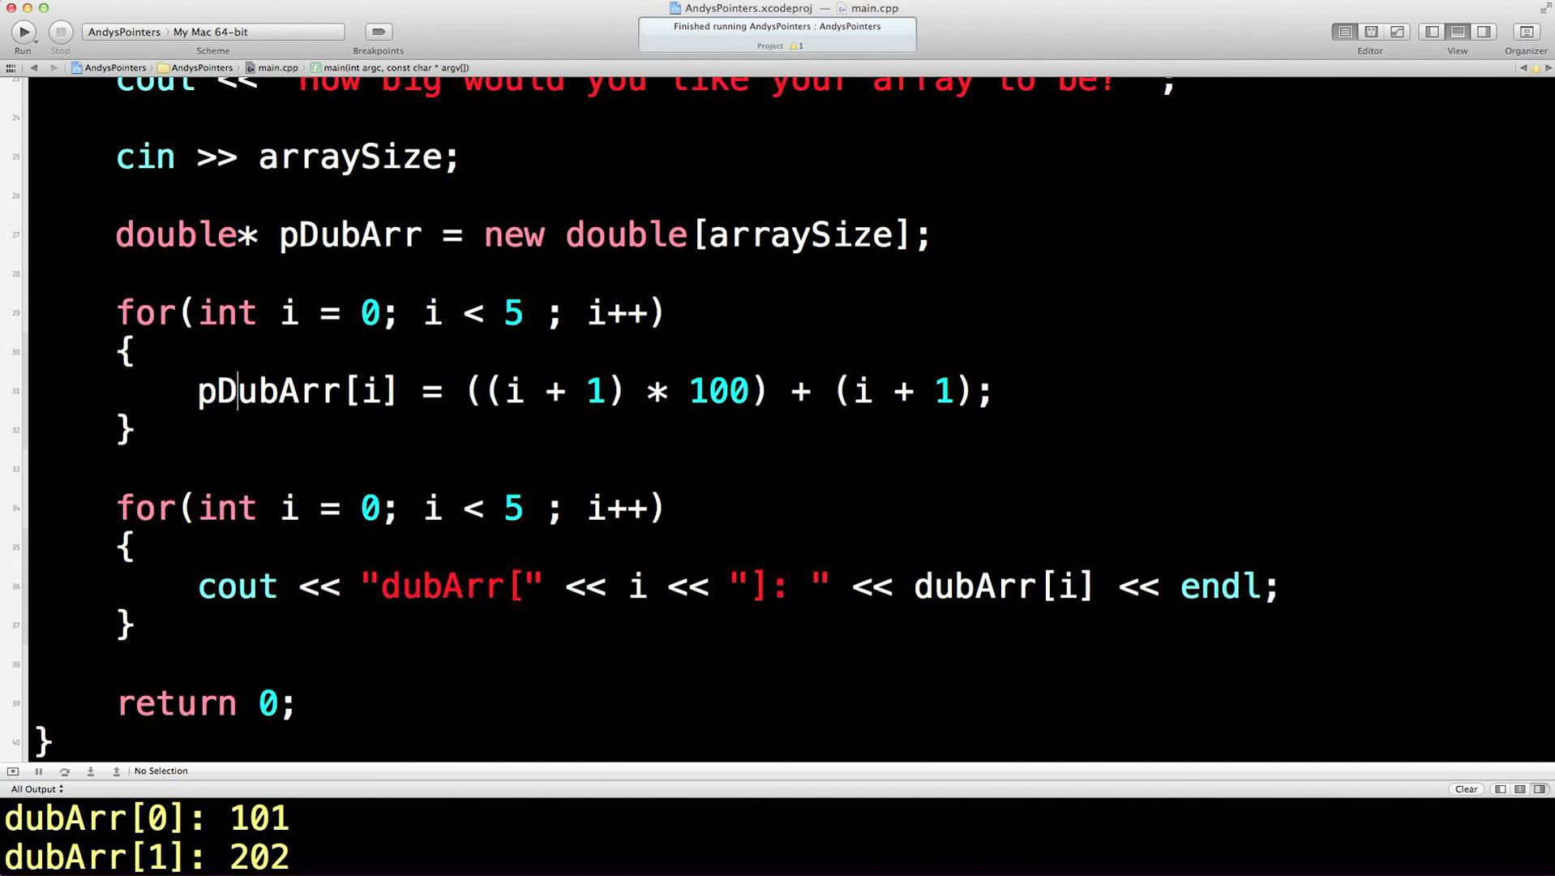
double_click(266, 390)
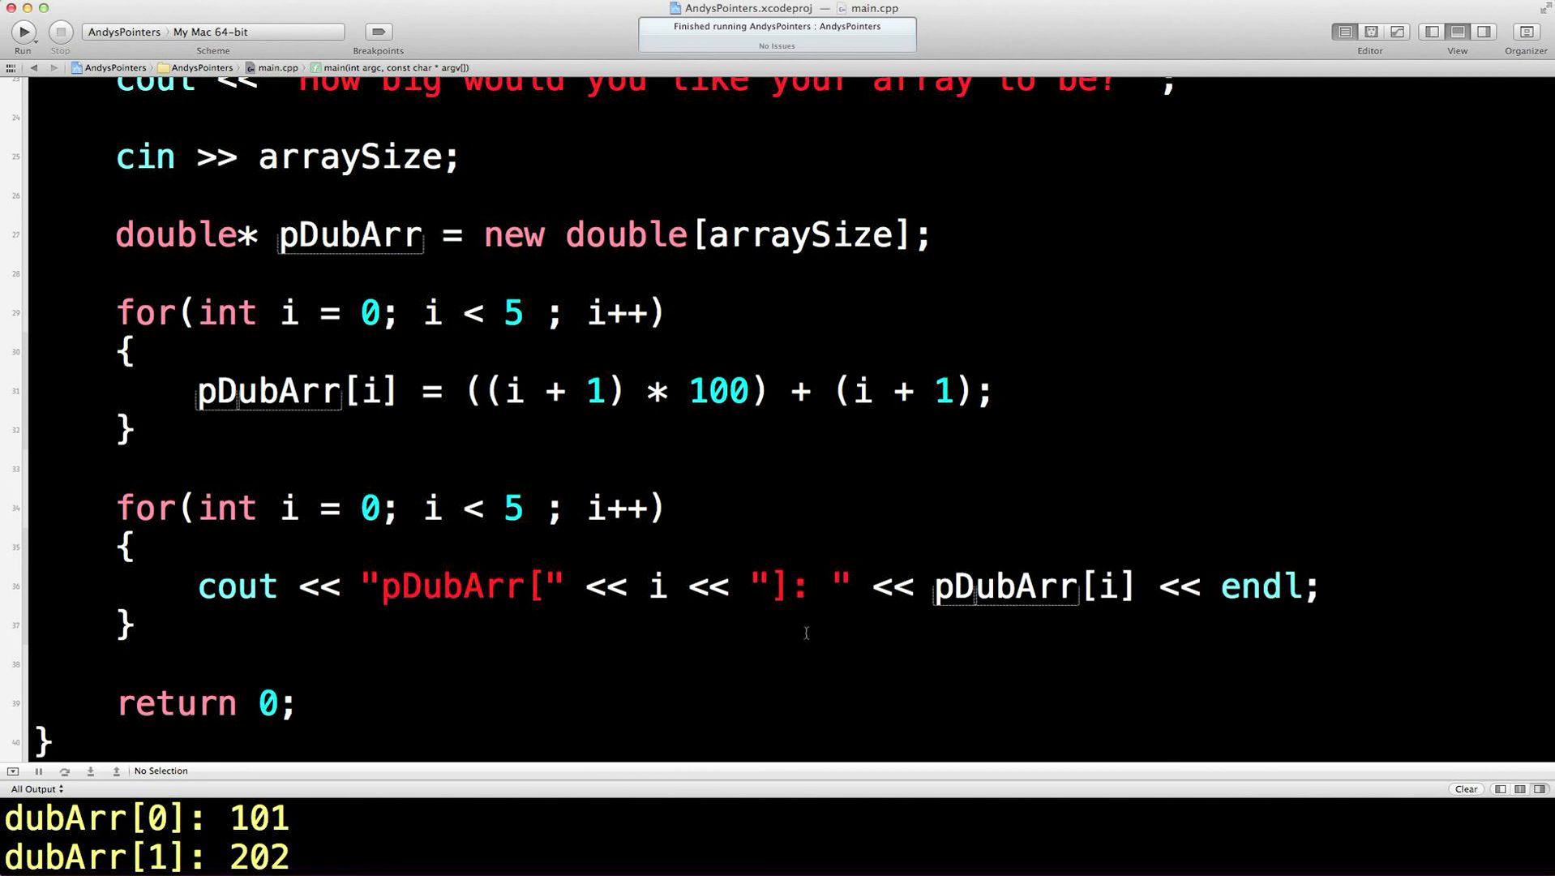
mouse_move(533, 477)
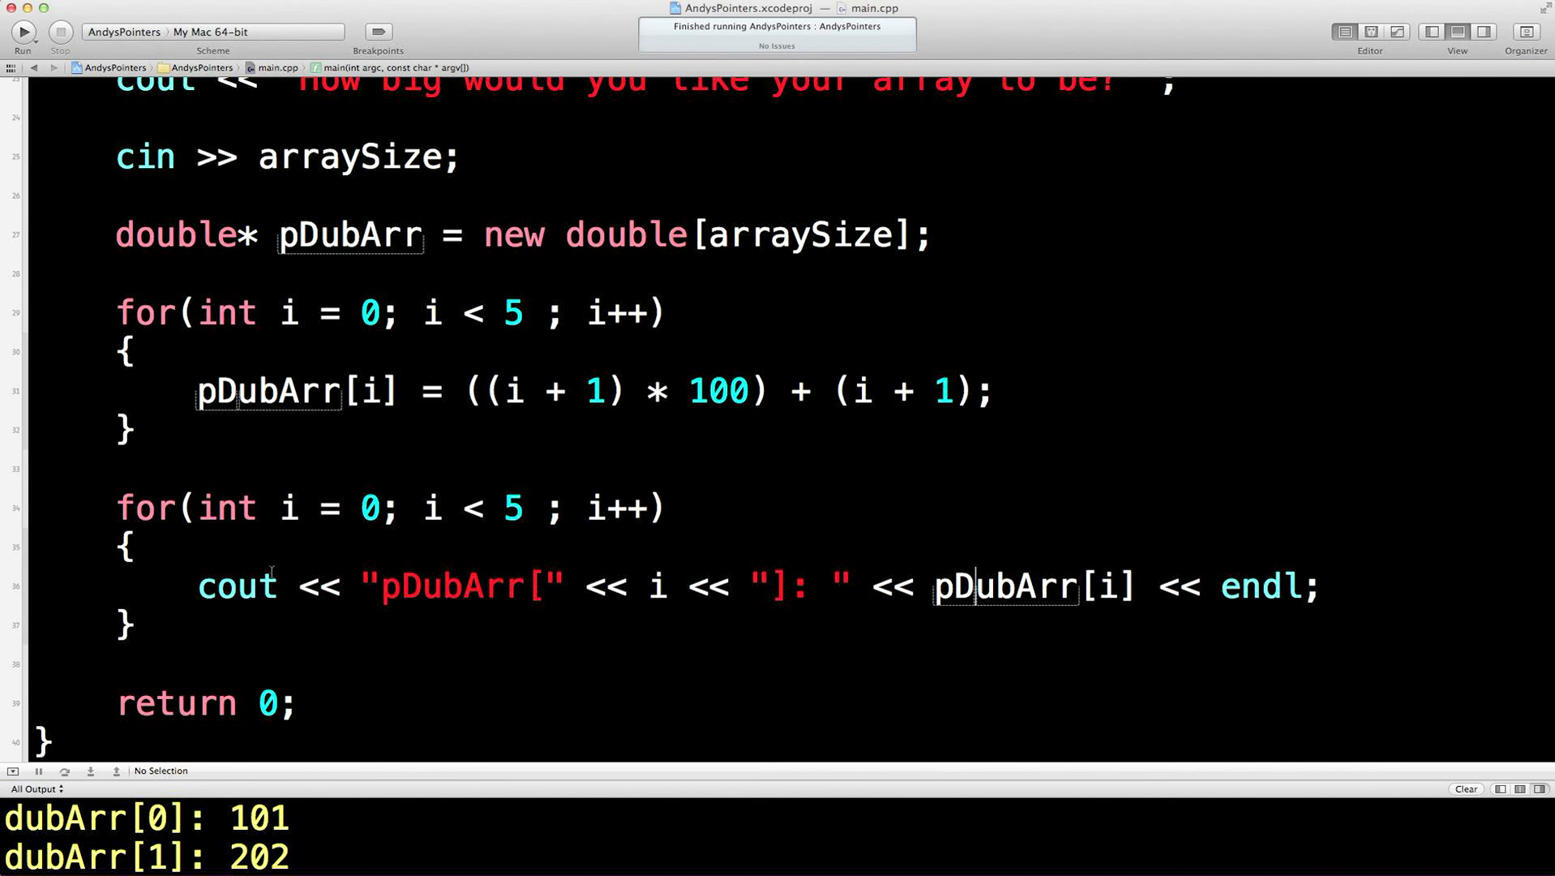
mouse_move(613, 253)
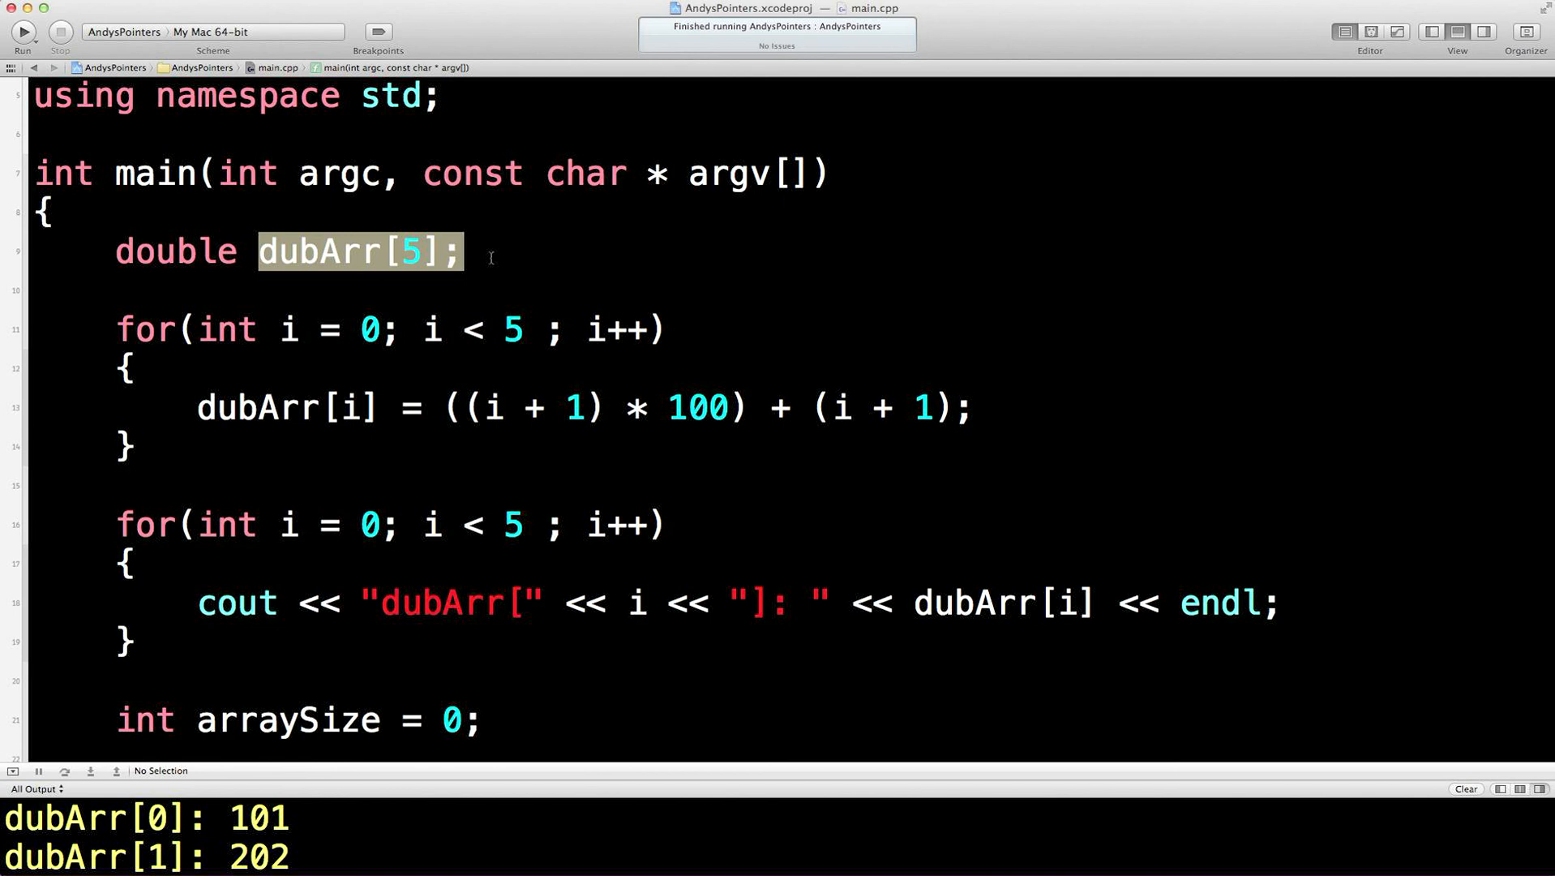
mouse_move(479, 301)
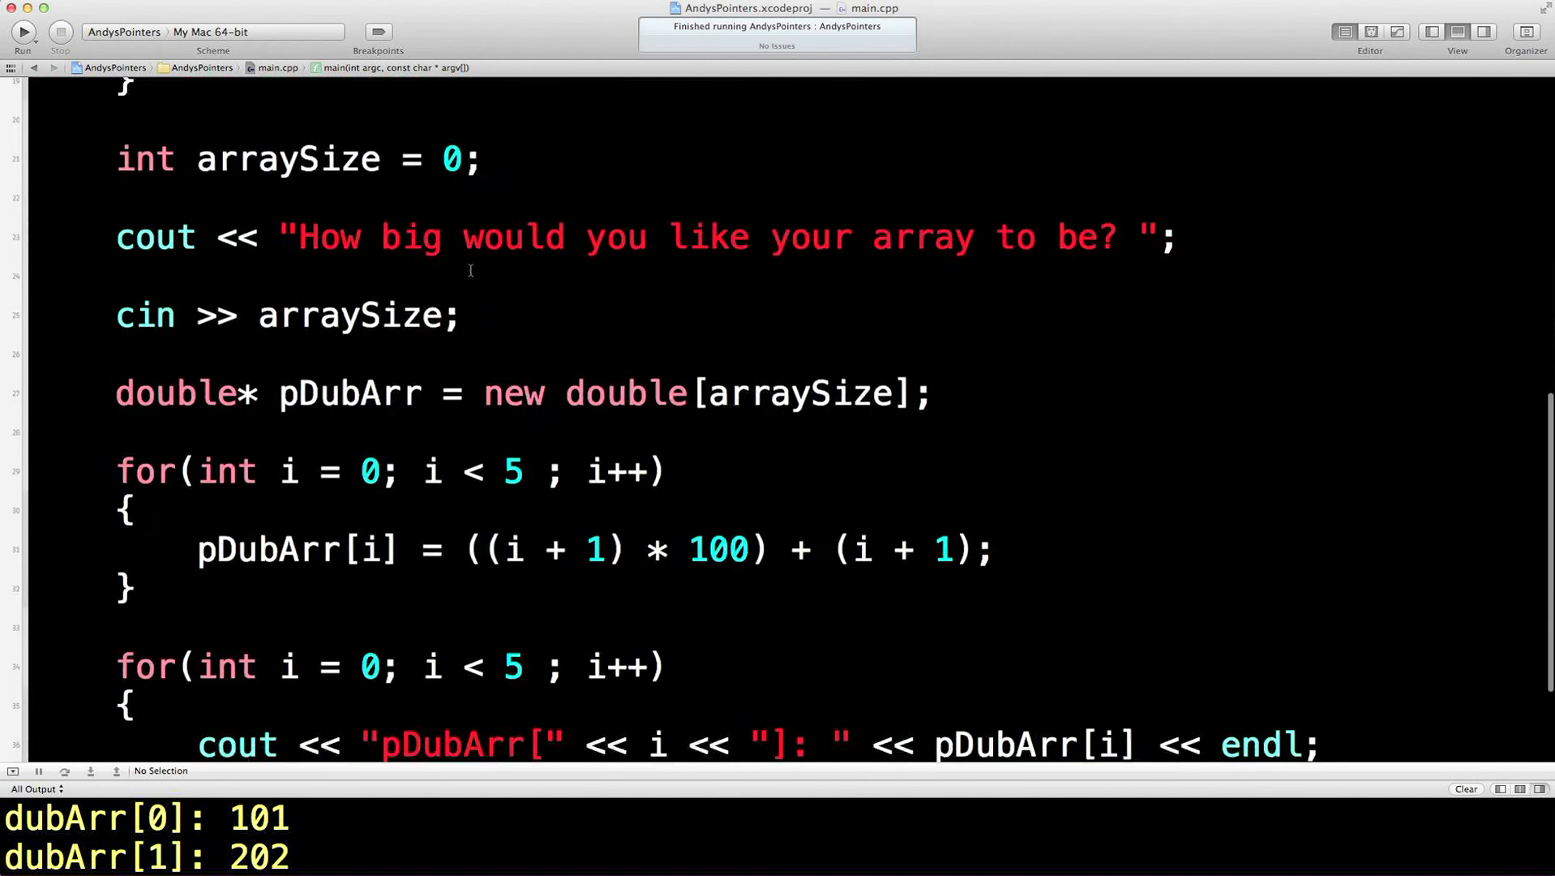
left_click(794, 392)
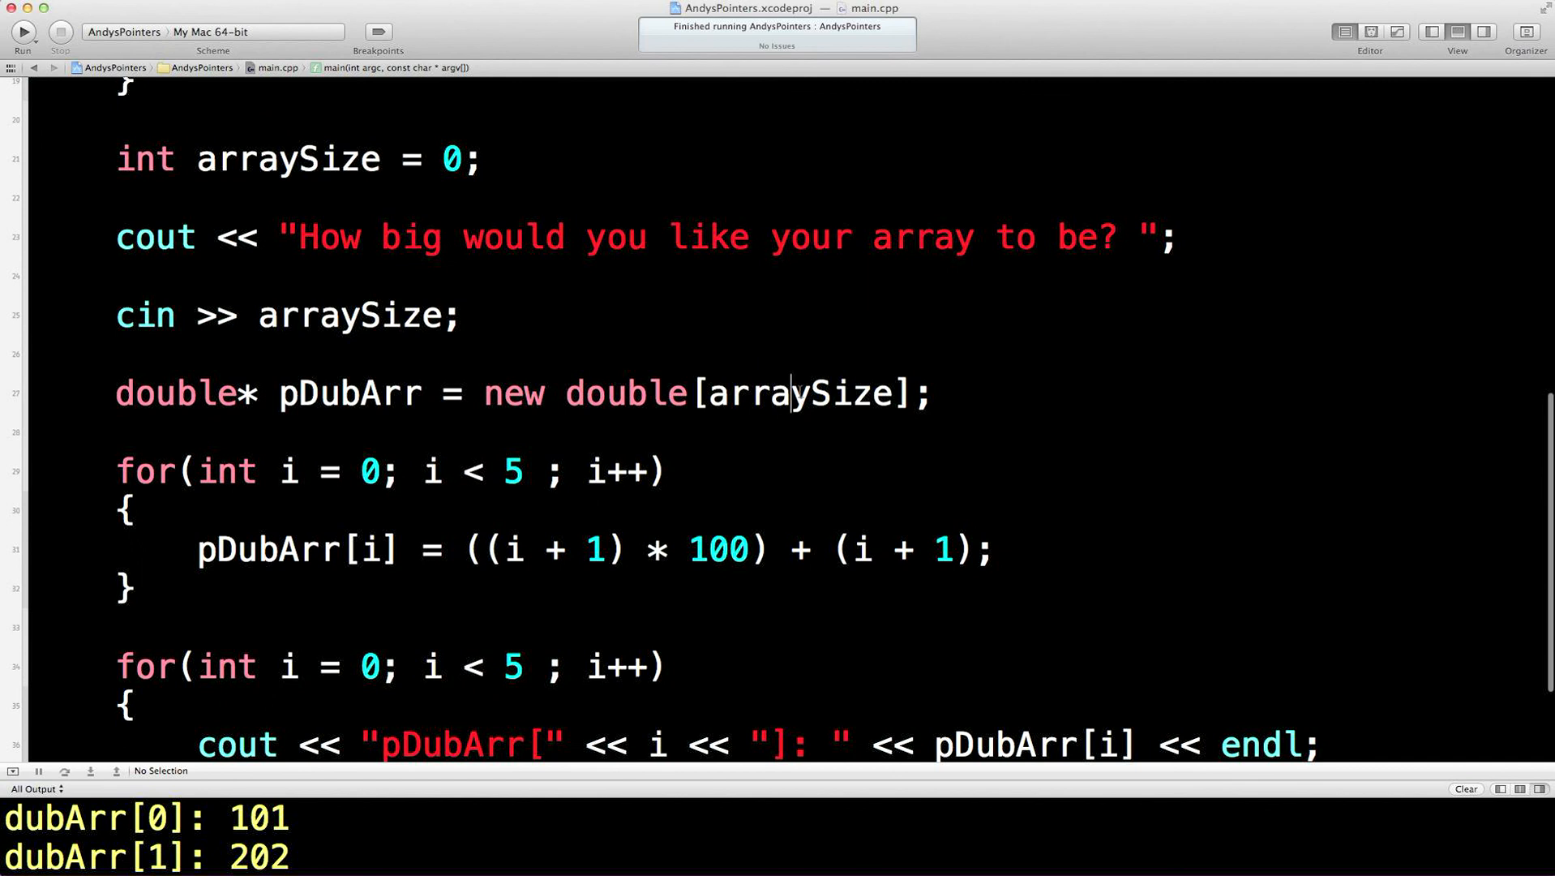
double_click(349, 392)
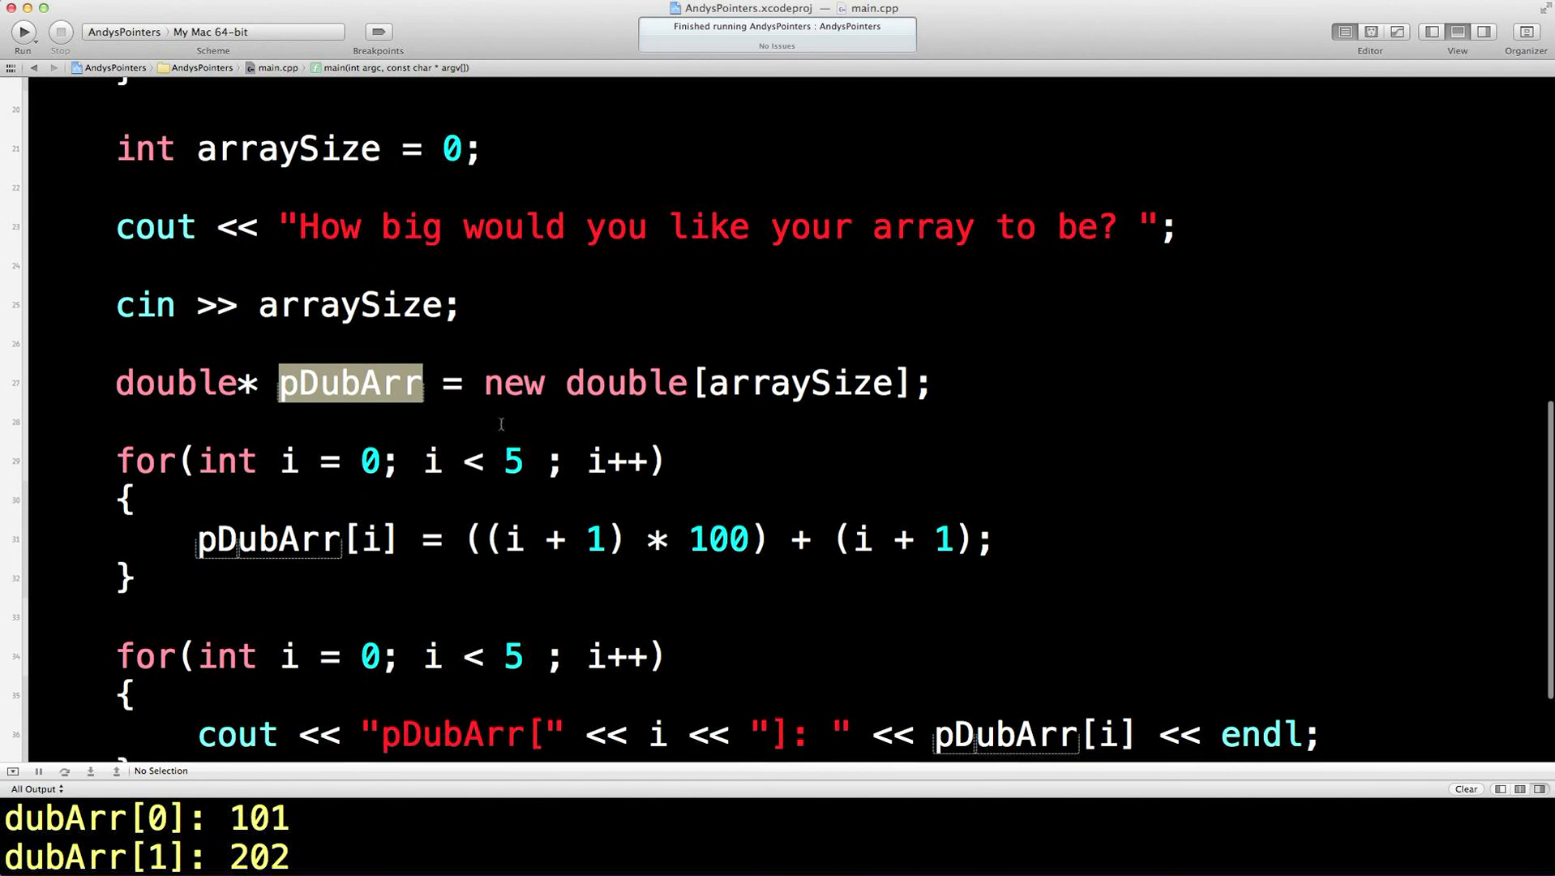
double_click(409, 195)
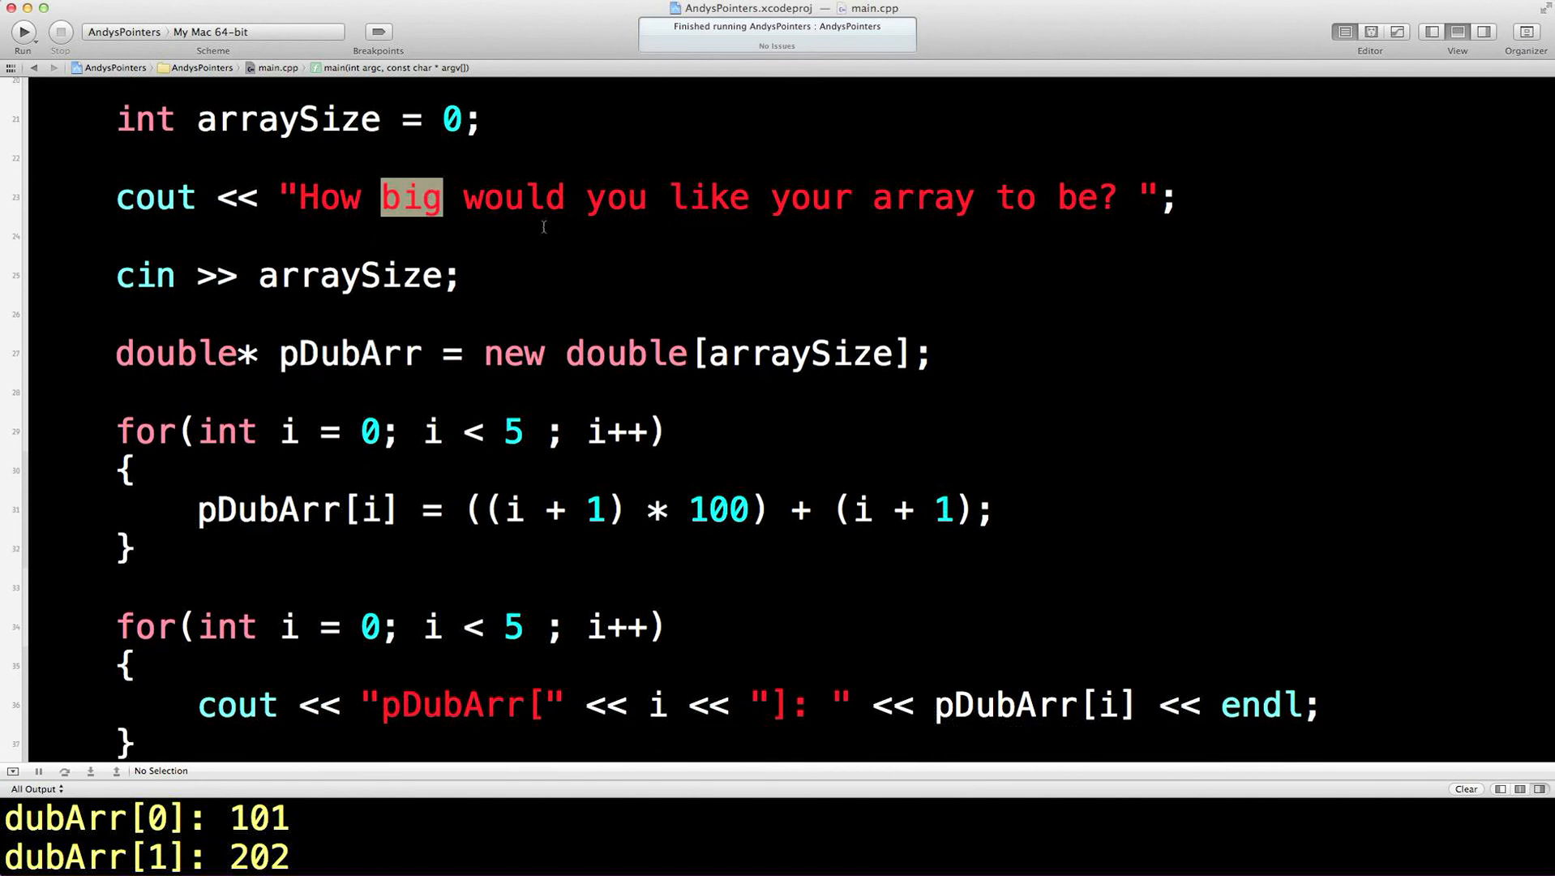
mouse_move(578, 273)
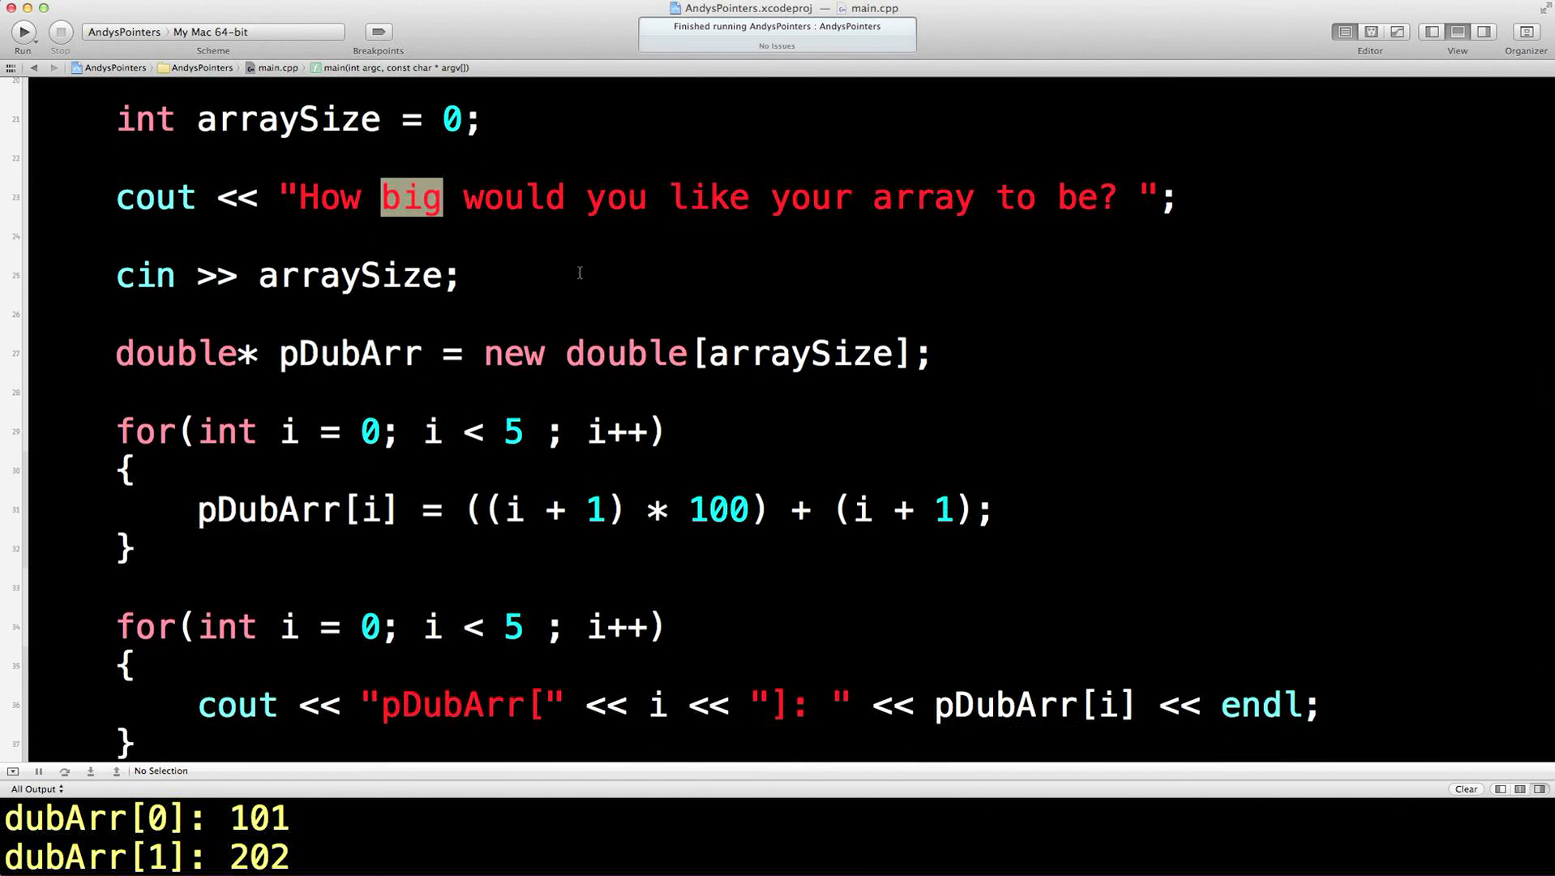
scroll("down", 3)
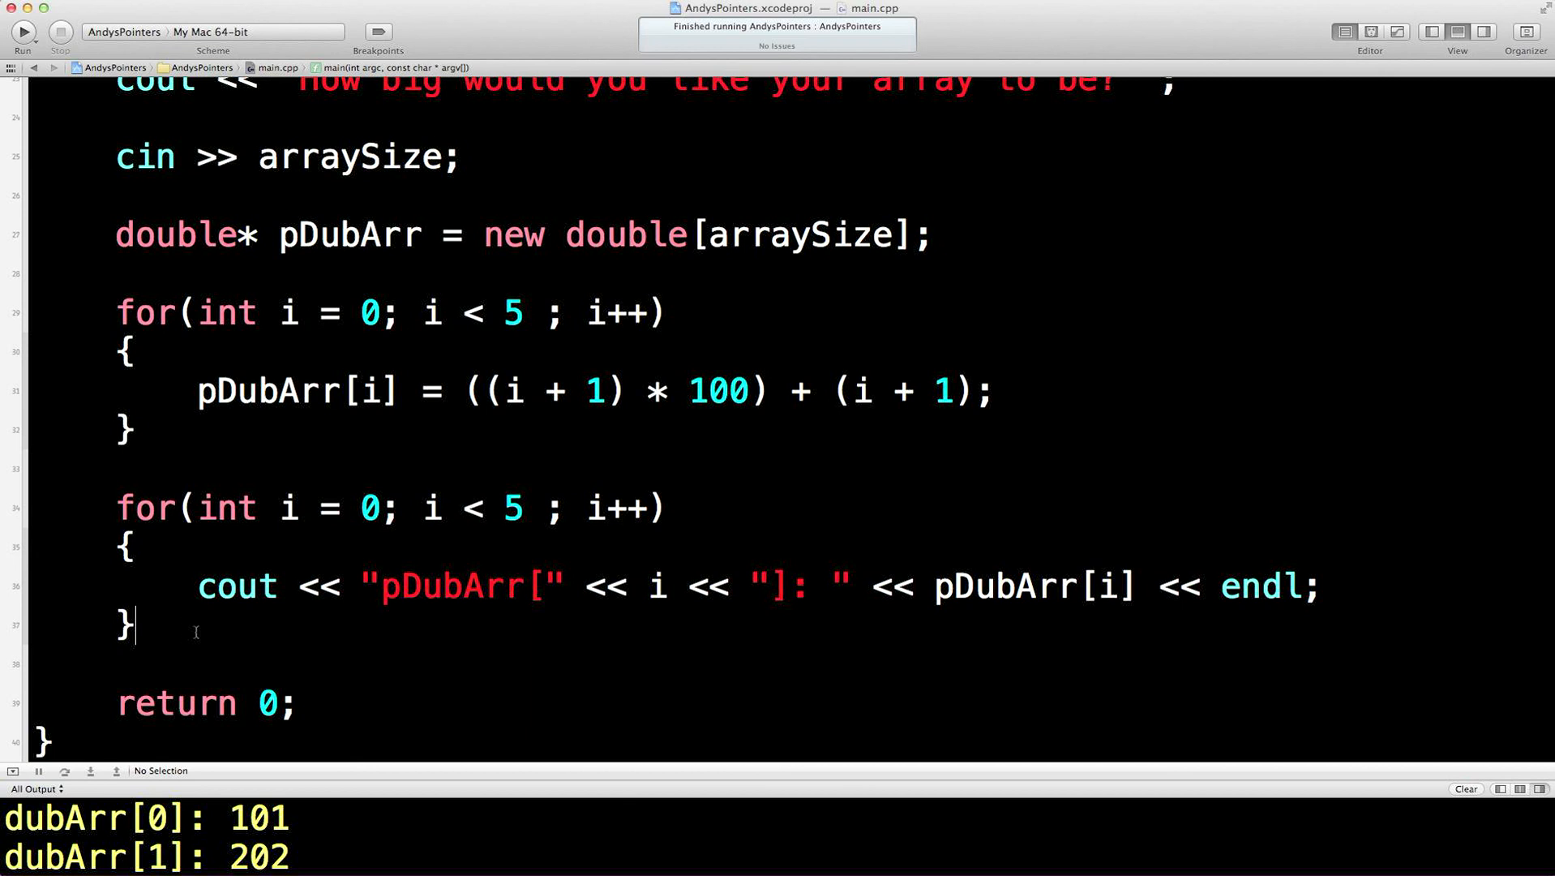
Add a delete pDubArr; line after the print loop
type("de")
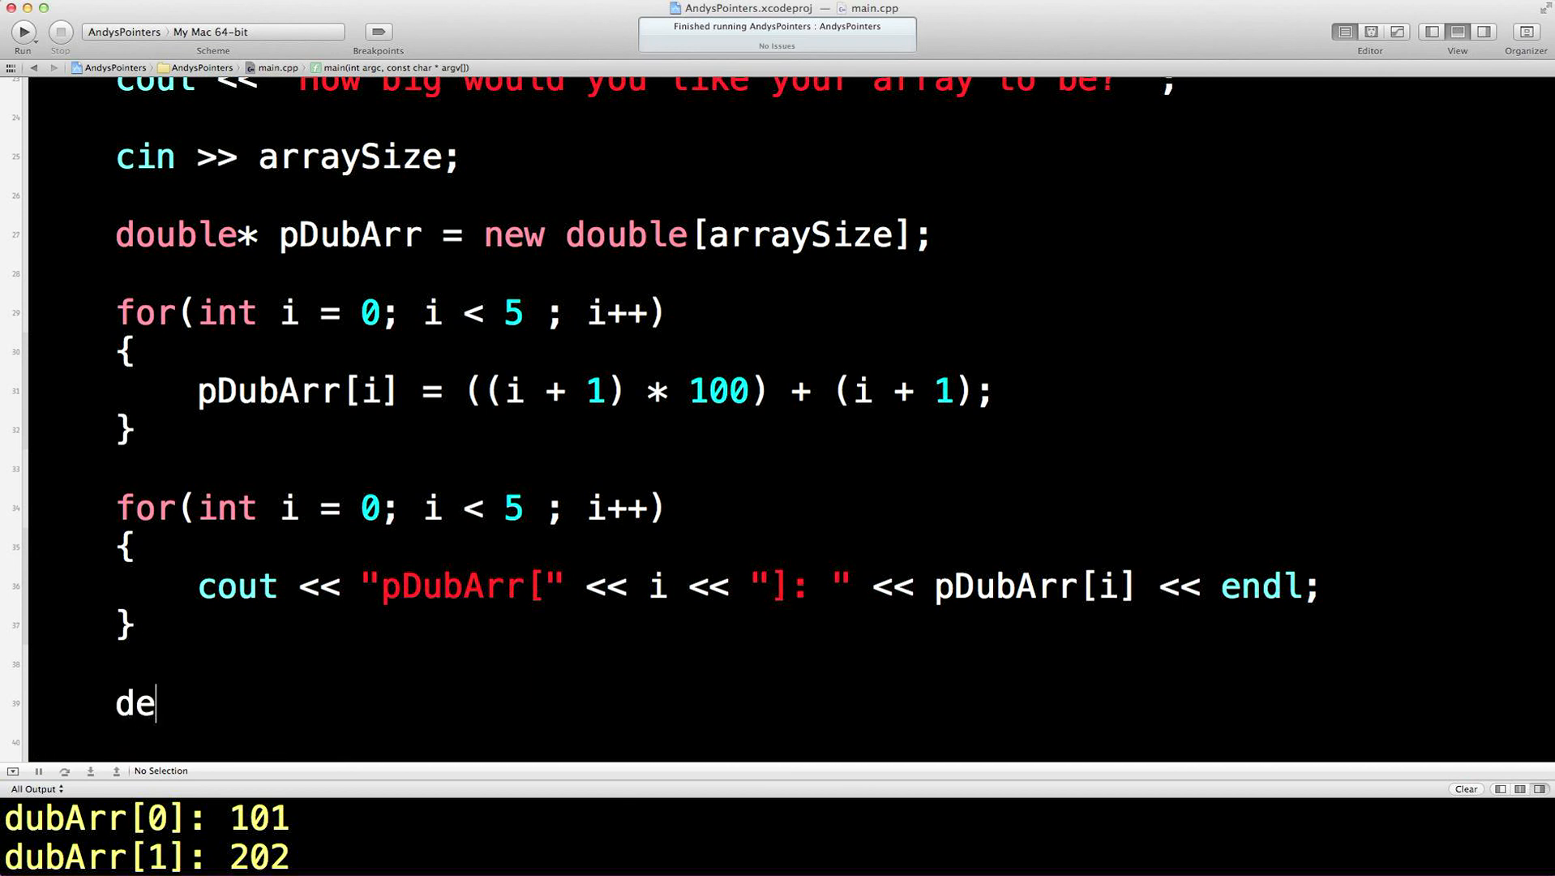
type("lete")
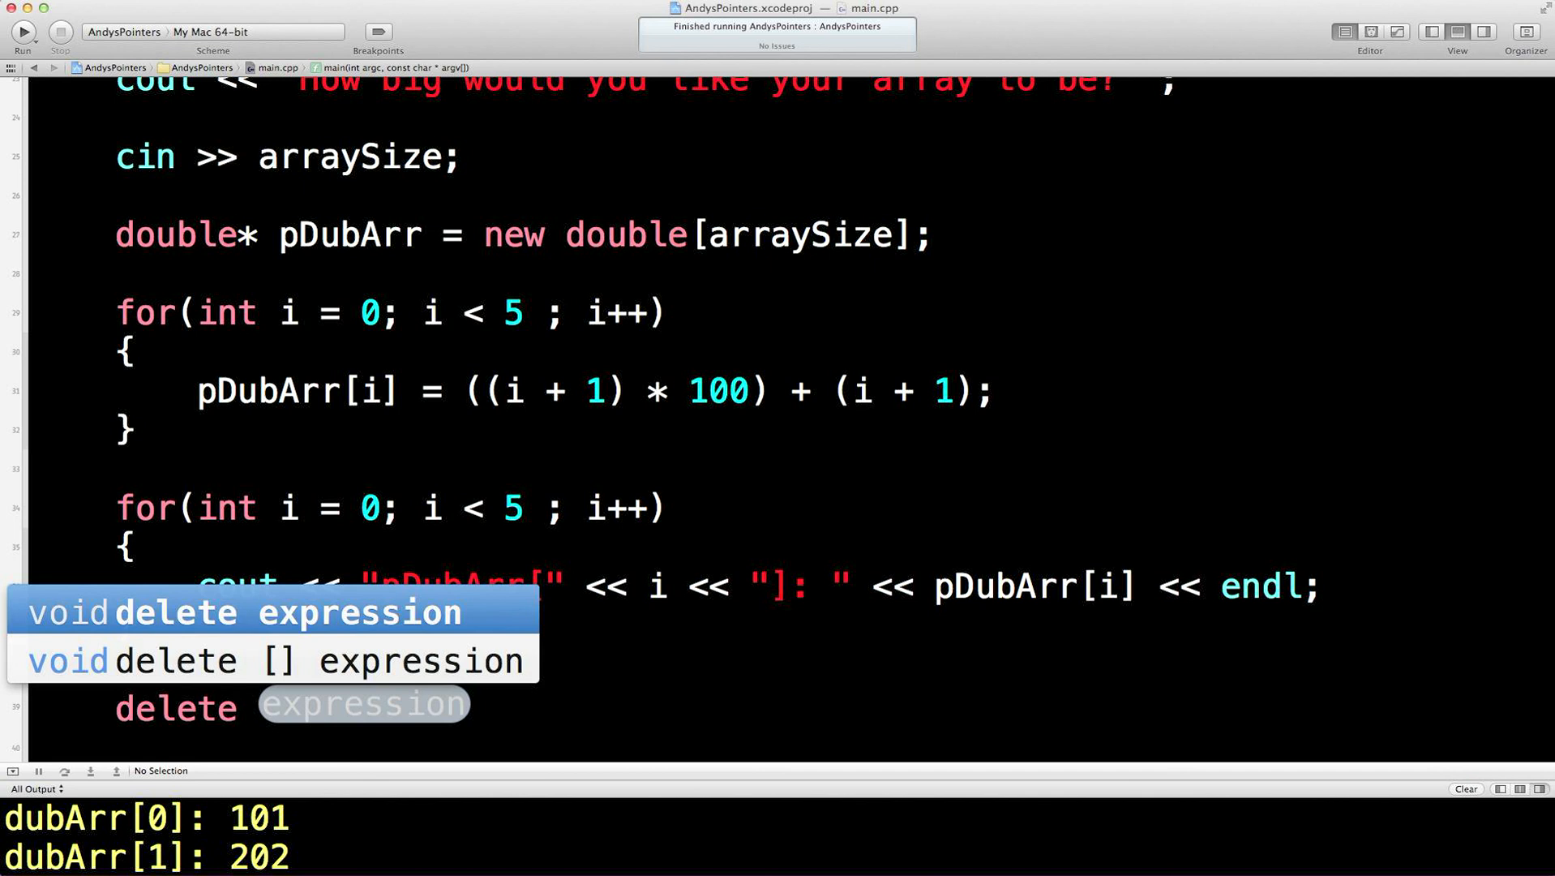
type("pDubArr")
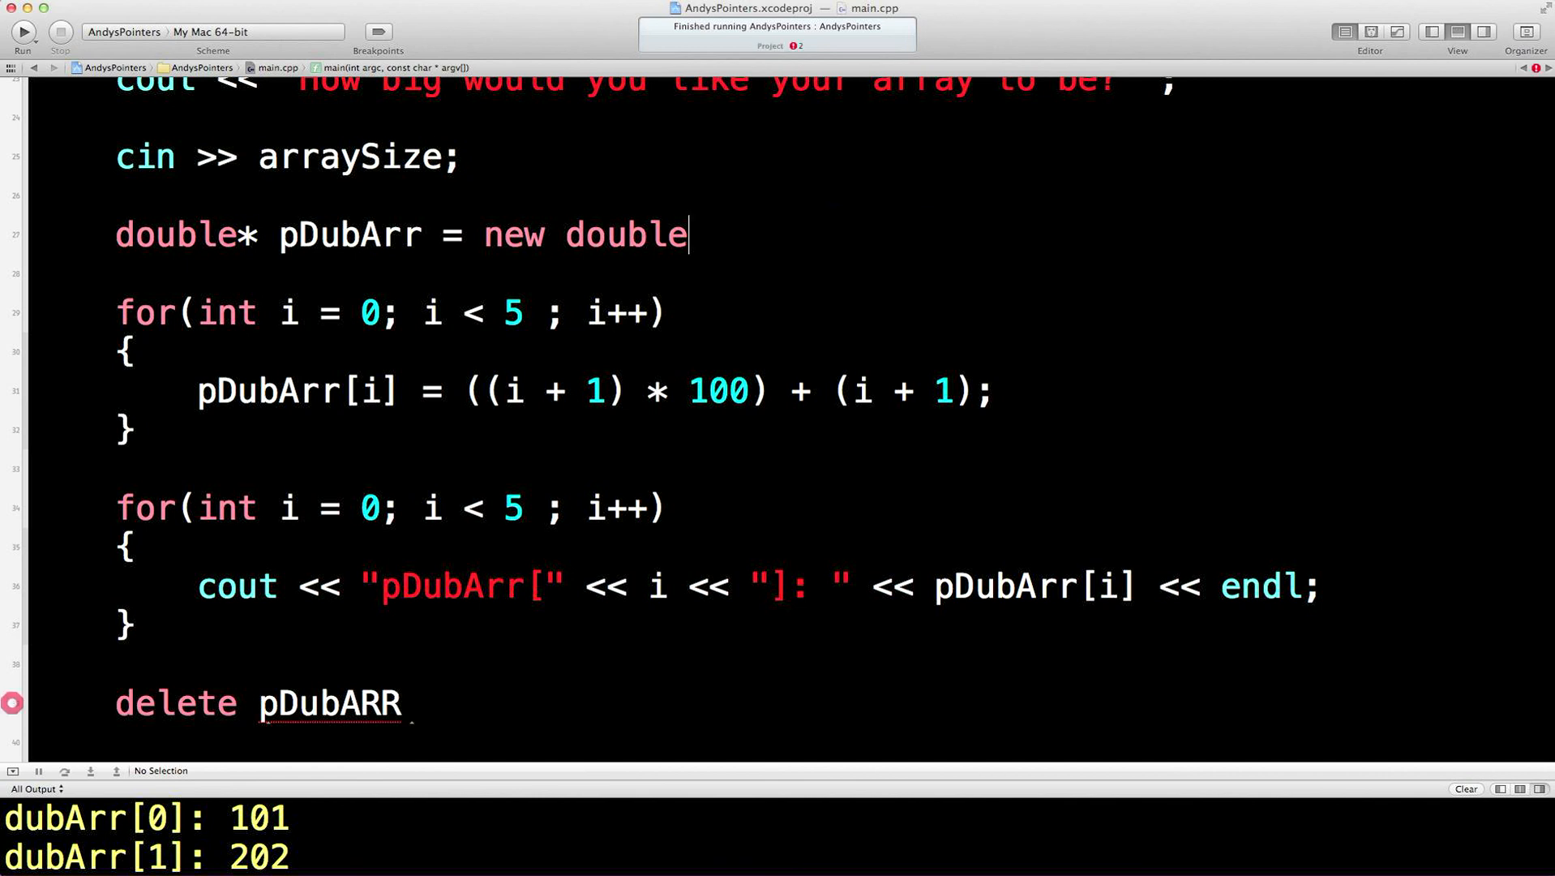
type(";")
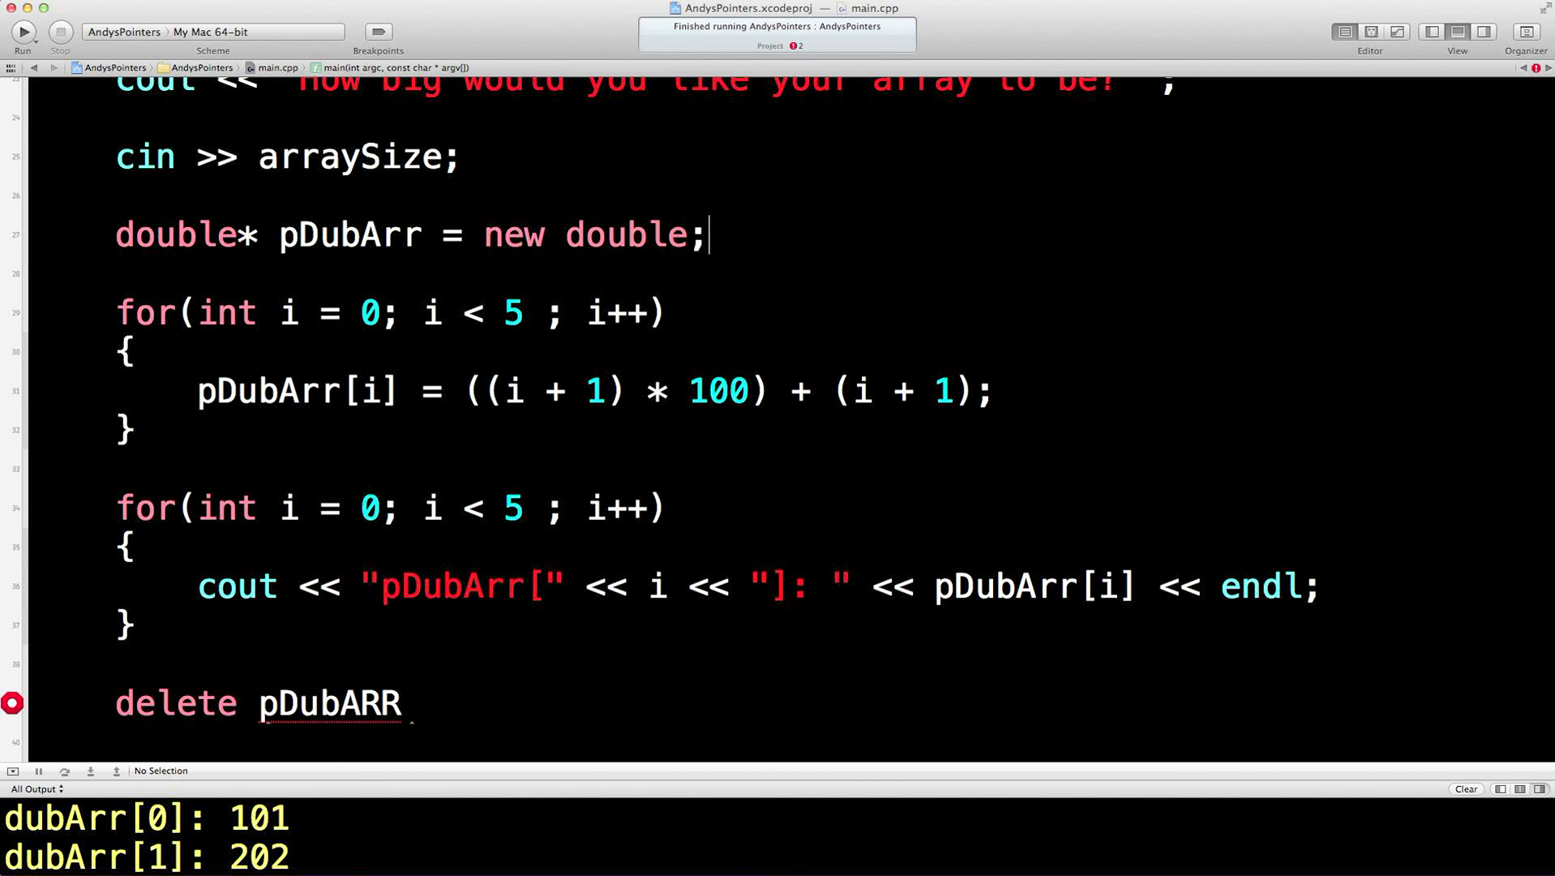
Make the allocation new double[arraySize]; and the cleanup delete [] pDubArr;
type("[a]")
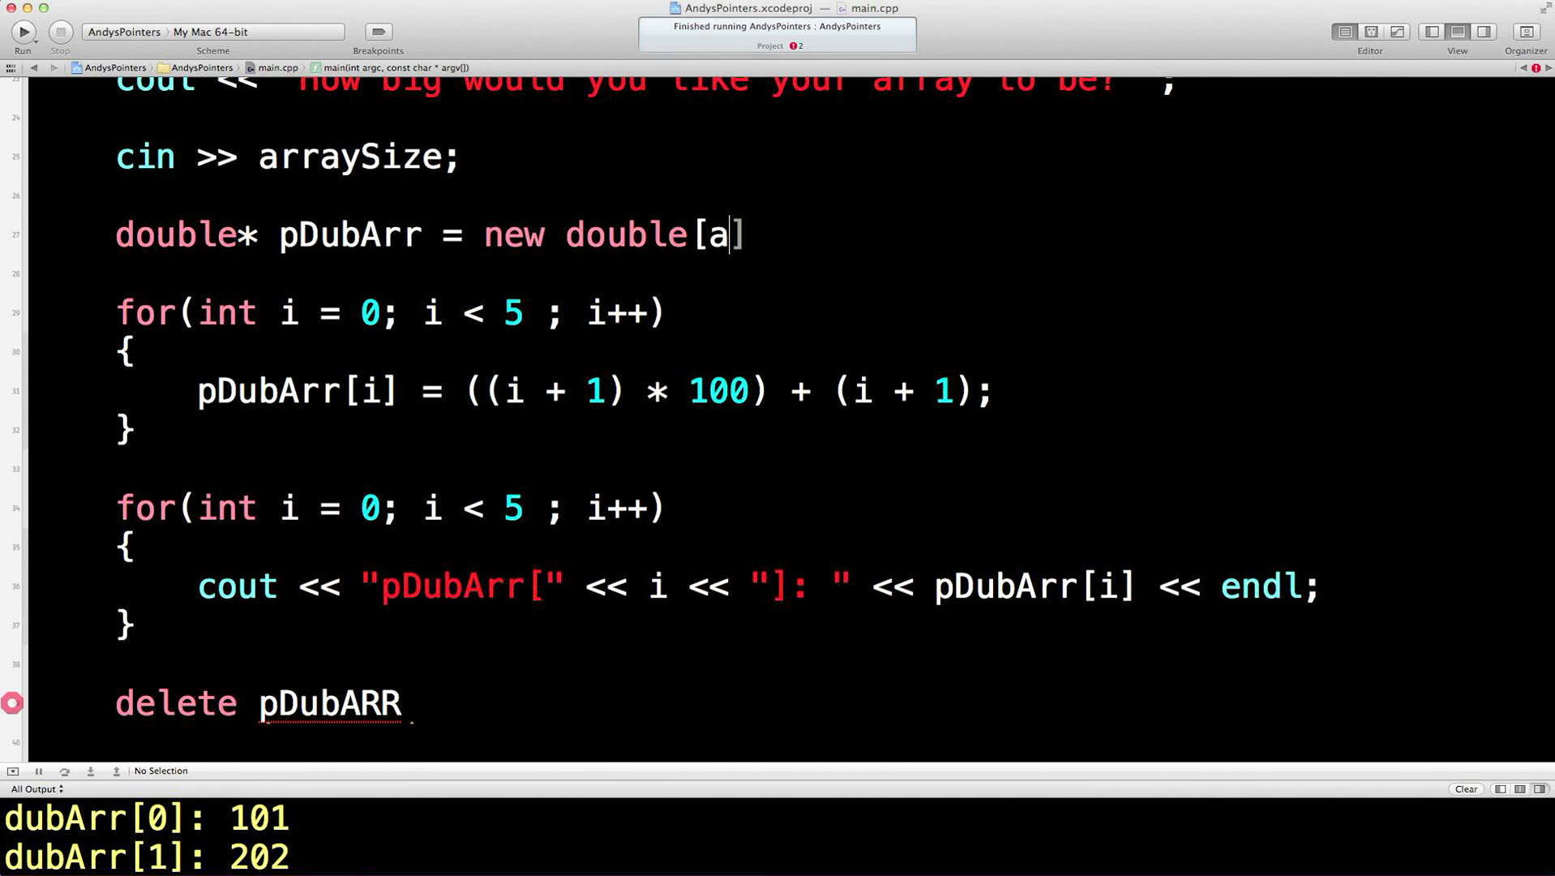
type("rraySize")
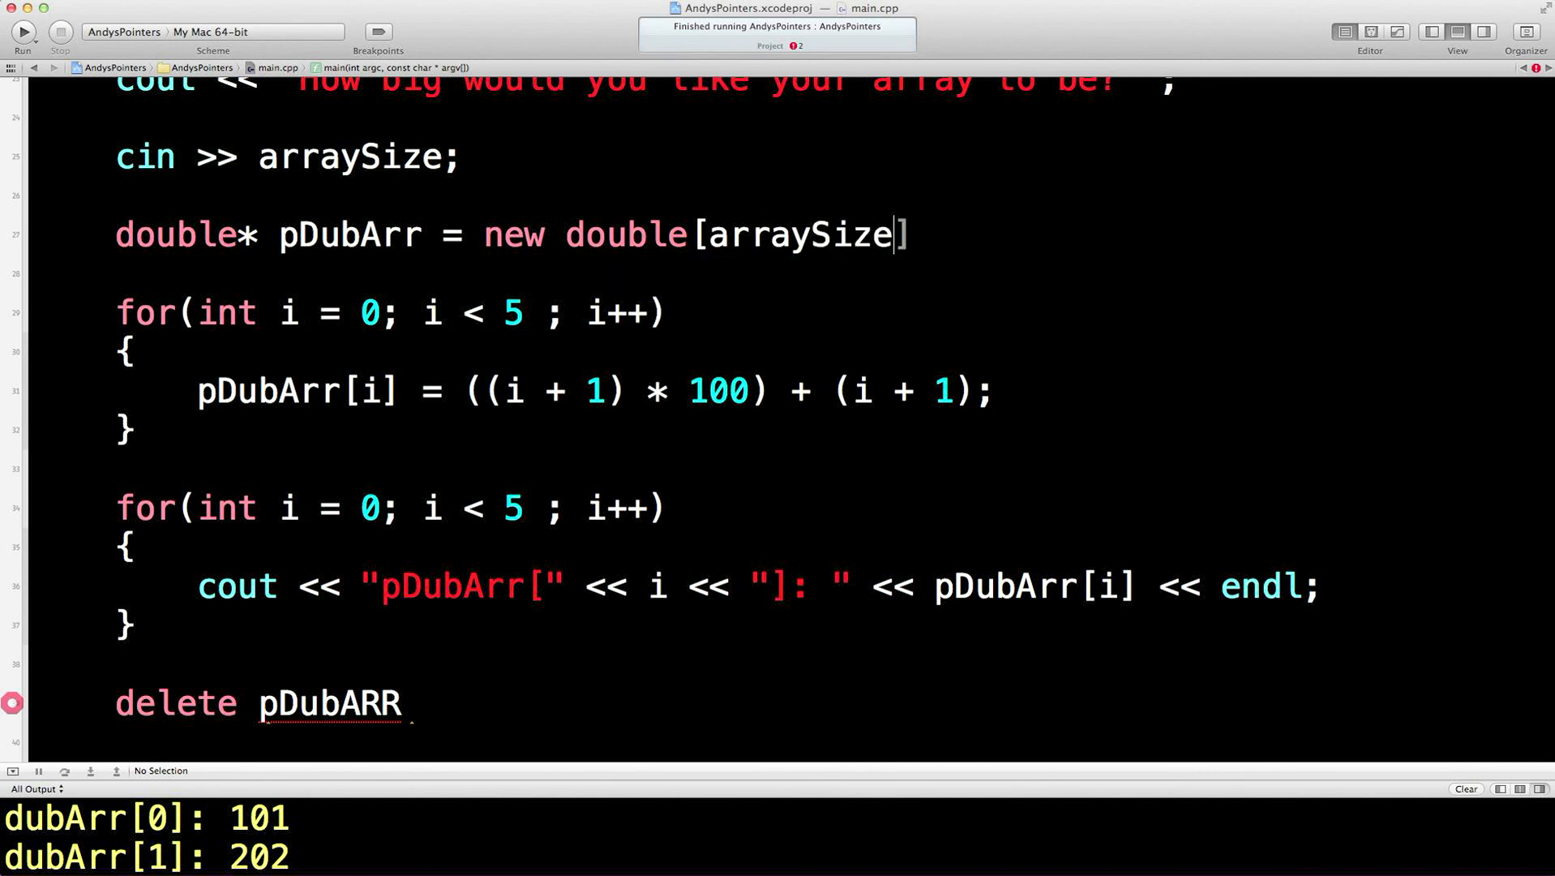
type(";")
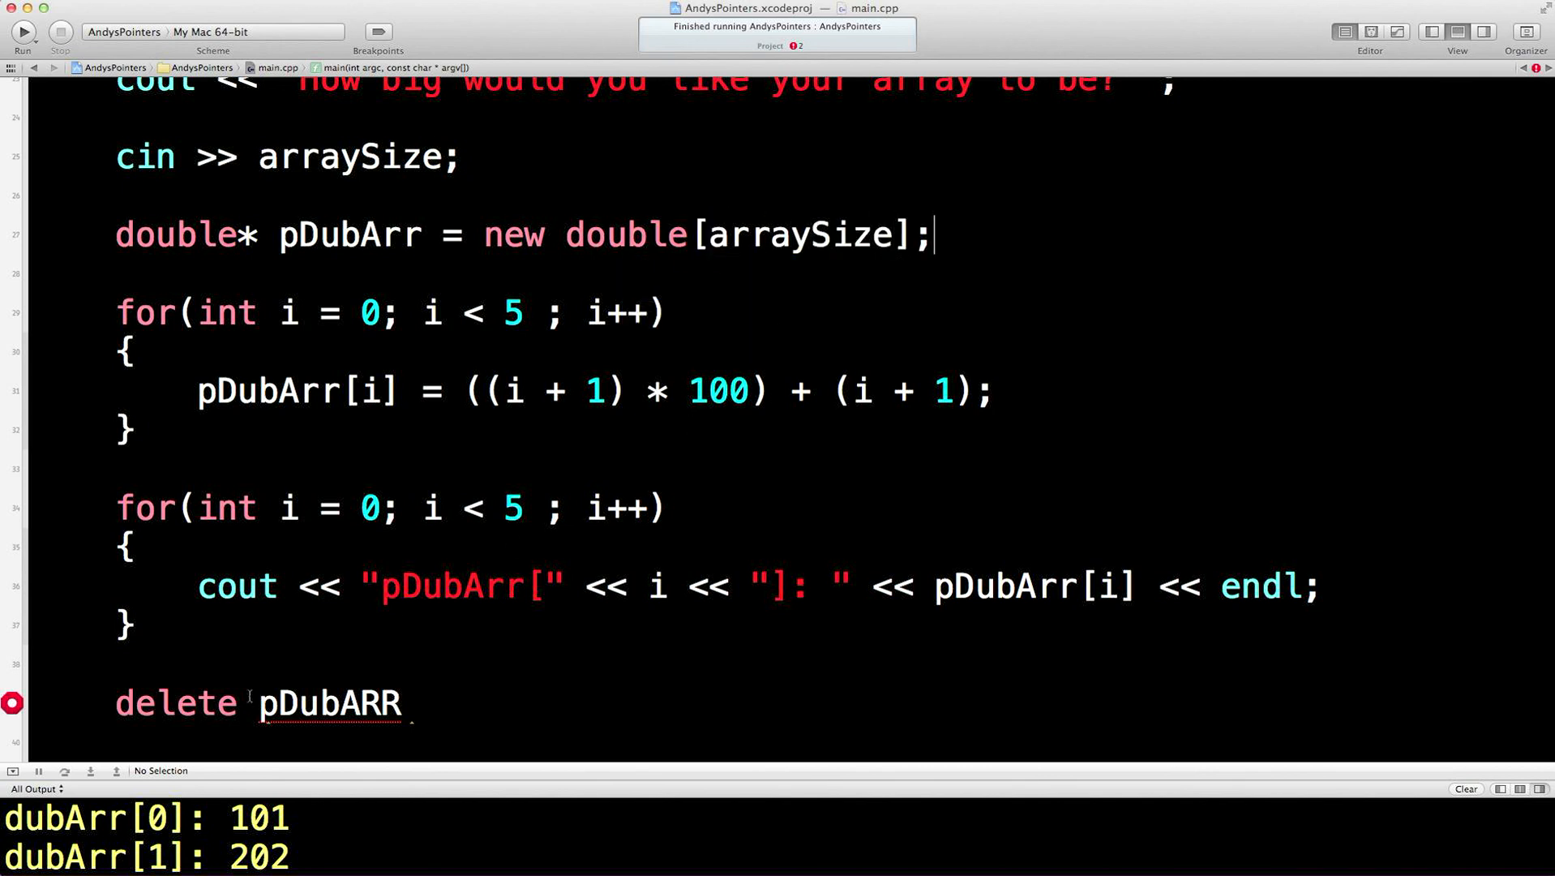
type("[]")
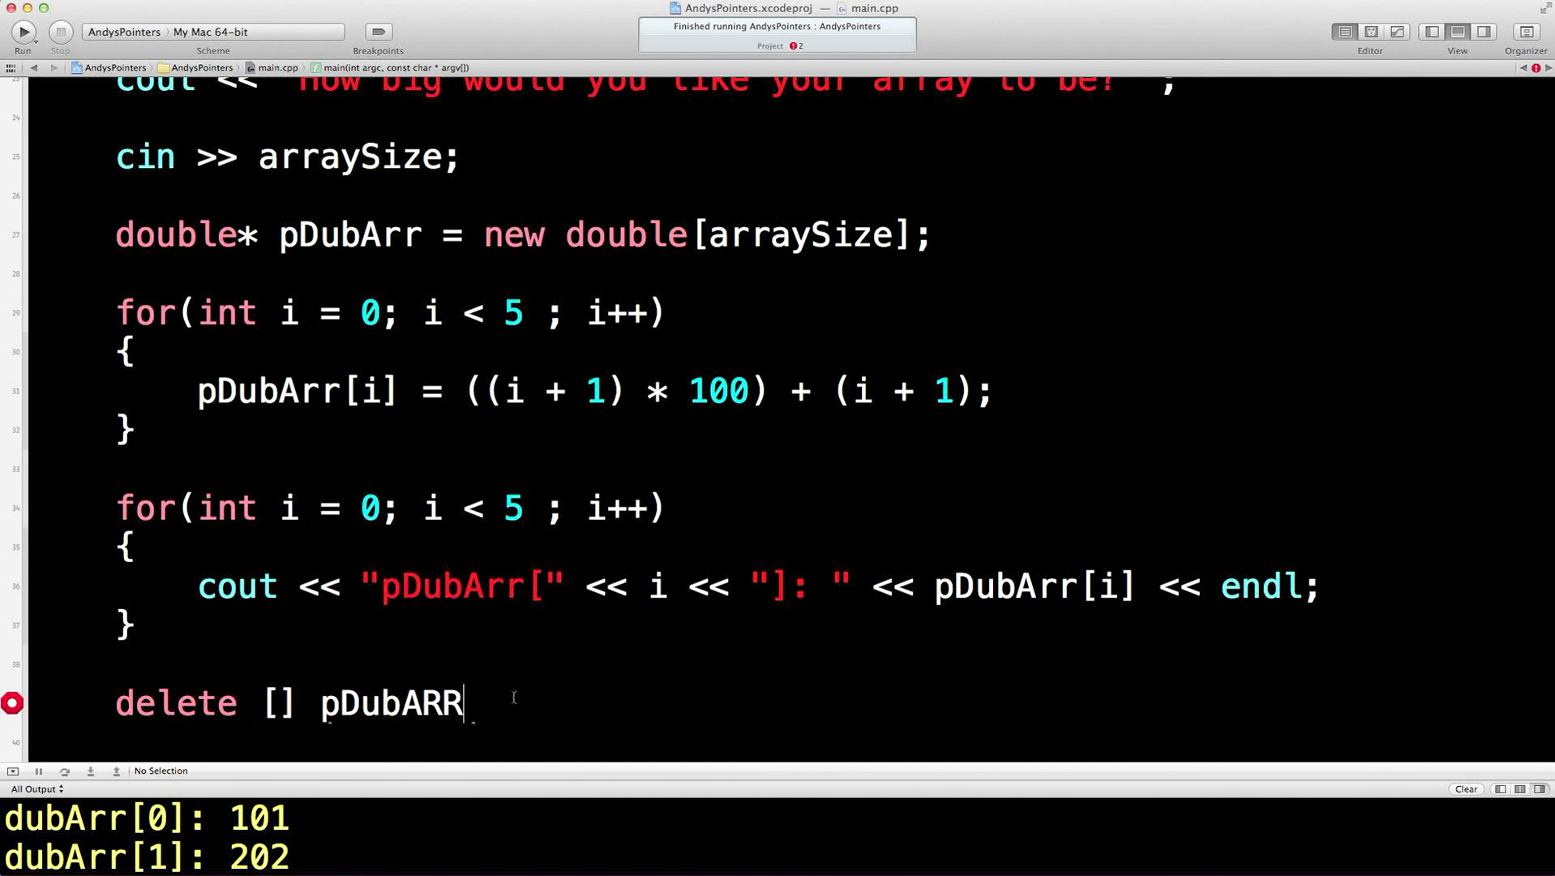
type(";")
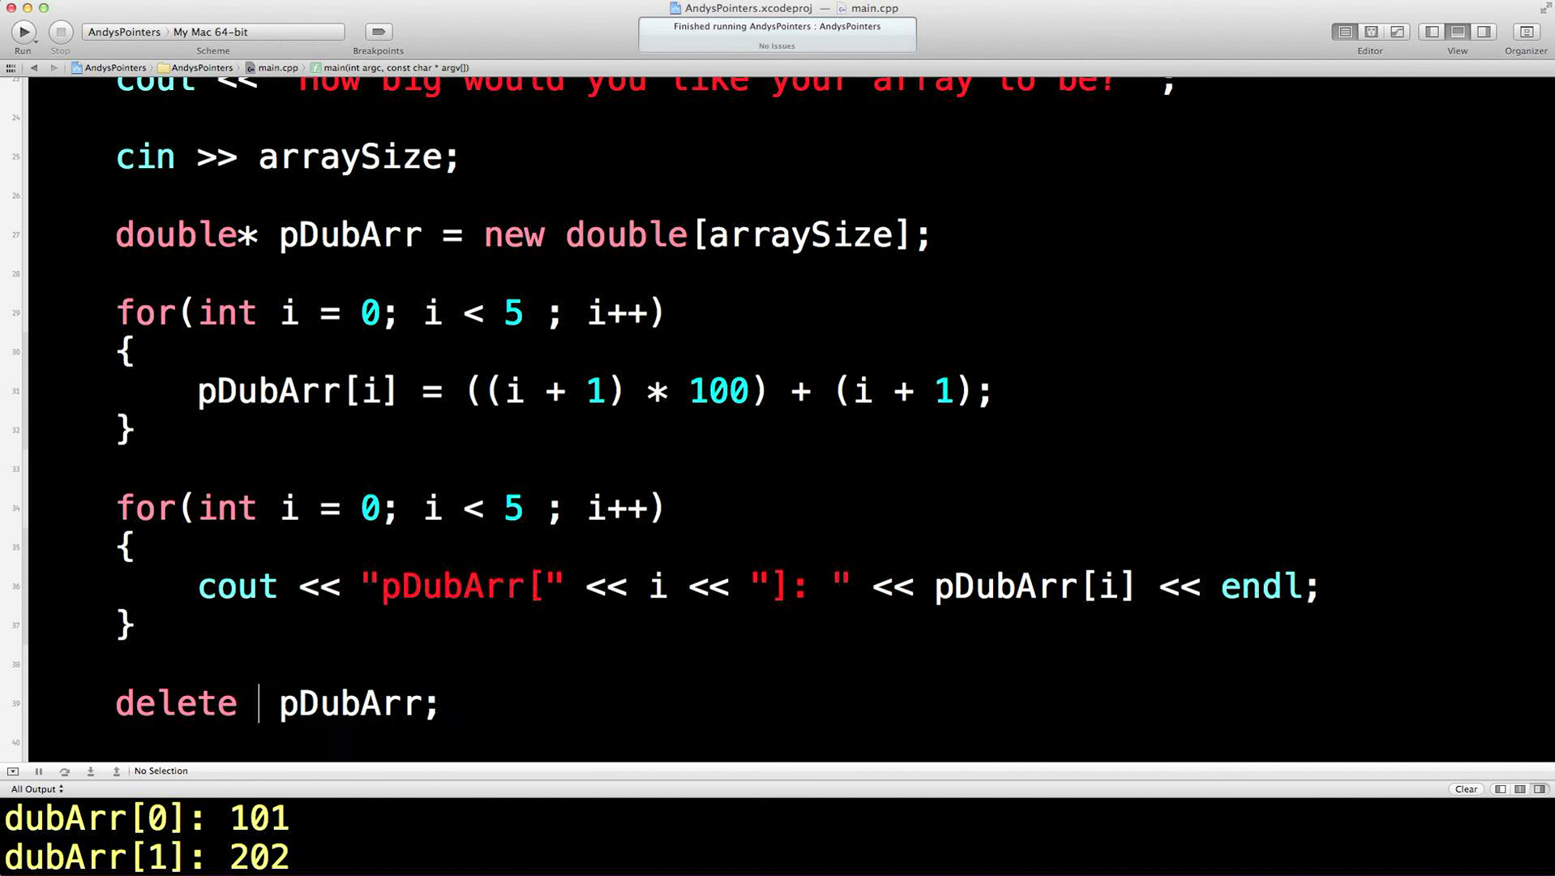
type("[]")
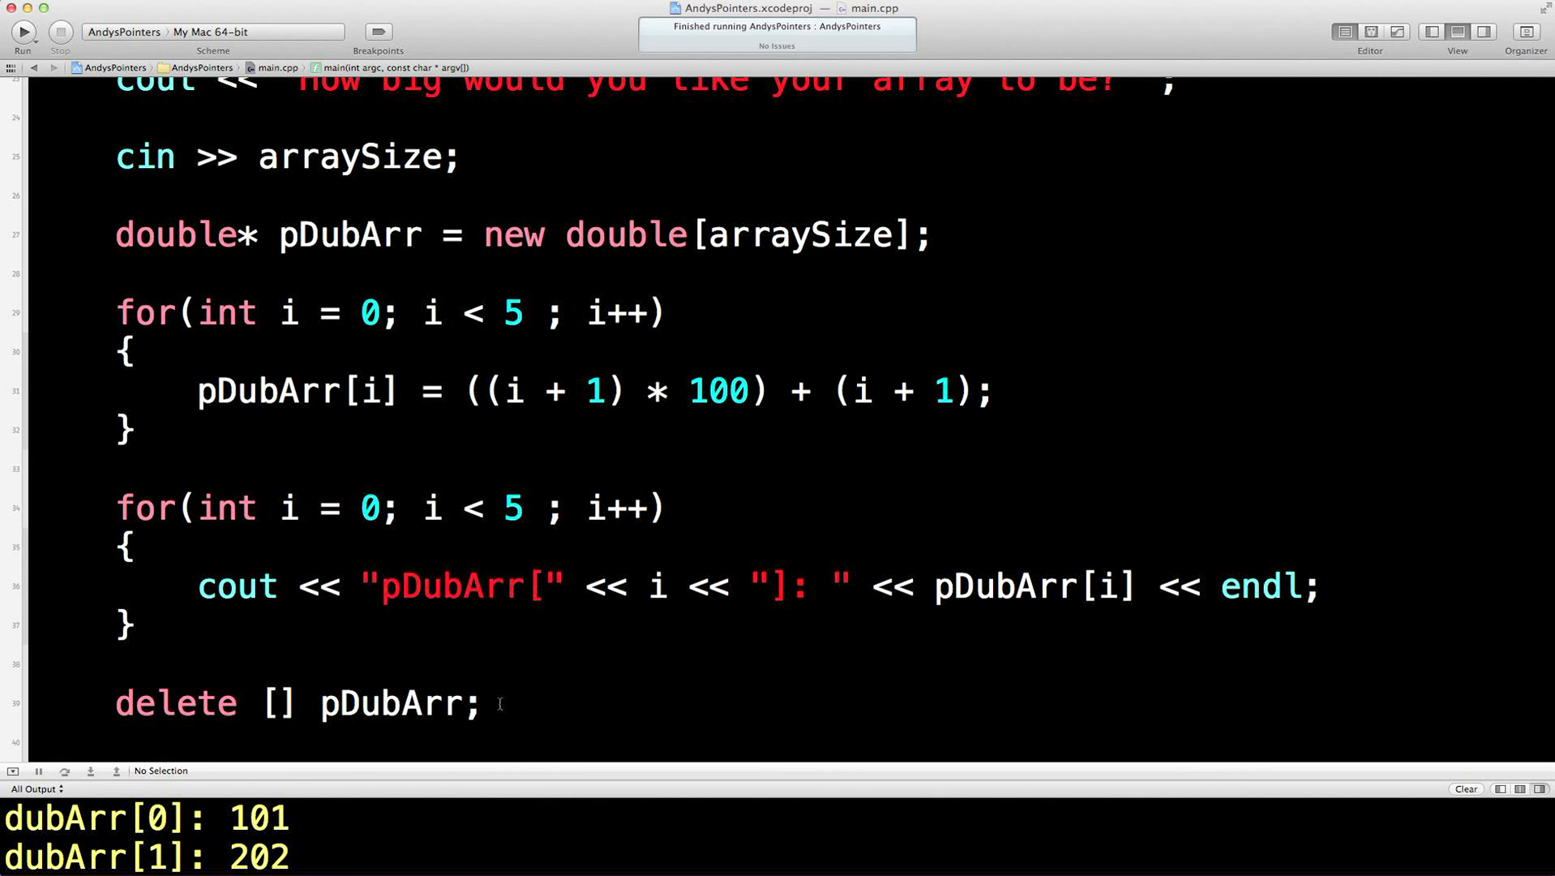
left_click(117, 664)
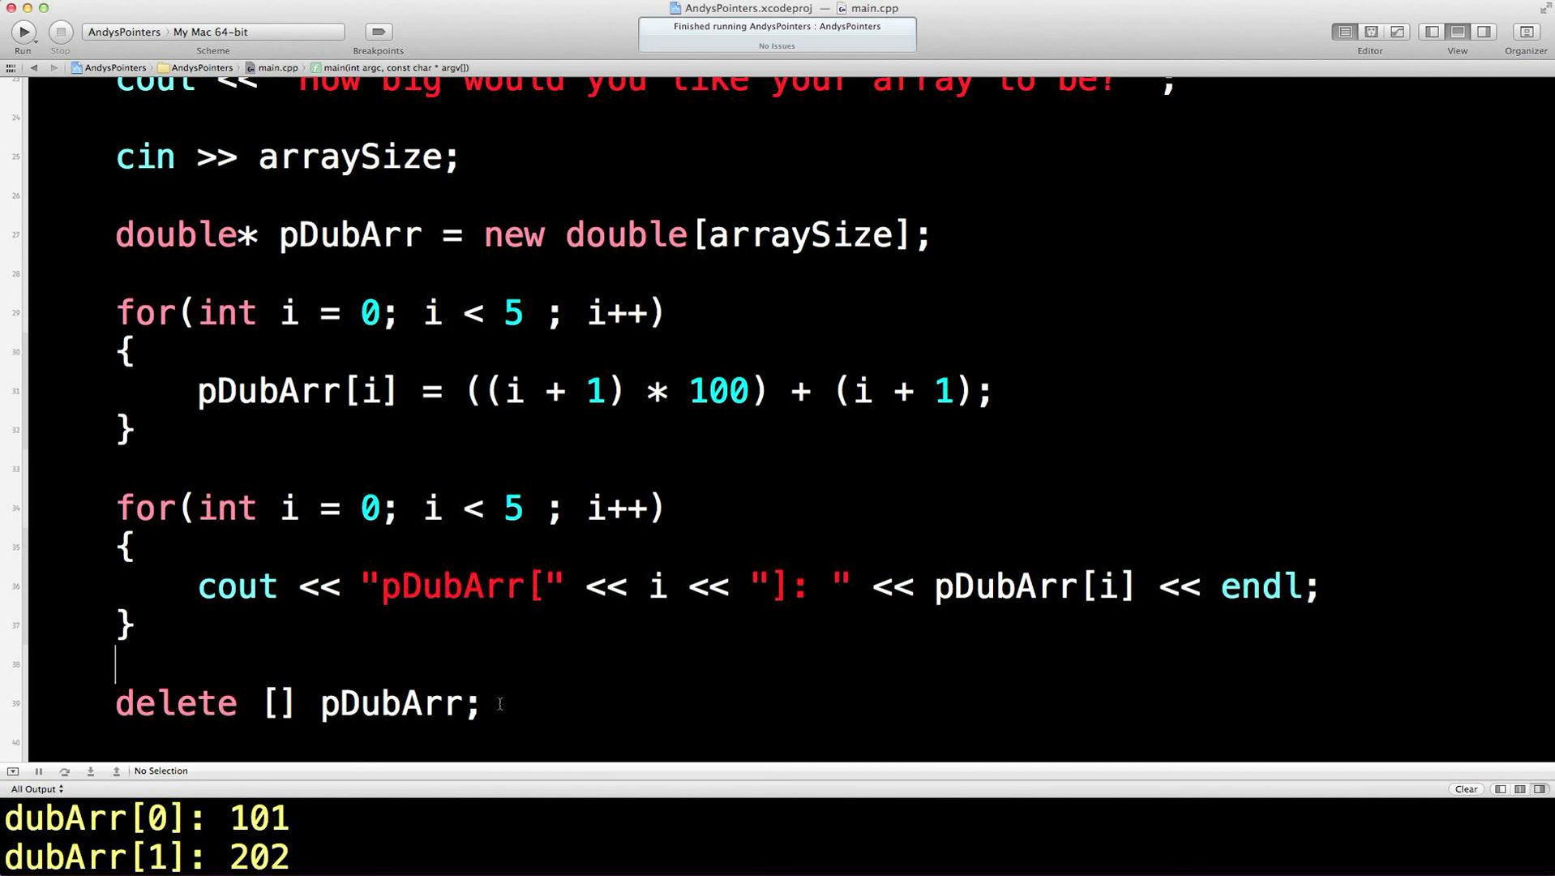
triple_click(297, 702)
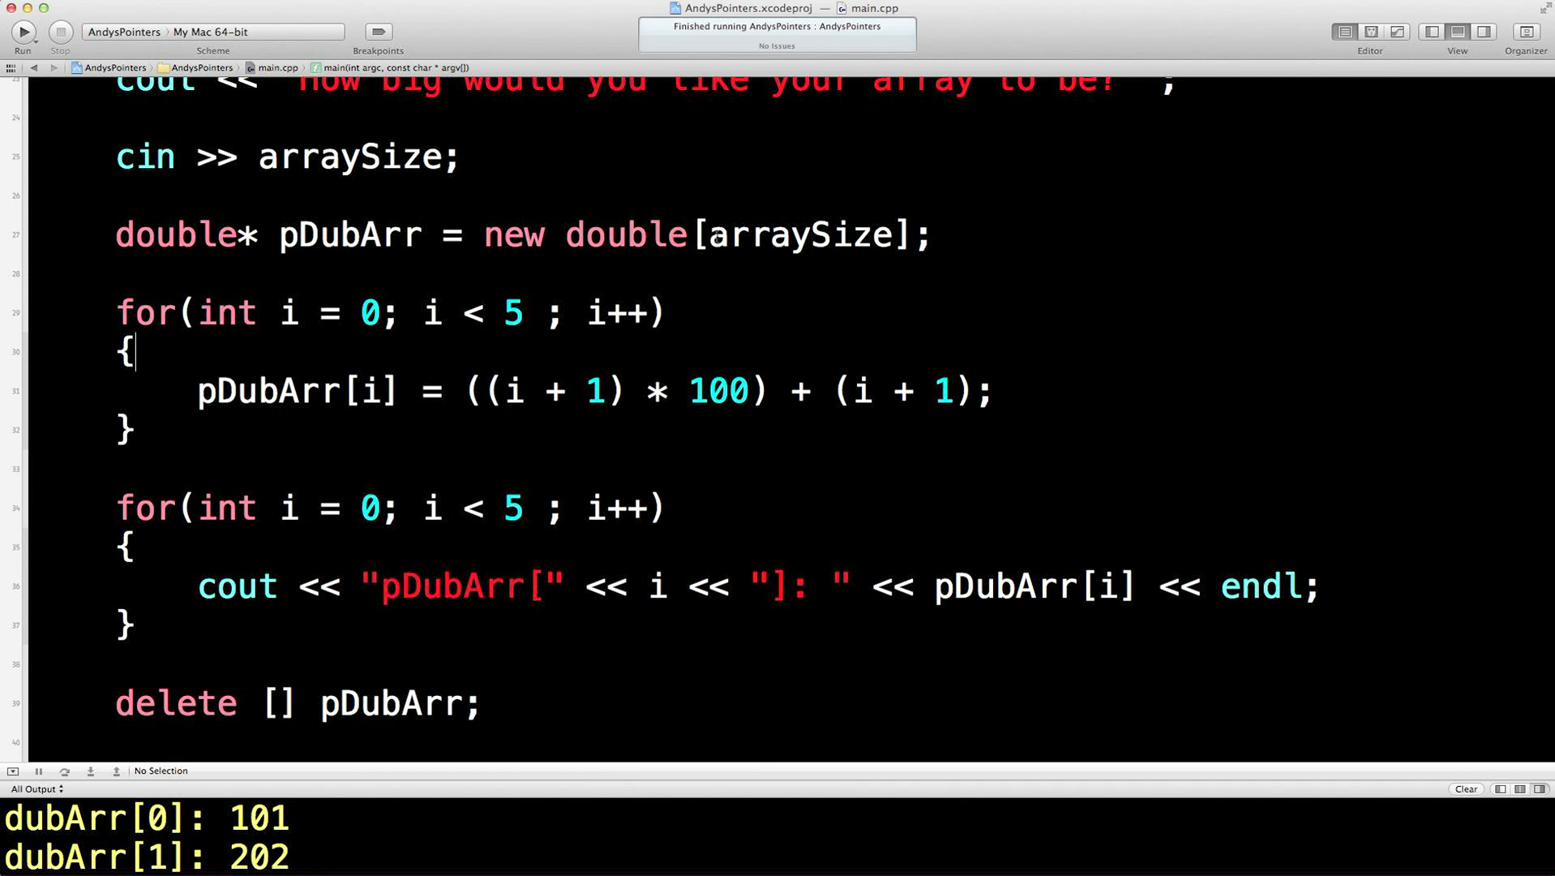
double_click(798, 235)
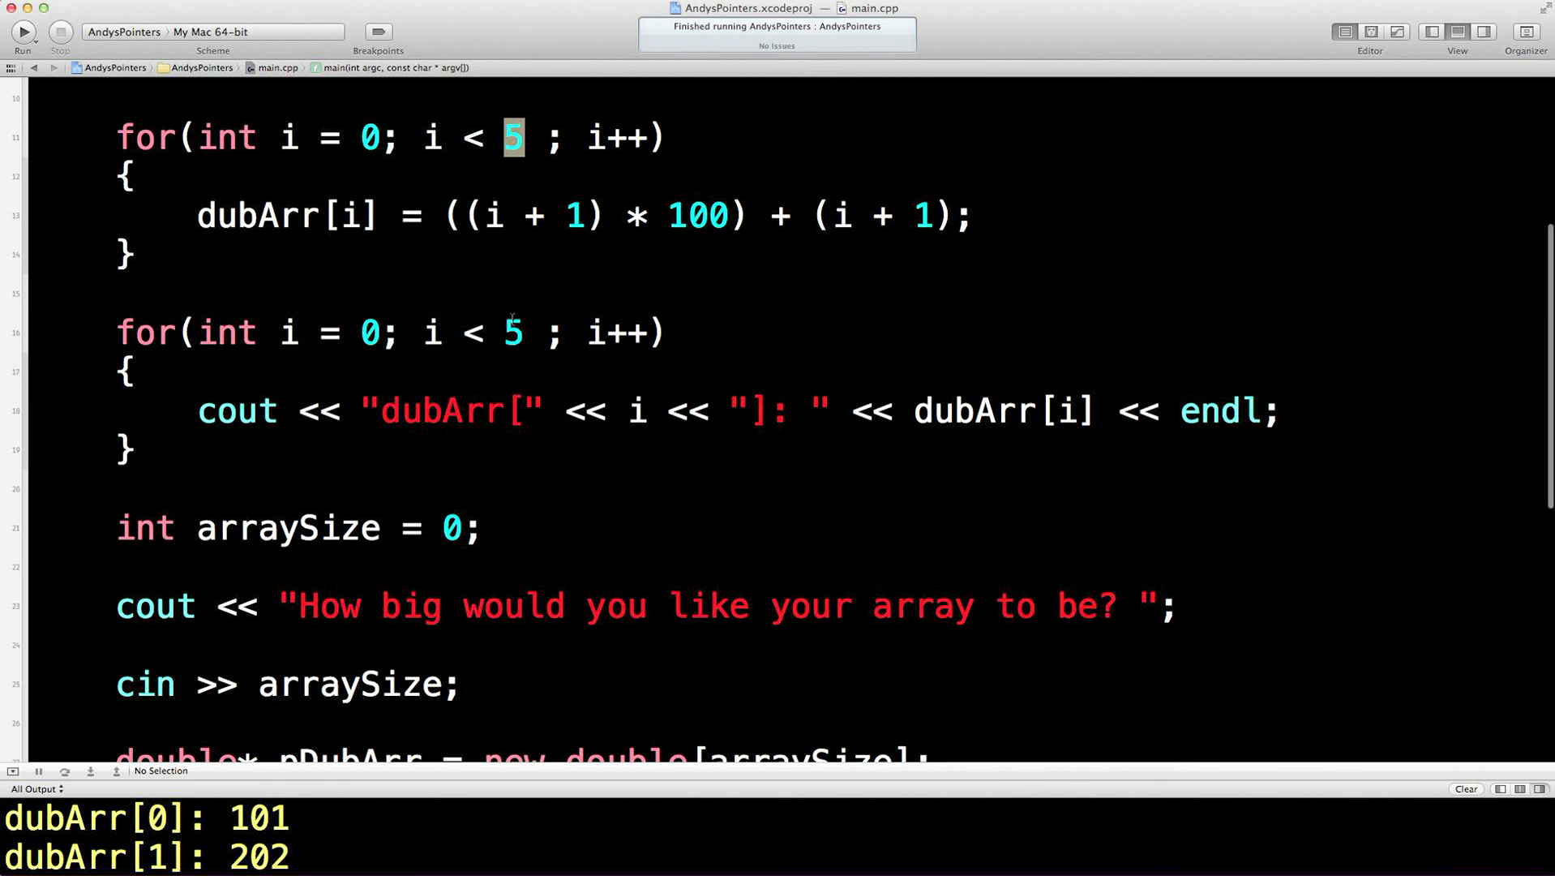
Replace the 5 in both pDubArr for-loop conditions with arraySize
scroll("down", 3)
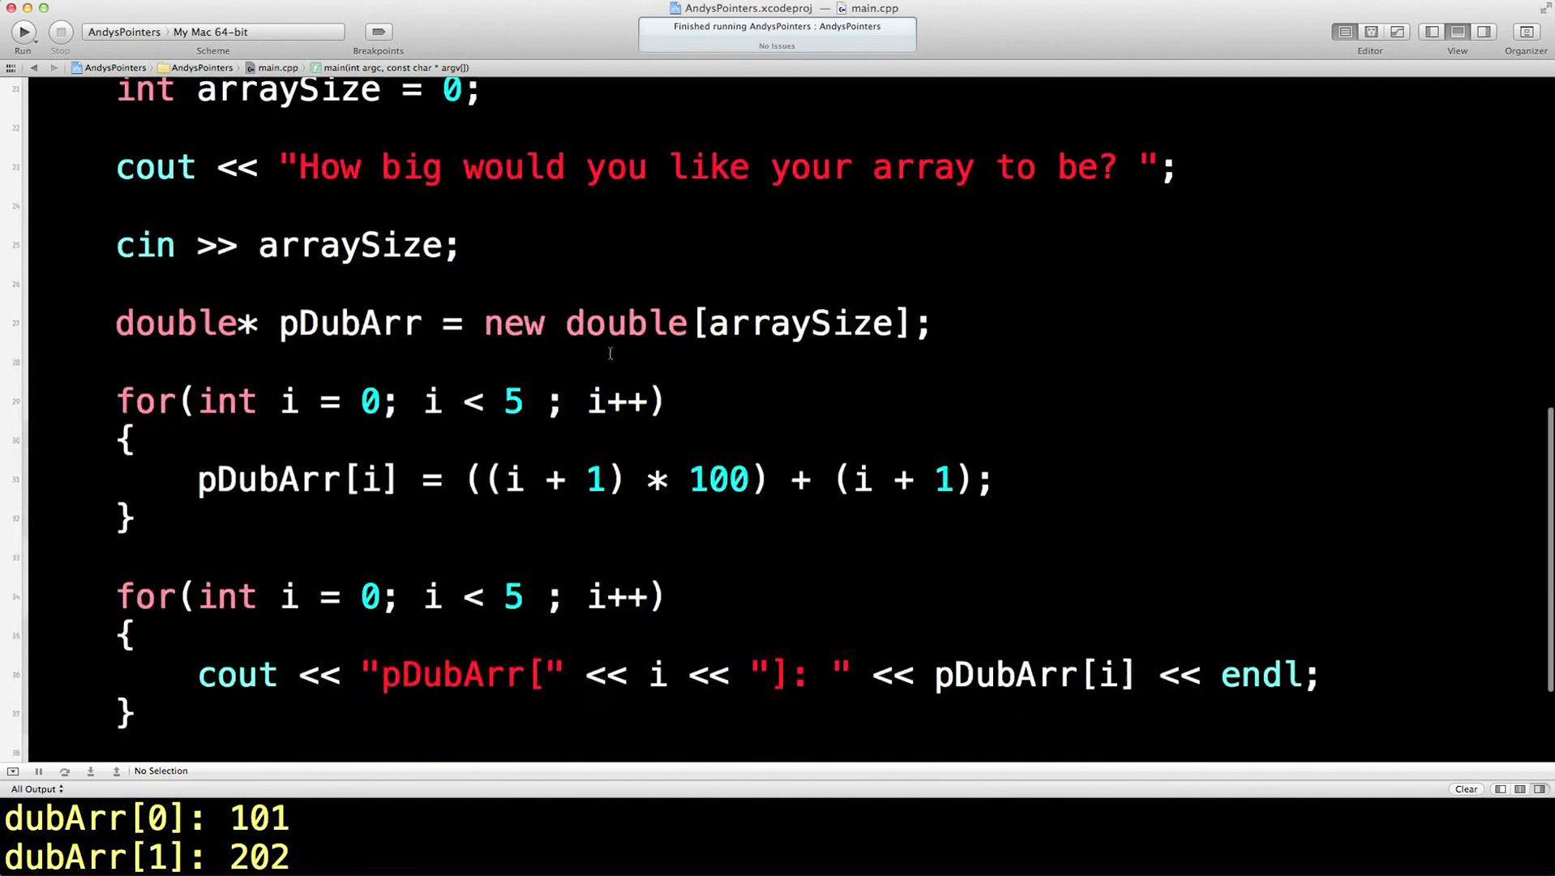
double_click(350, 245)
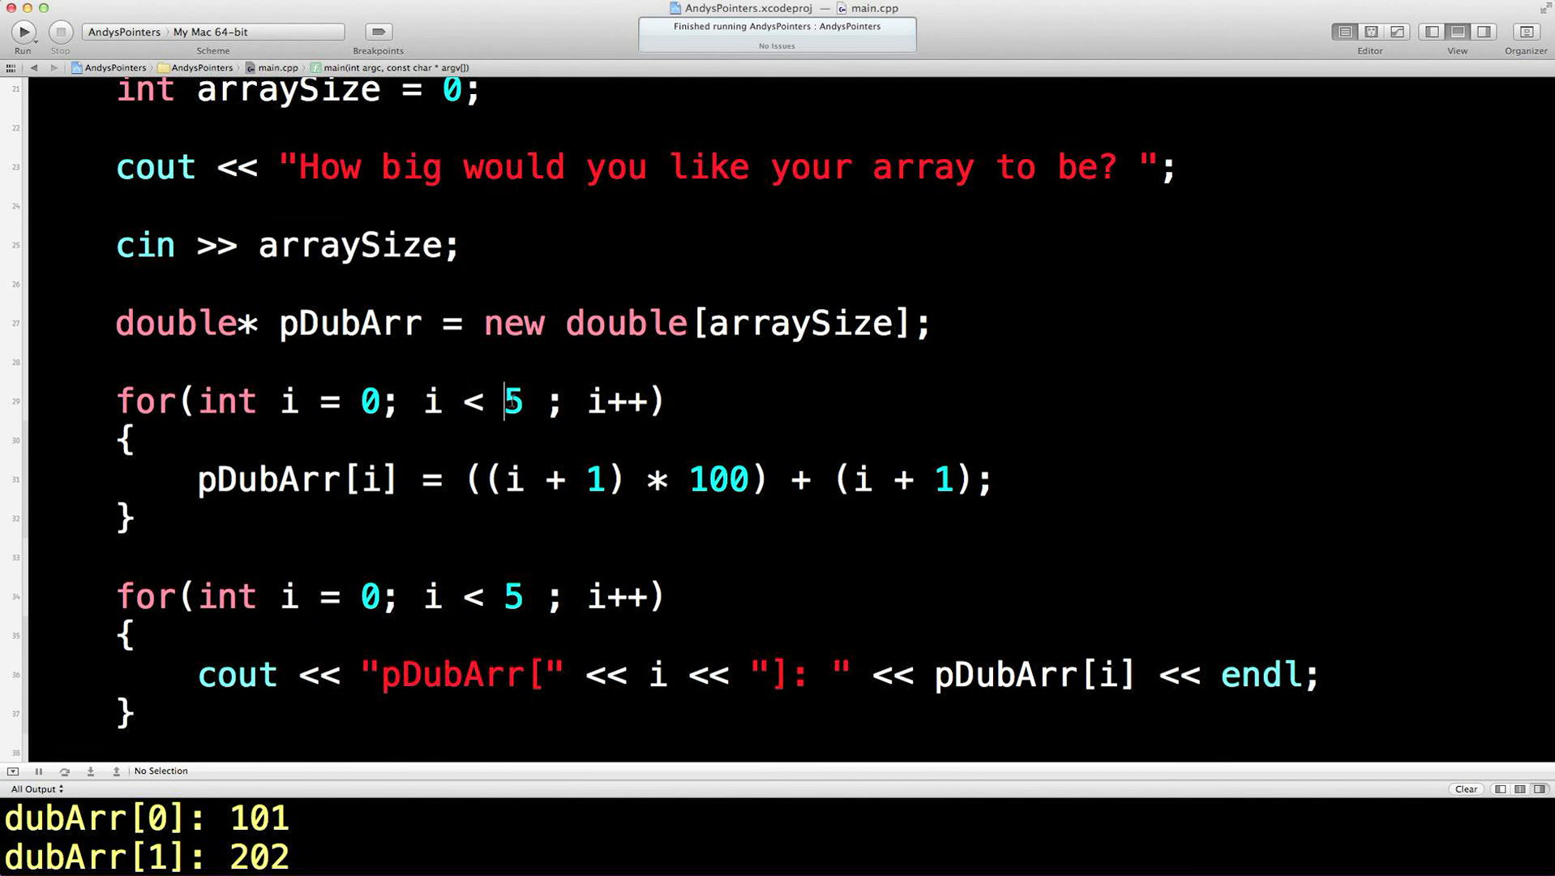
type("arraySize")
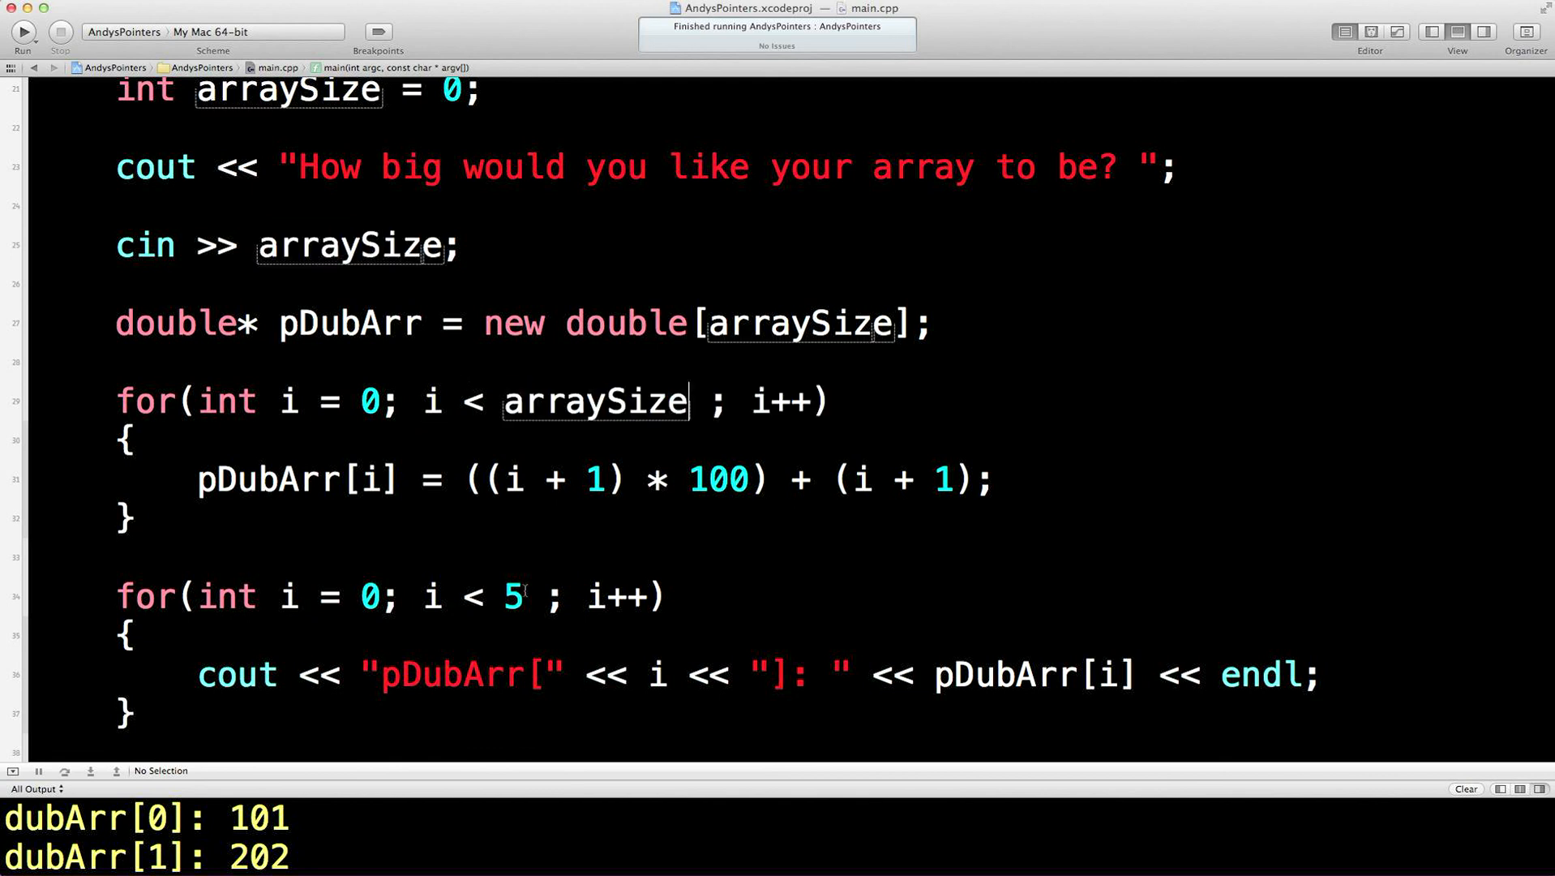
type("arraySize")
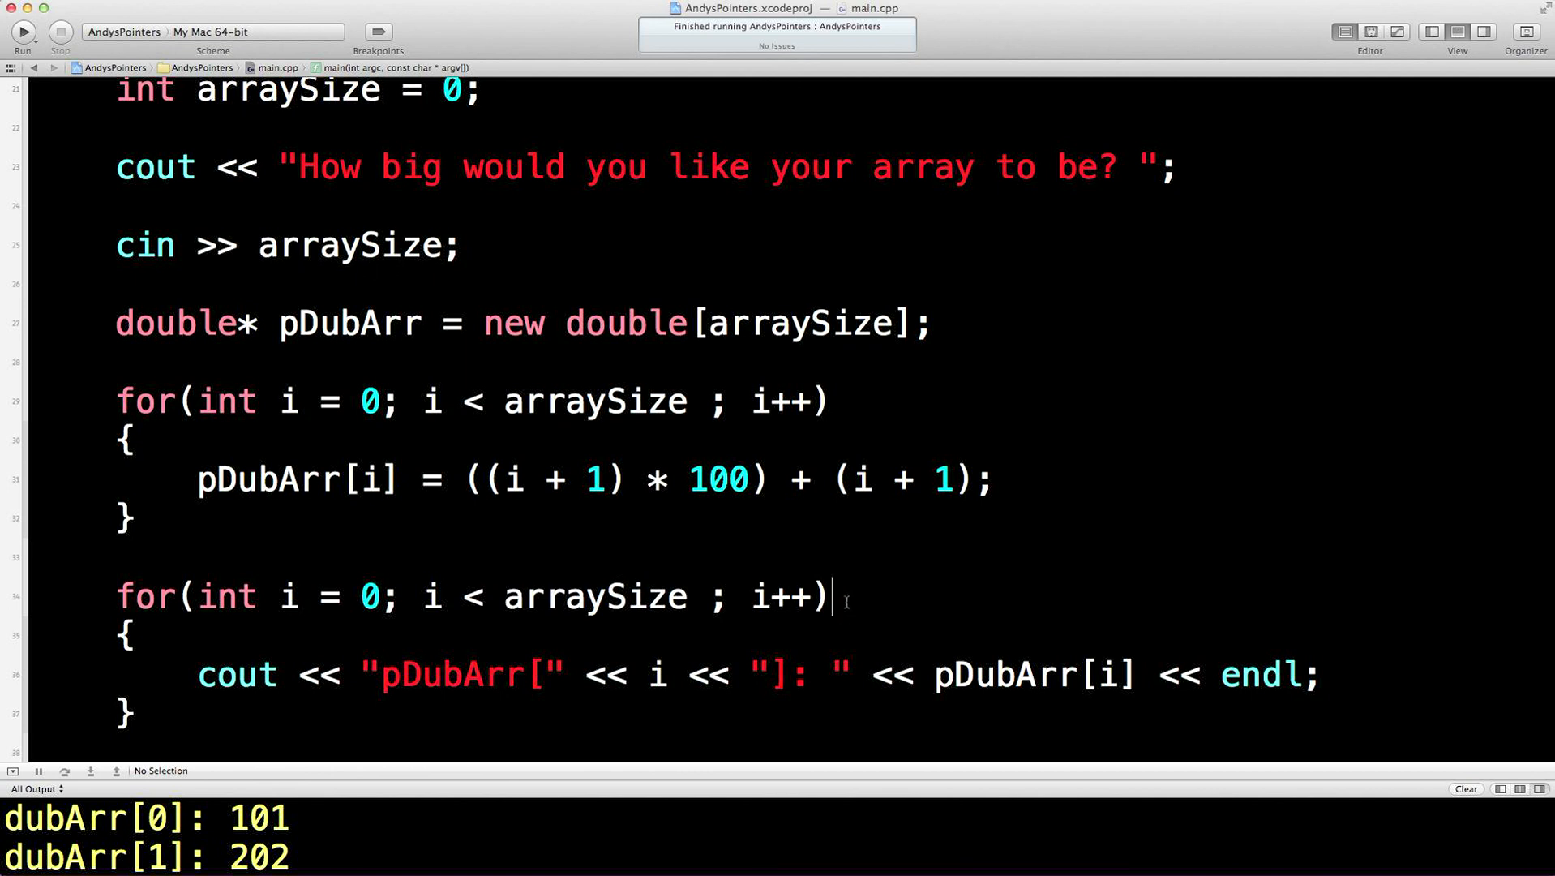
mouse_move(850, 578)
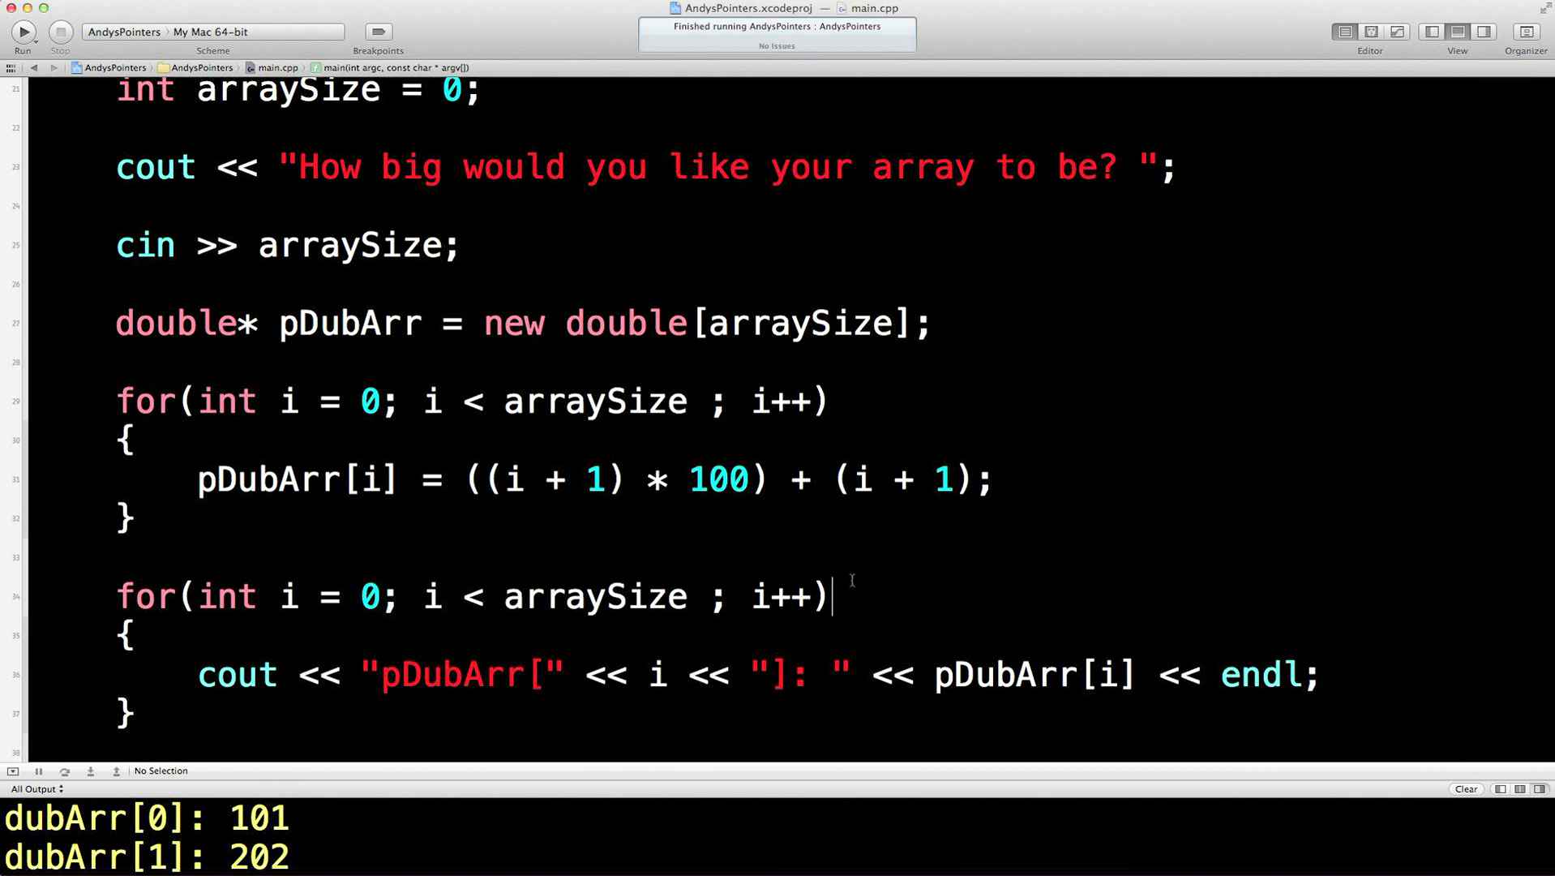
scroll("down", 3)
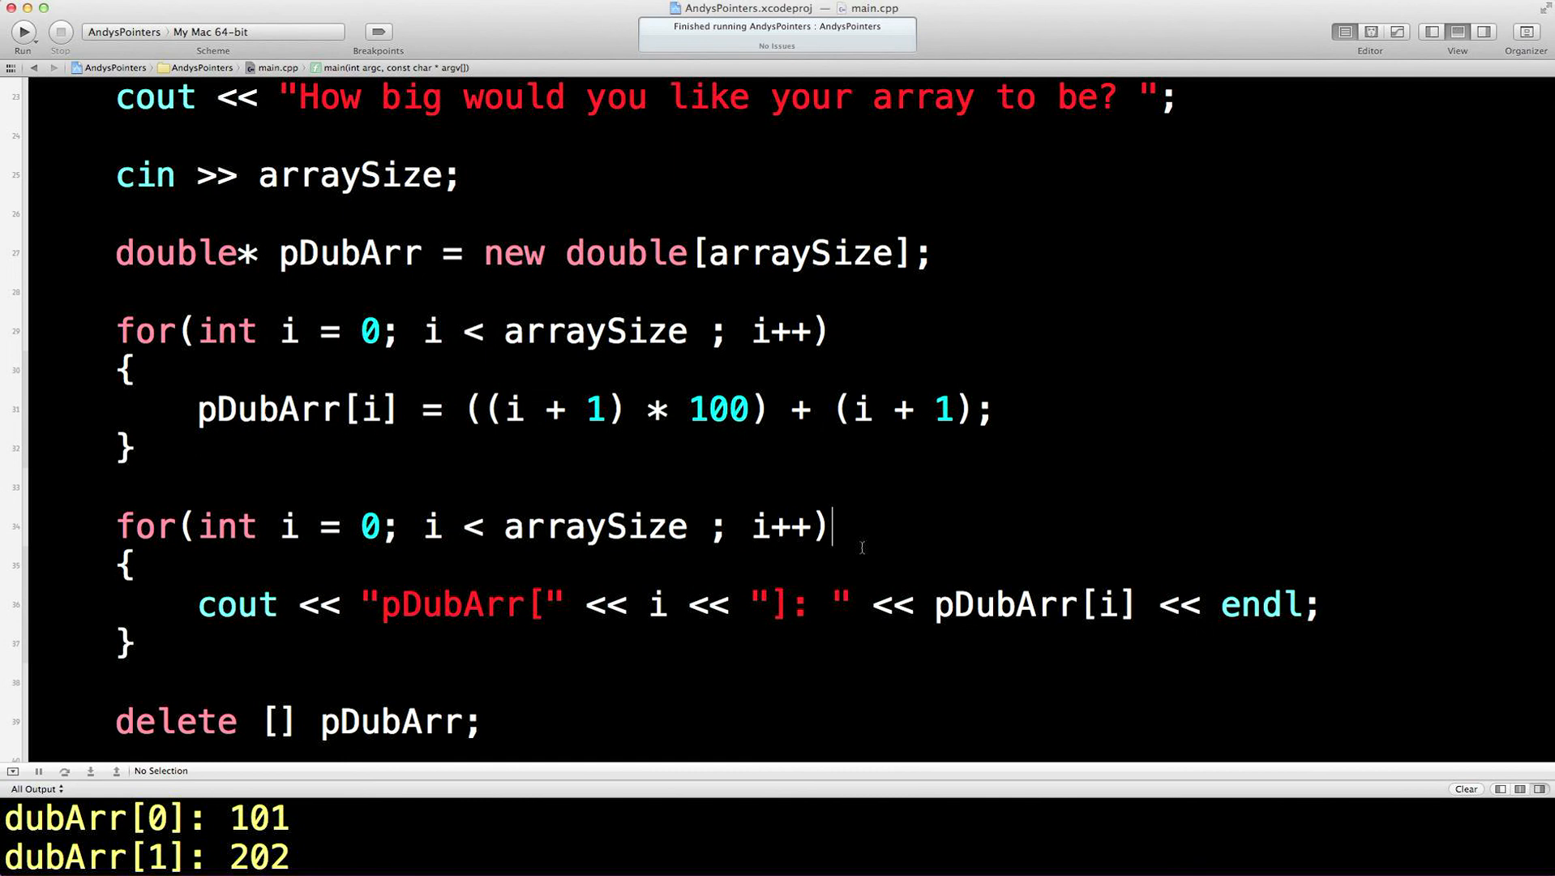
scroll("down", 3)
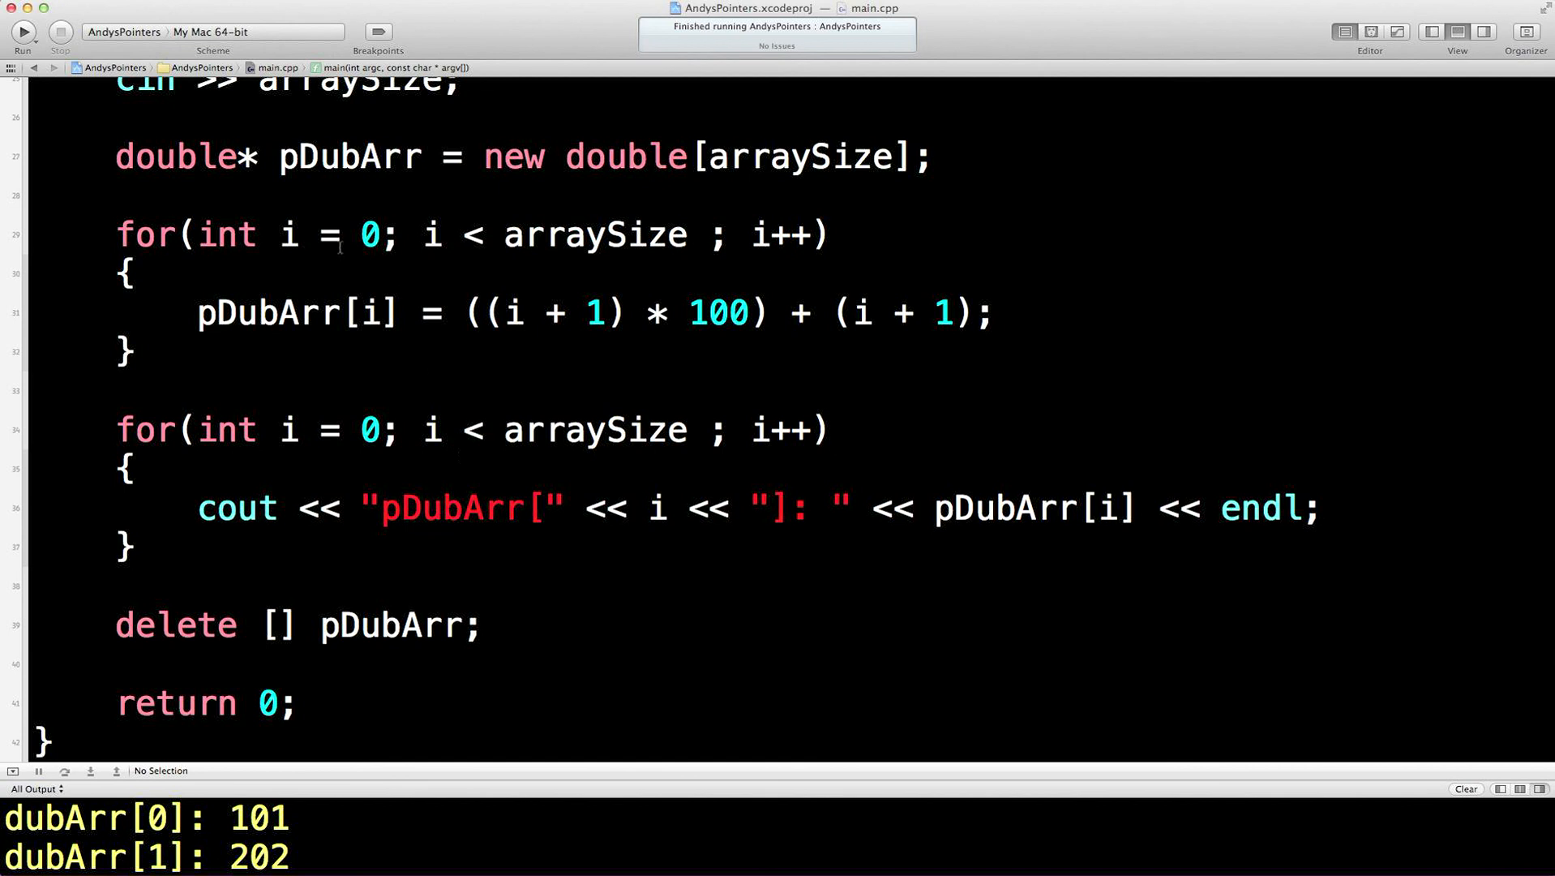
Run the program with array sizes 3 and 550, checking the printed pDubArr elements
left_click(22, 31)
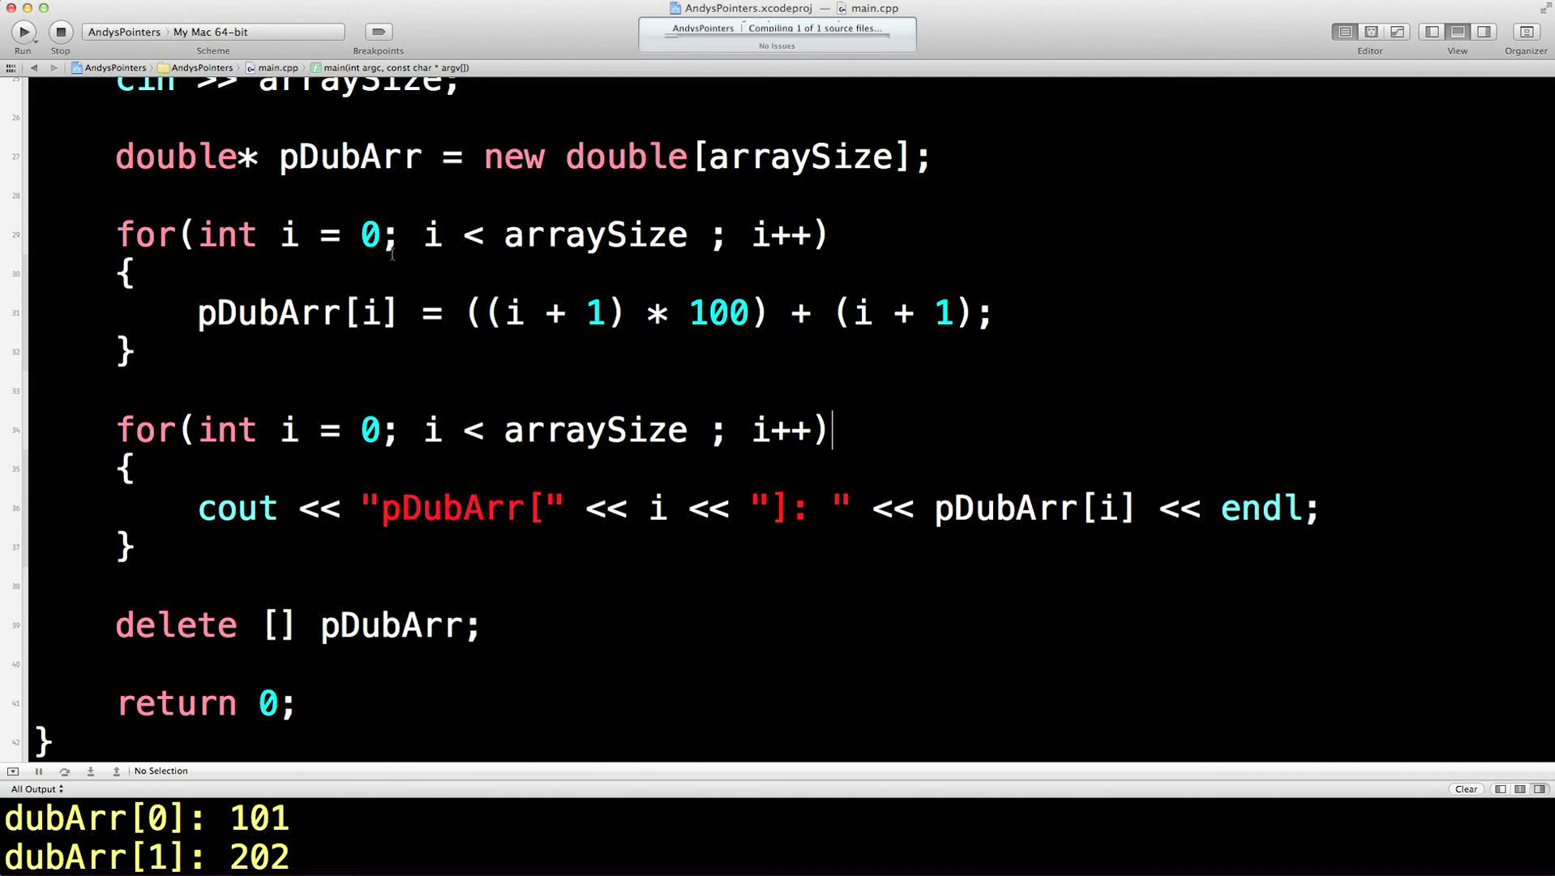
left_click(22, 31)
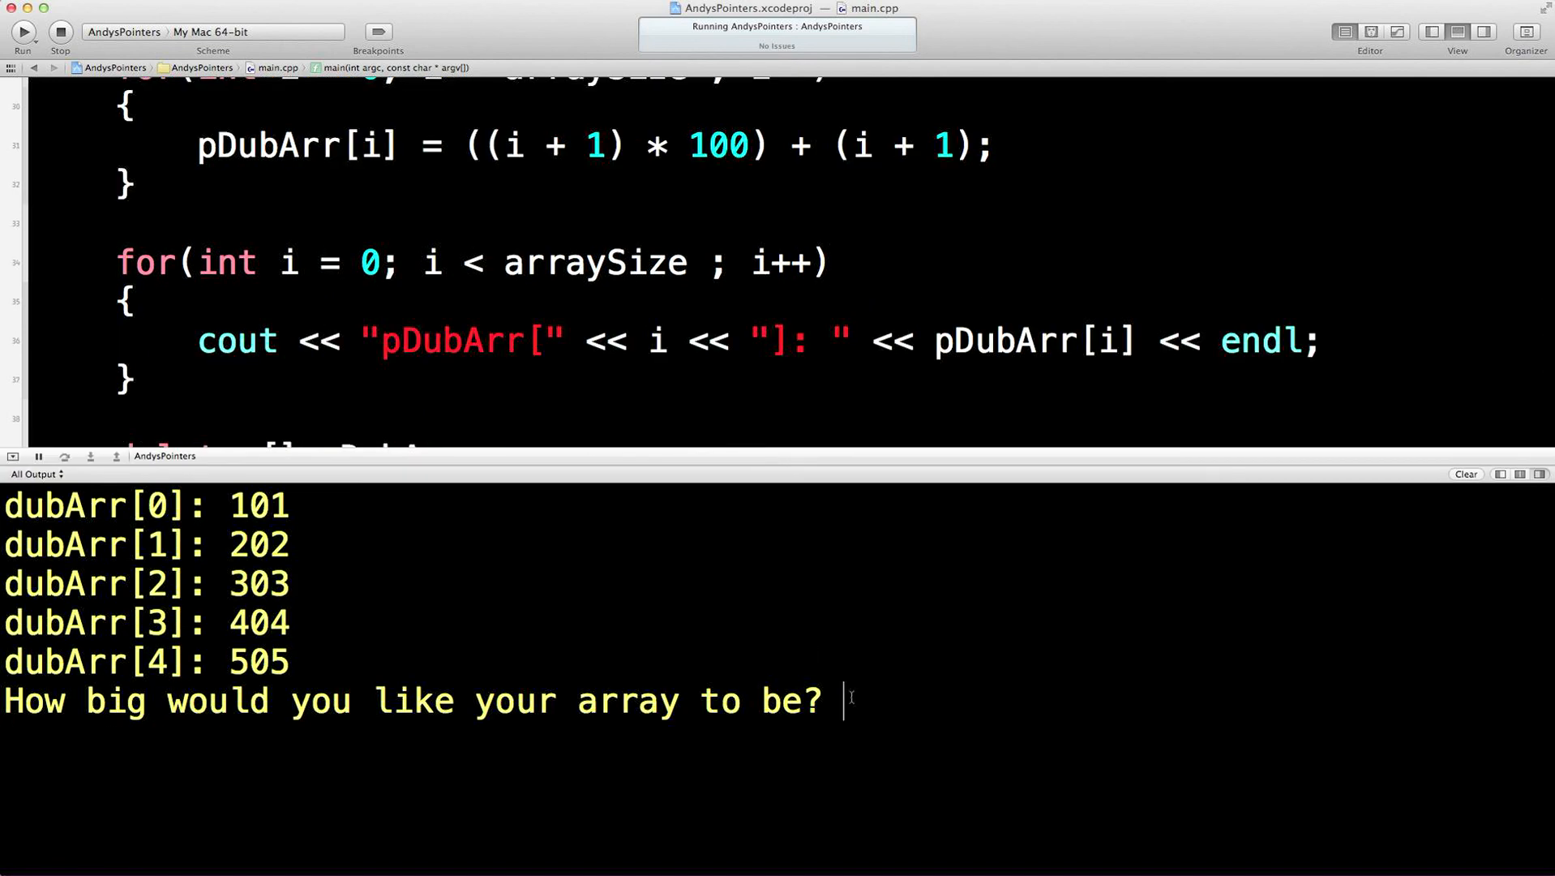
type("3")
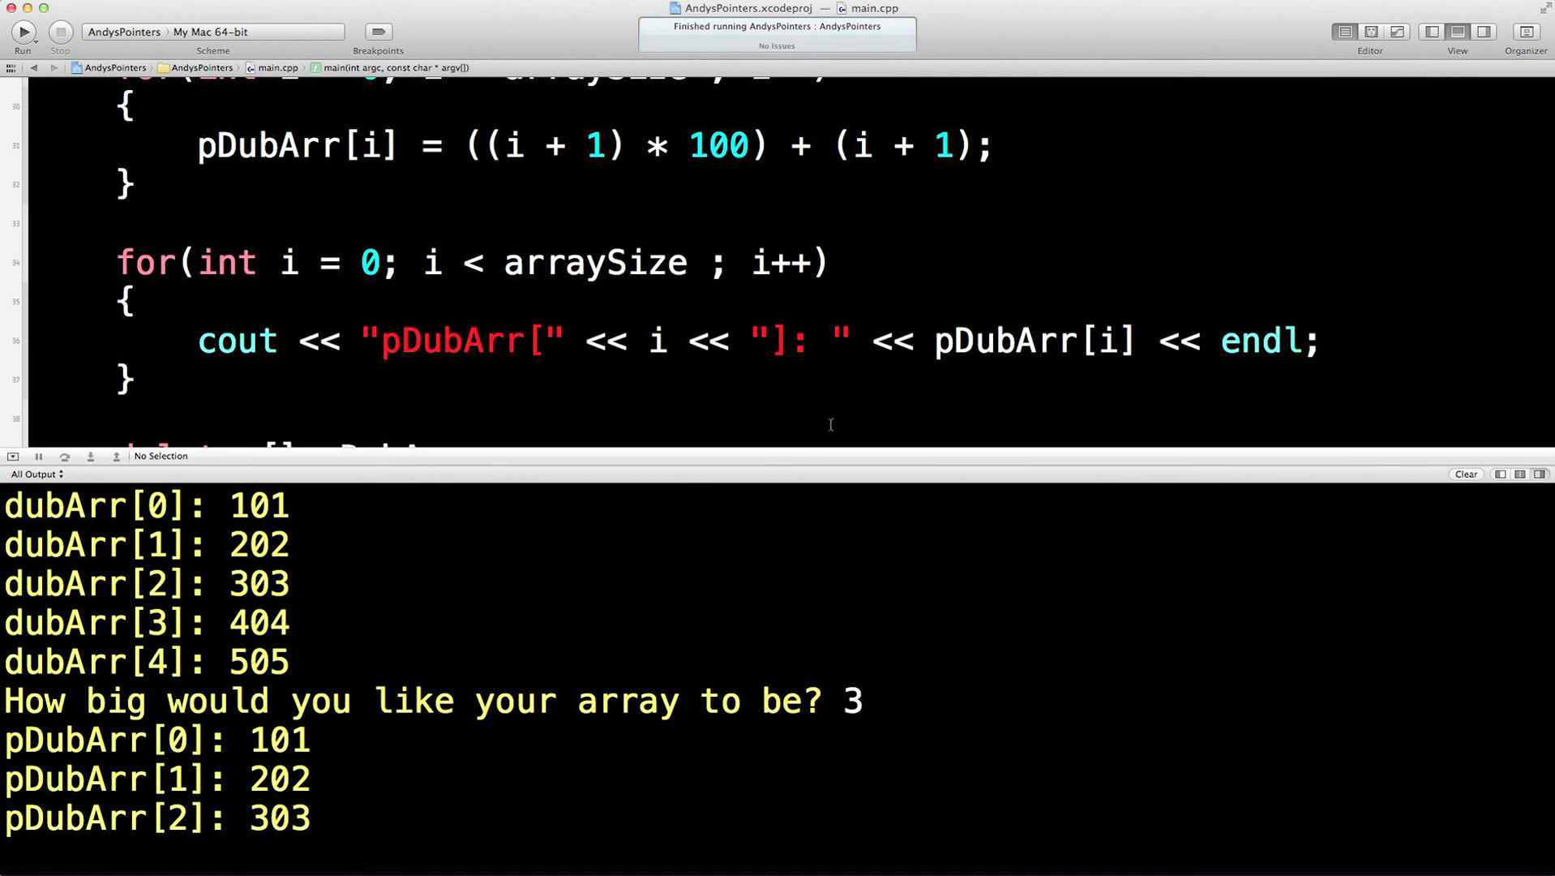
mouse_move(830, 454)
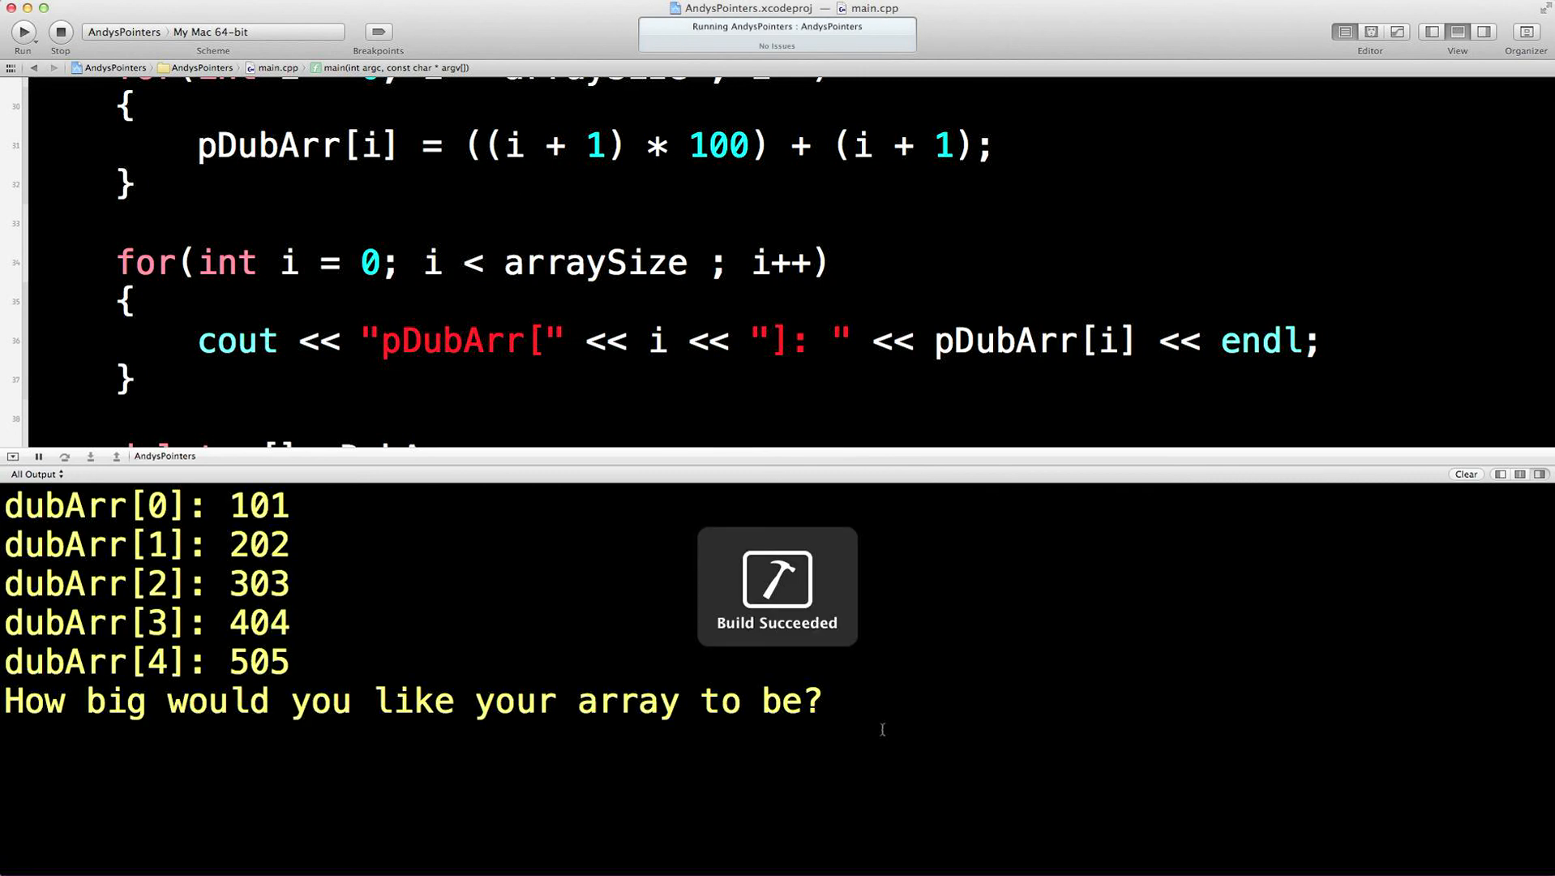
type("550")
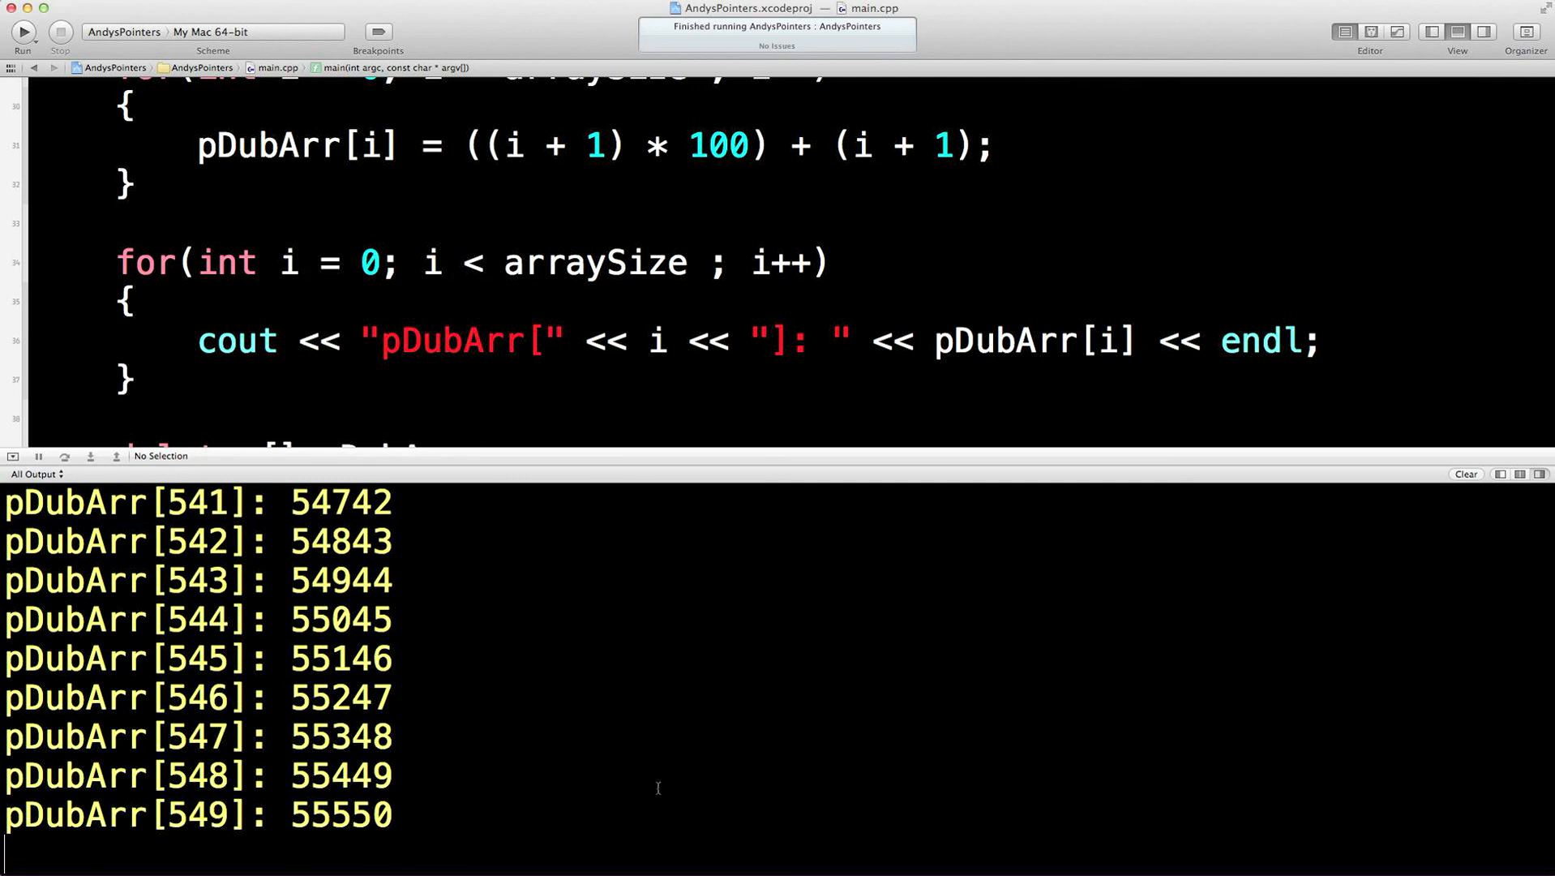
mouse_move(586, 388)
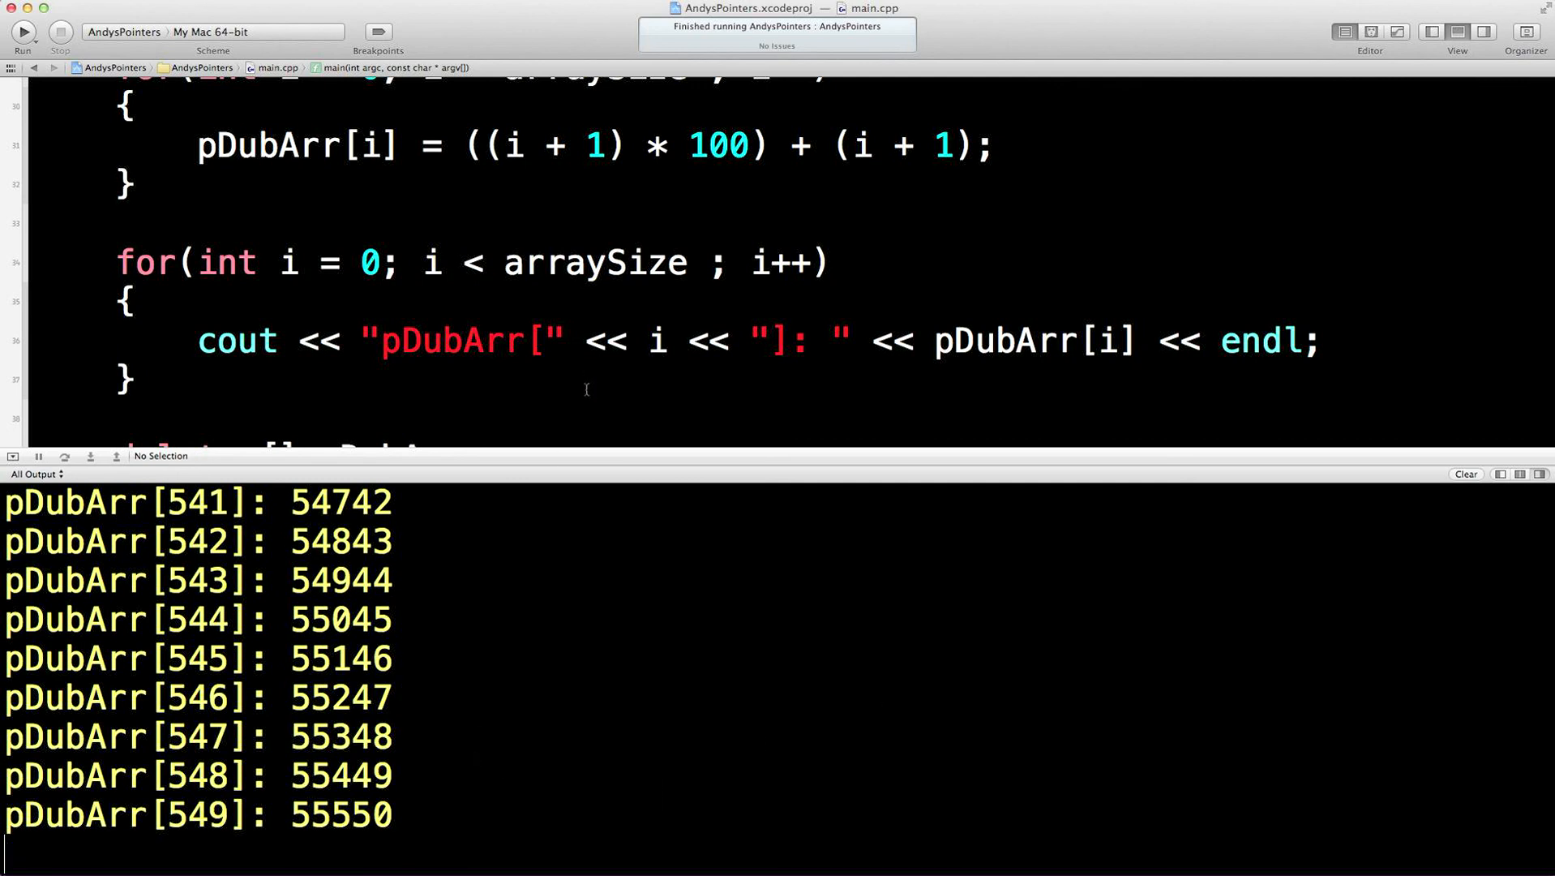
scroll("down", 3)
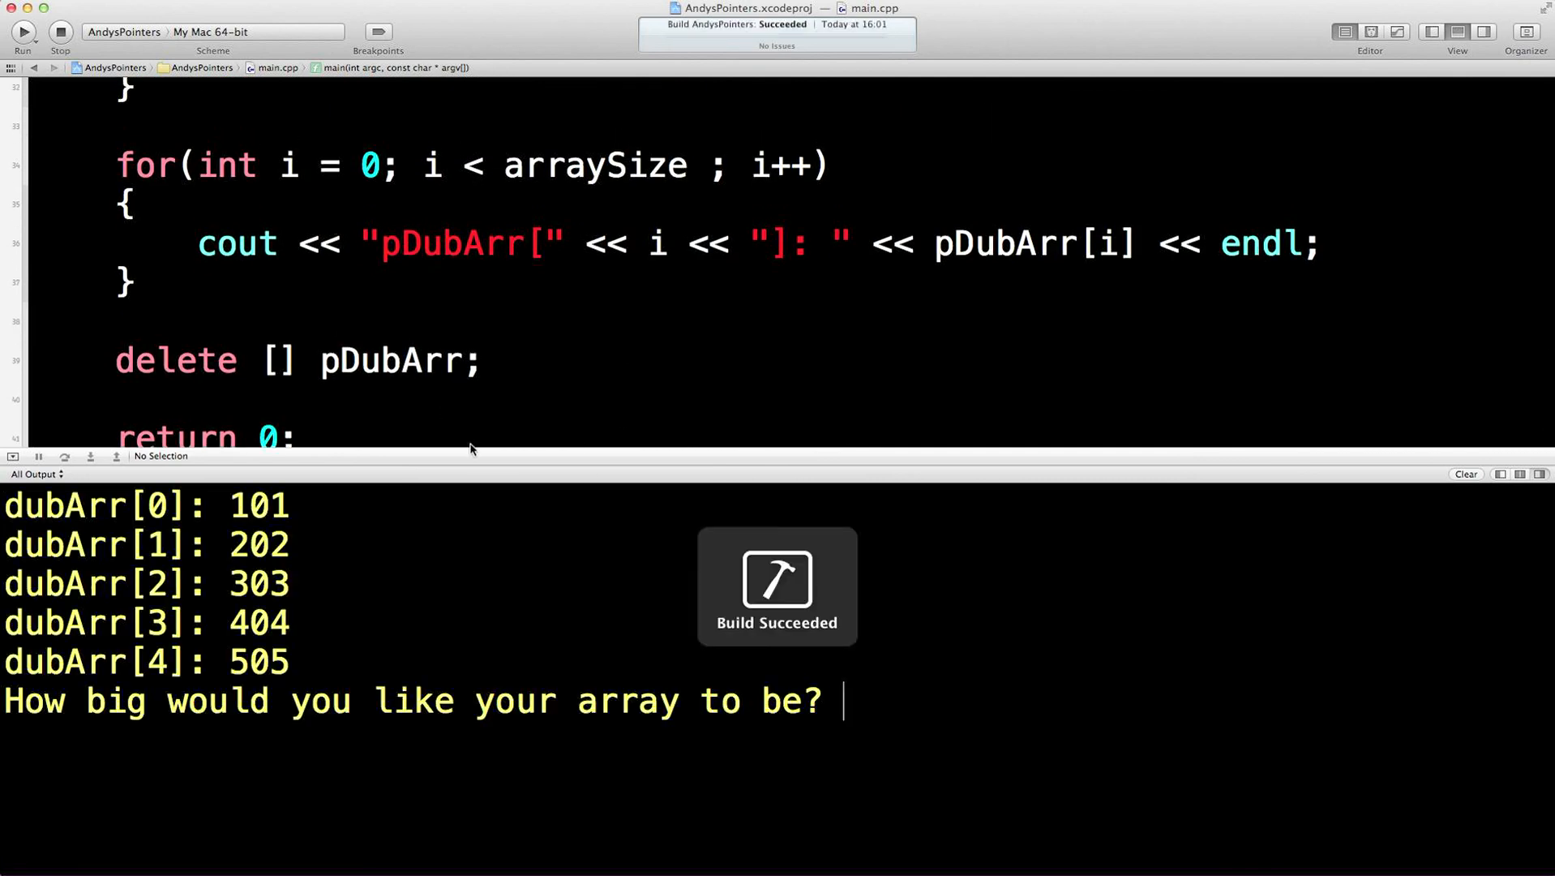
Enter 200 as the array size and view the finished main.cpp code
type("200")
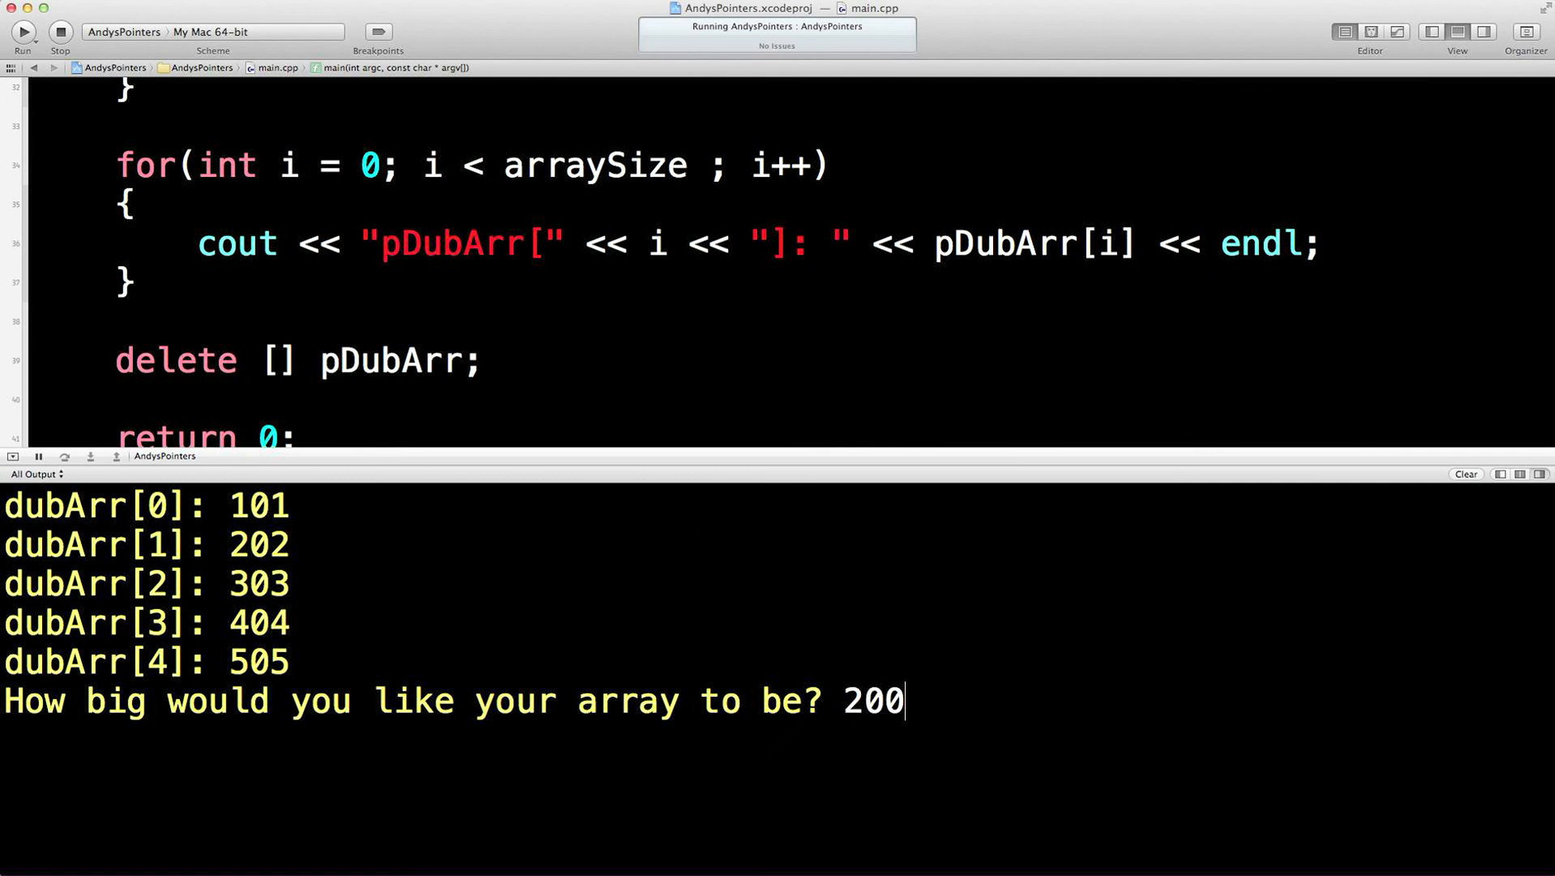
type("0")
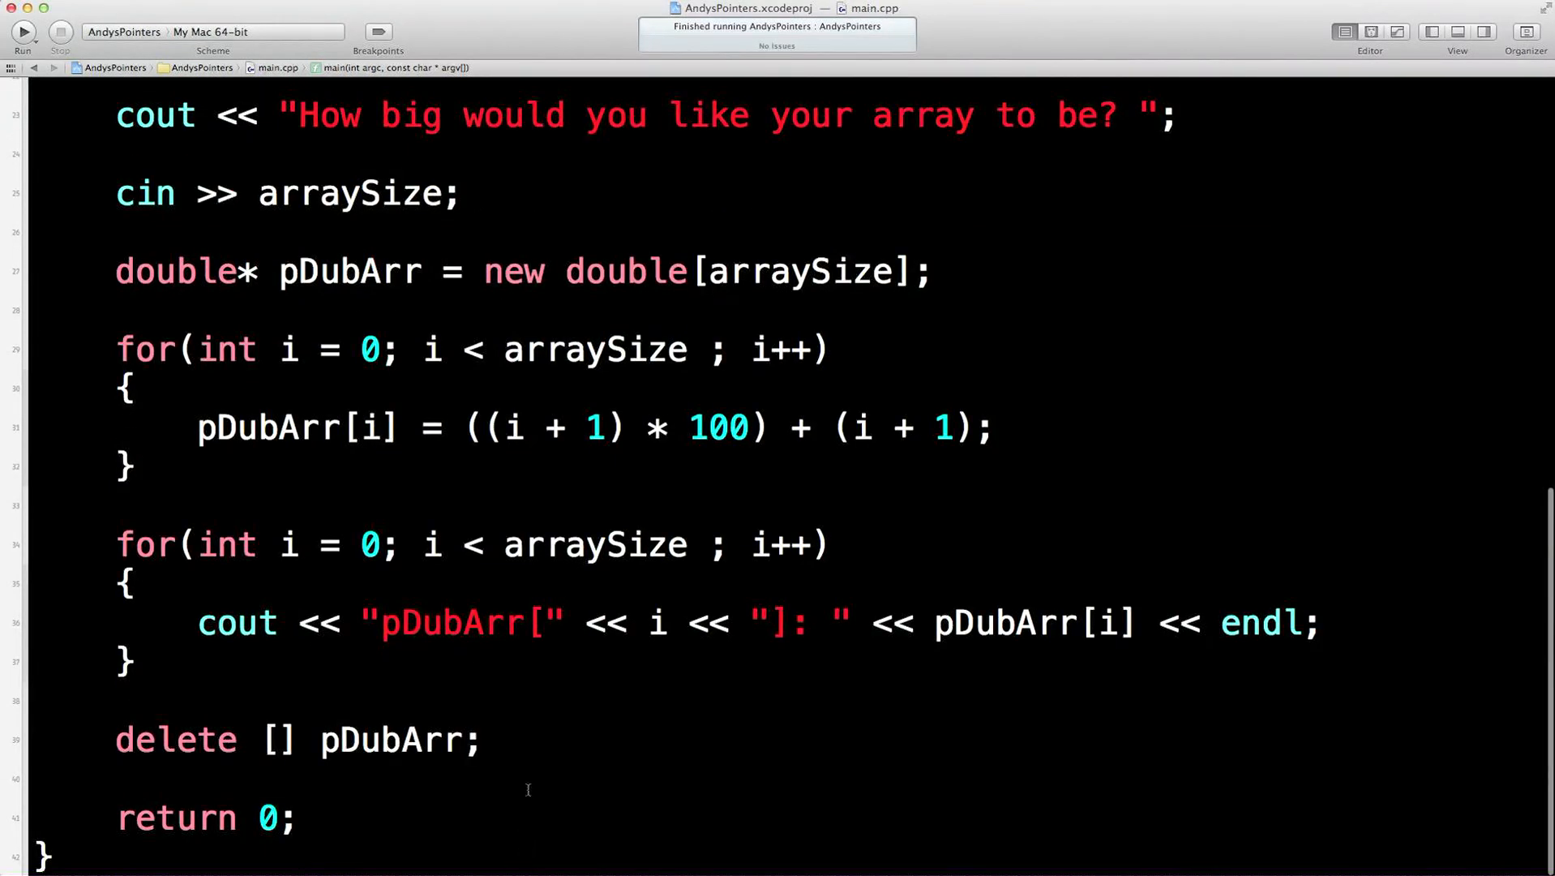
mouse_move(554, 592)
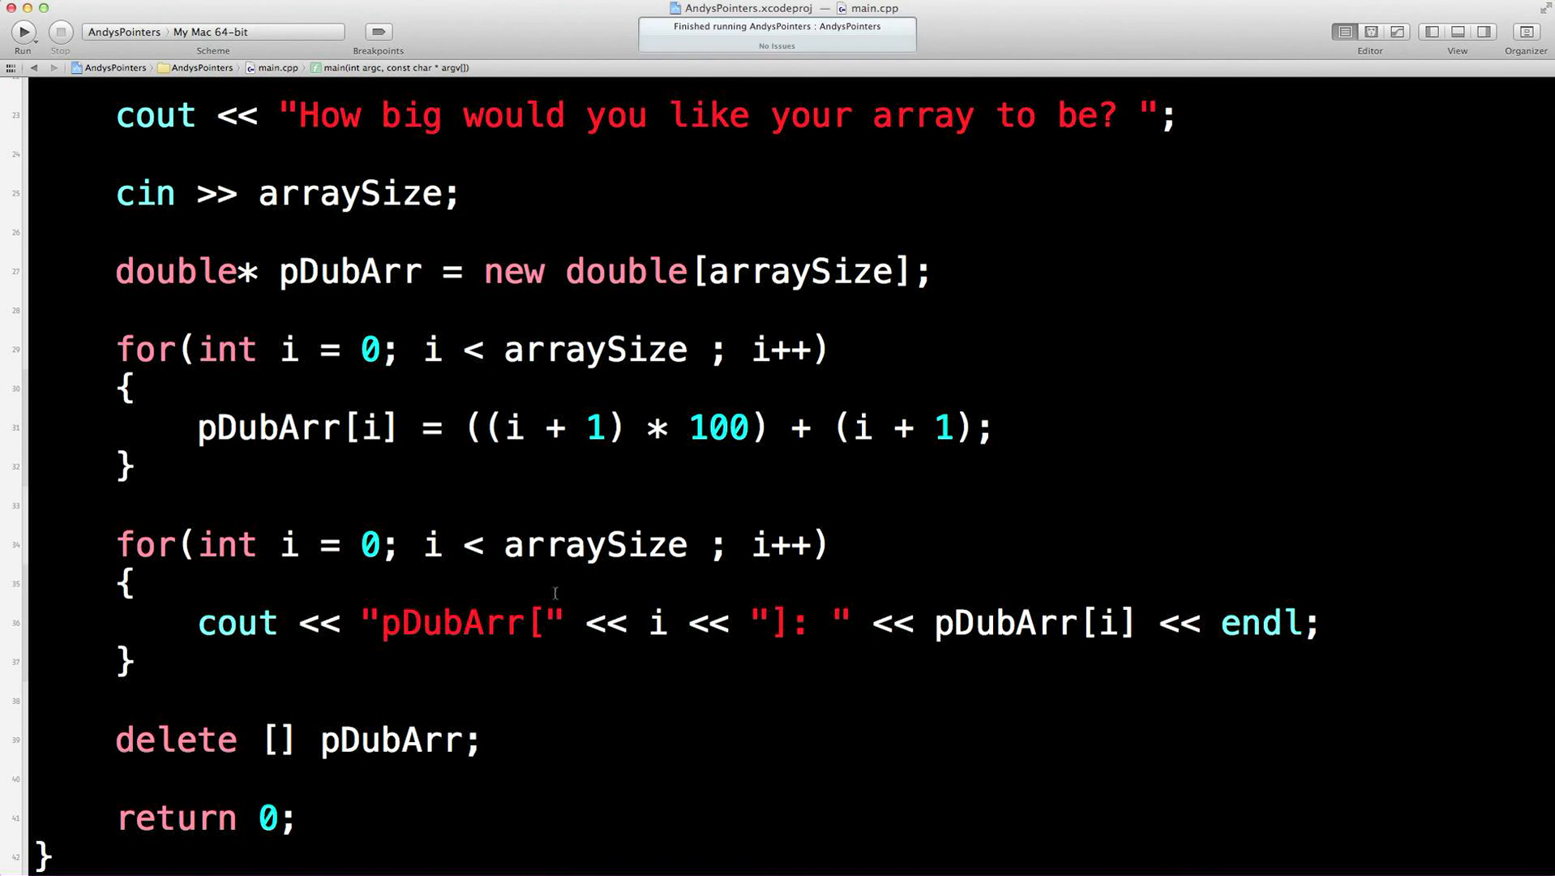